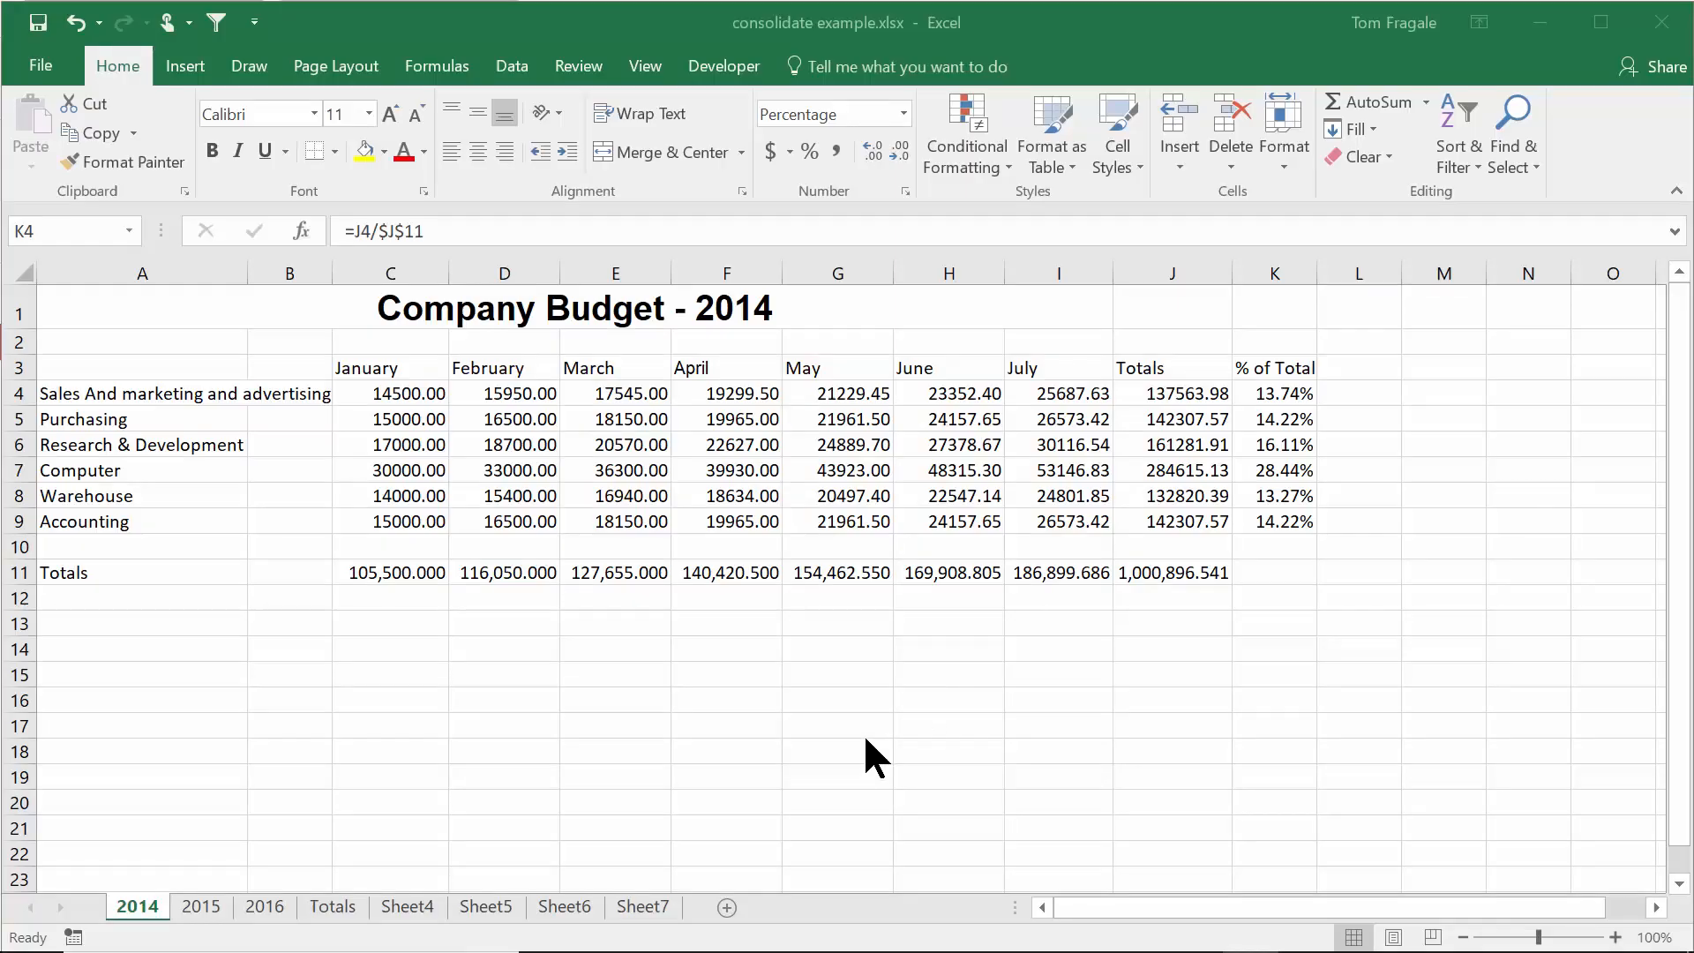
mouse_move(1005, 670)
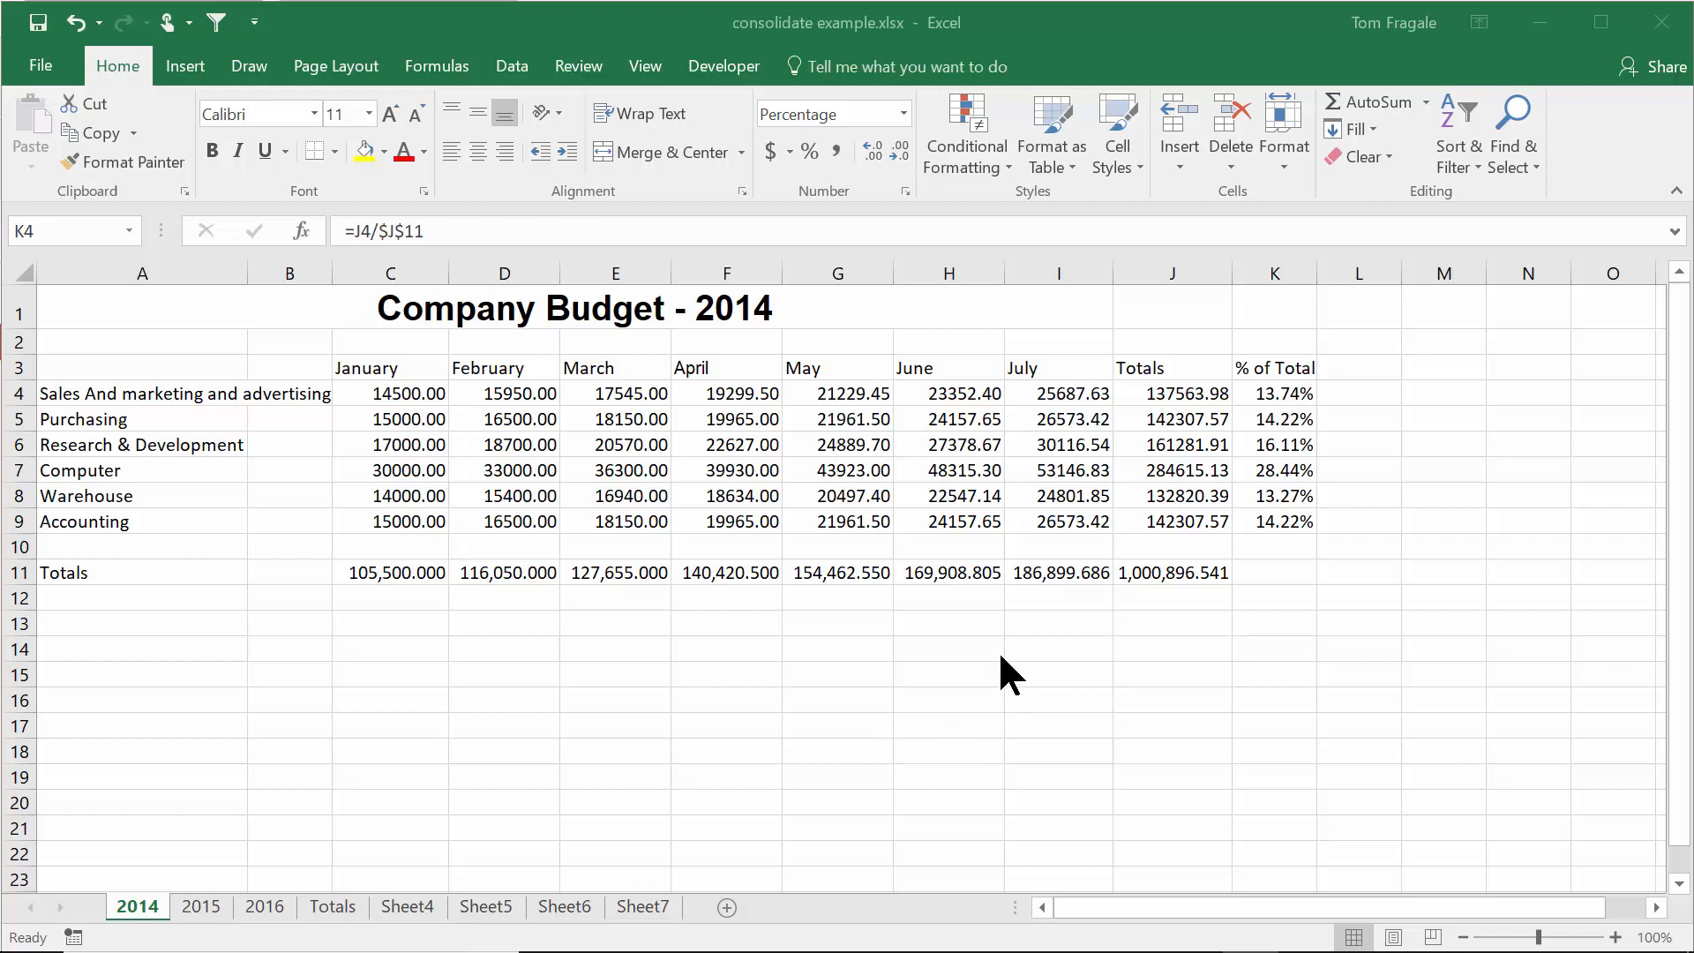
mouse_move(1051, 625)
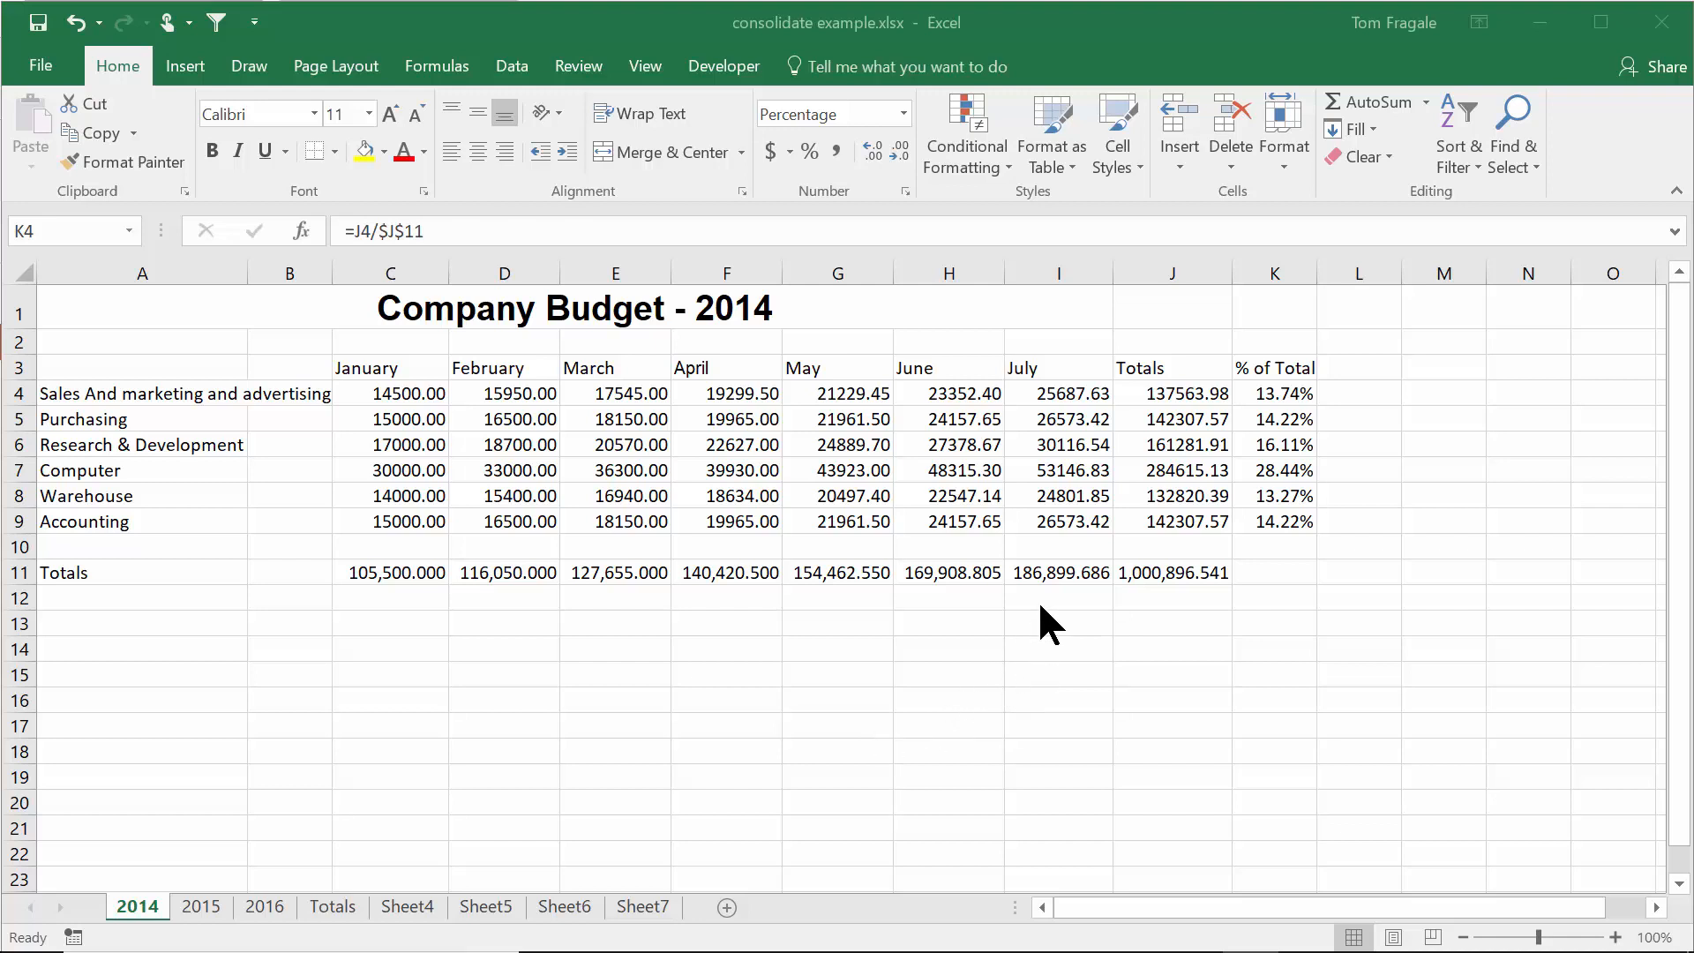
mouse_move(1265, 736)
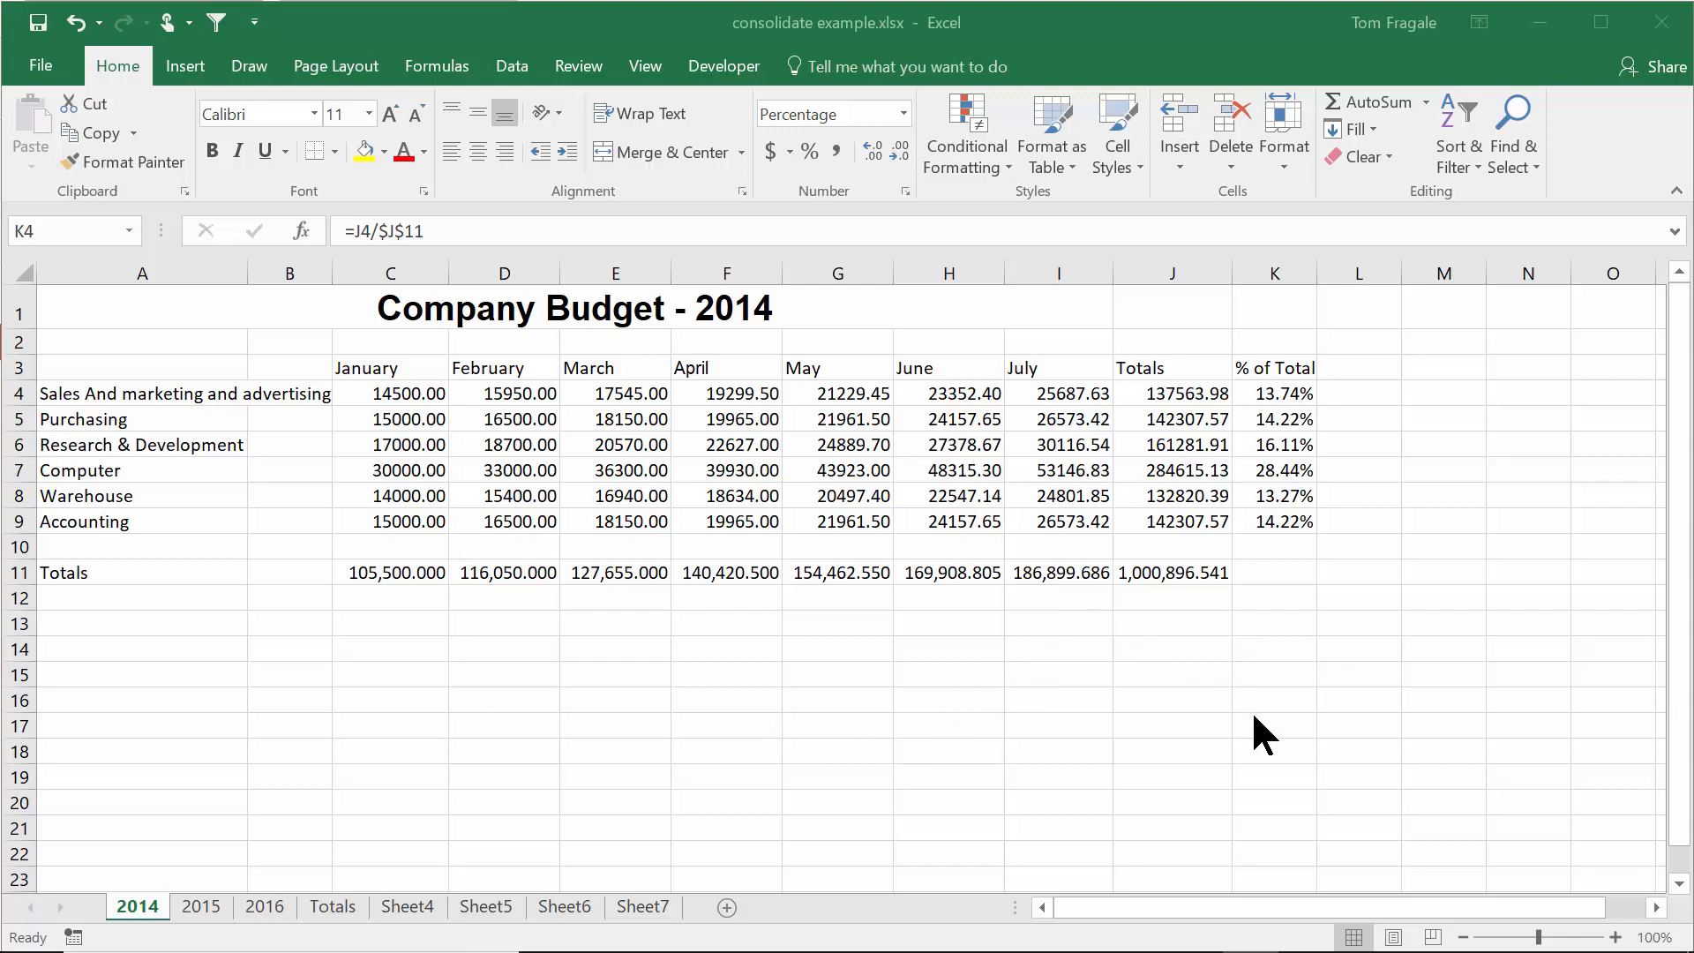
mouse_move(1285, 419)
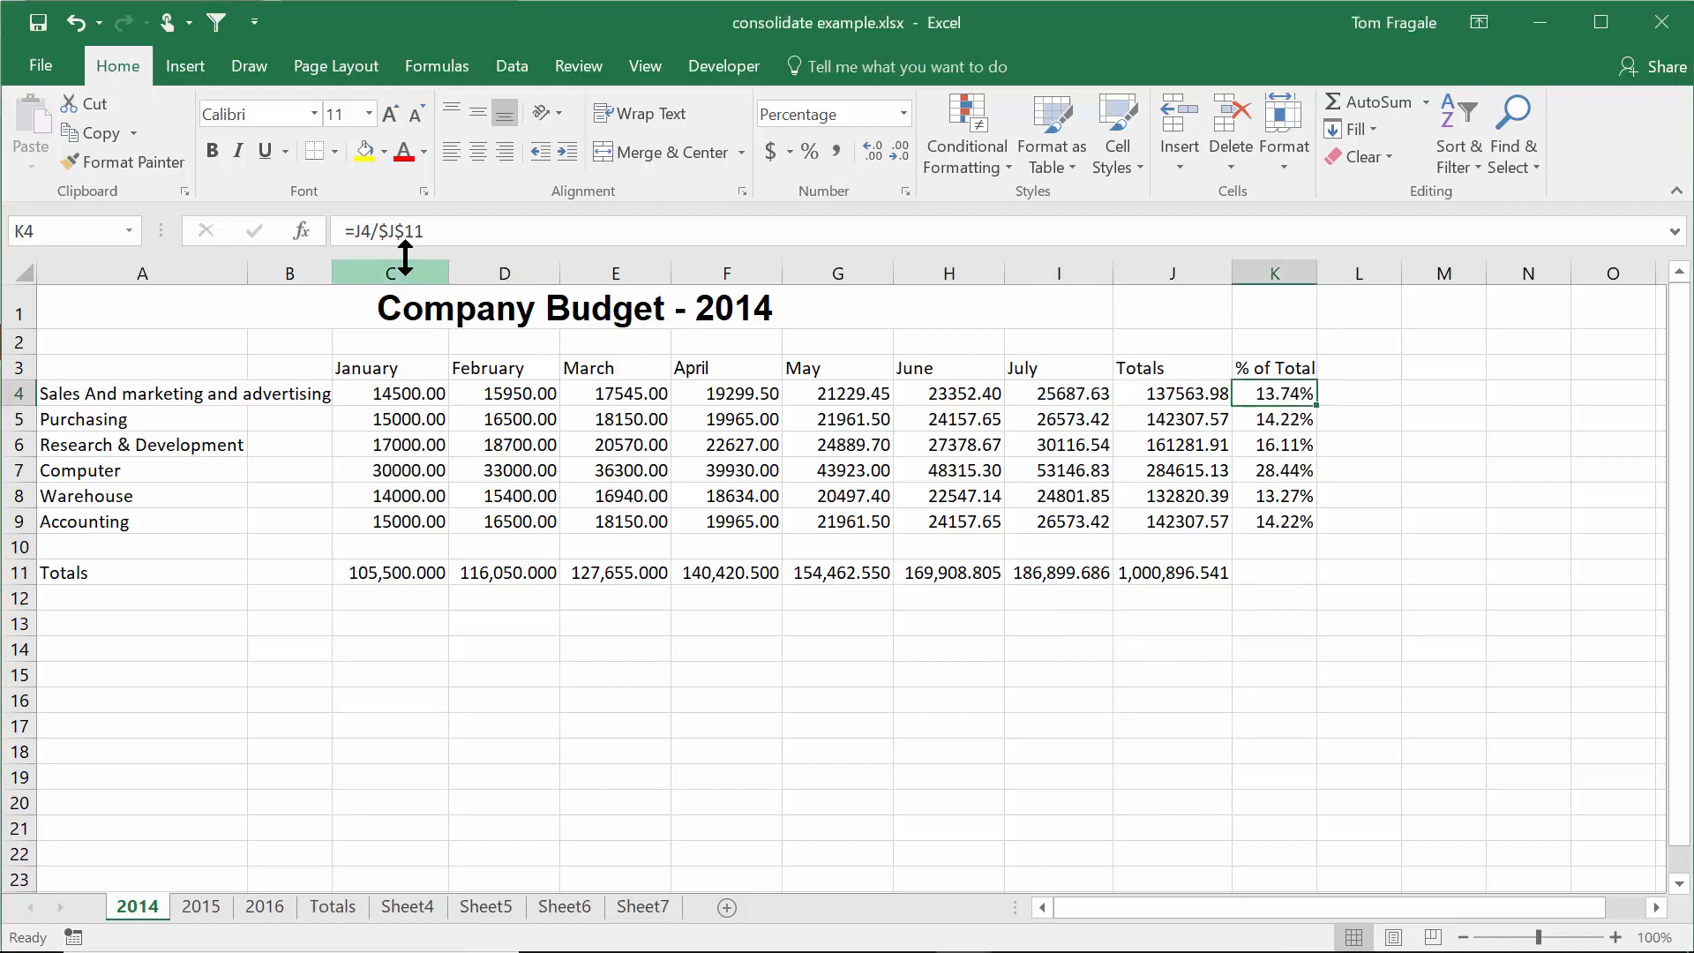
mouse_move(1144, 533)
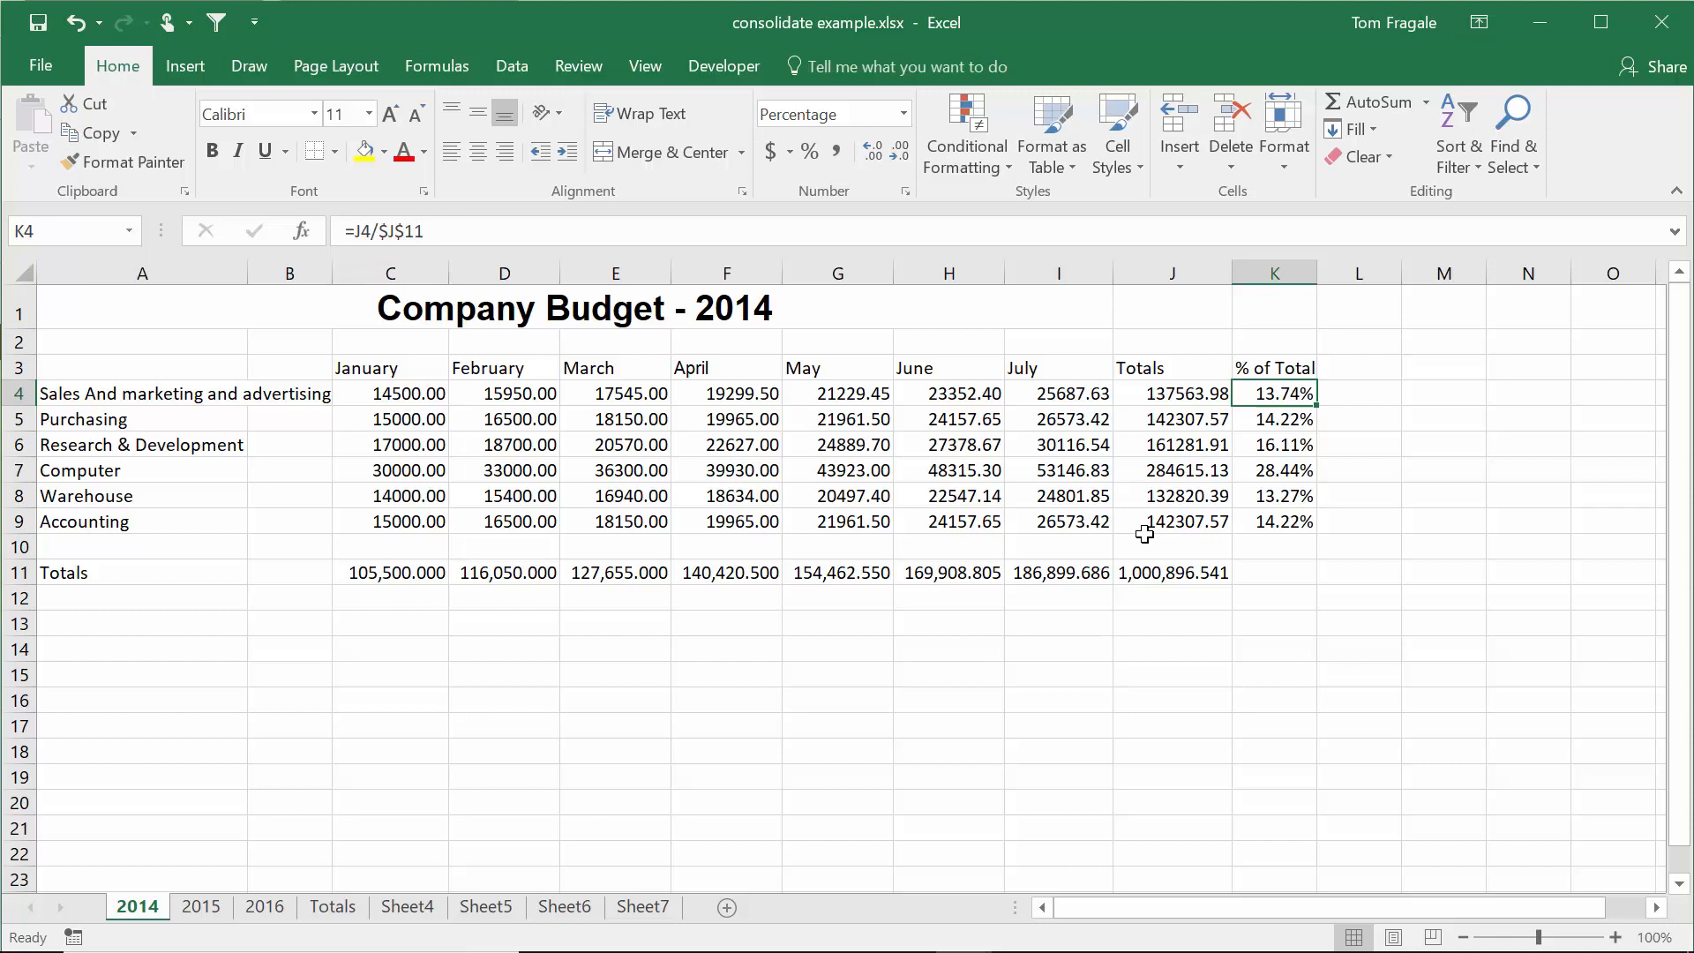
mouse_move(1189, 492)
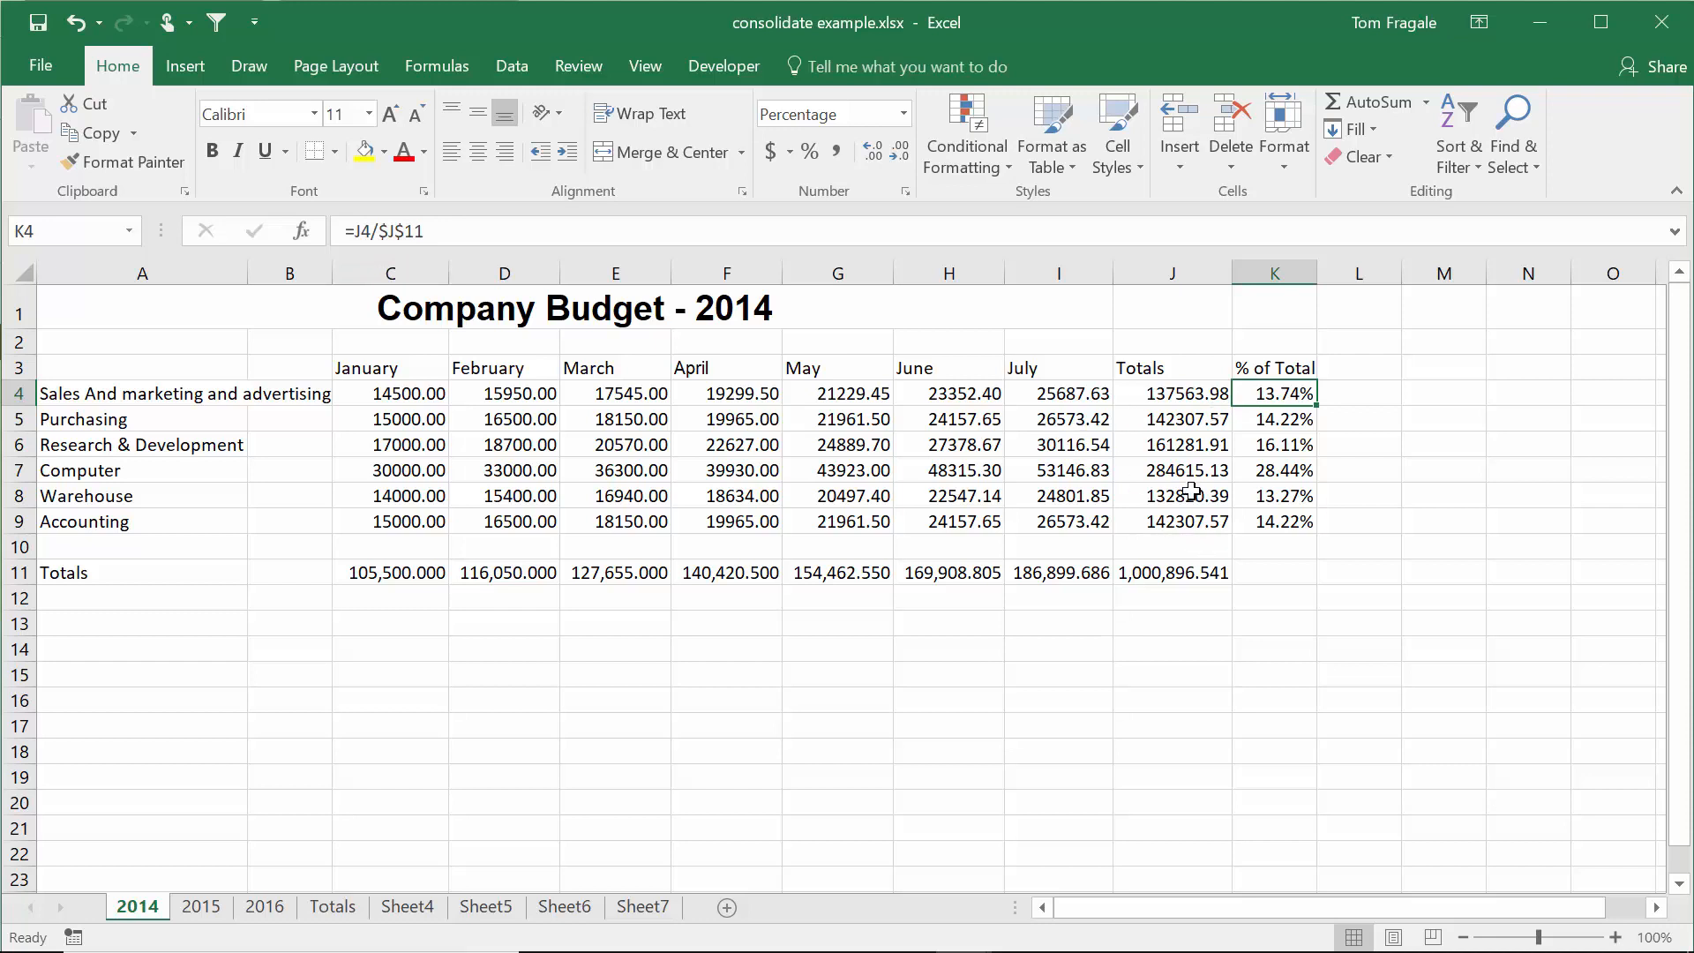
mouse_move(1212, 511)
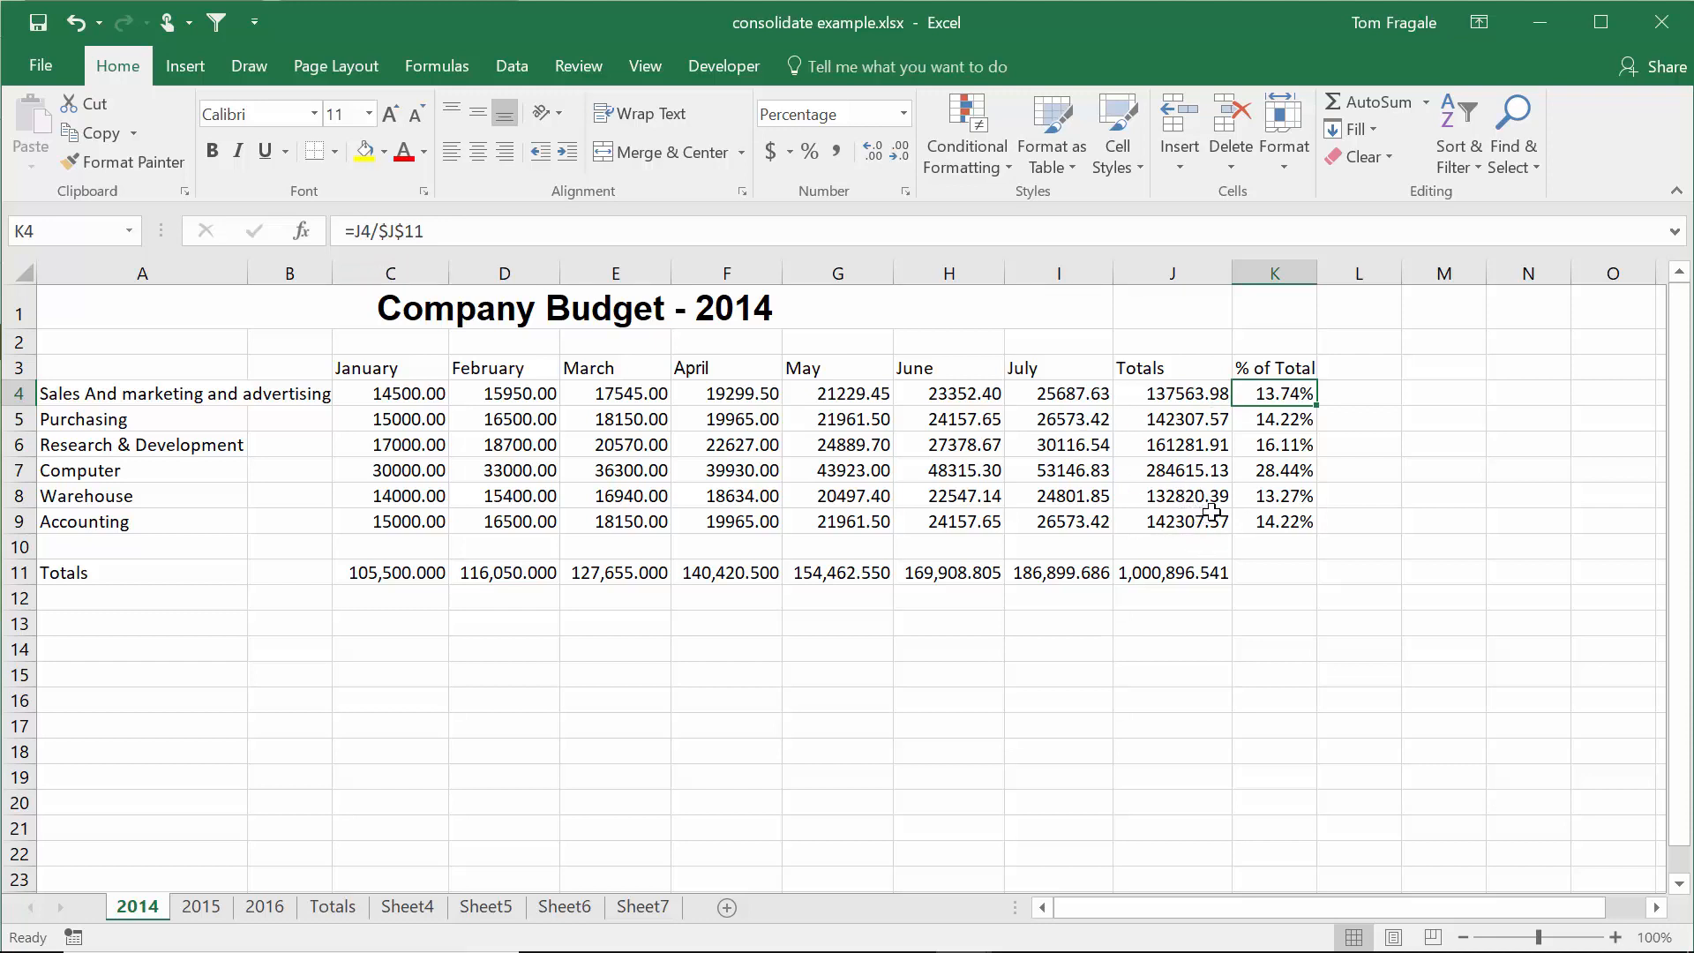
mouse_move(1314, 565)
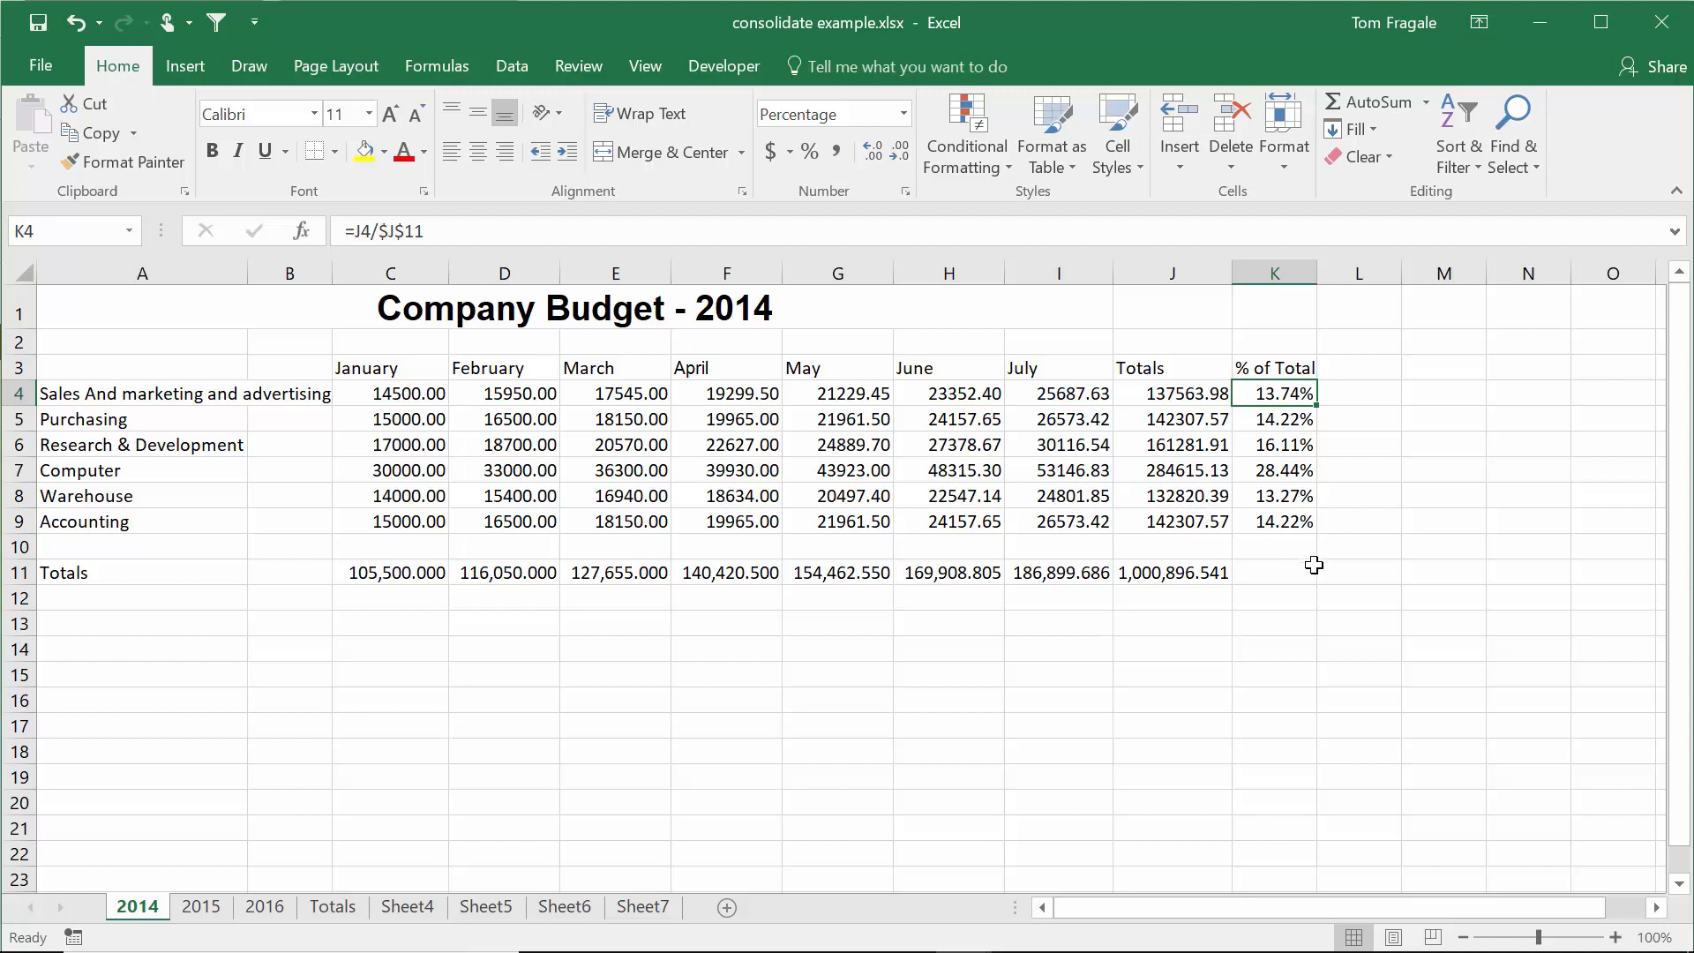
mouse_move(1172, 913)
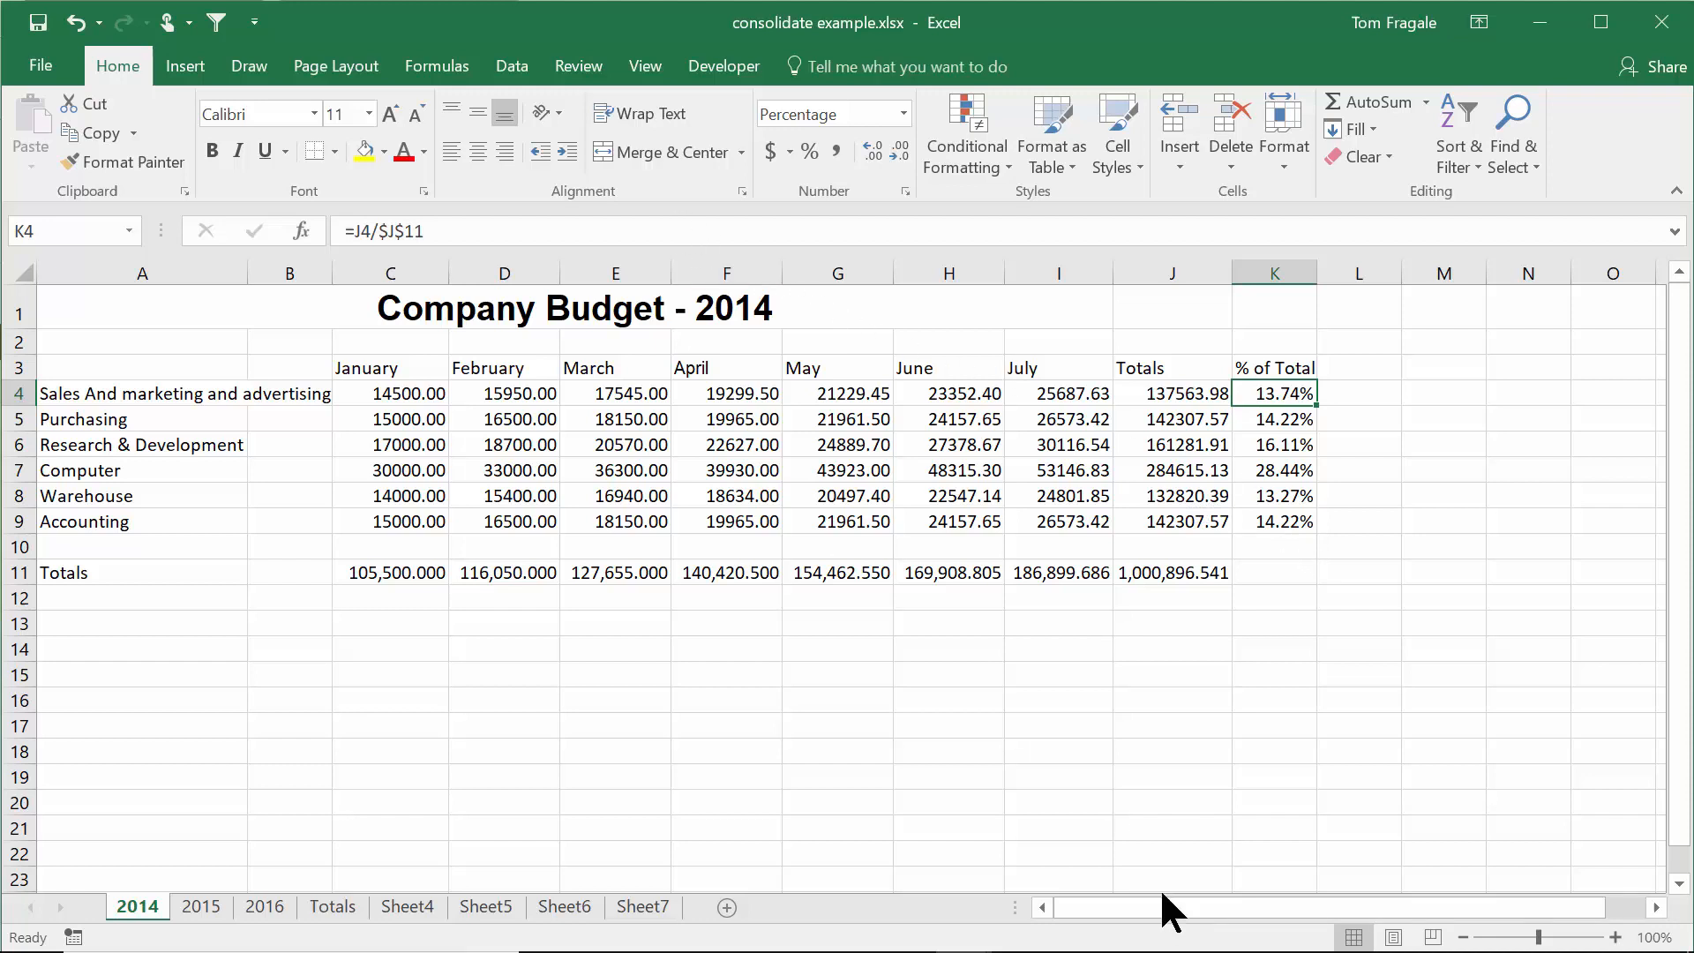
mouse_move(1144, 932)
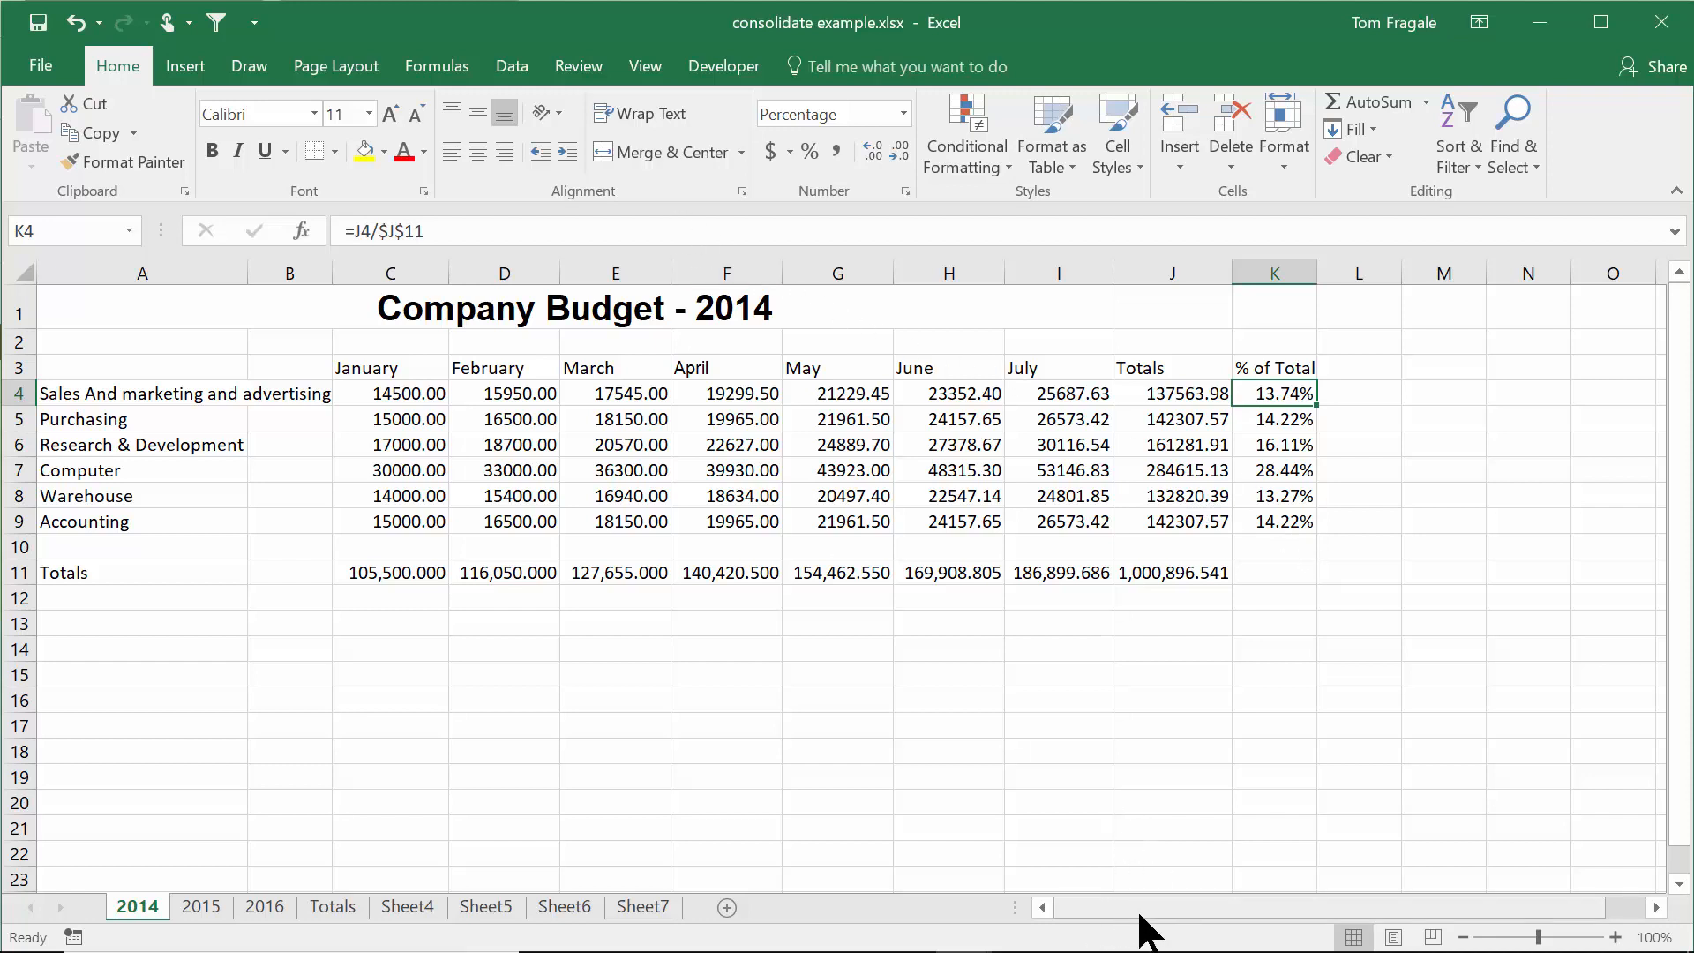
mouse_move(1121, 620)
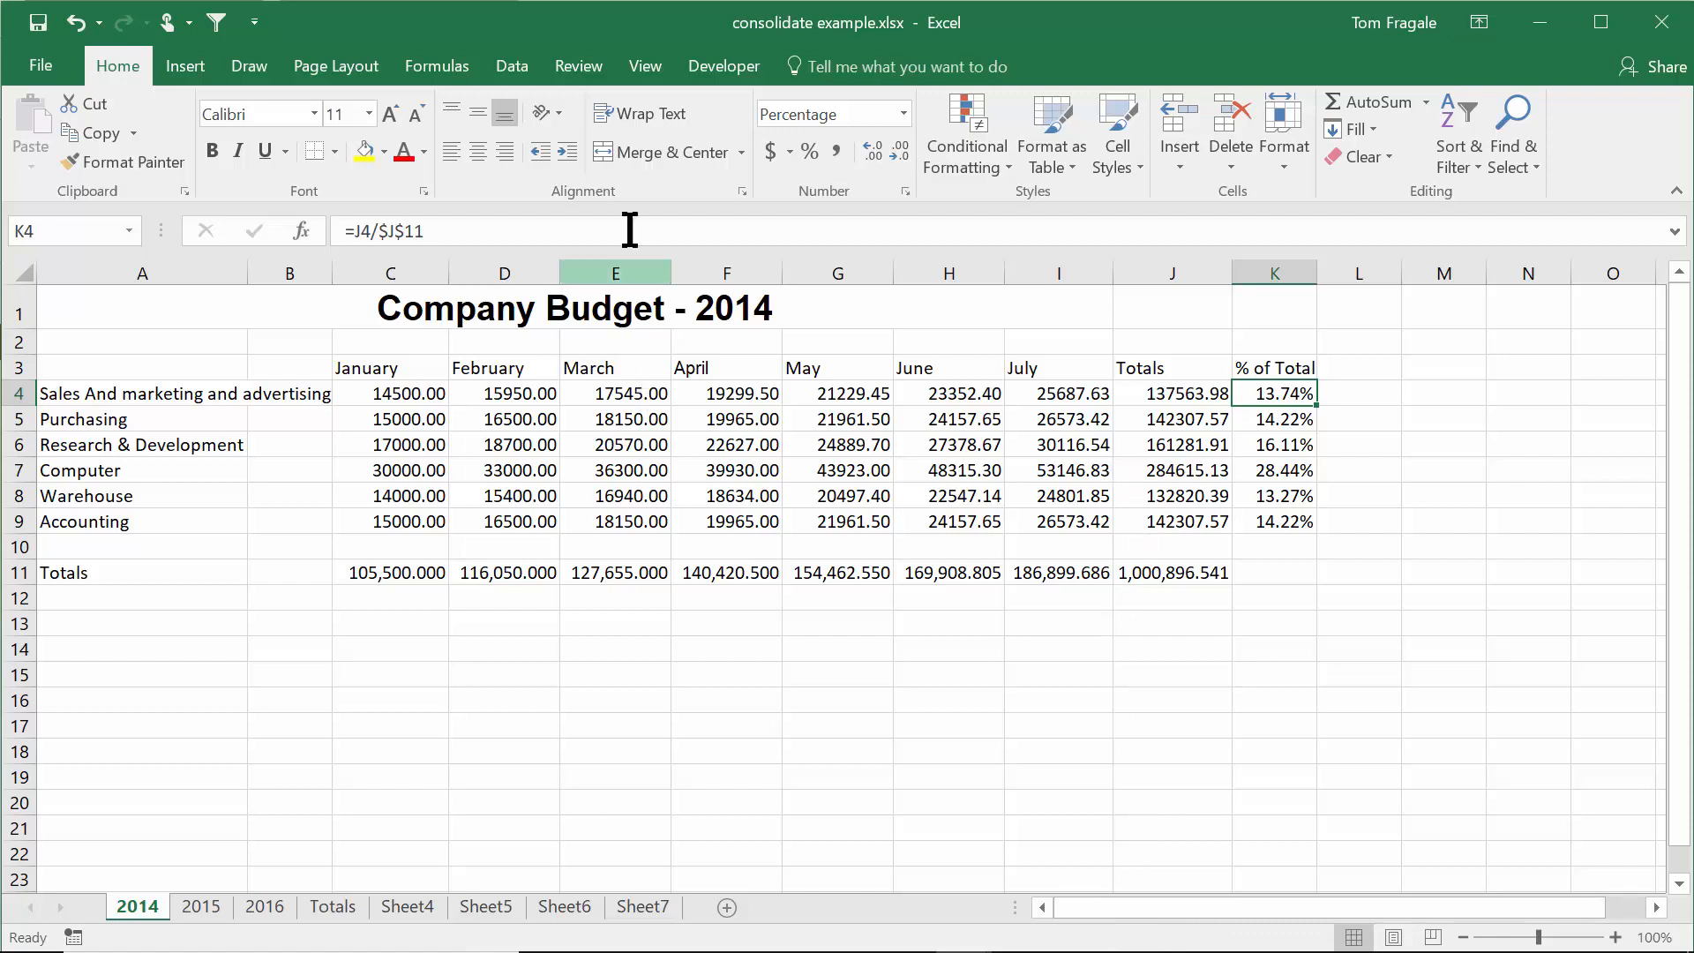
mouse_move(1286, 674)
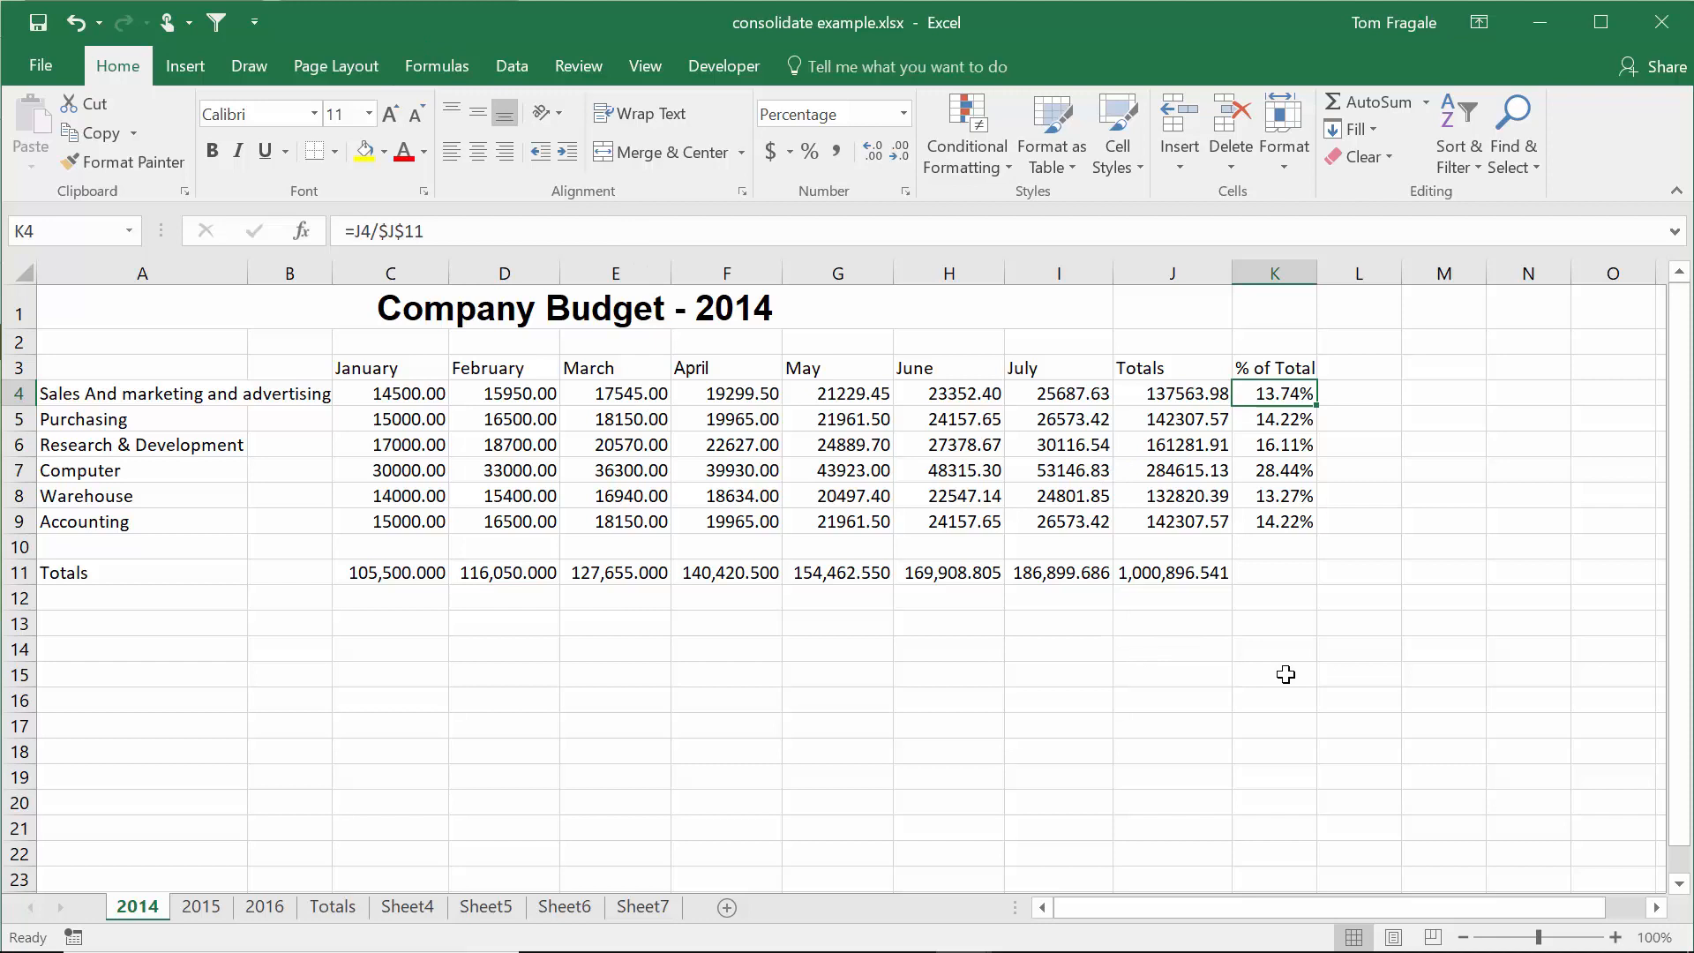
- Select the K4 percentage formula and show the Formulas ribbon's auditing tools
left_click(1275, 674)
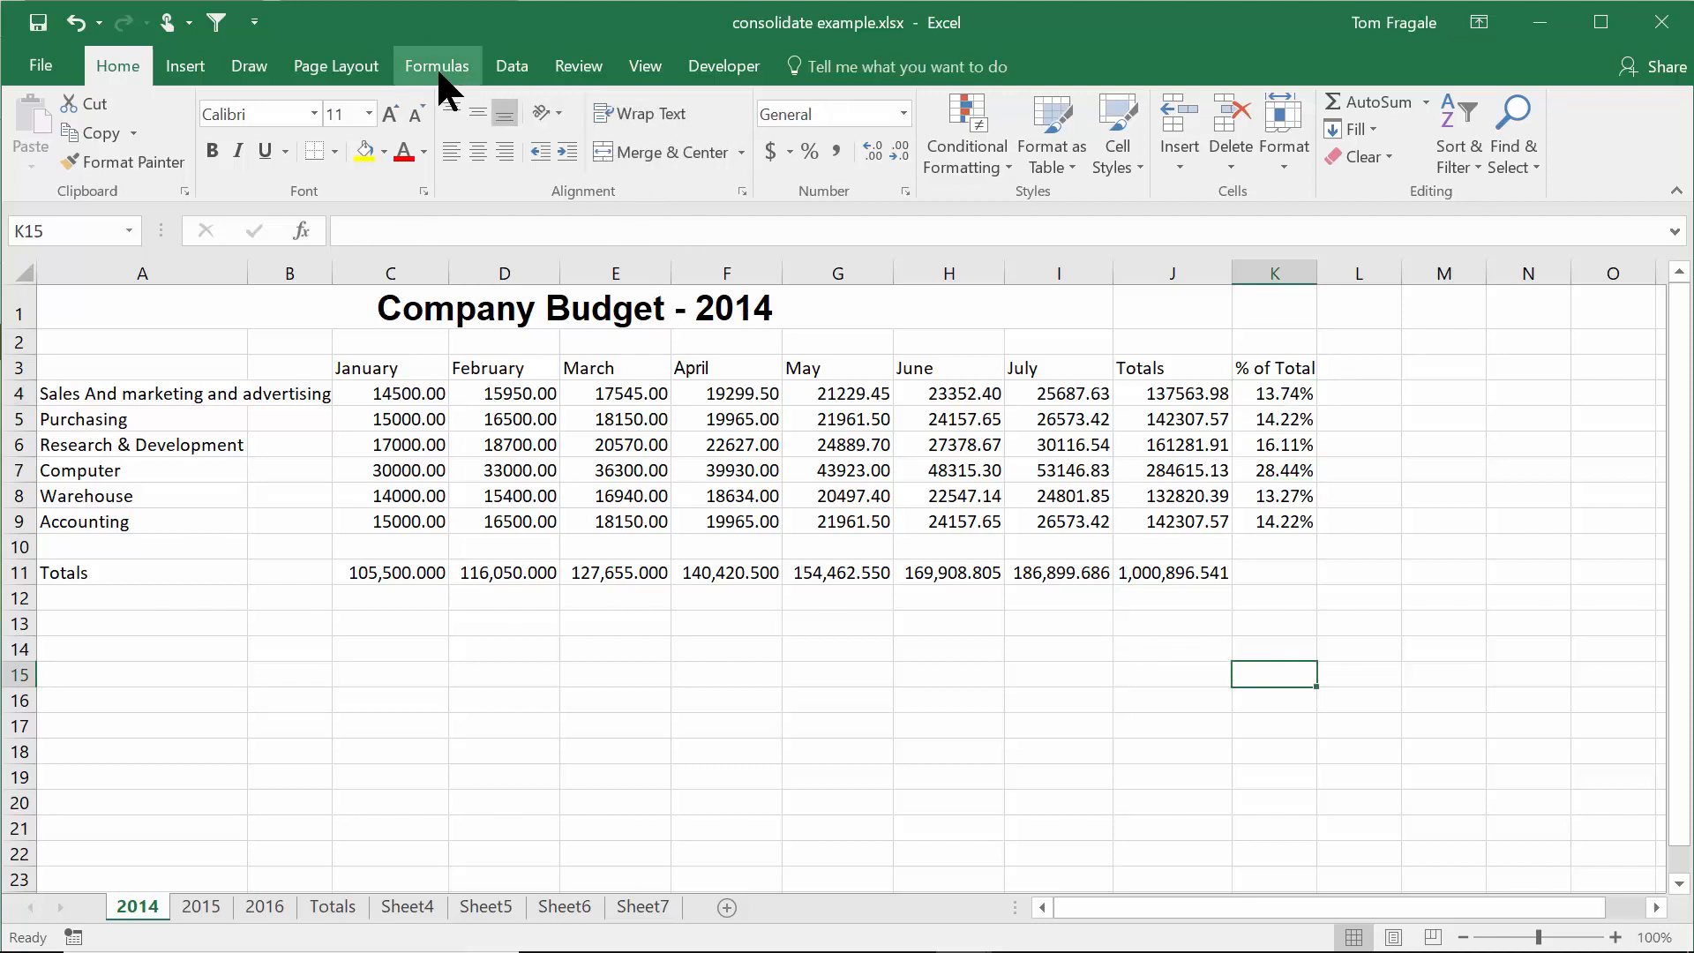
left_click(1272, 392)
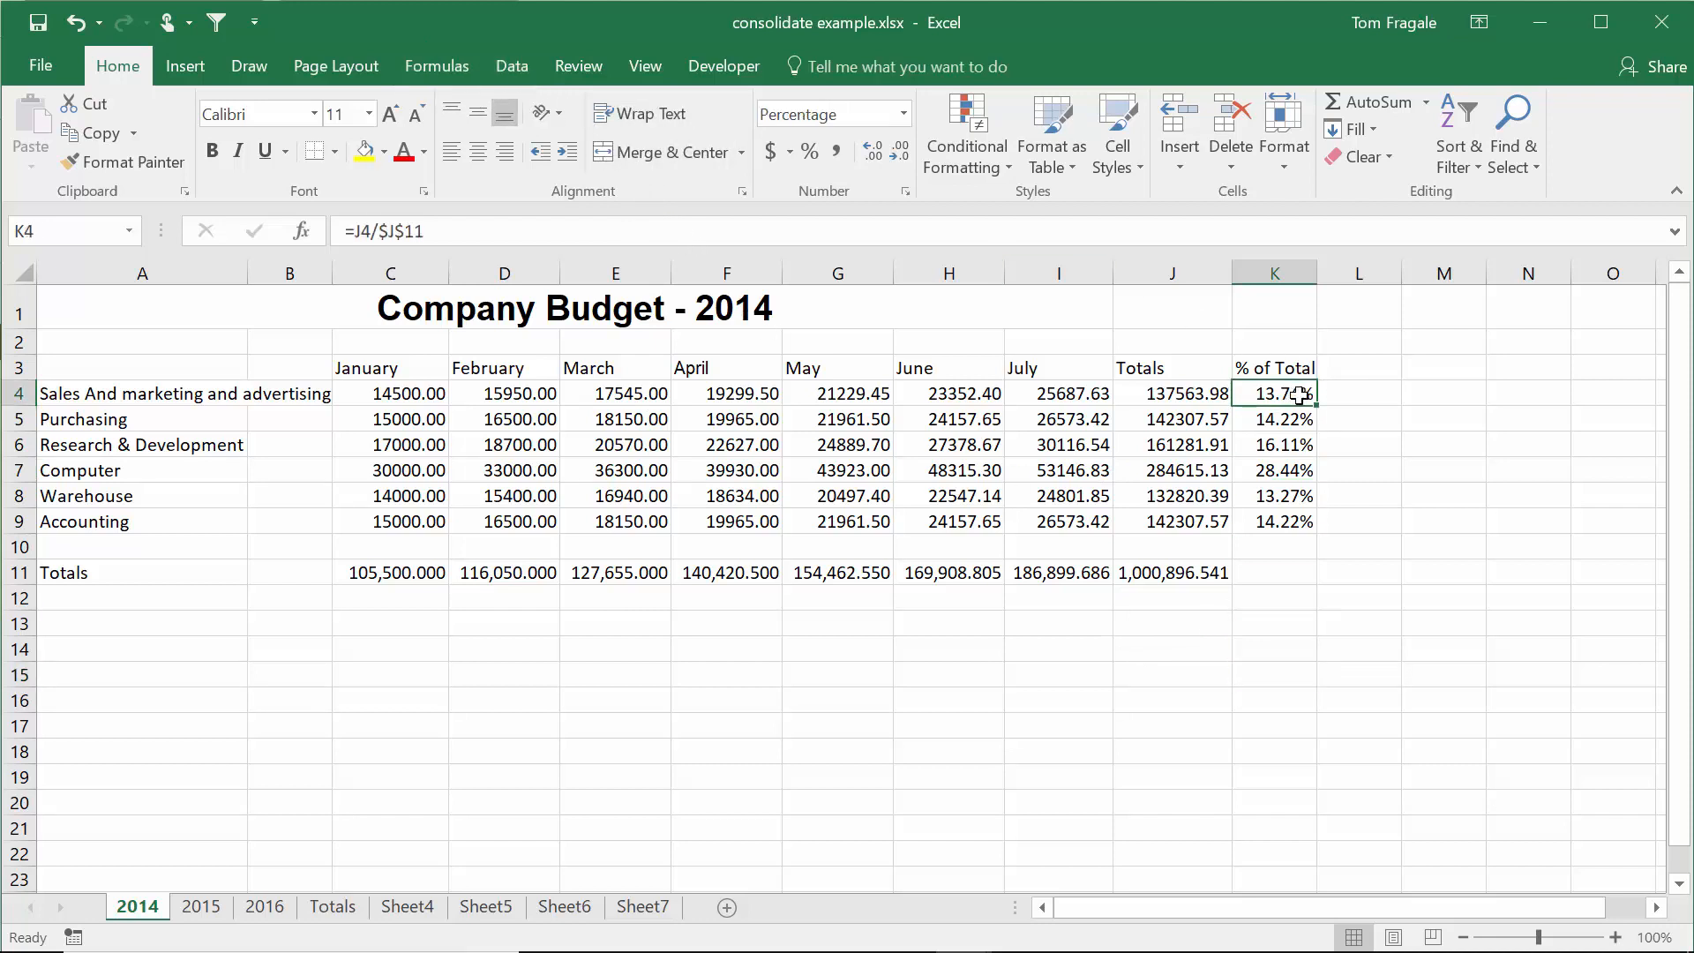
mouse_move(391, 230)
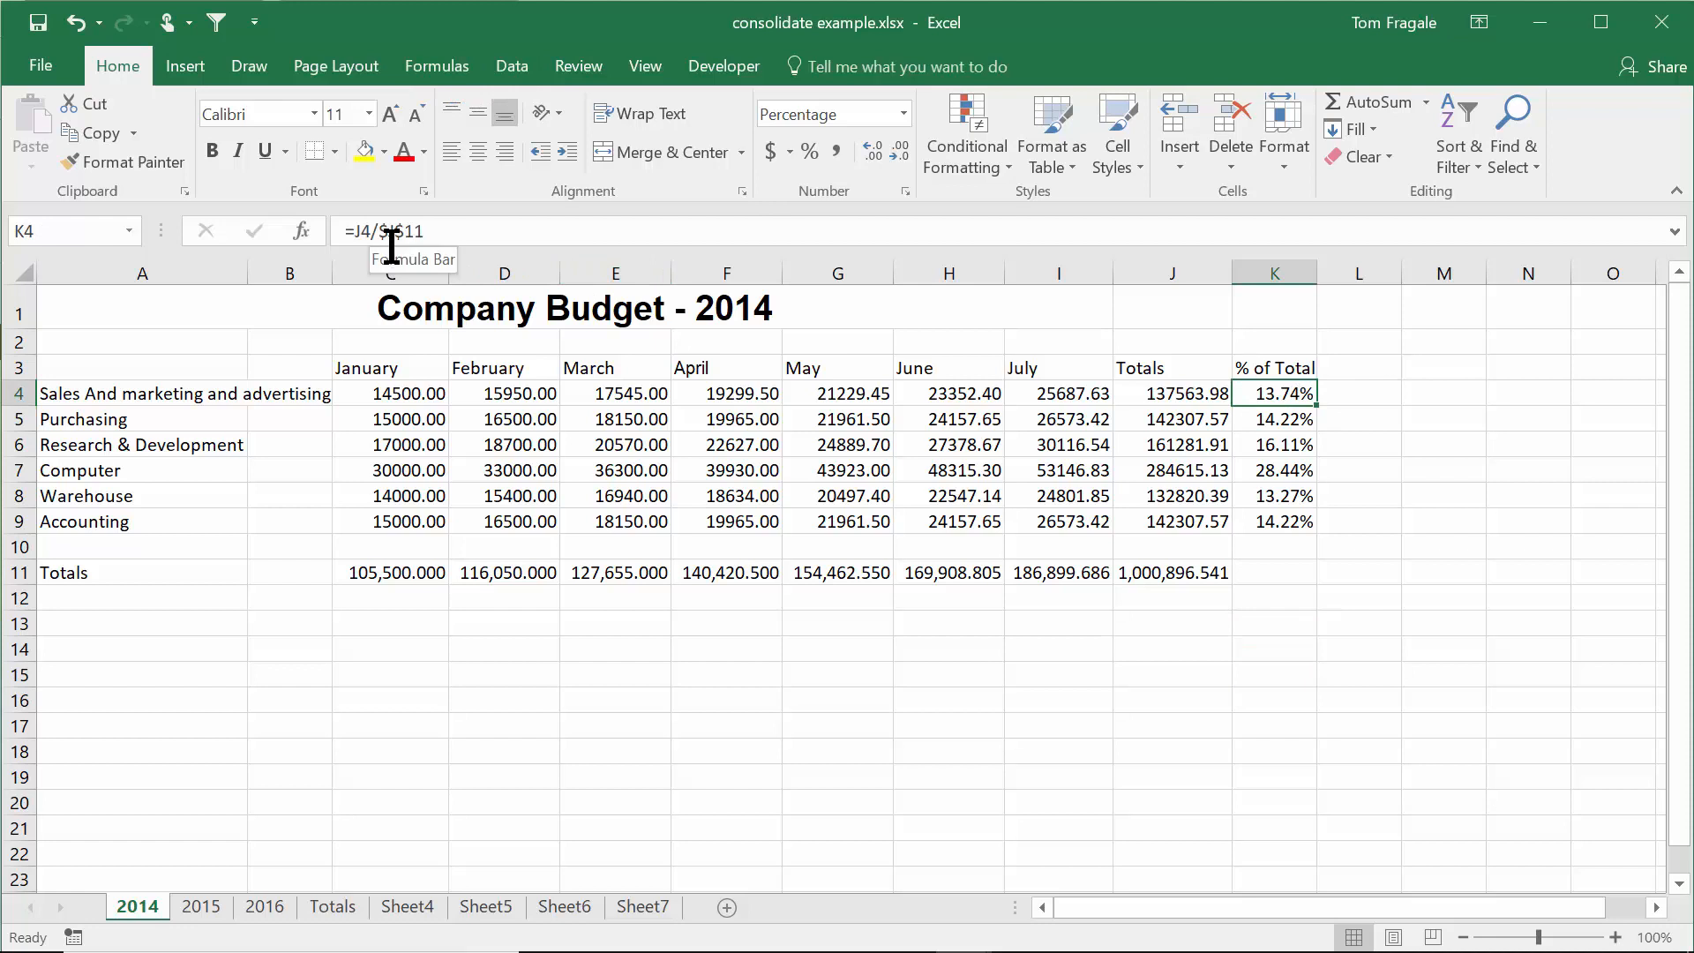
mouse_move(437, 66)
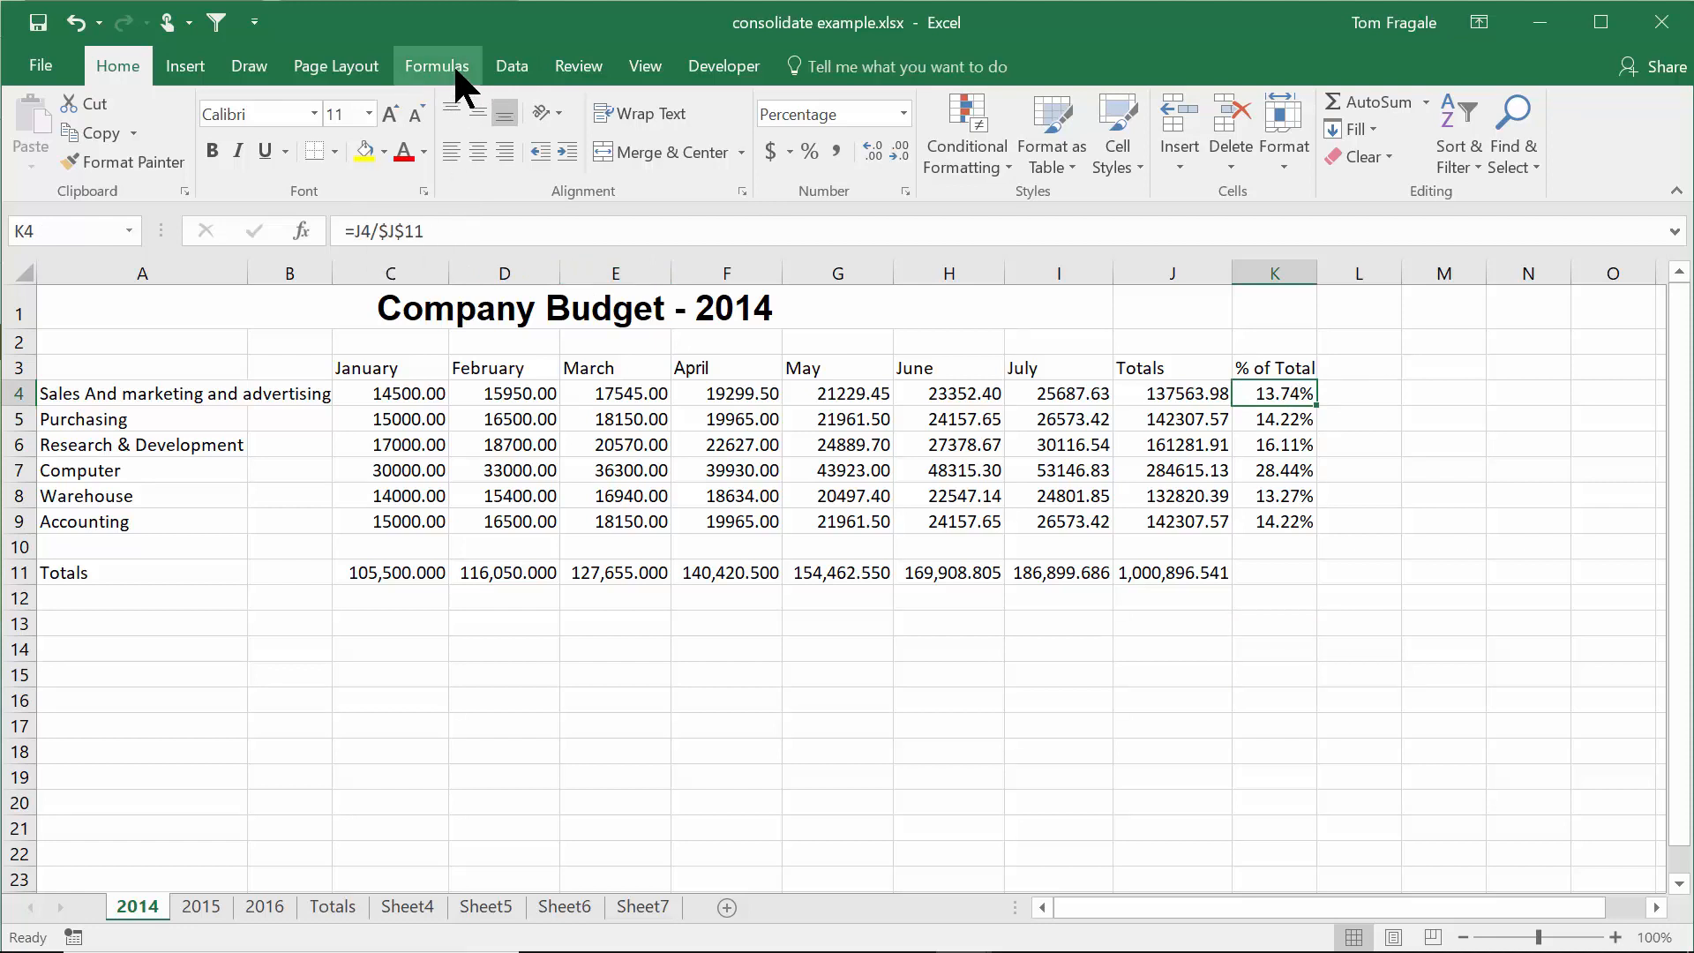
left_click(437, 66)
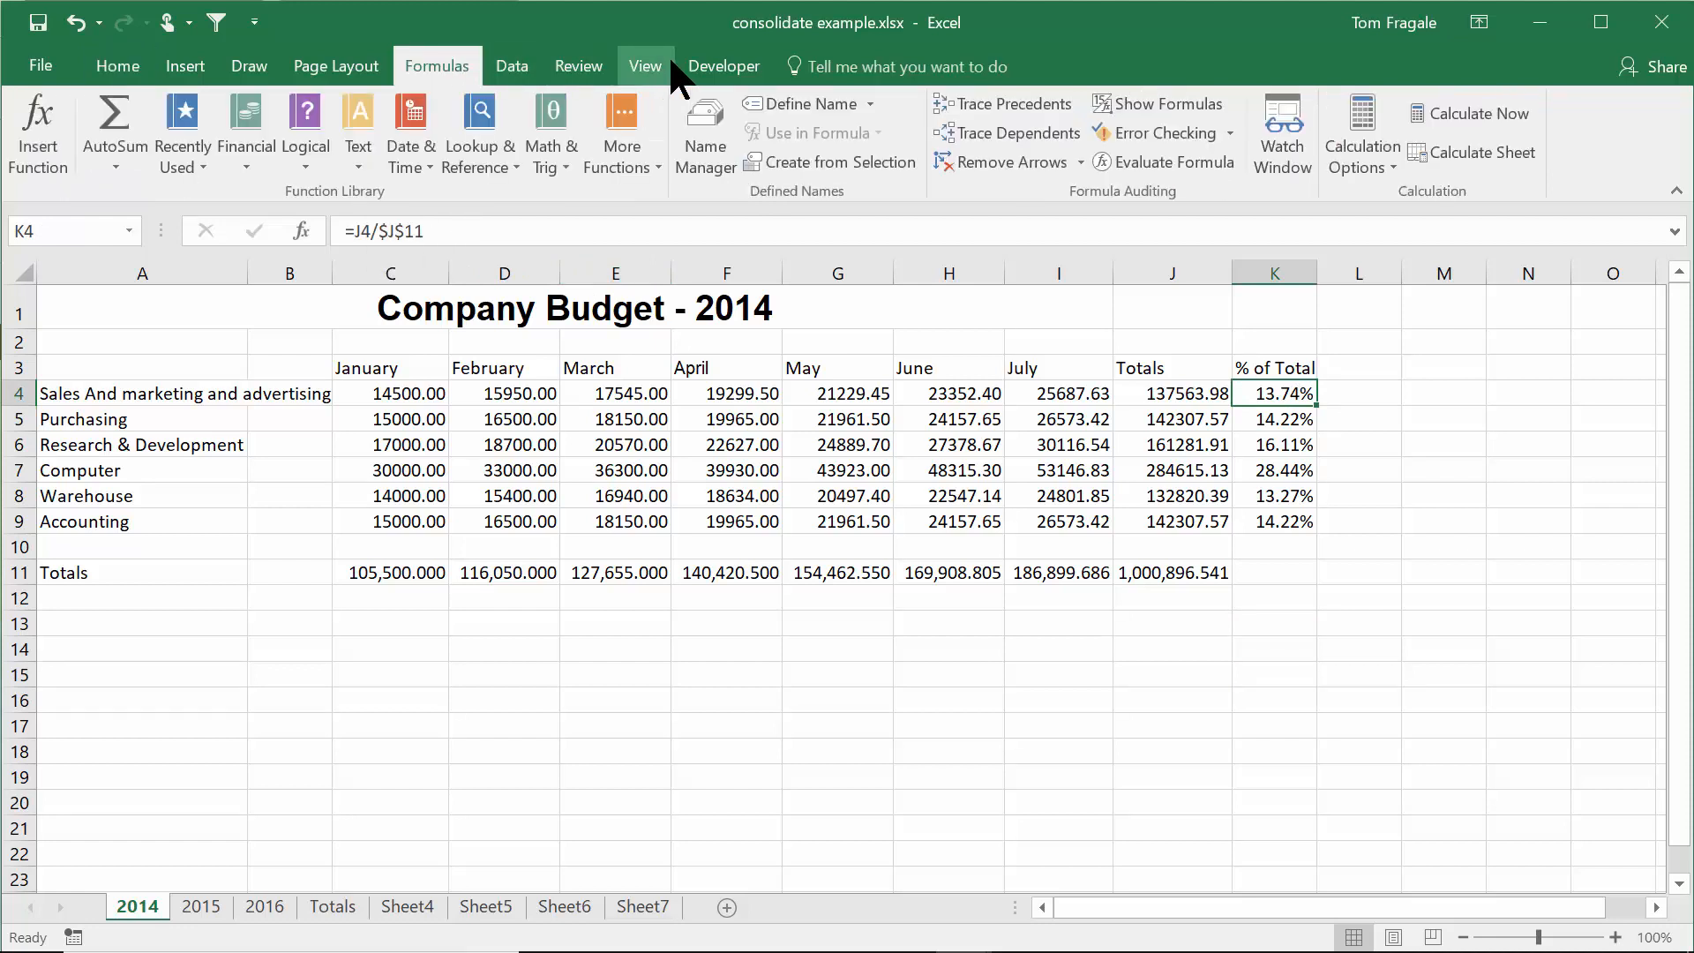
mouse_move(1001, 105)
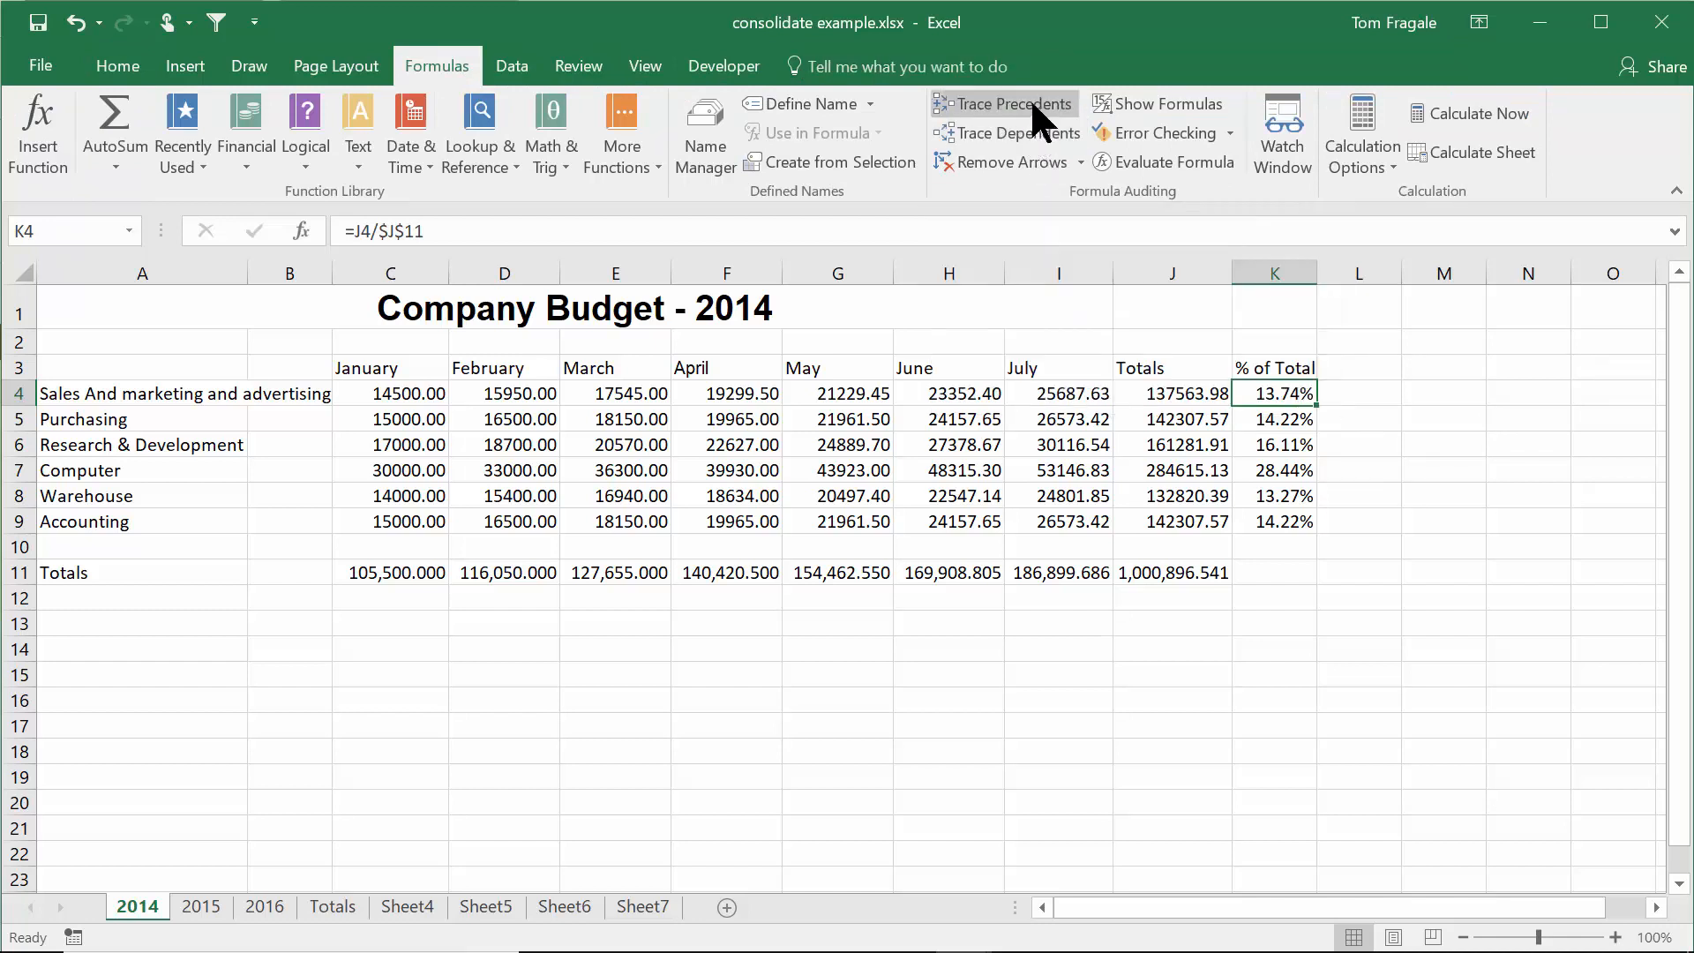
- Trace precedents of K4 to its row total and grand total
left_click(1013, 105)
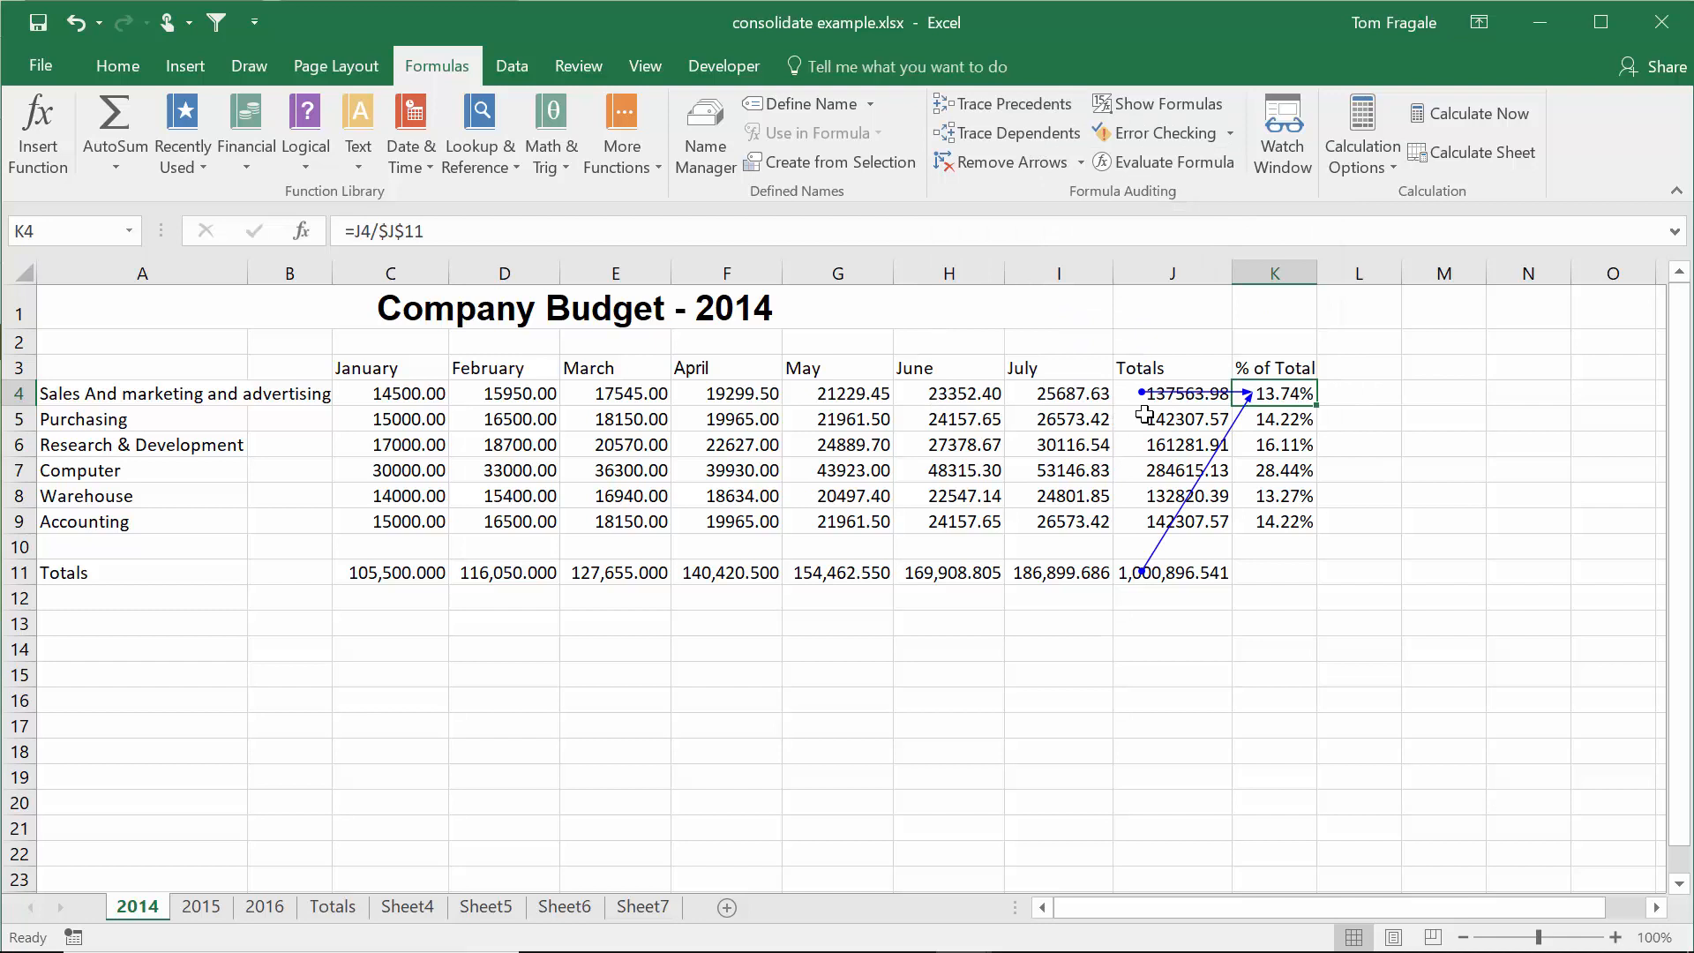
mouse_move(1576, 604)
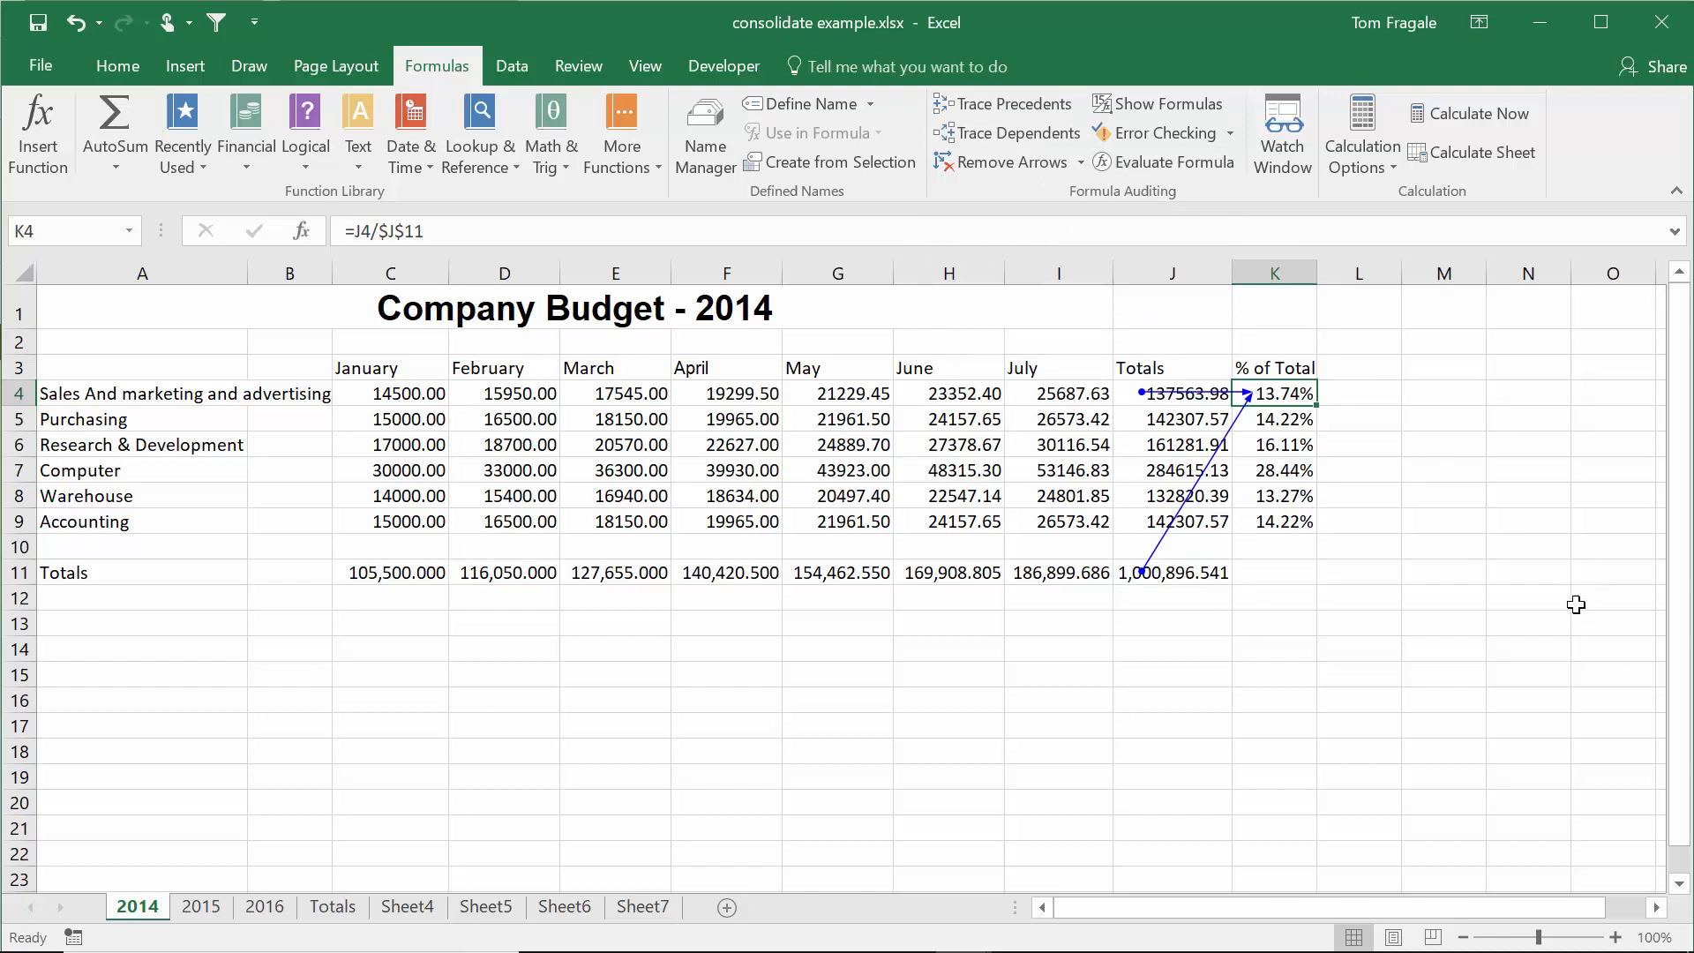
mouse_move(1561, 428)
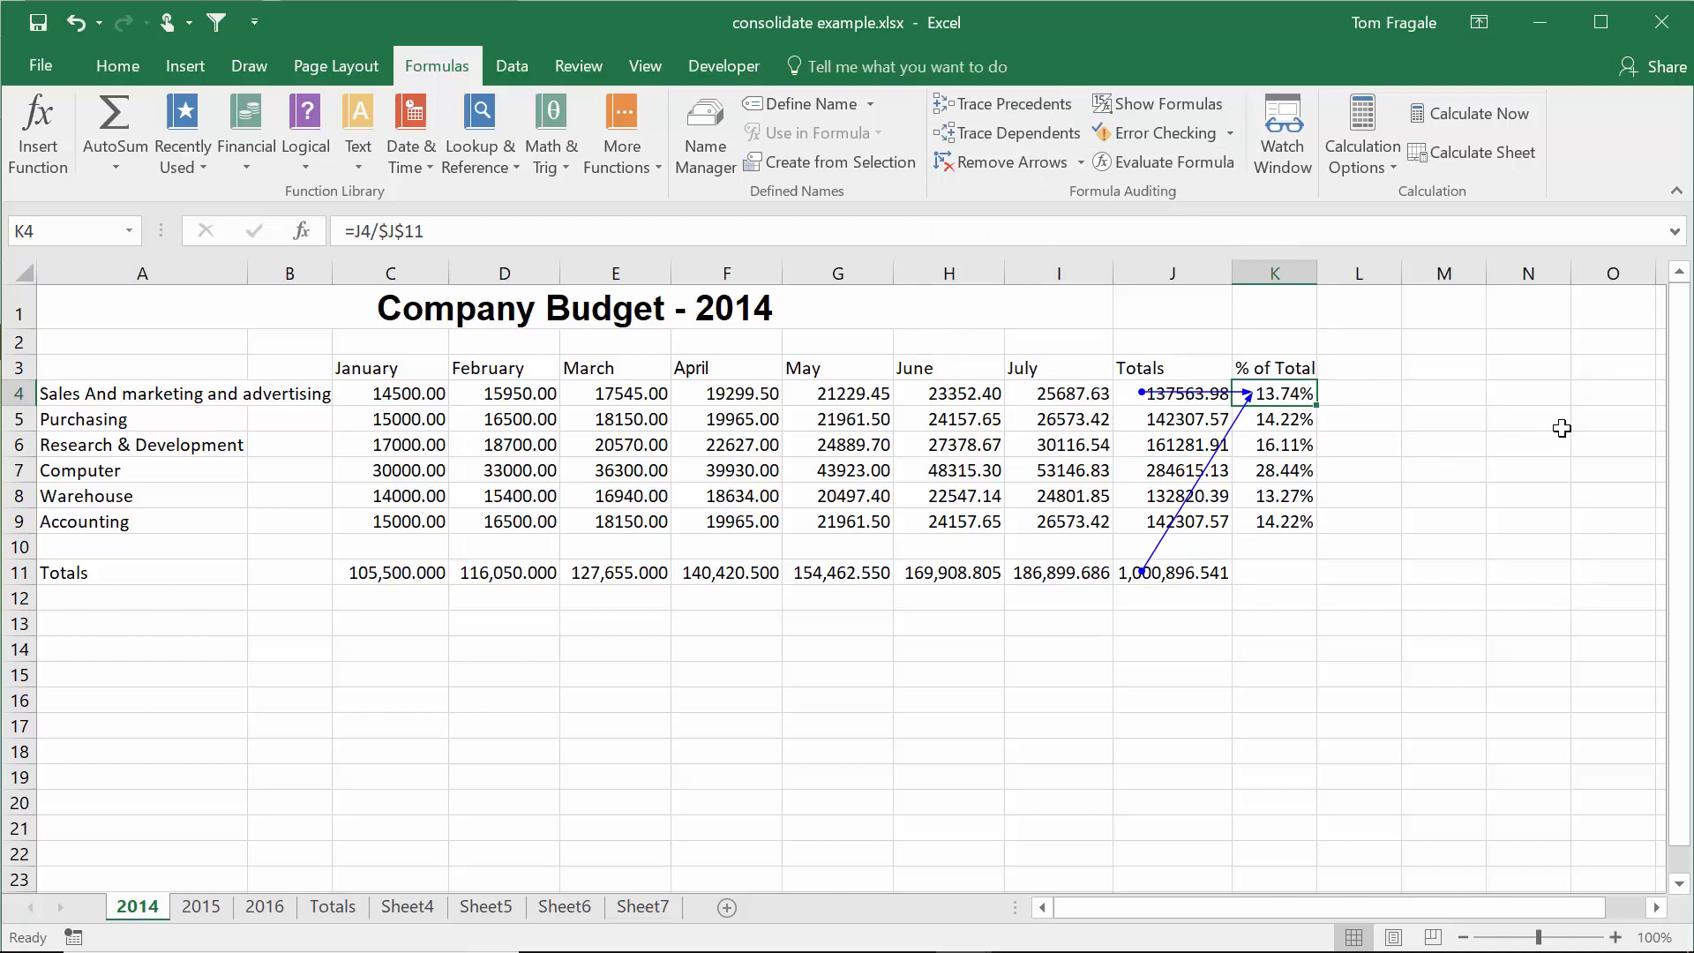
mouse_move(1275, 392)
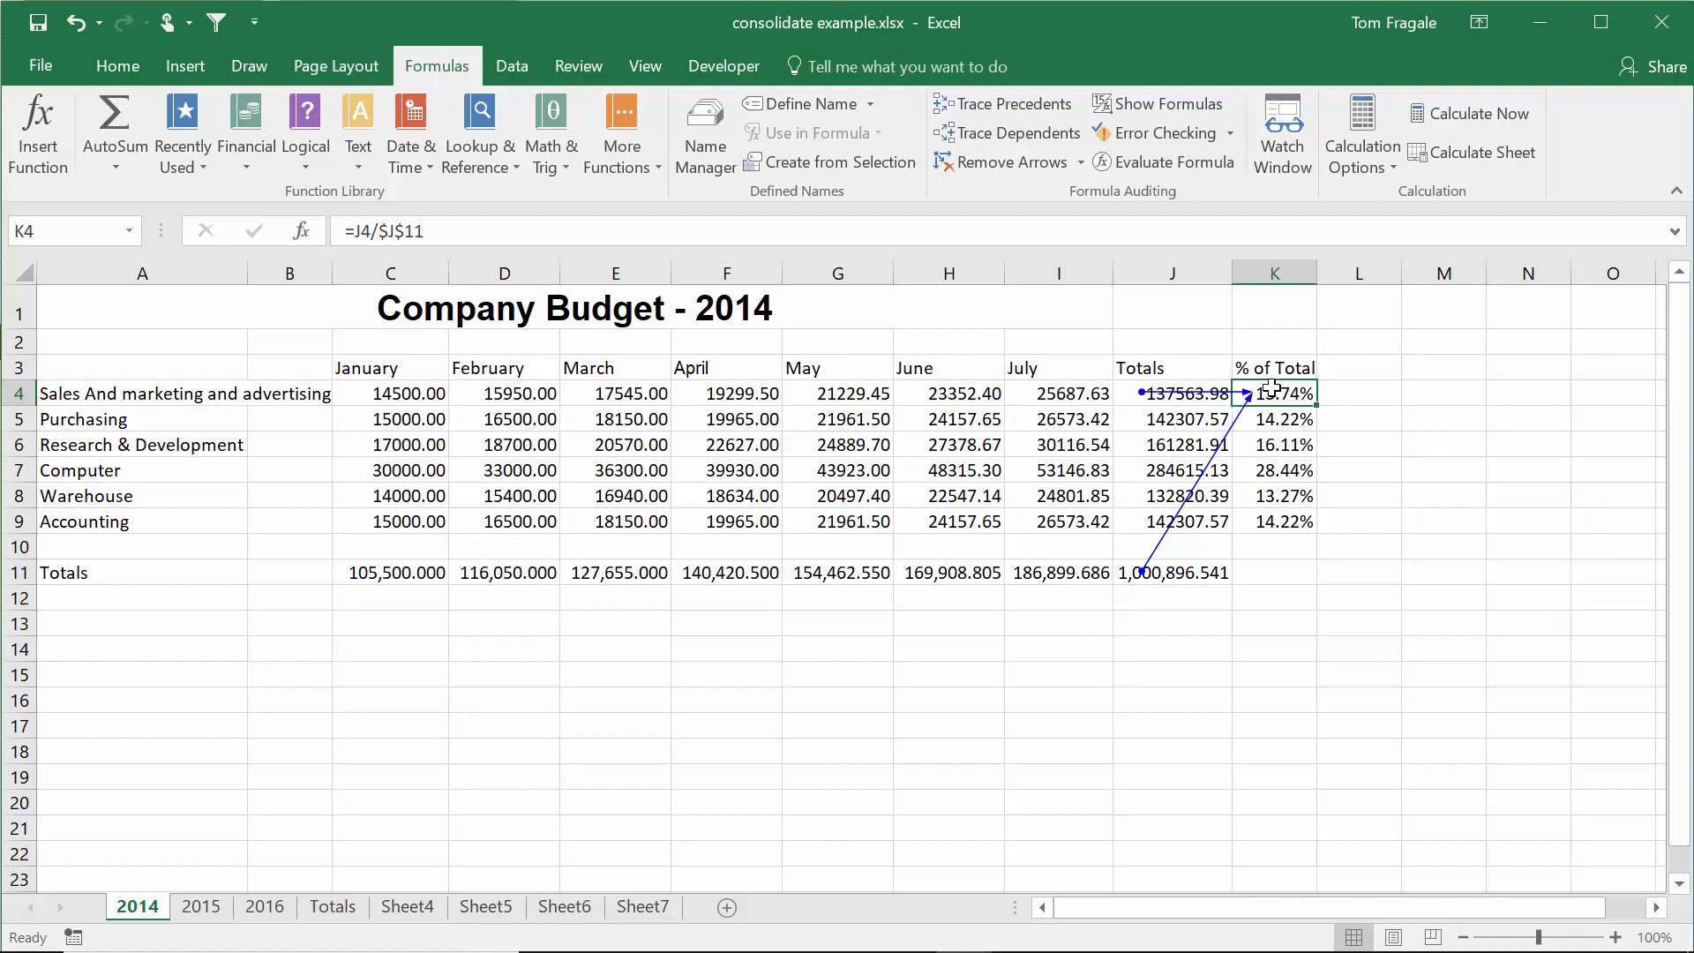
mouse_move(1366, 412)
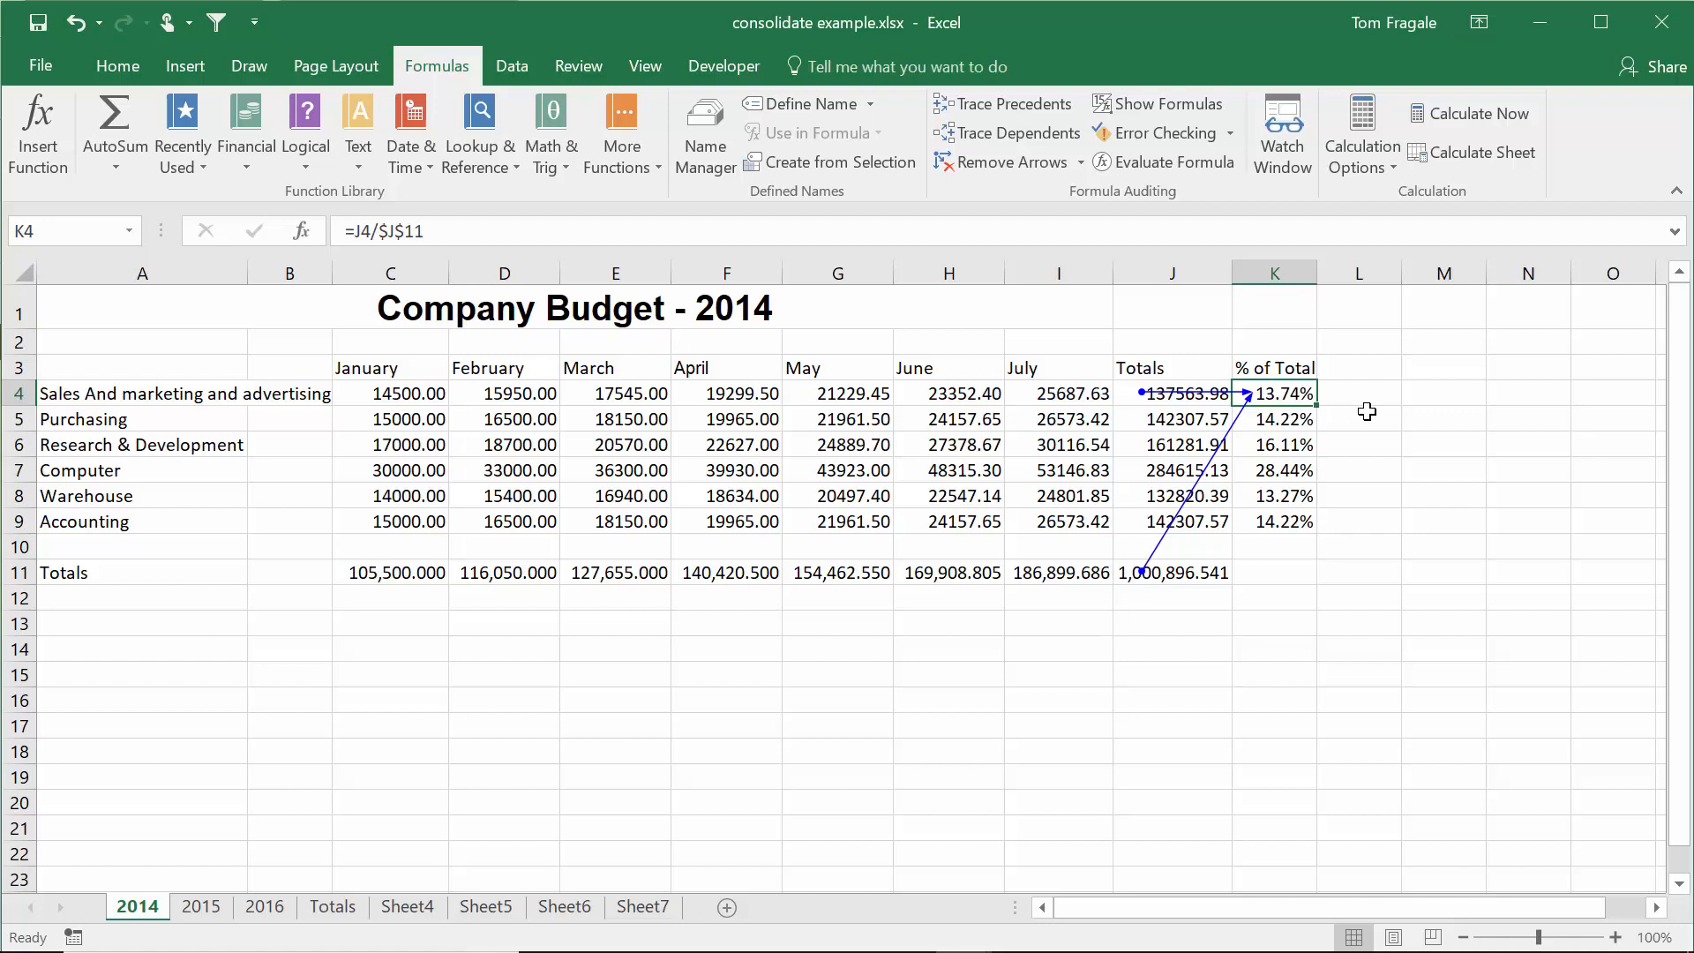
mouse_move(1366, 357)
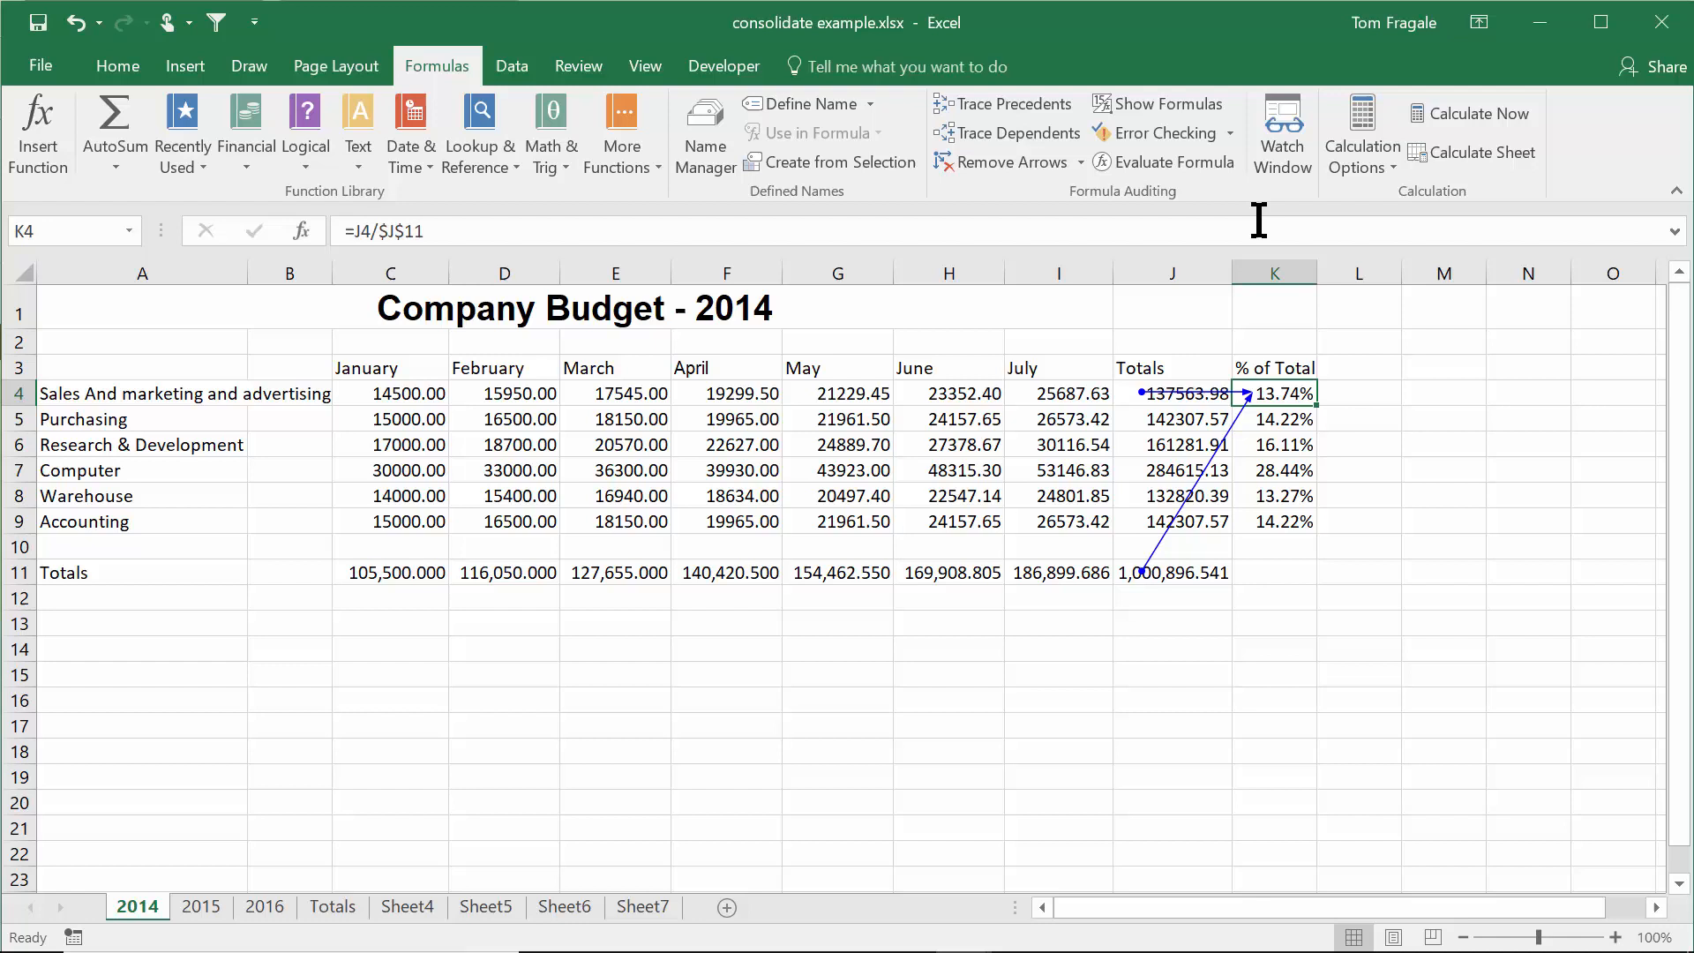
mouse_move(1002, 104)
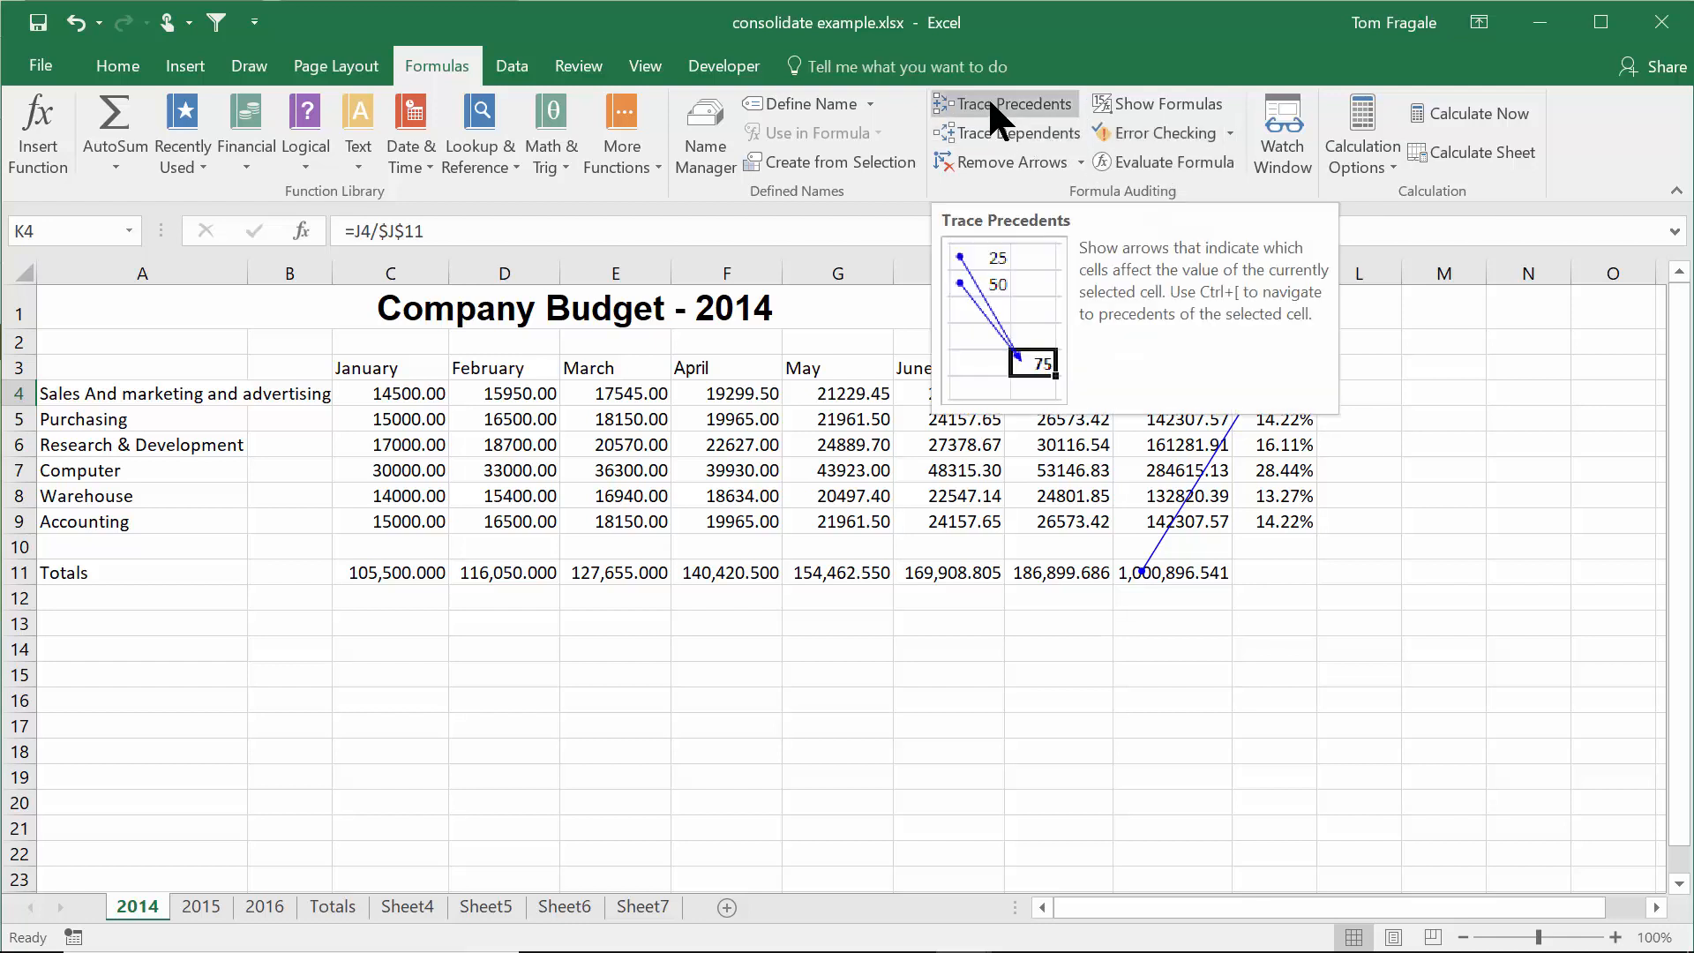
- Trace two more precedent levels back to the monthly figures, then check the arrows in print preview
left_click(1005, 105)
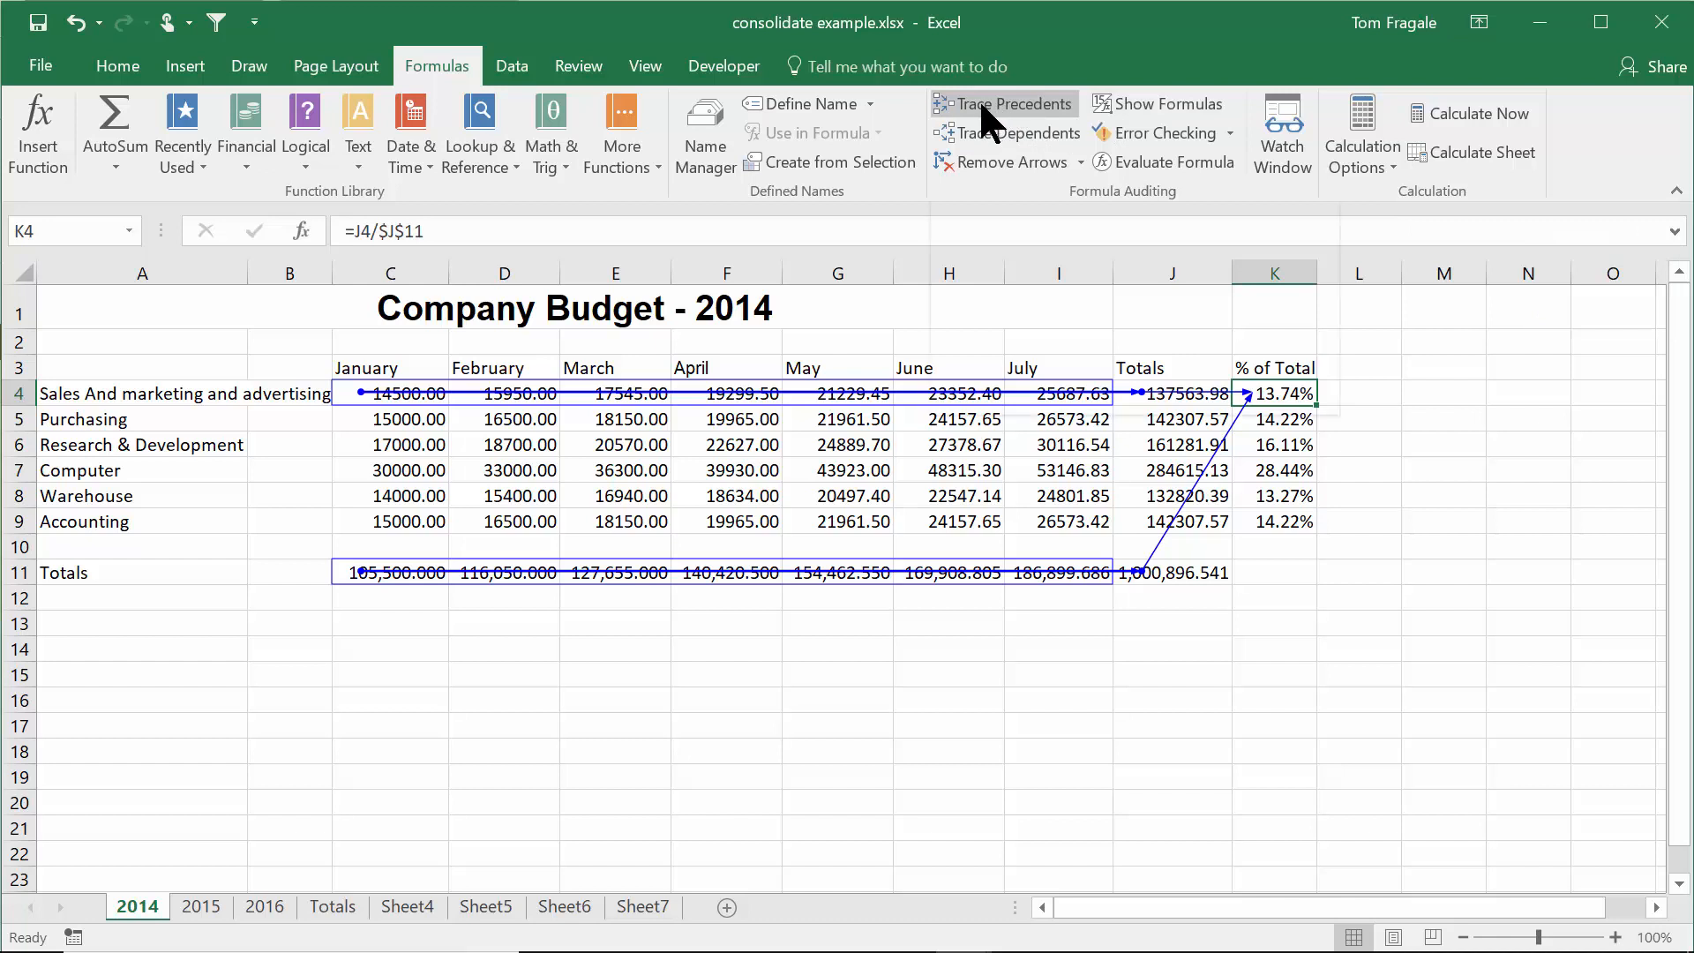
left_click(1005, 104)
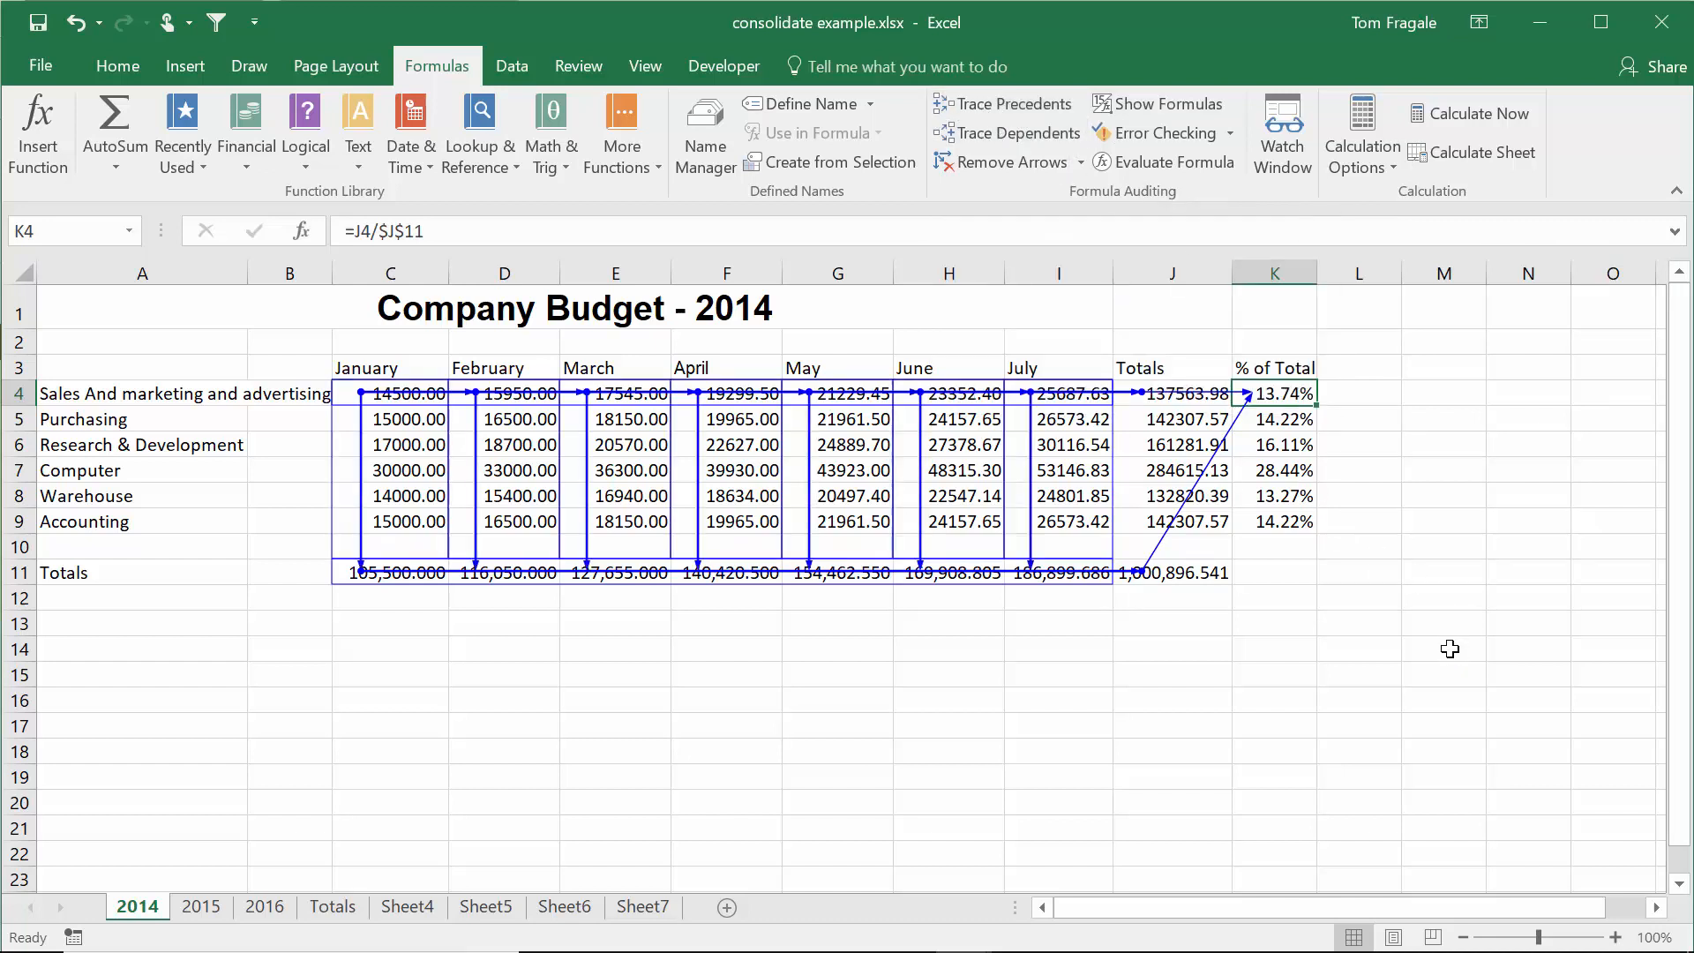
mouse_move(1262, 639)
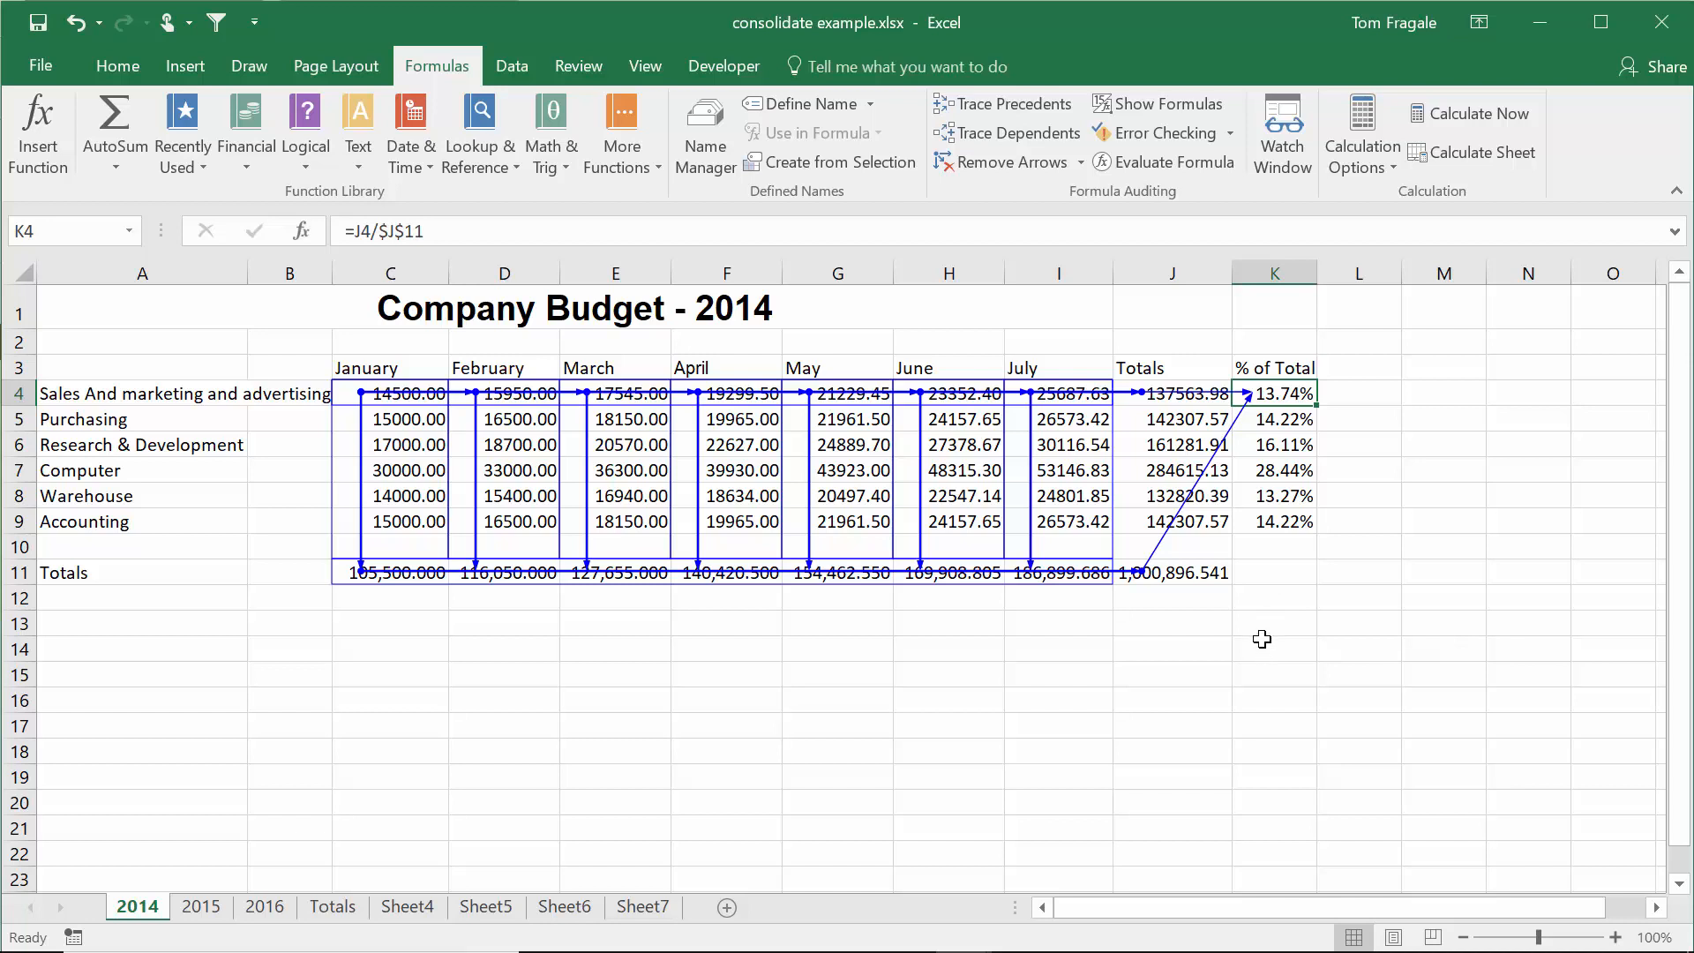
mouse_move(834, 437)
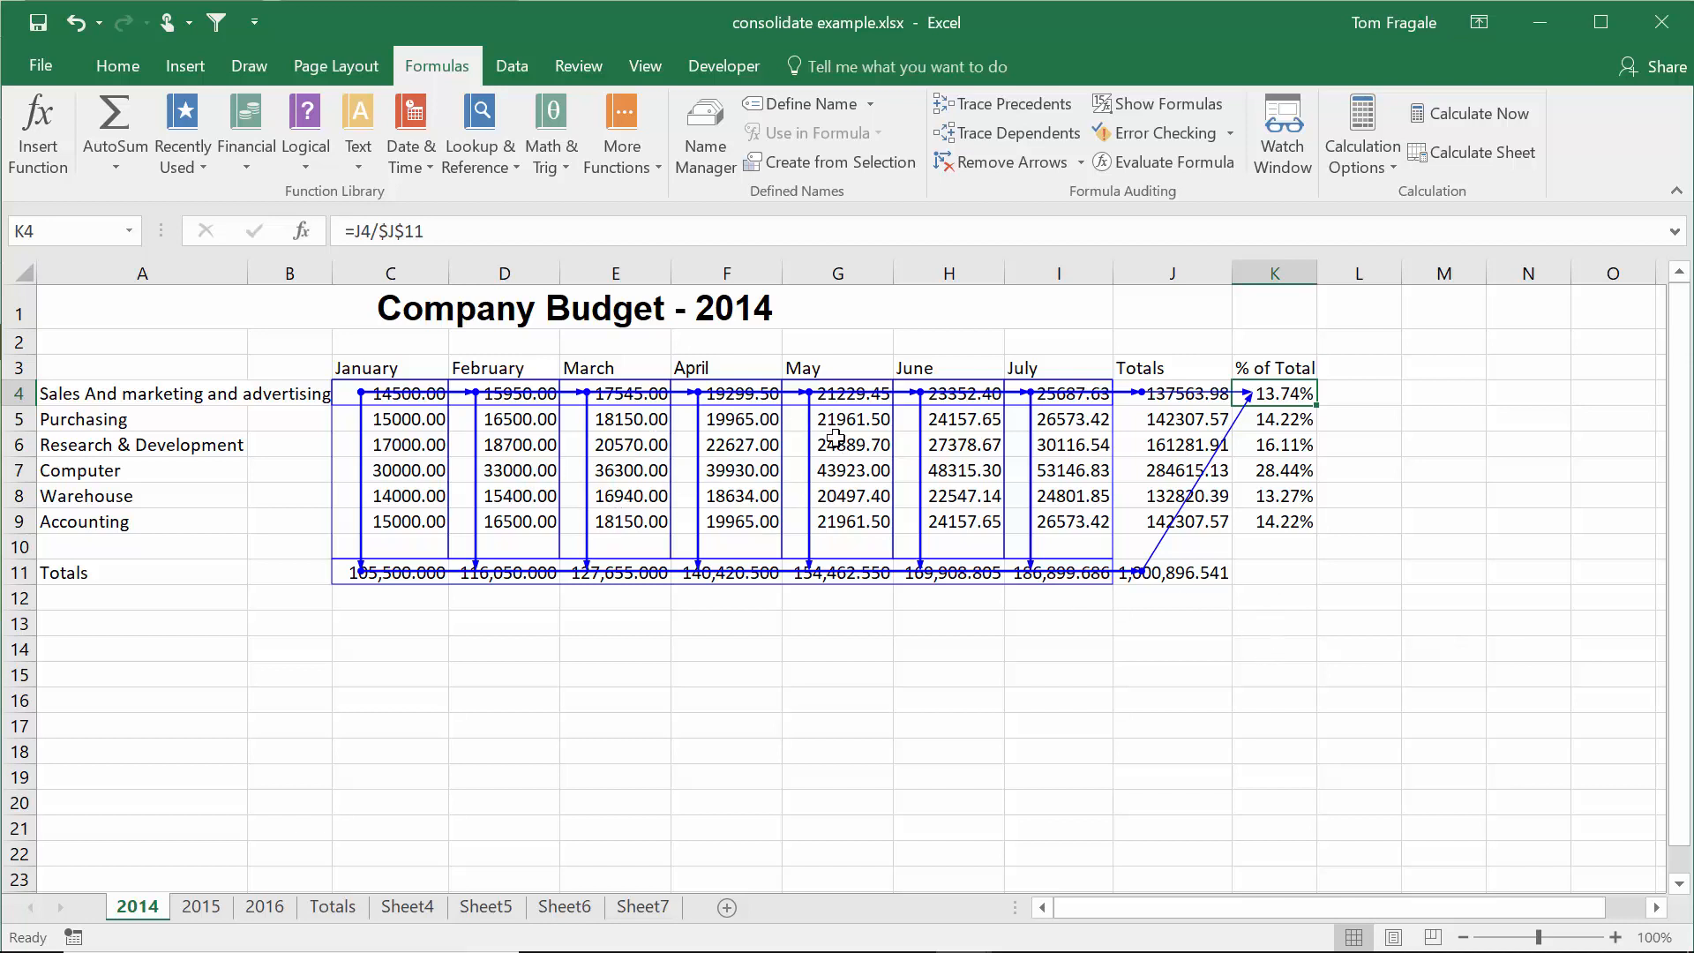
mouse_move(589, 459)
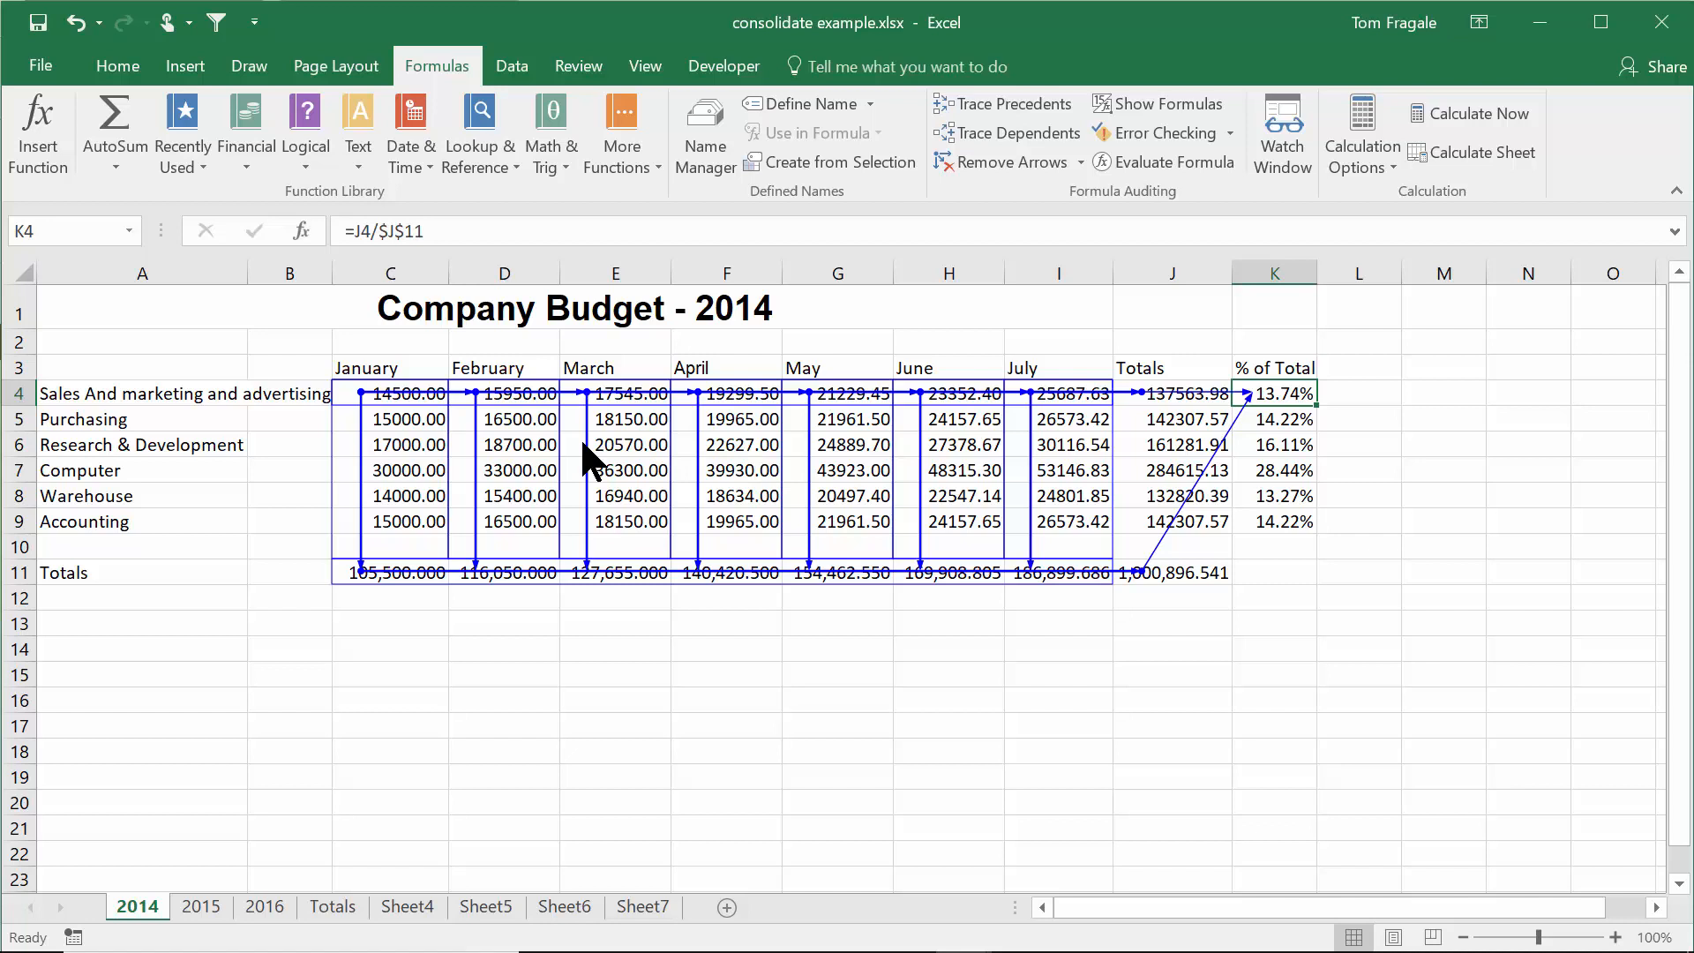
mouse_move(1078, 533)
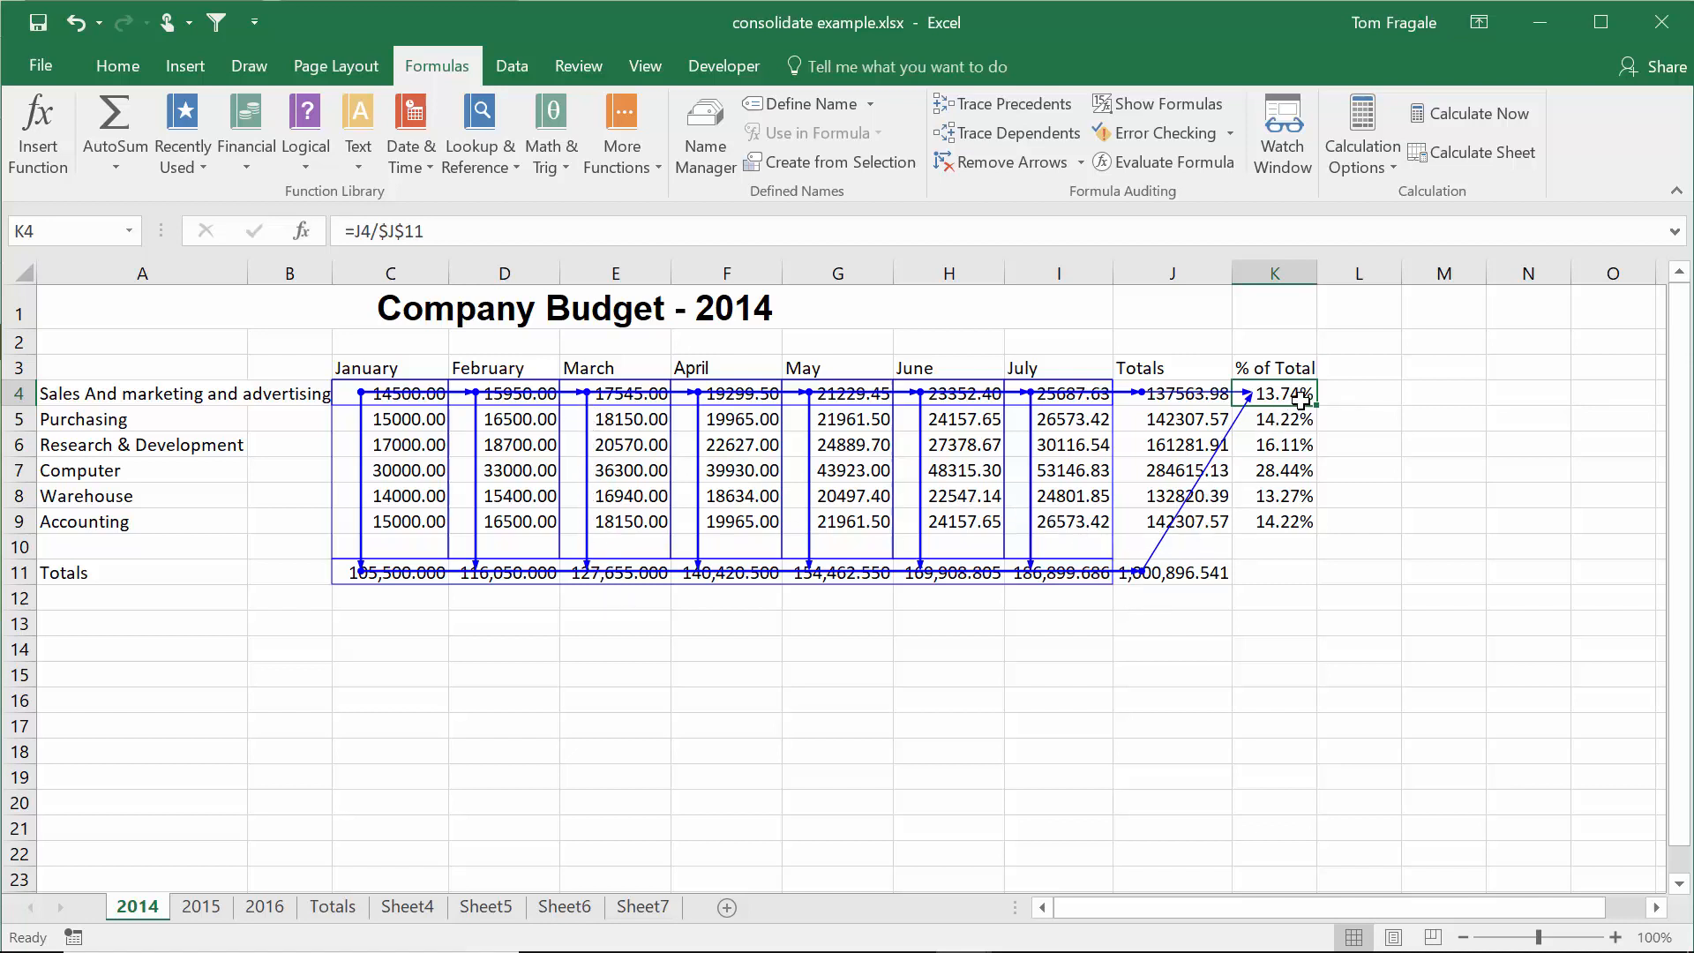
mouse_move(1058, 791)
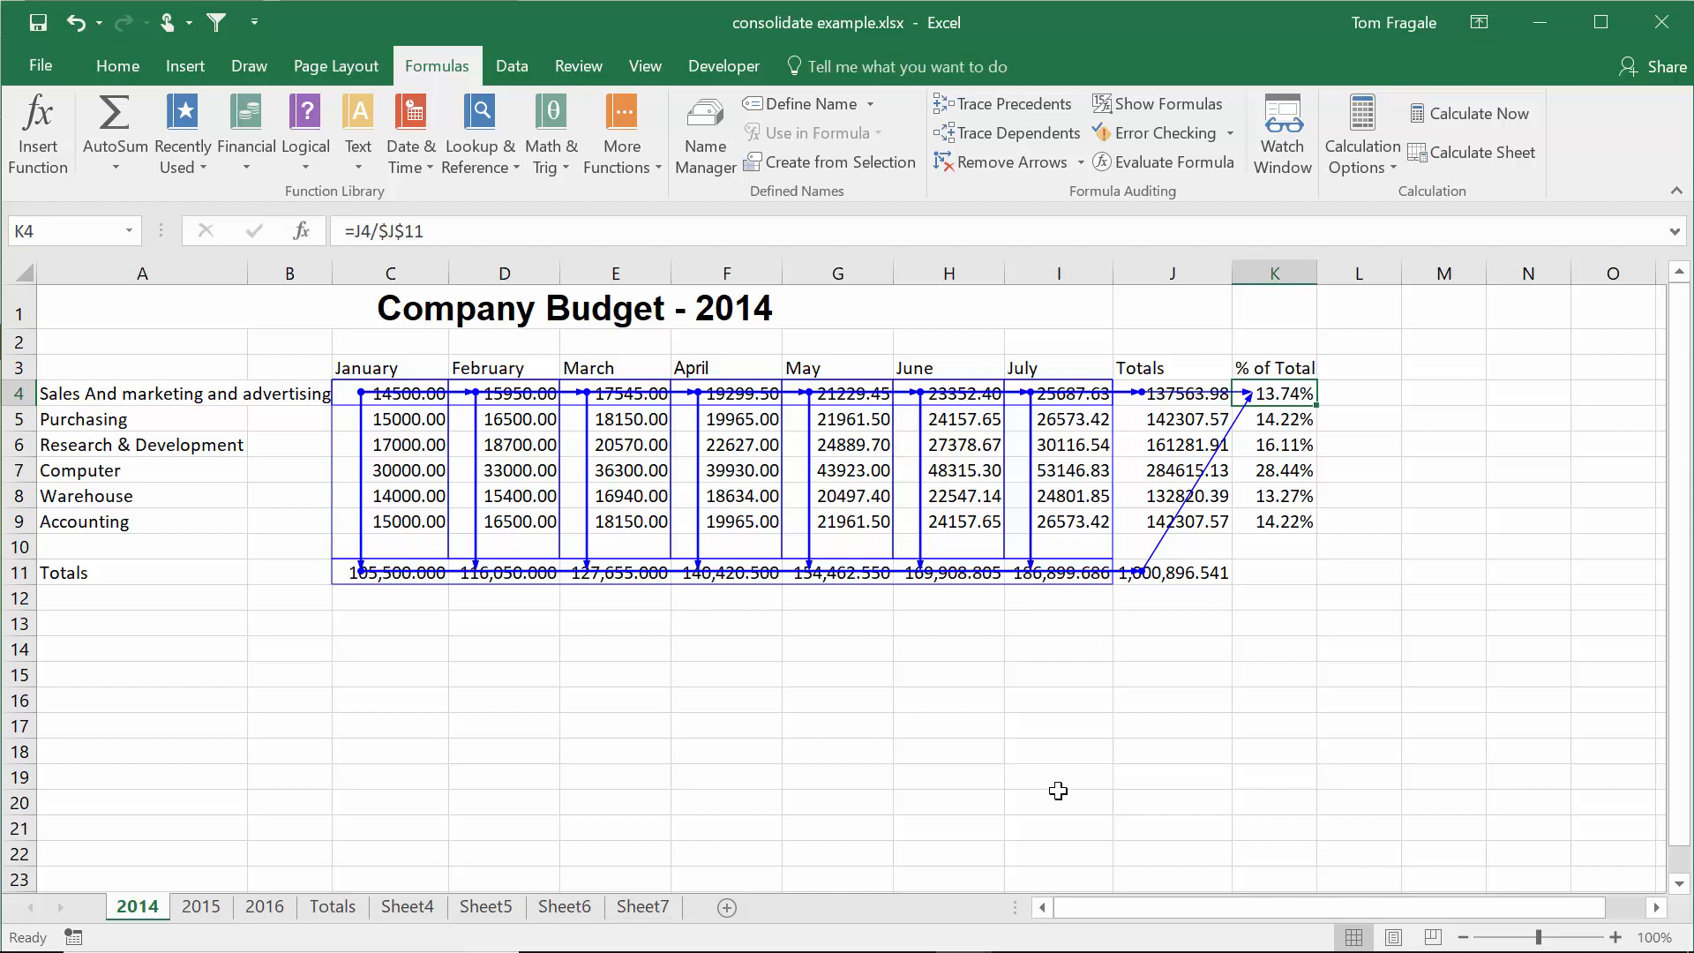
mouse_move(969, 924)
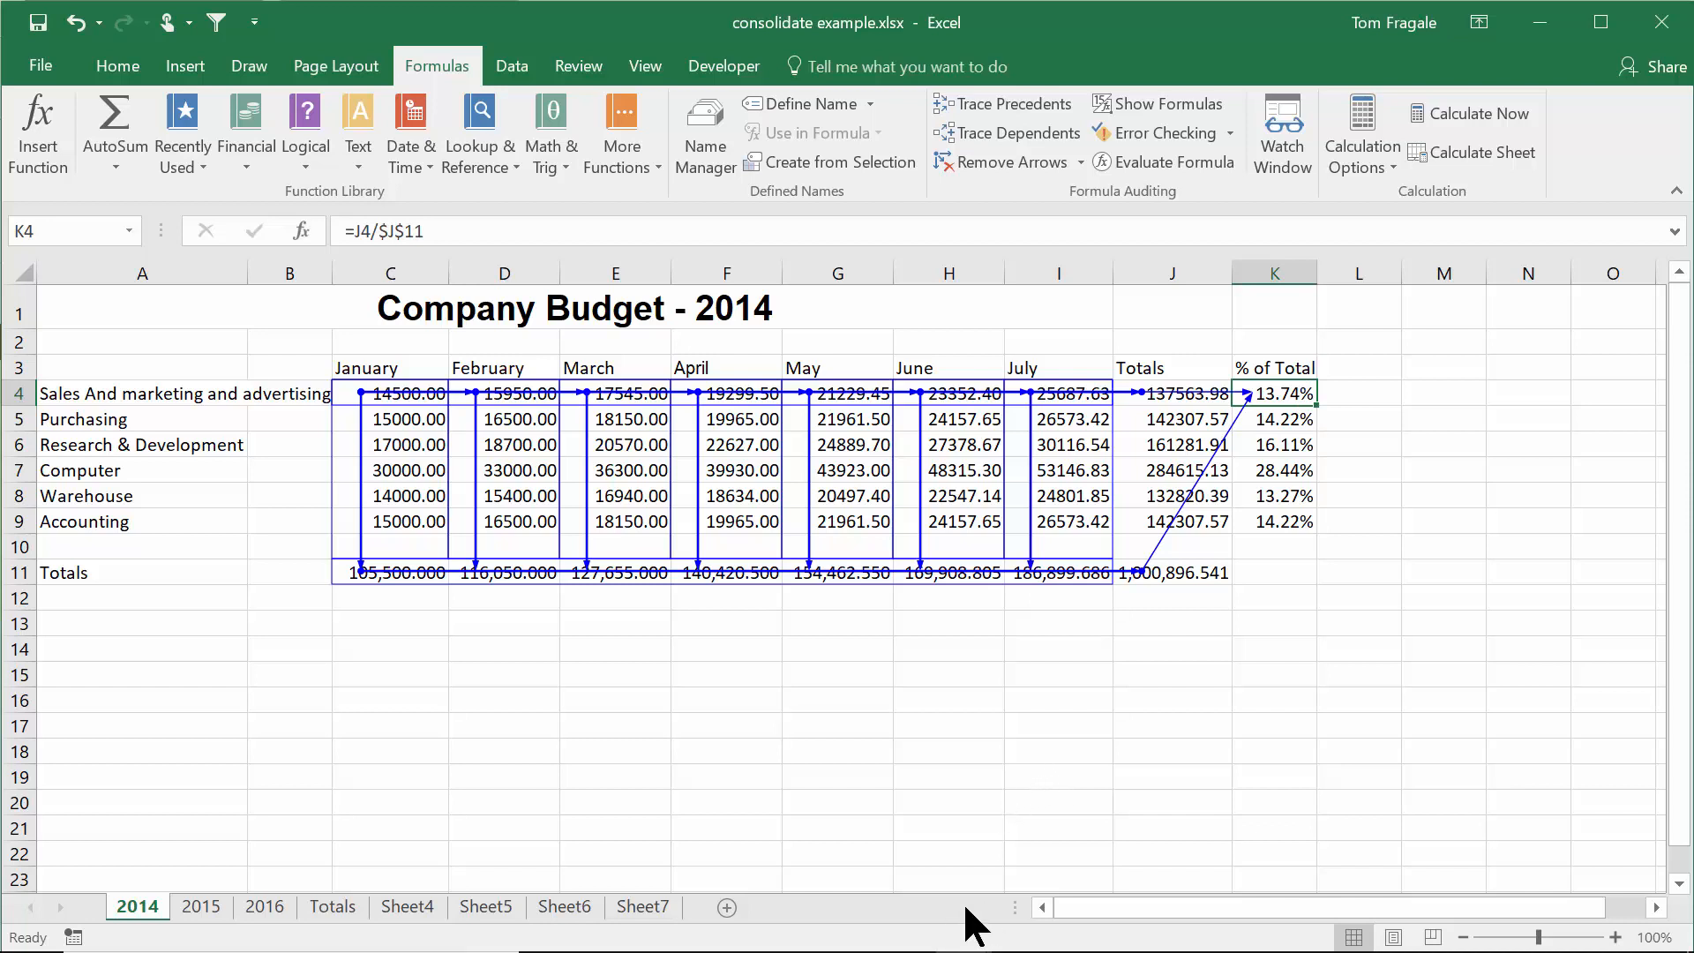
mouse_move(1214, 611)
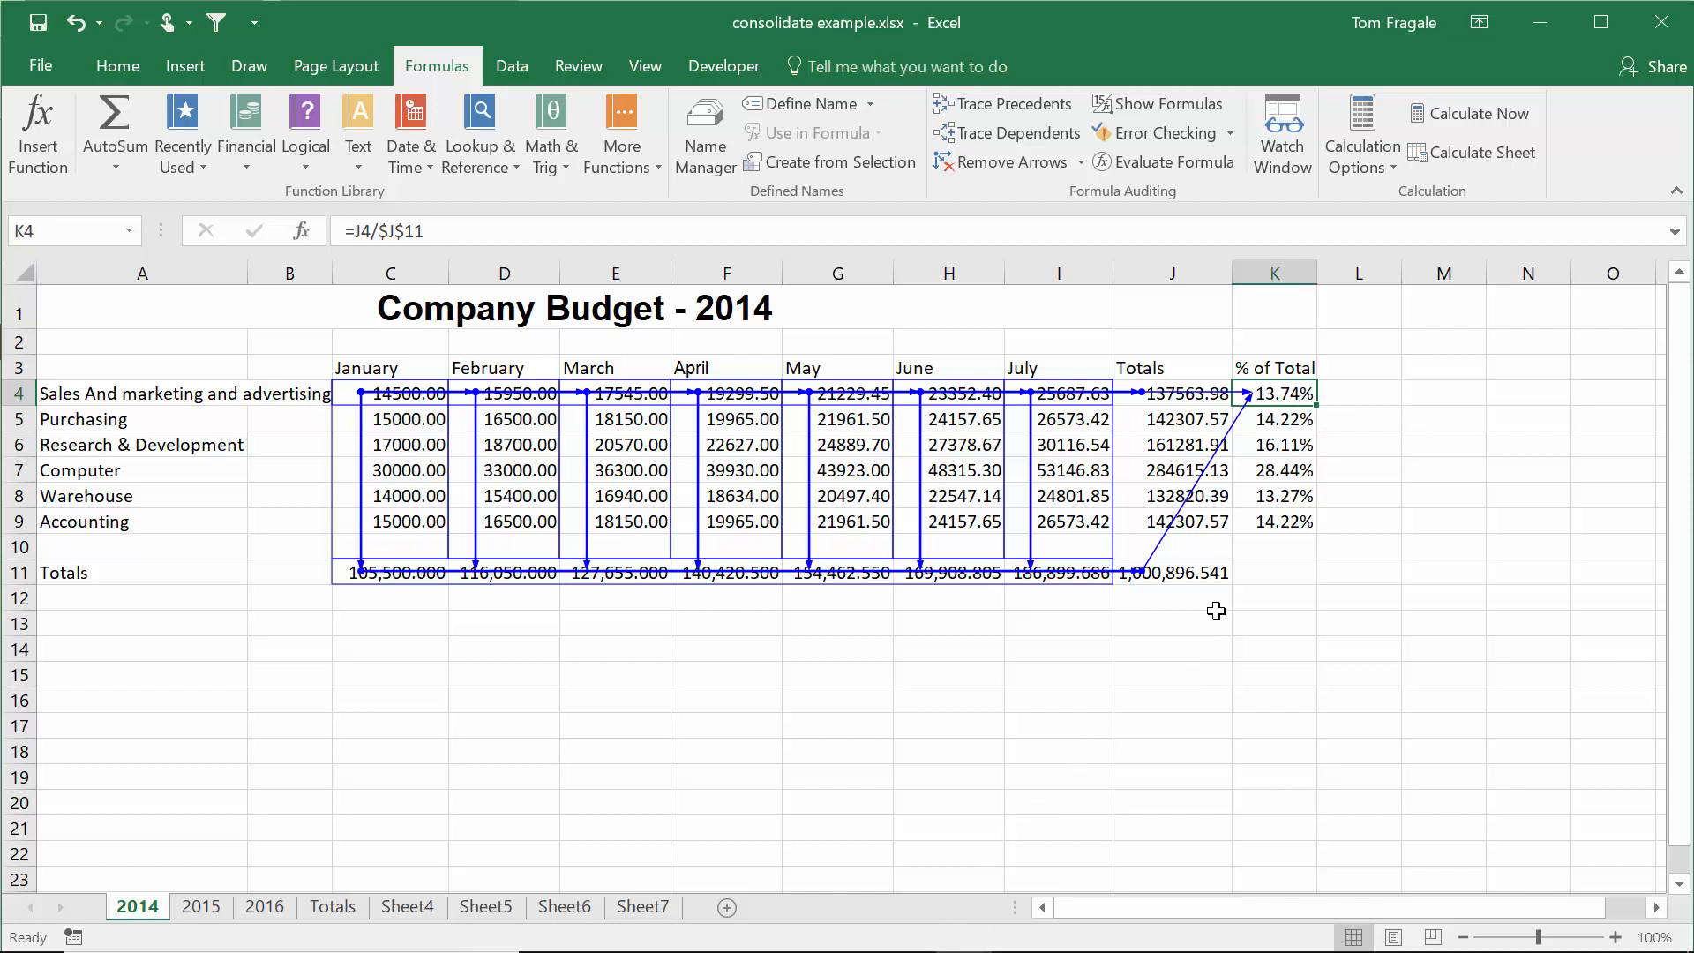
mouse_move(1405, 391)
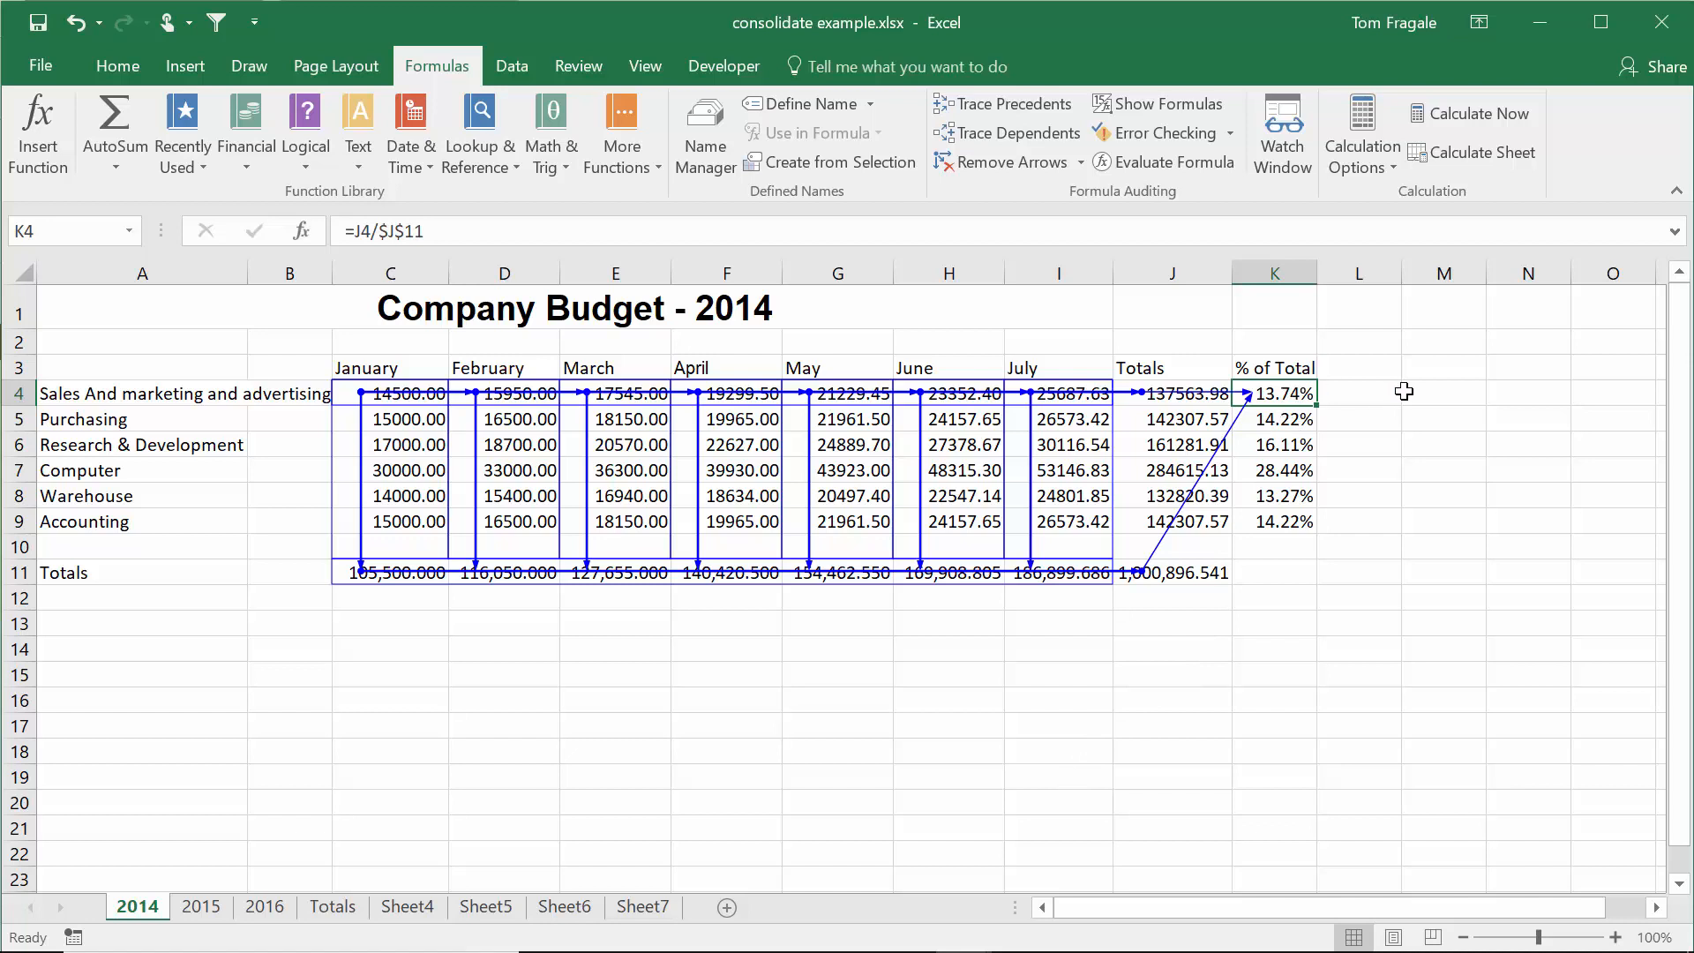
mouse_move(1010, 104)
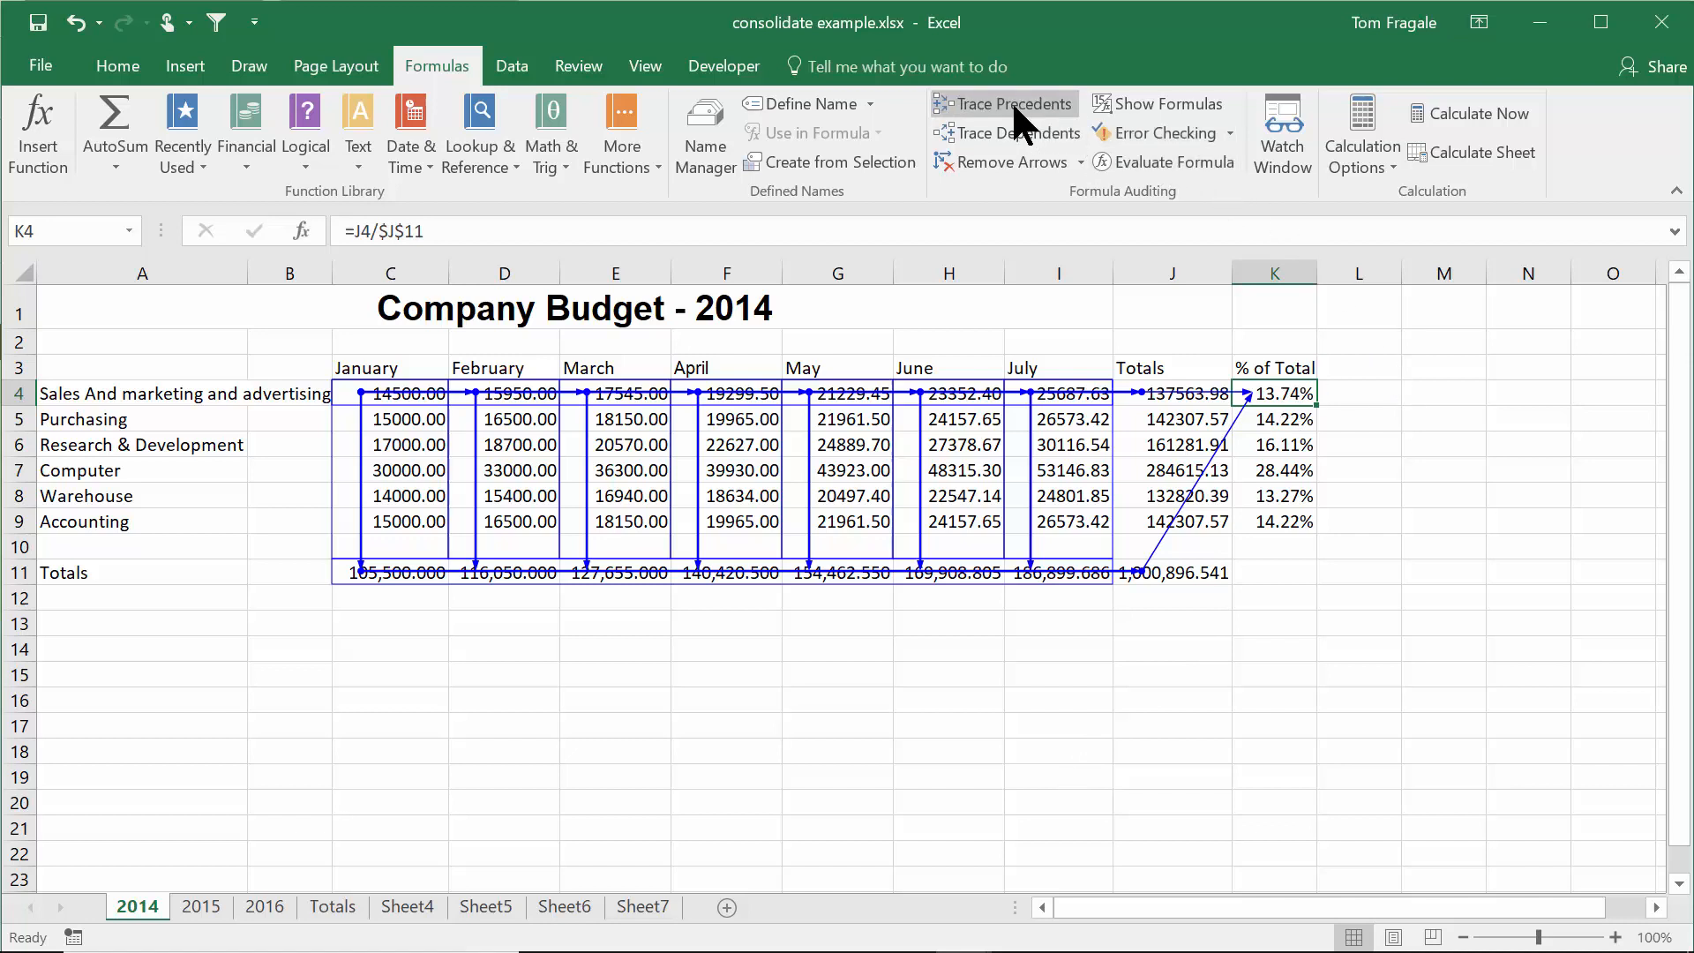
mouse_move(1014, 104)
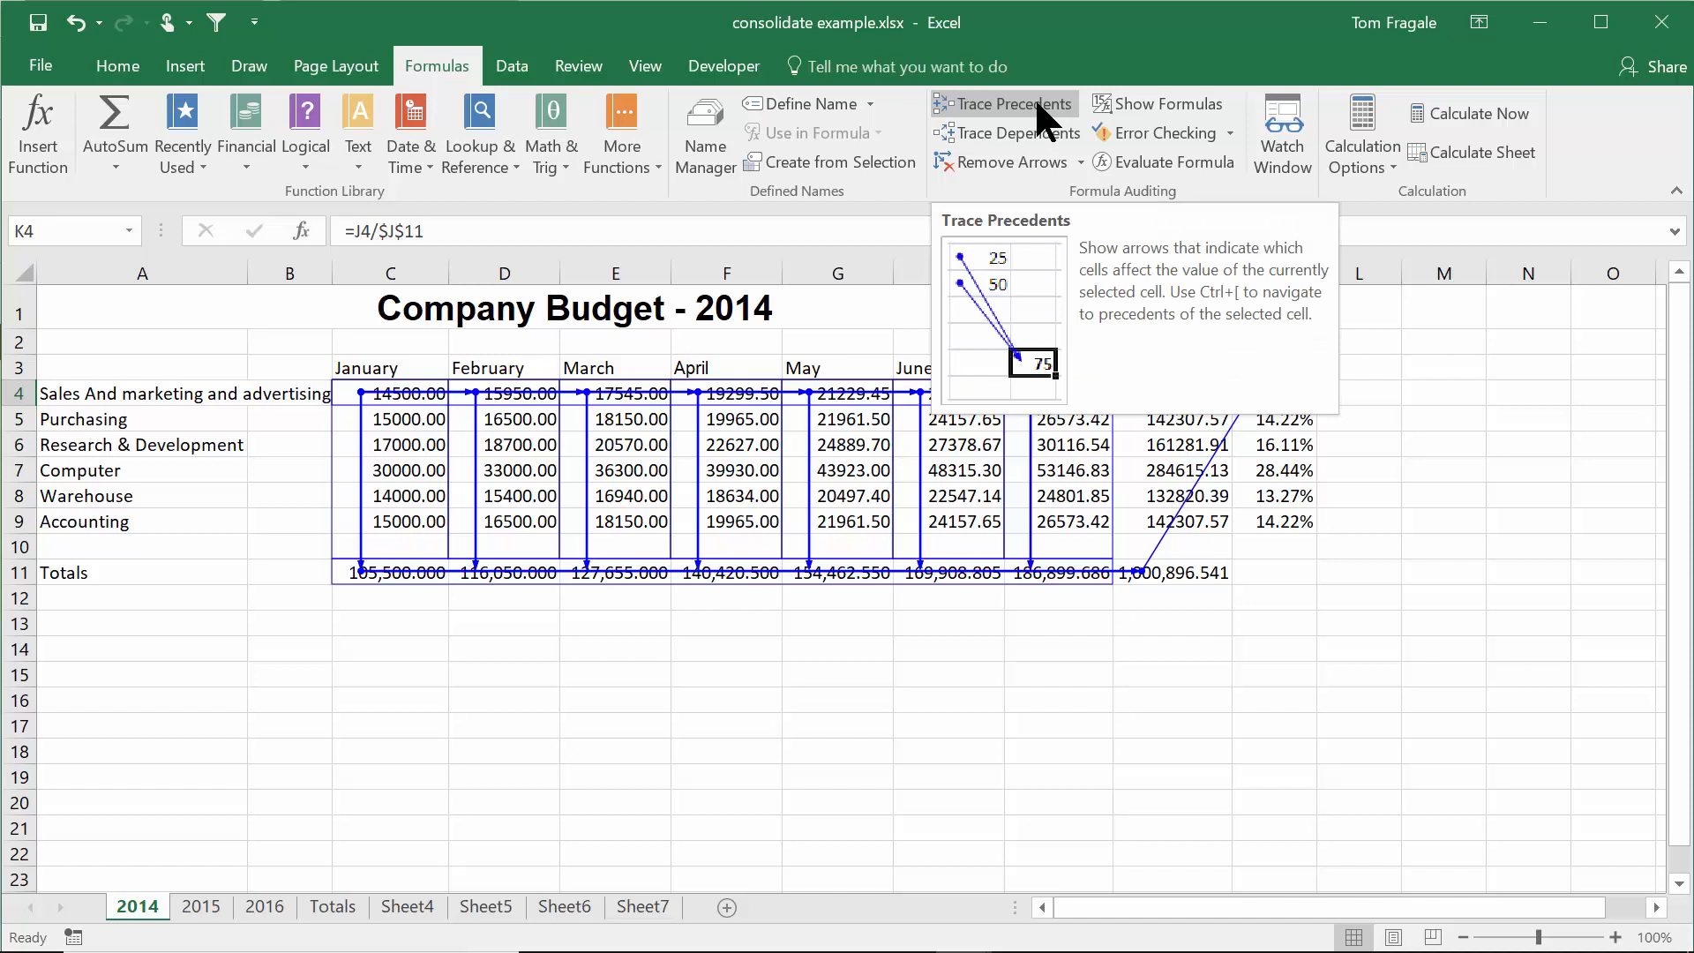
mouse_move(1280, 333)
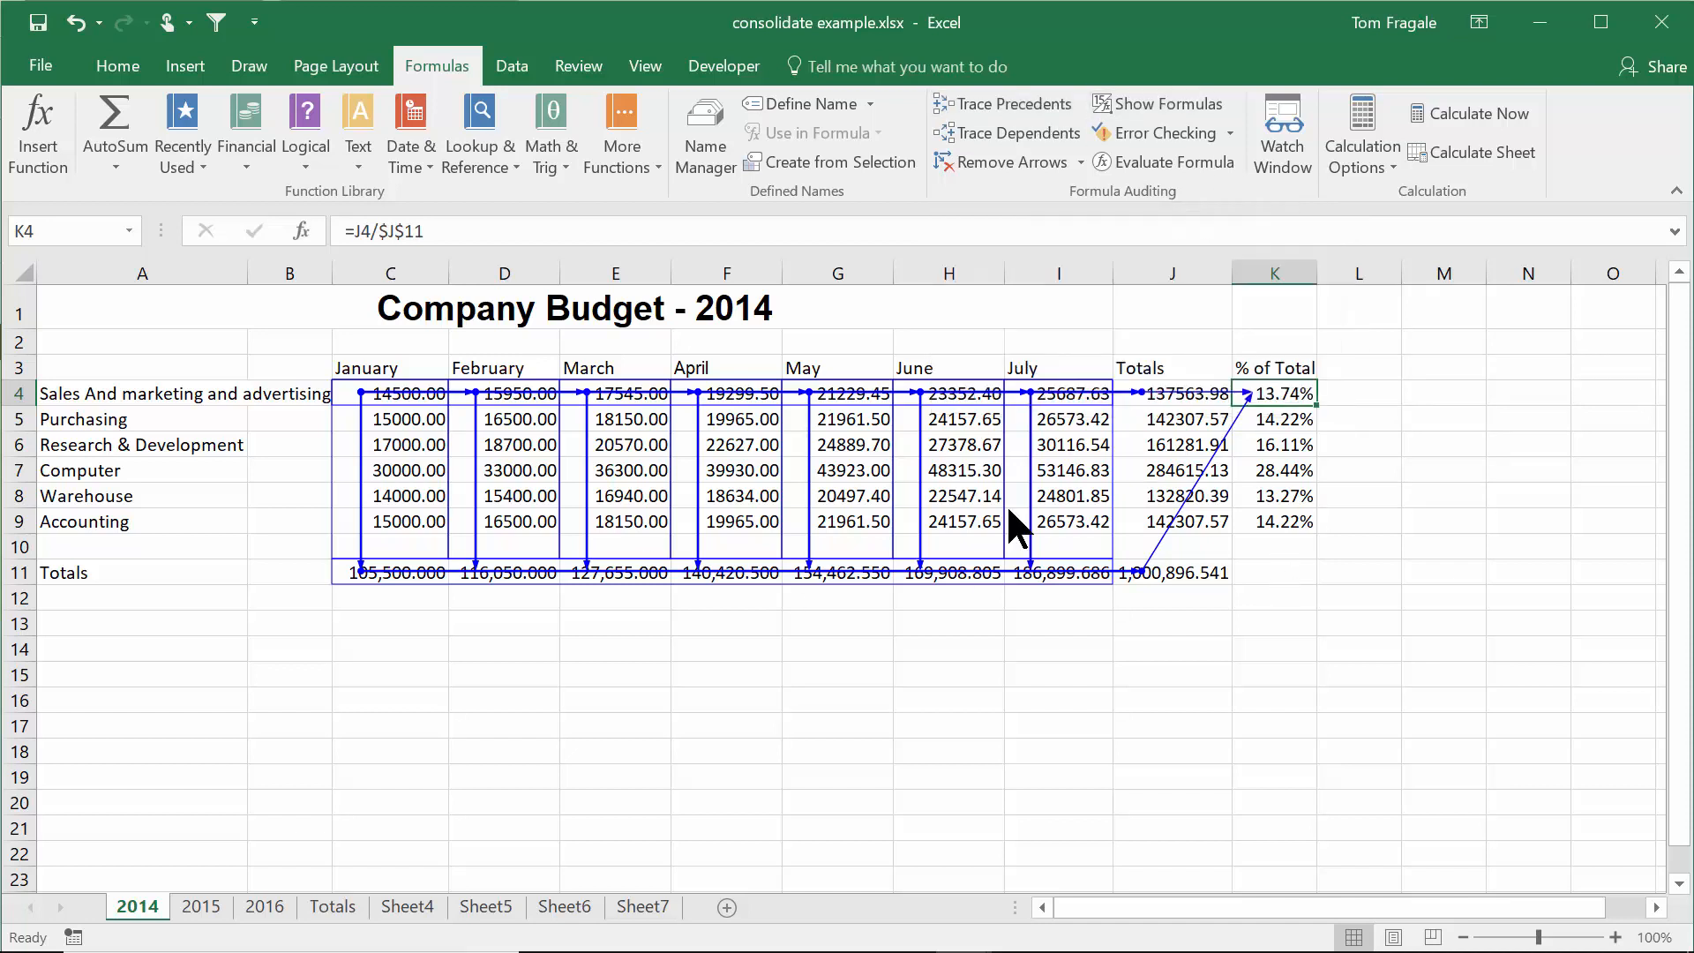
left_click(40, 67)
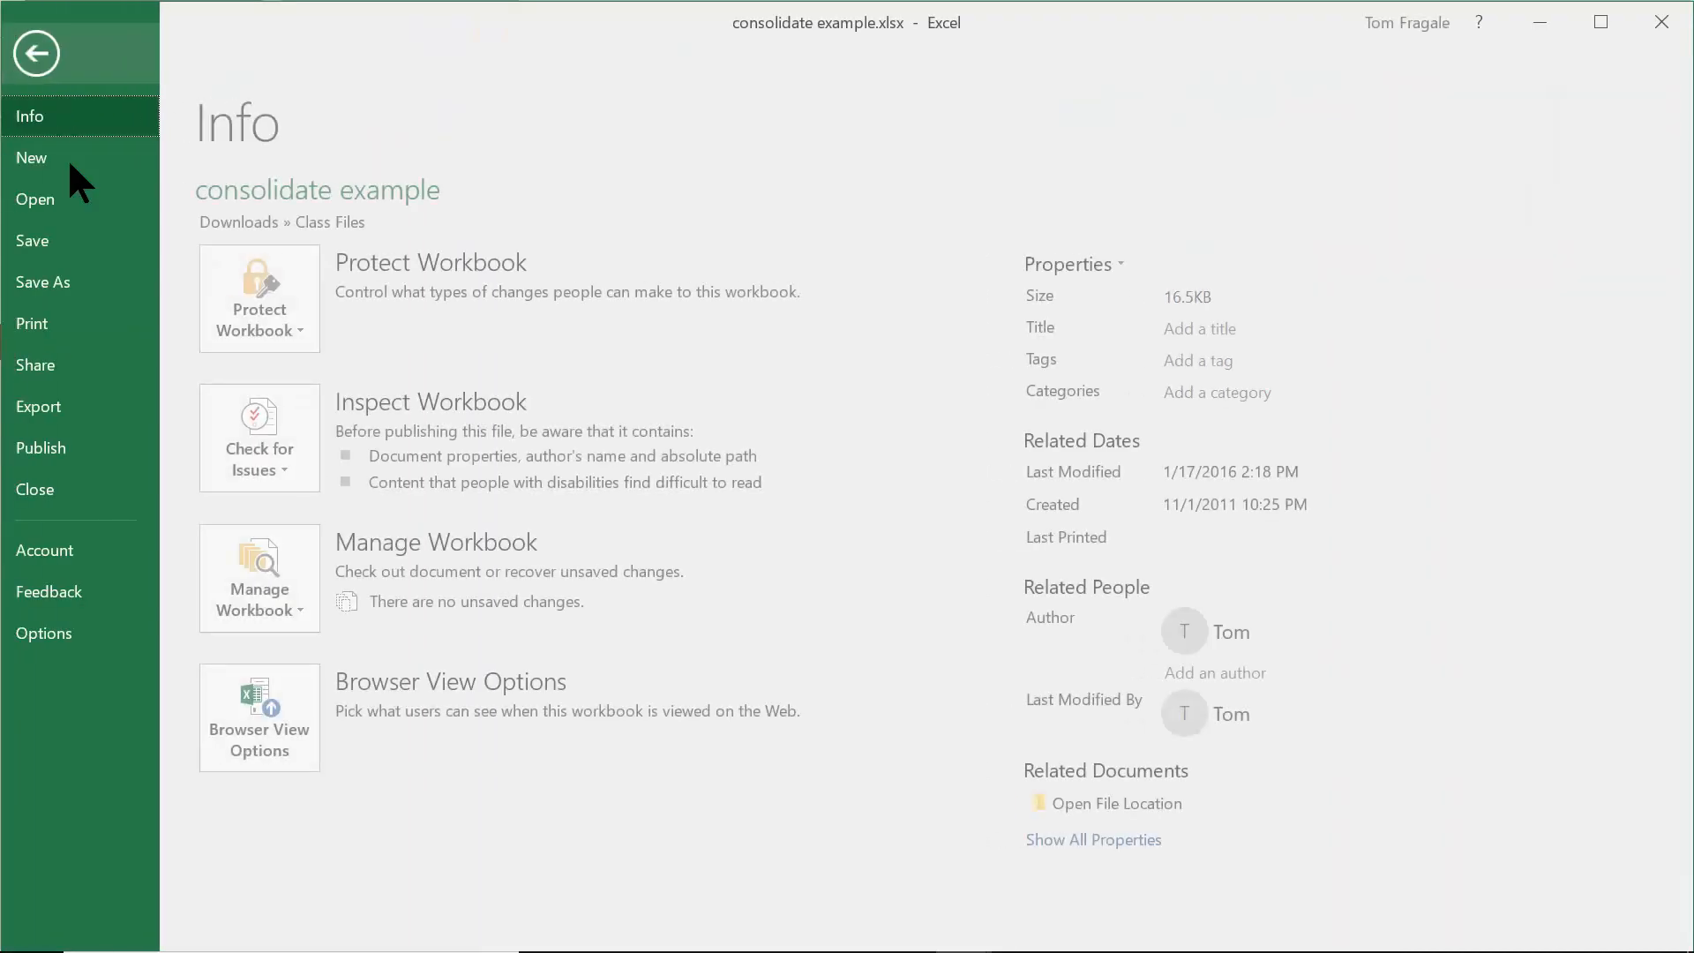
left_click(40, 323)
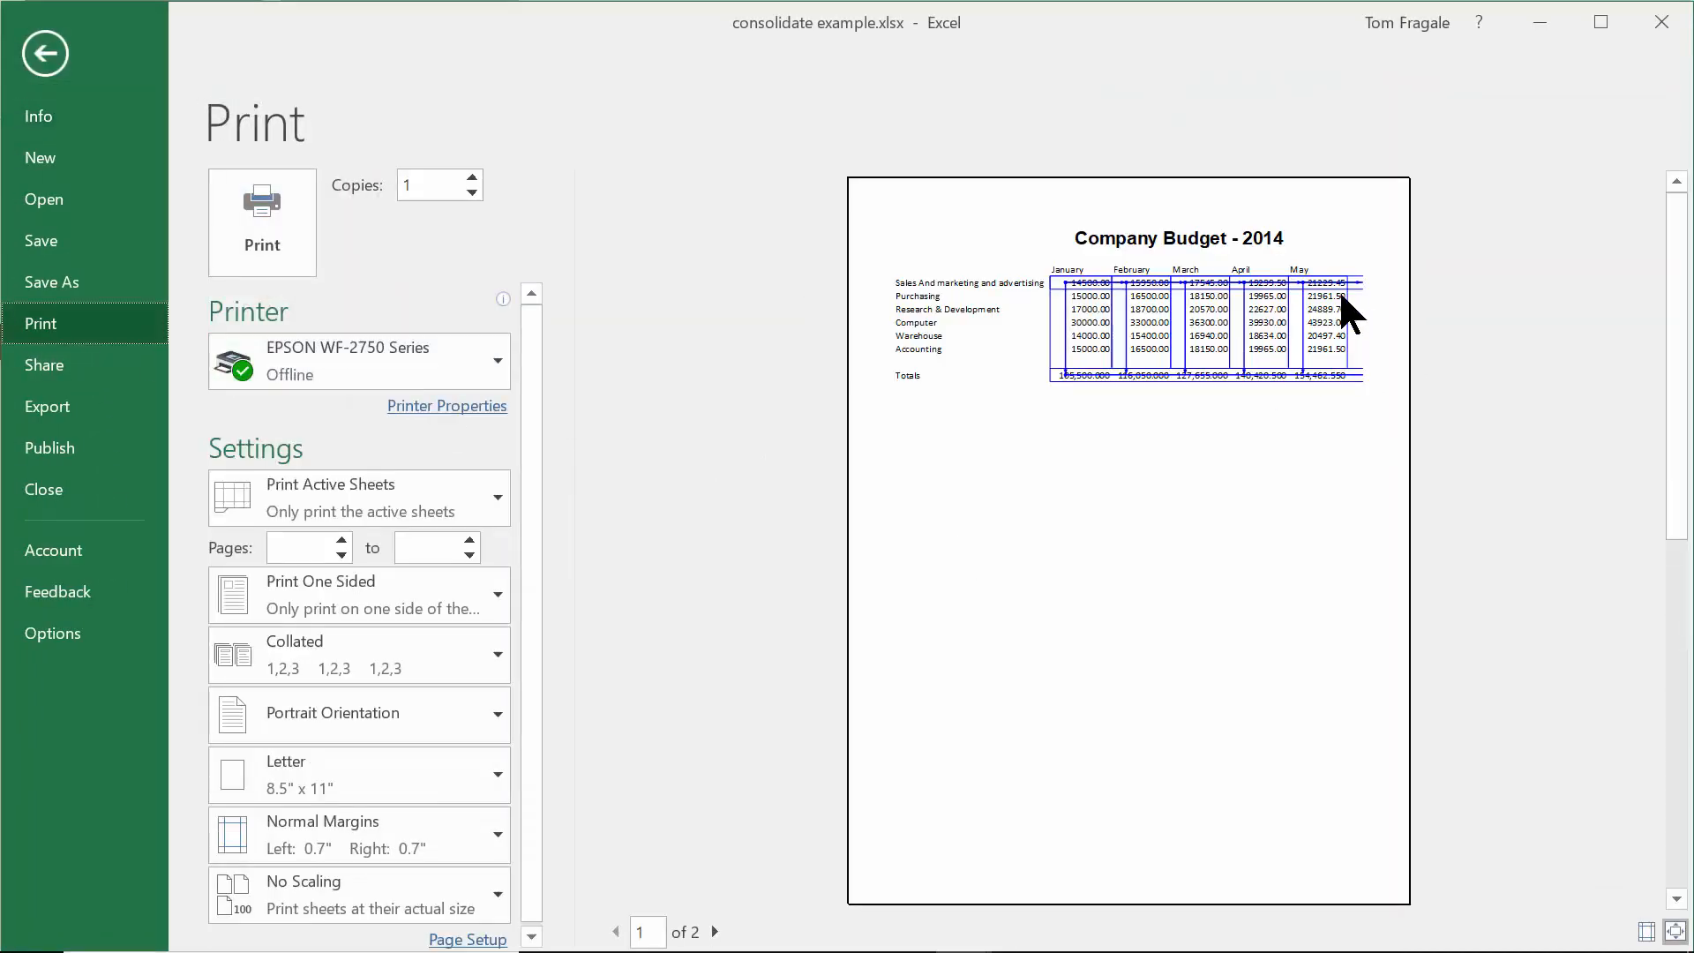
mouse_move(129, 140)
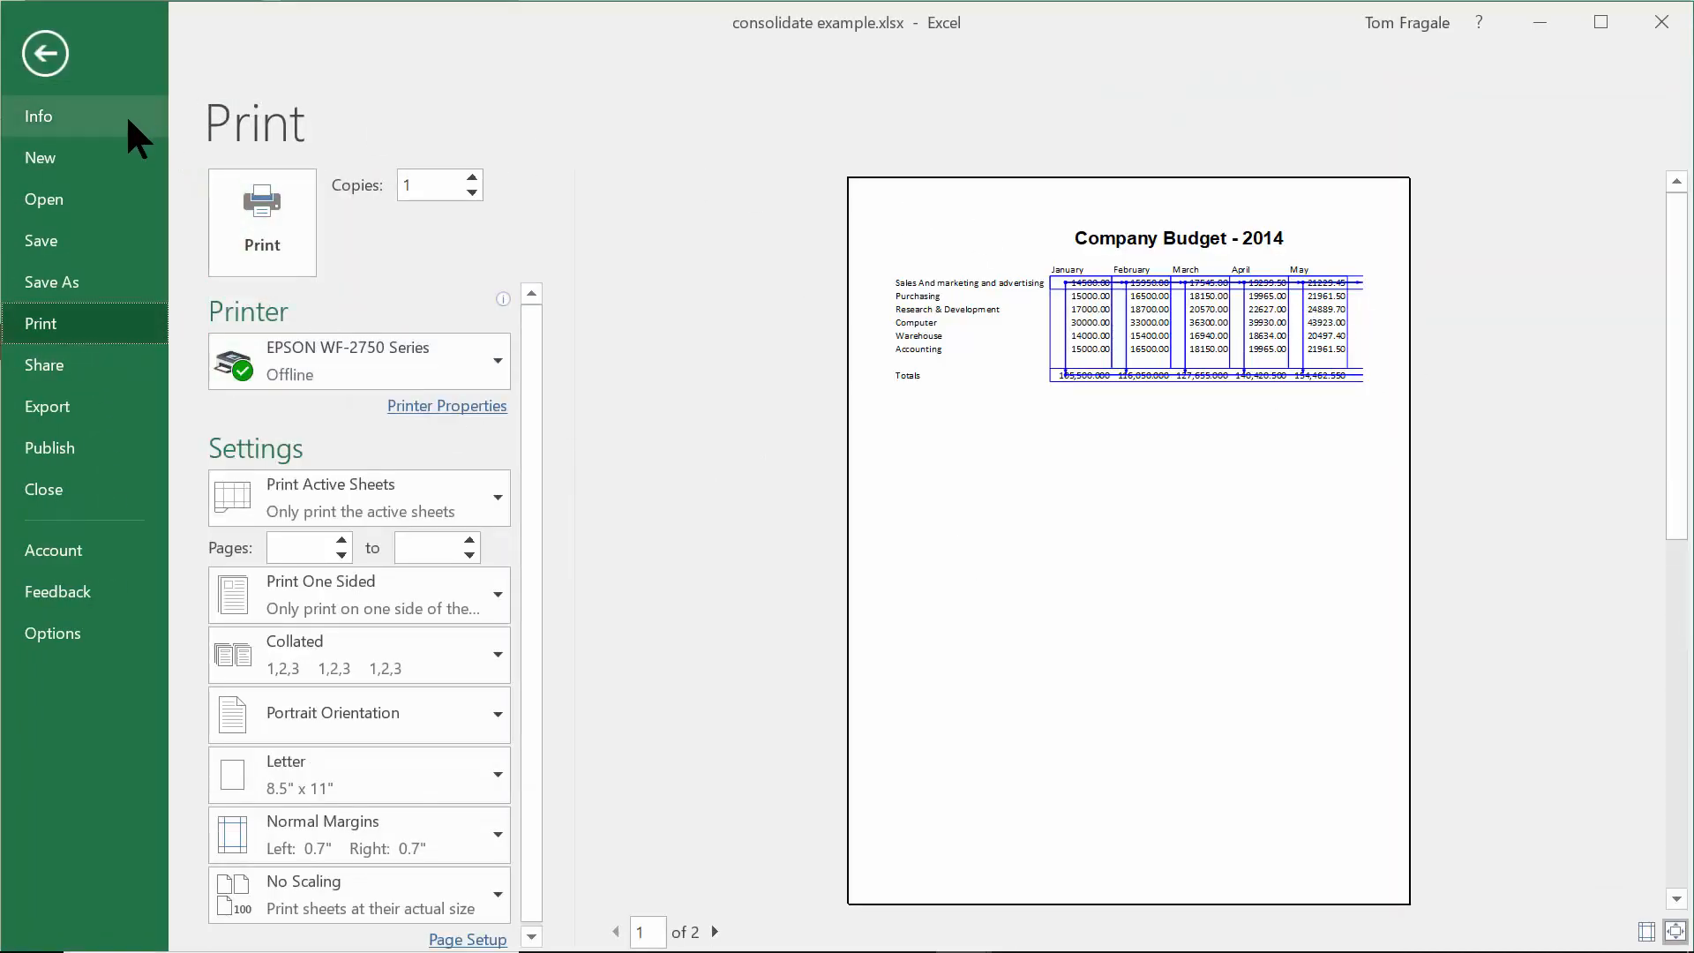
left_click(44, 53)
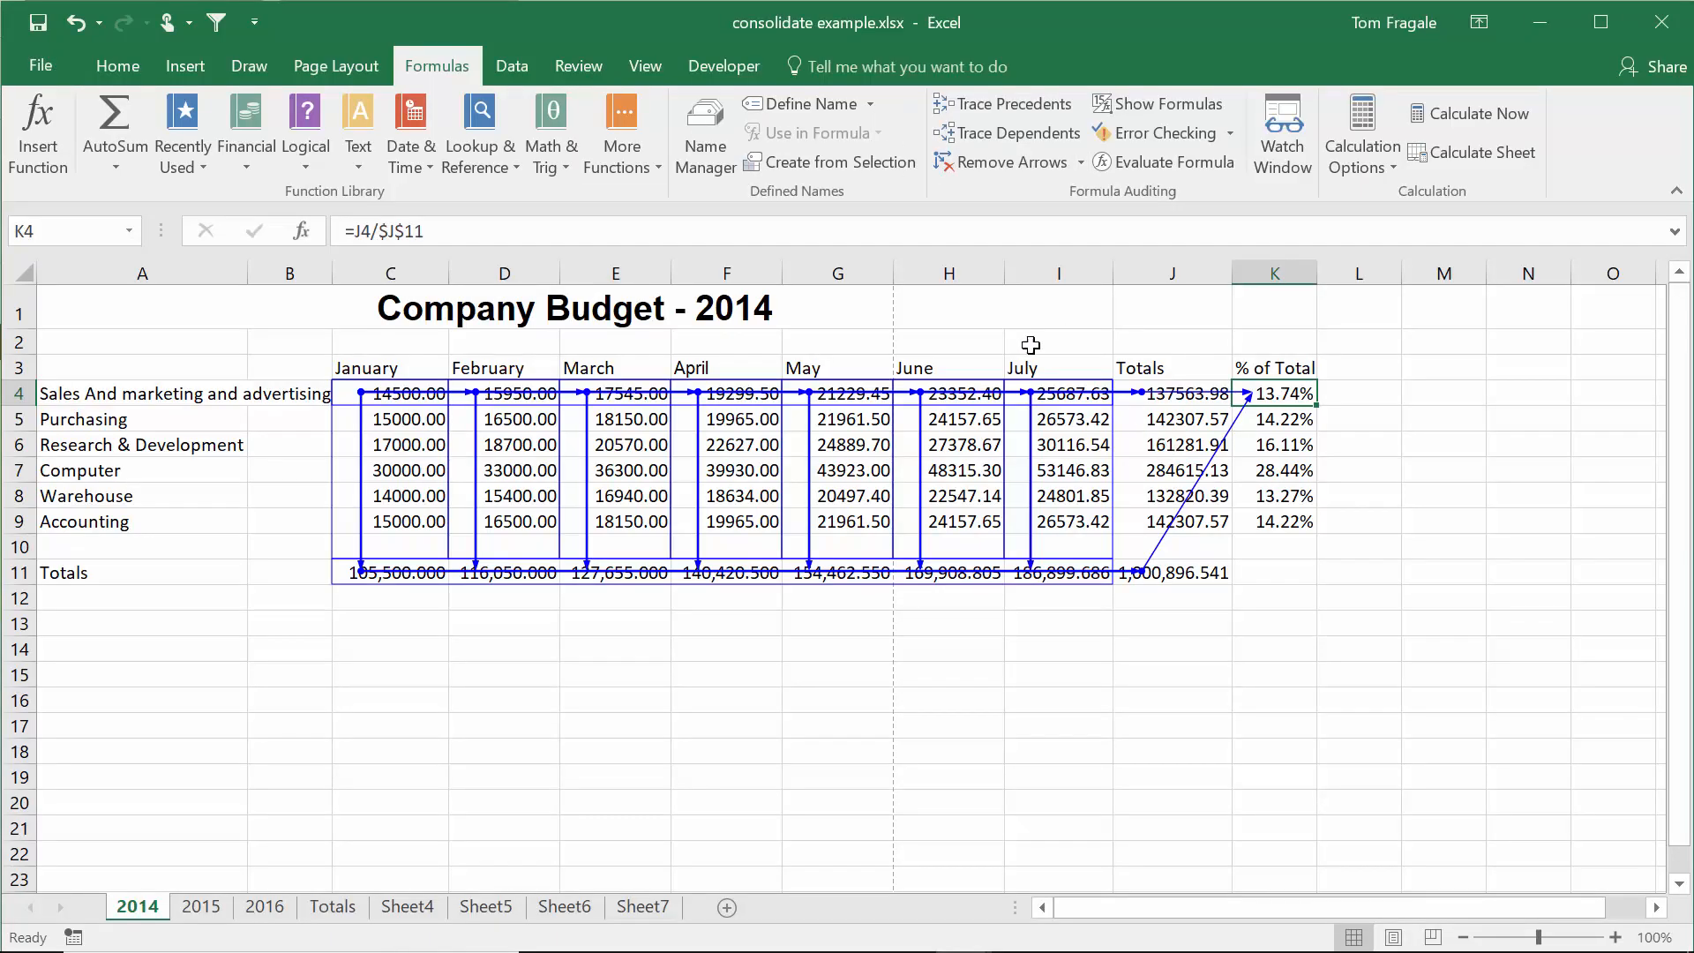
mouse_move(1006, 161)
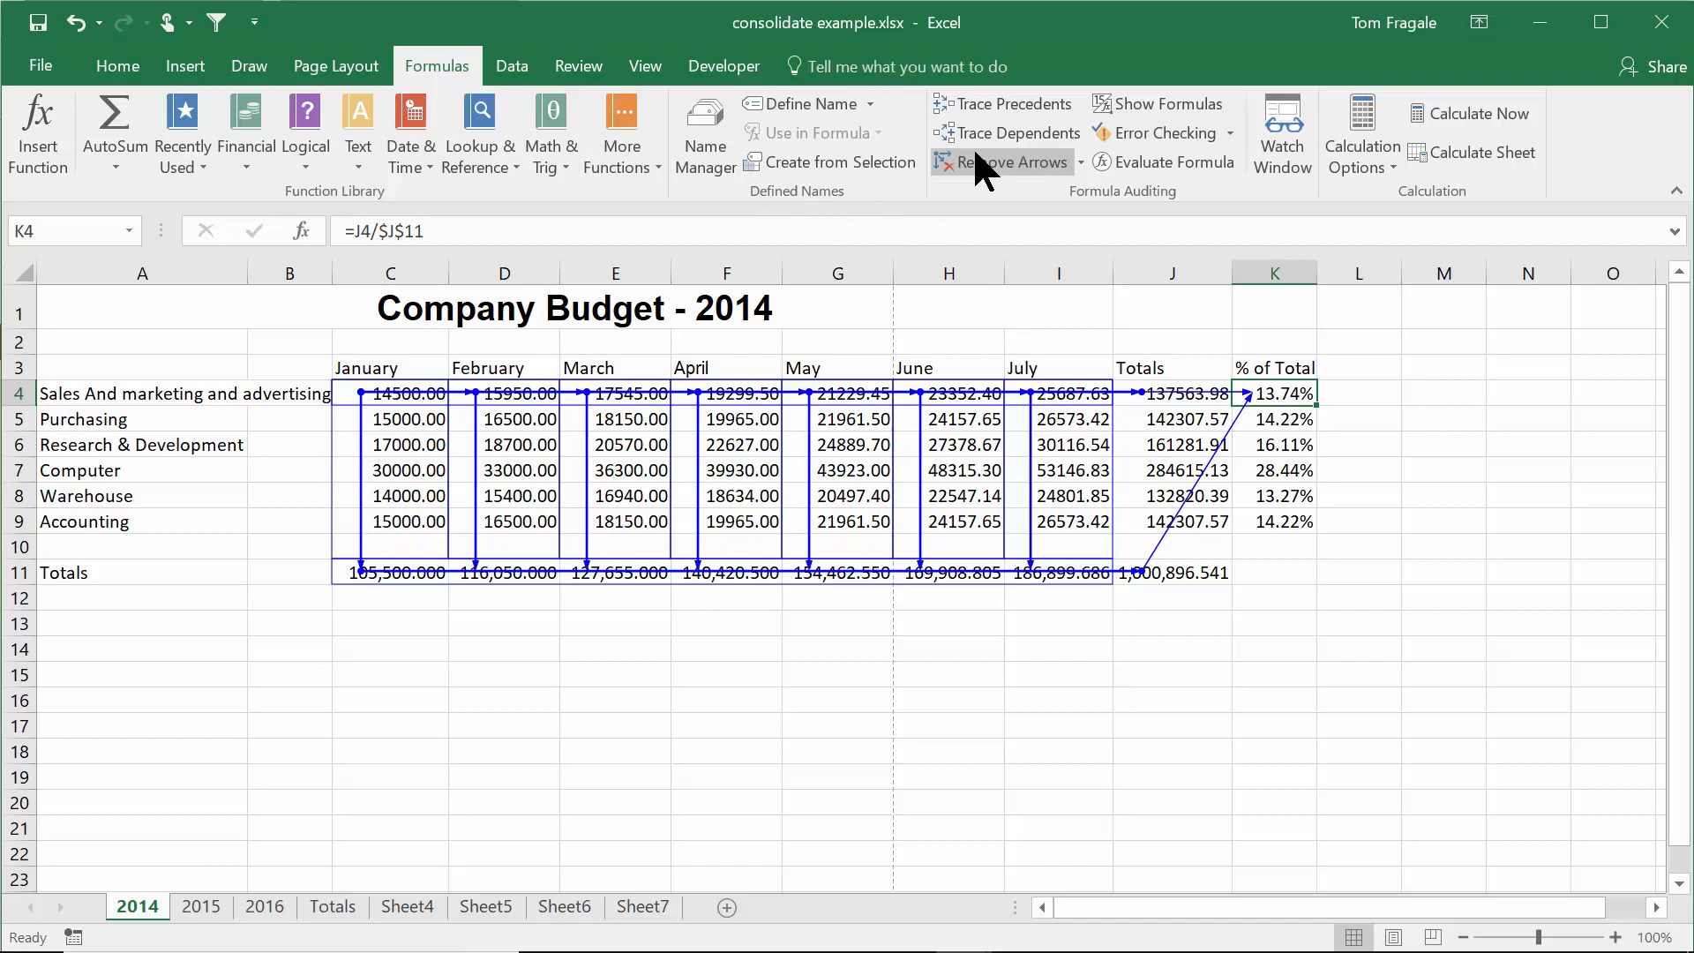
- Remove the K4 precedent arrows with Remove Arrows
left_click(1004, 162)
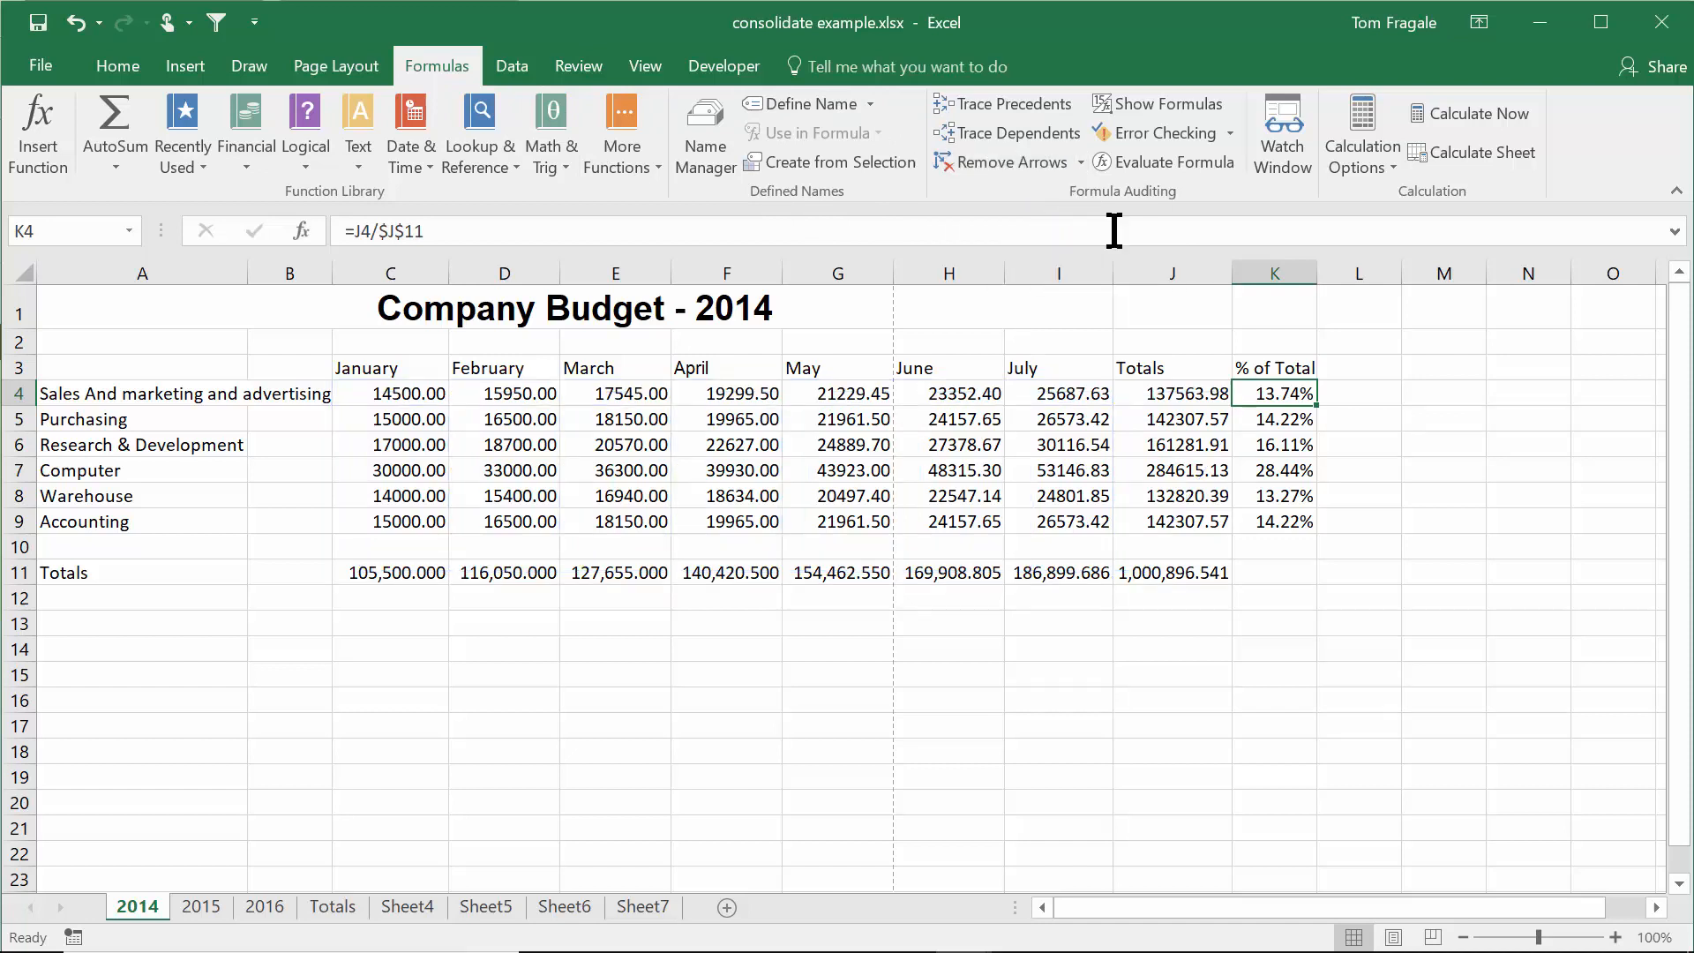
mouse_move(1397, 388)
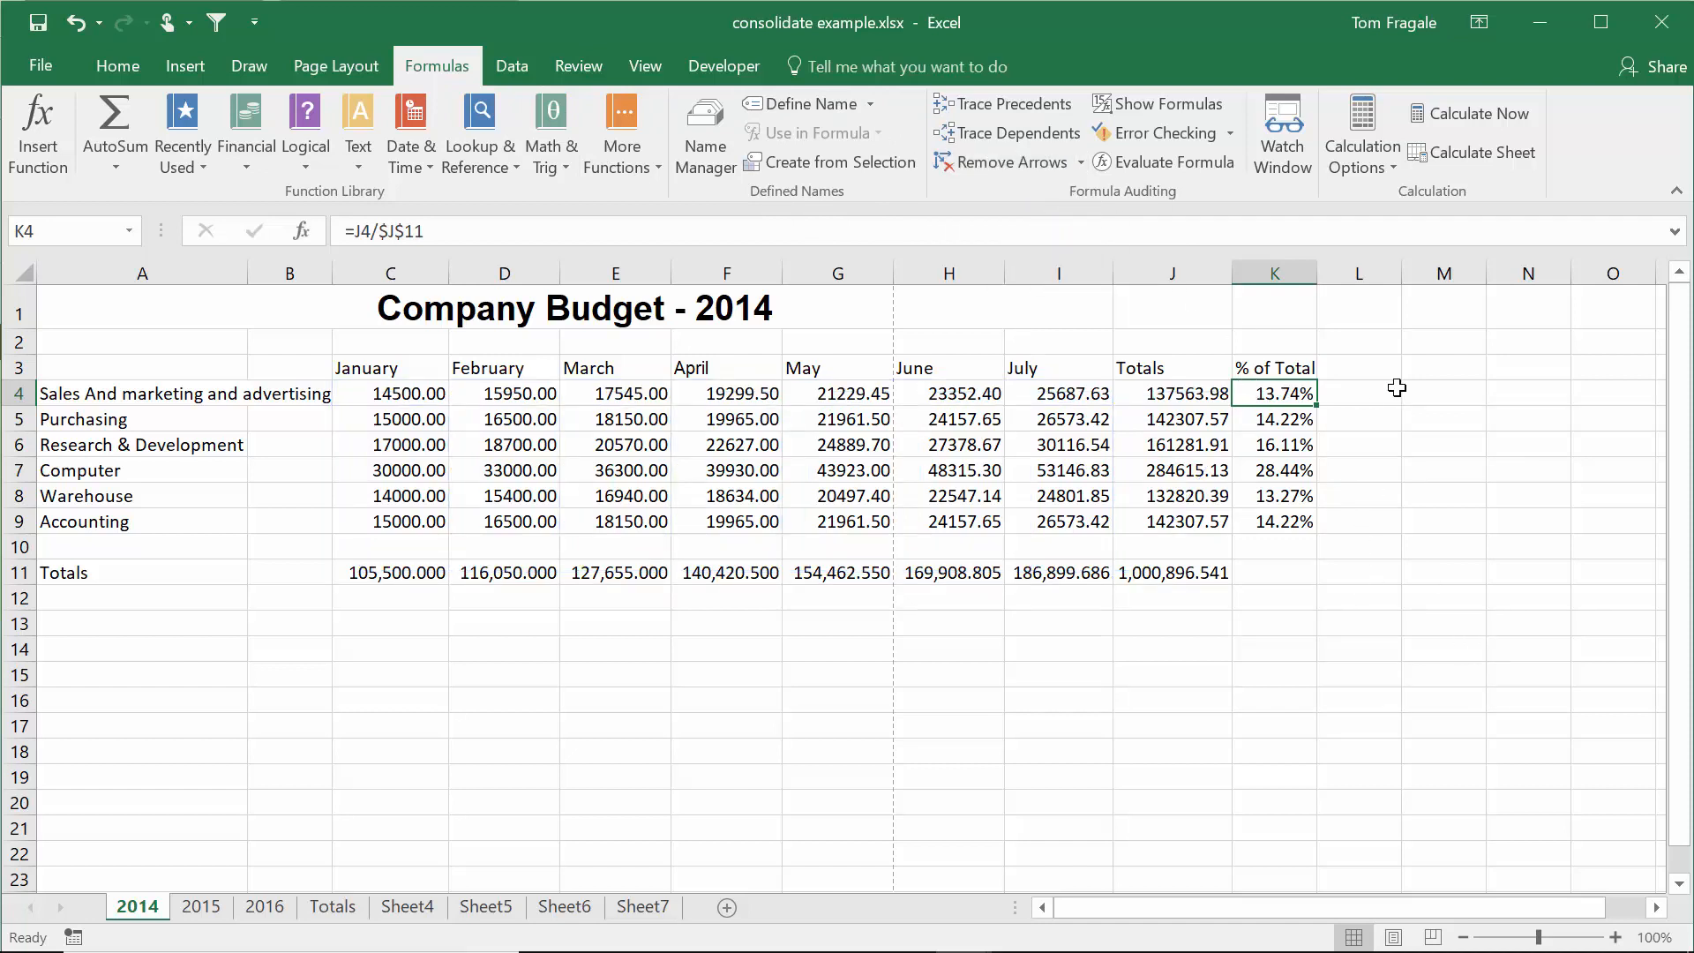
mouse_move(1000, 104)
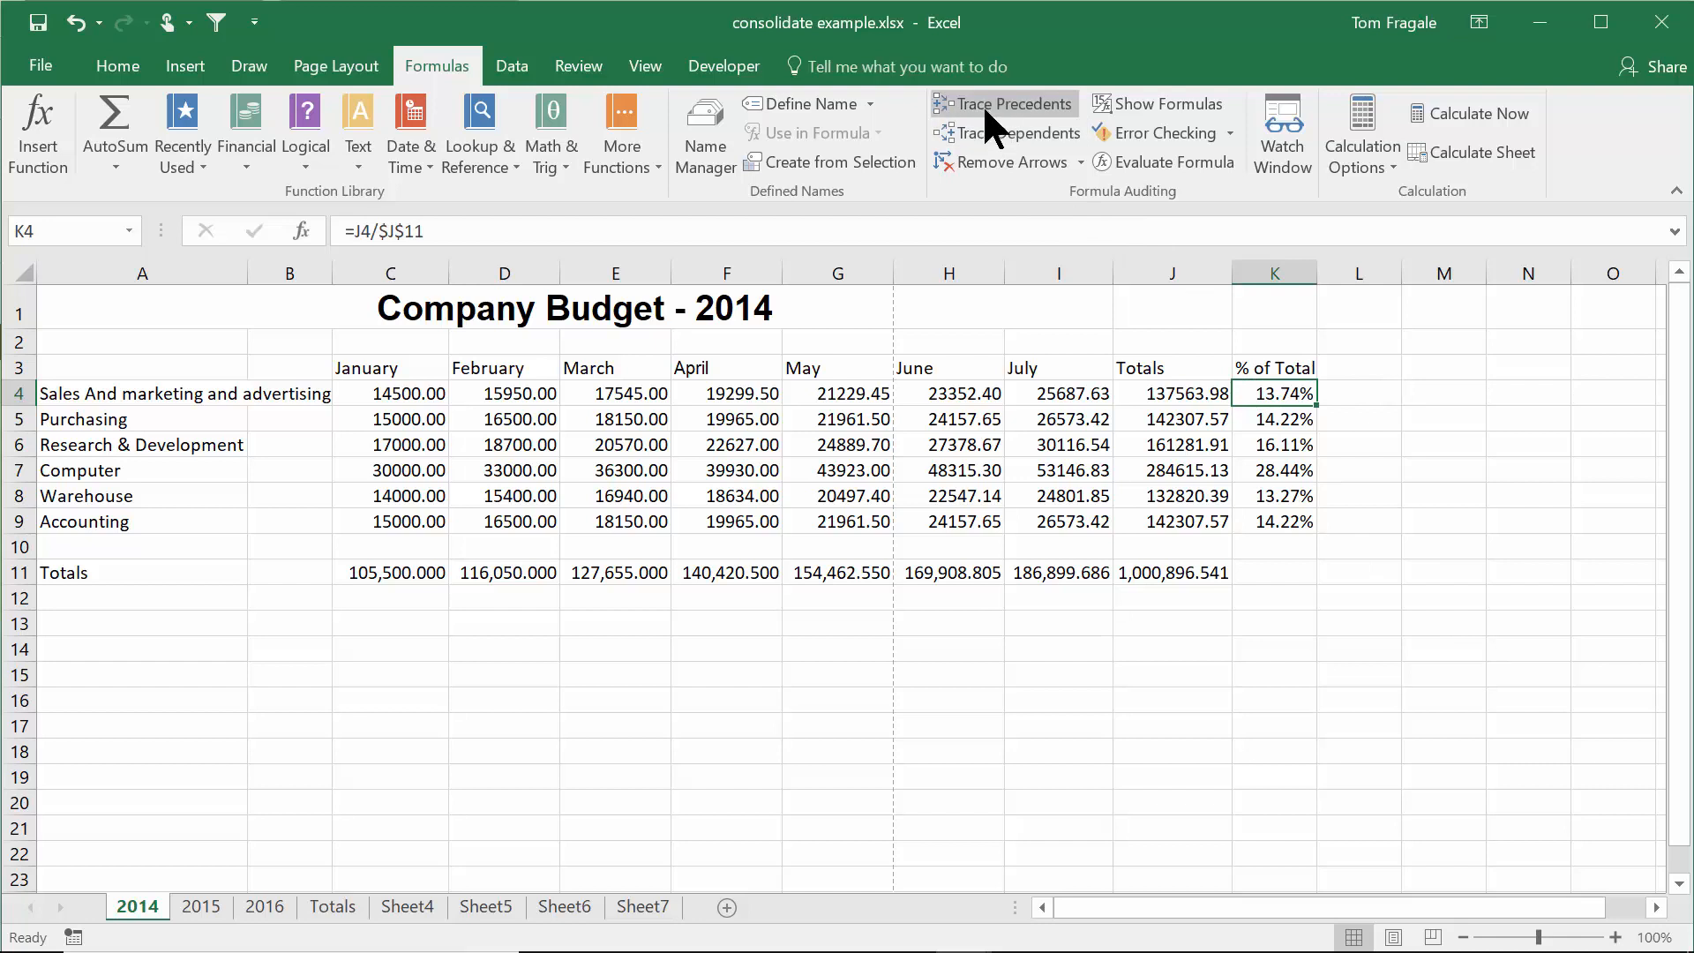
- Trace dependents of the January Sales and marketing value in C4
left_click(391, 394)
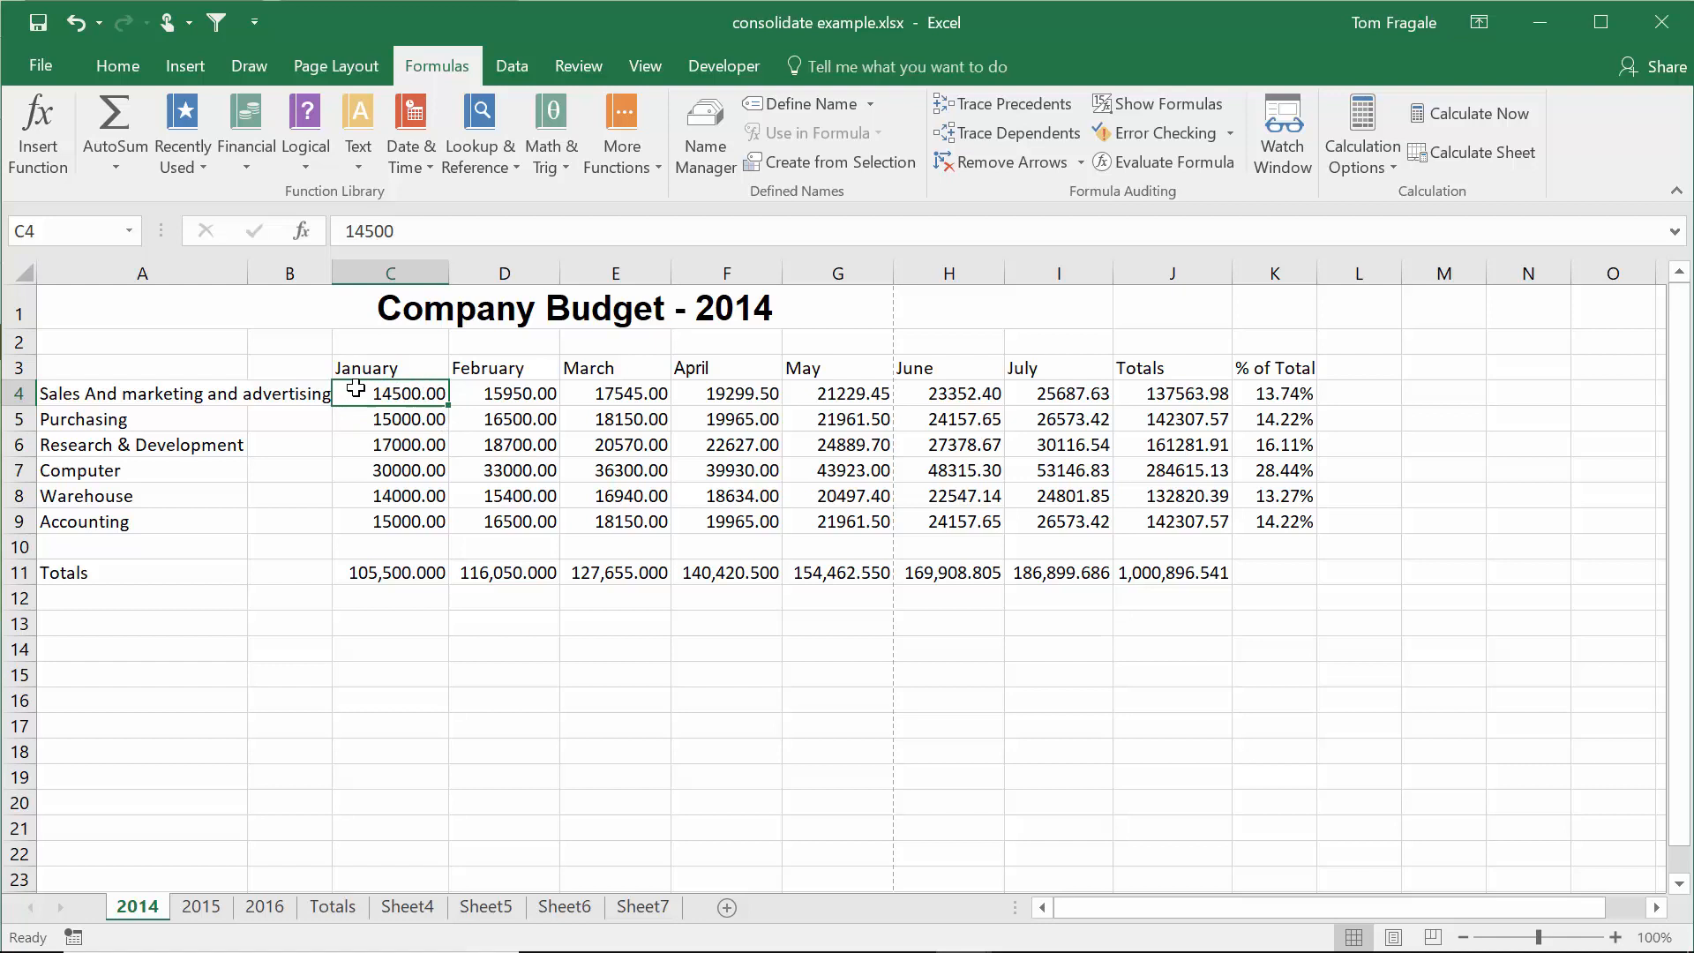
mouse_move(1017, 134)
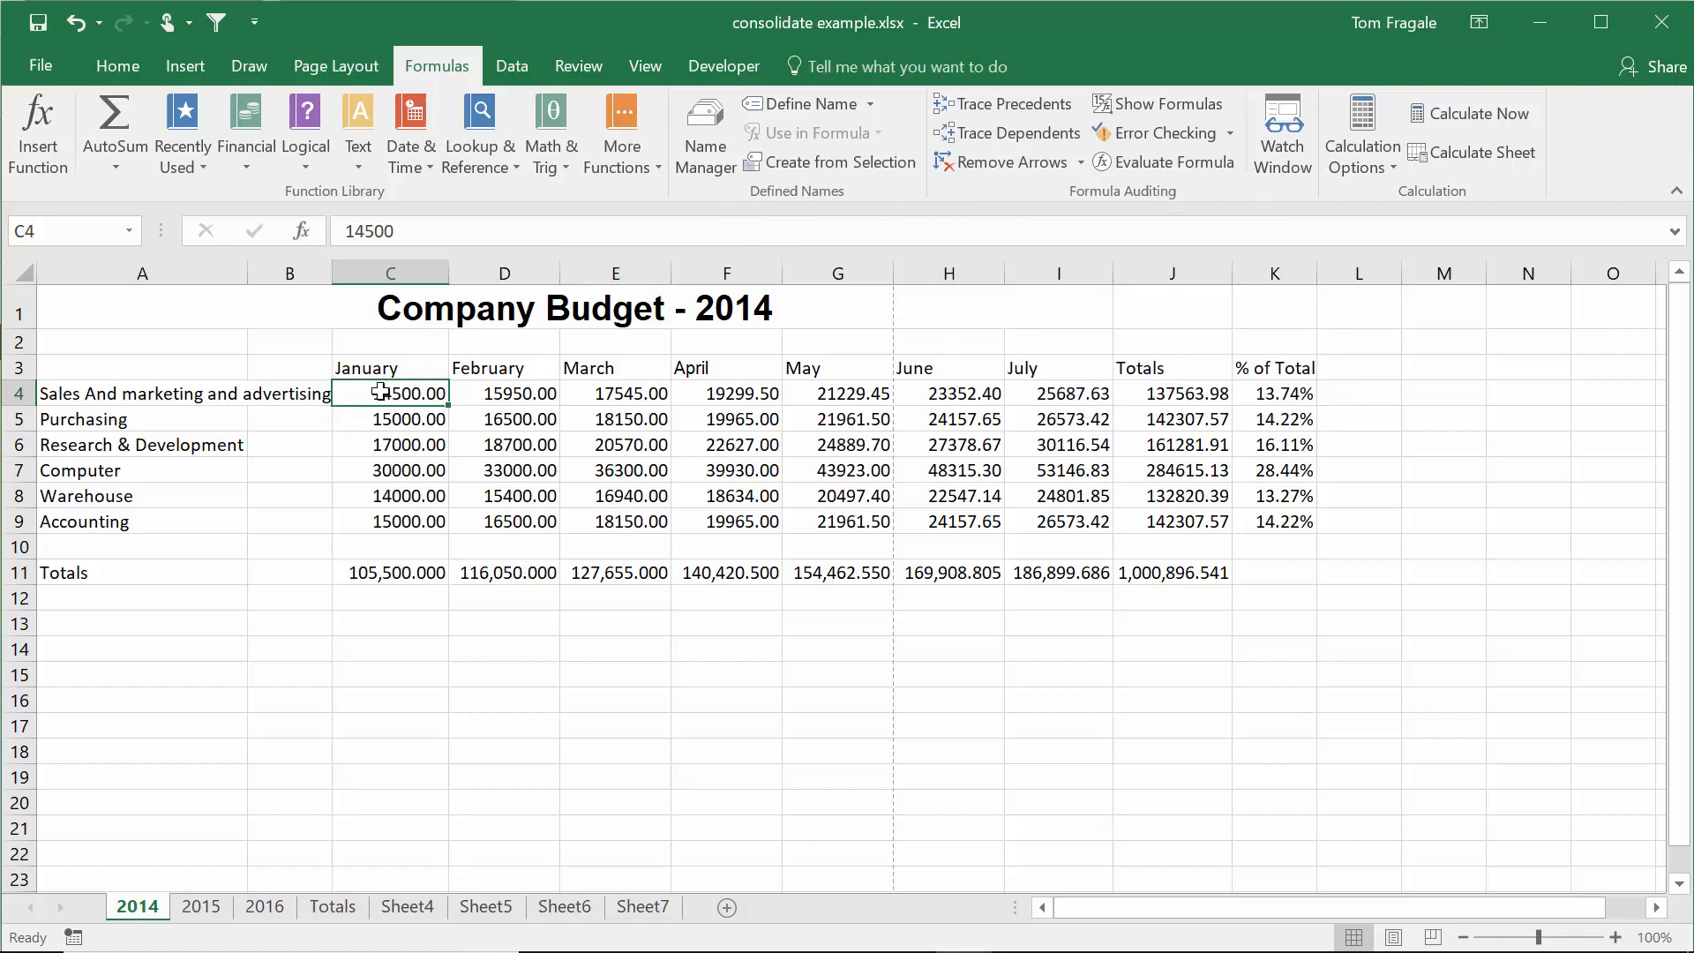
mouse_move(873, 222)
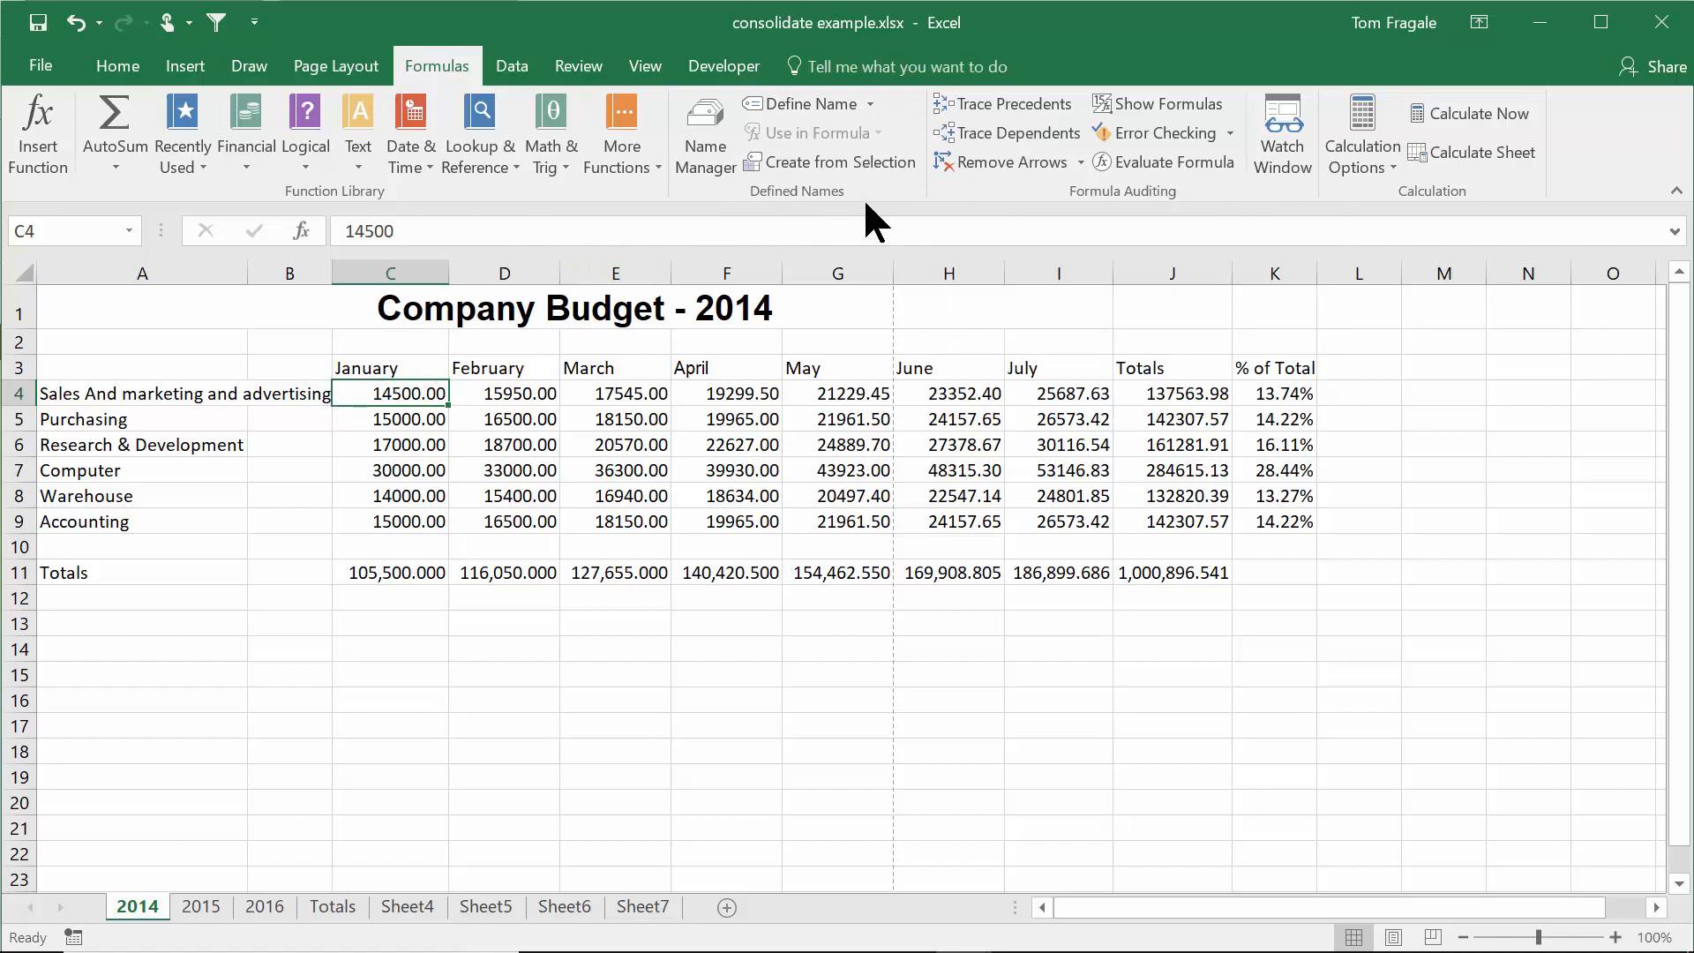
left_click(1014, 134)
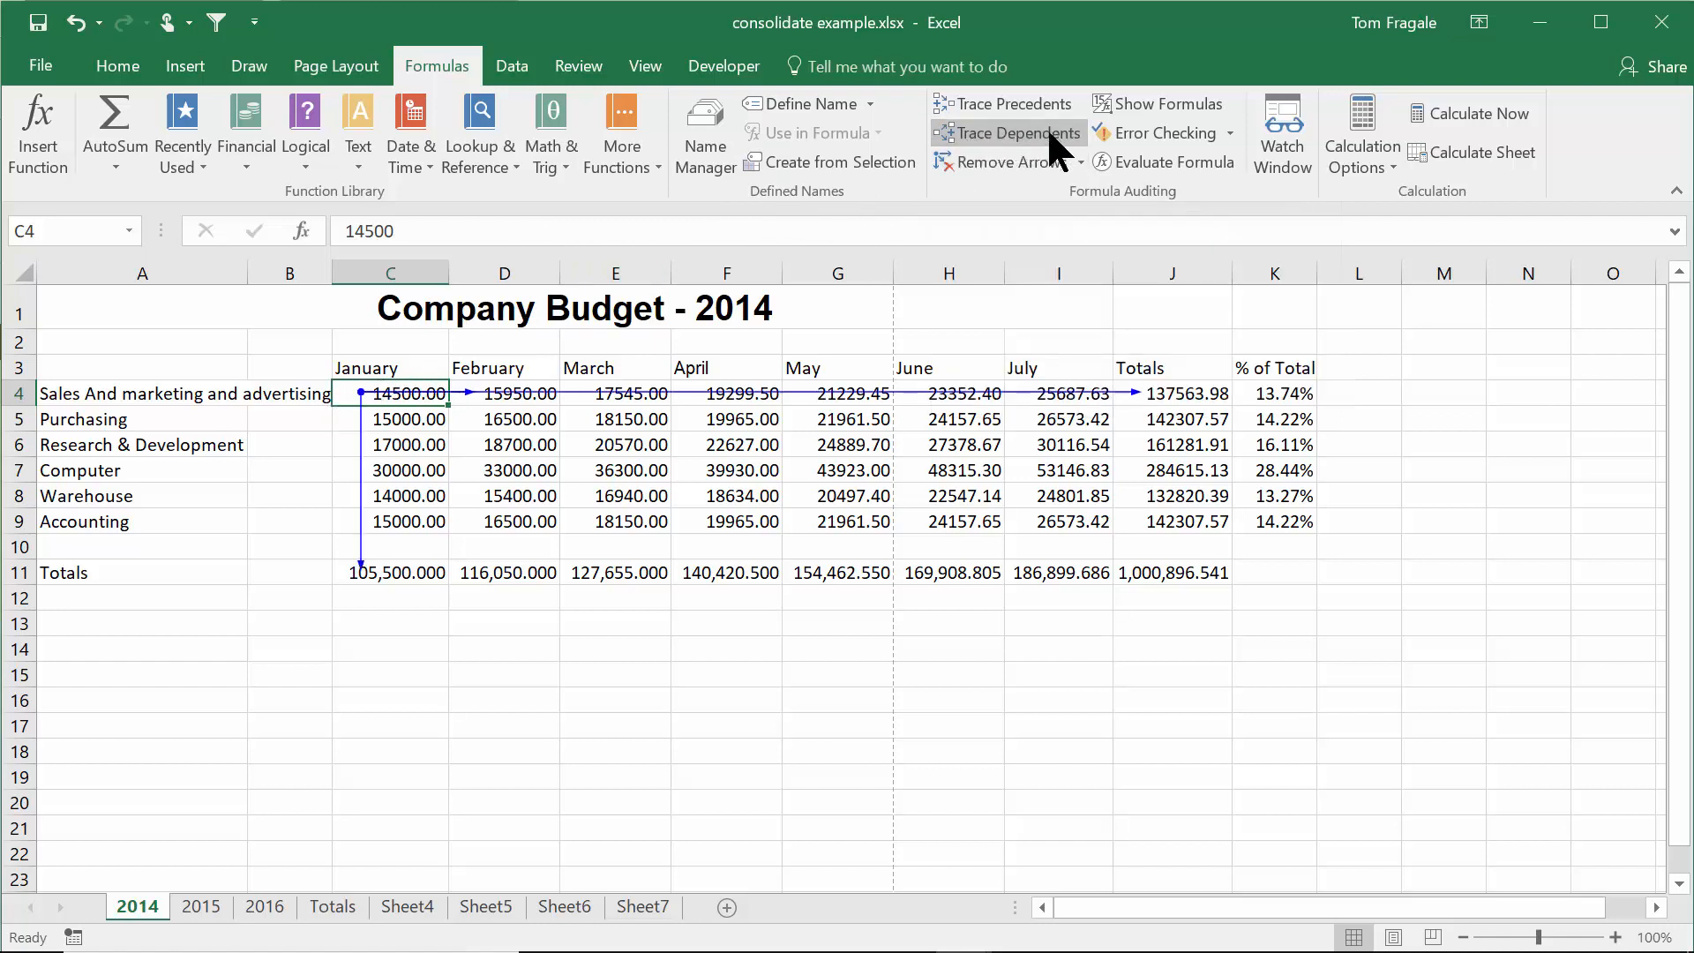
mouse_move(1152, 745)
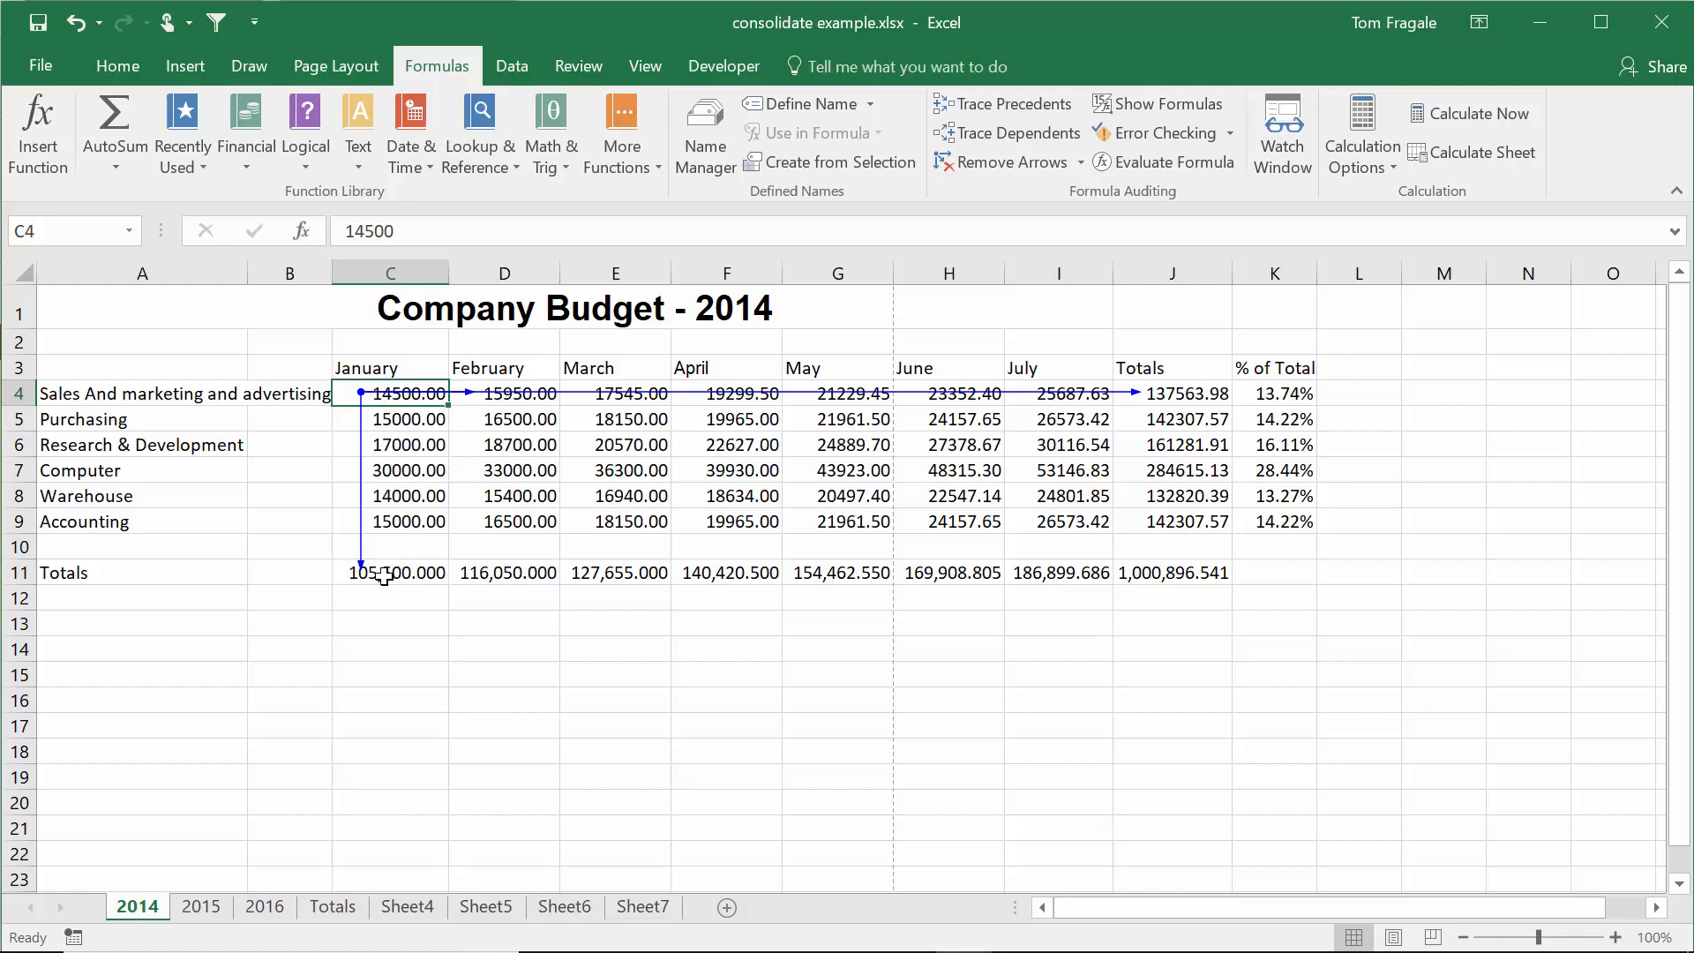
mouse_move(481, 408)
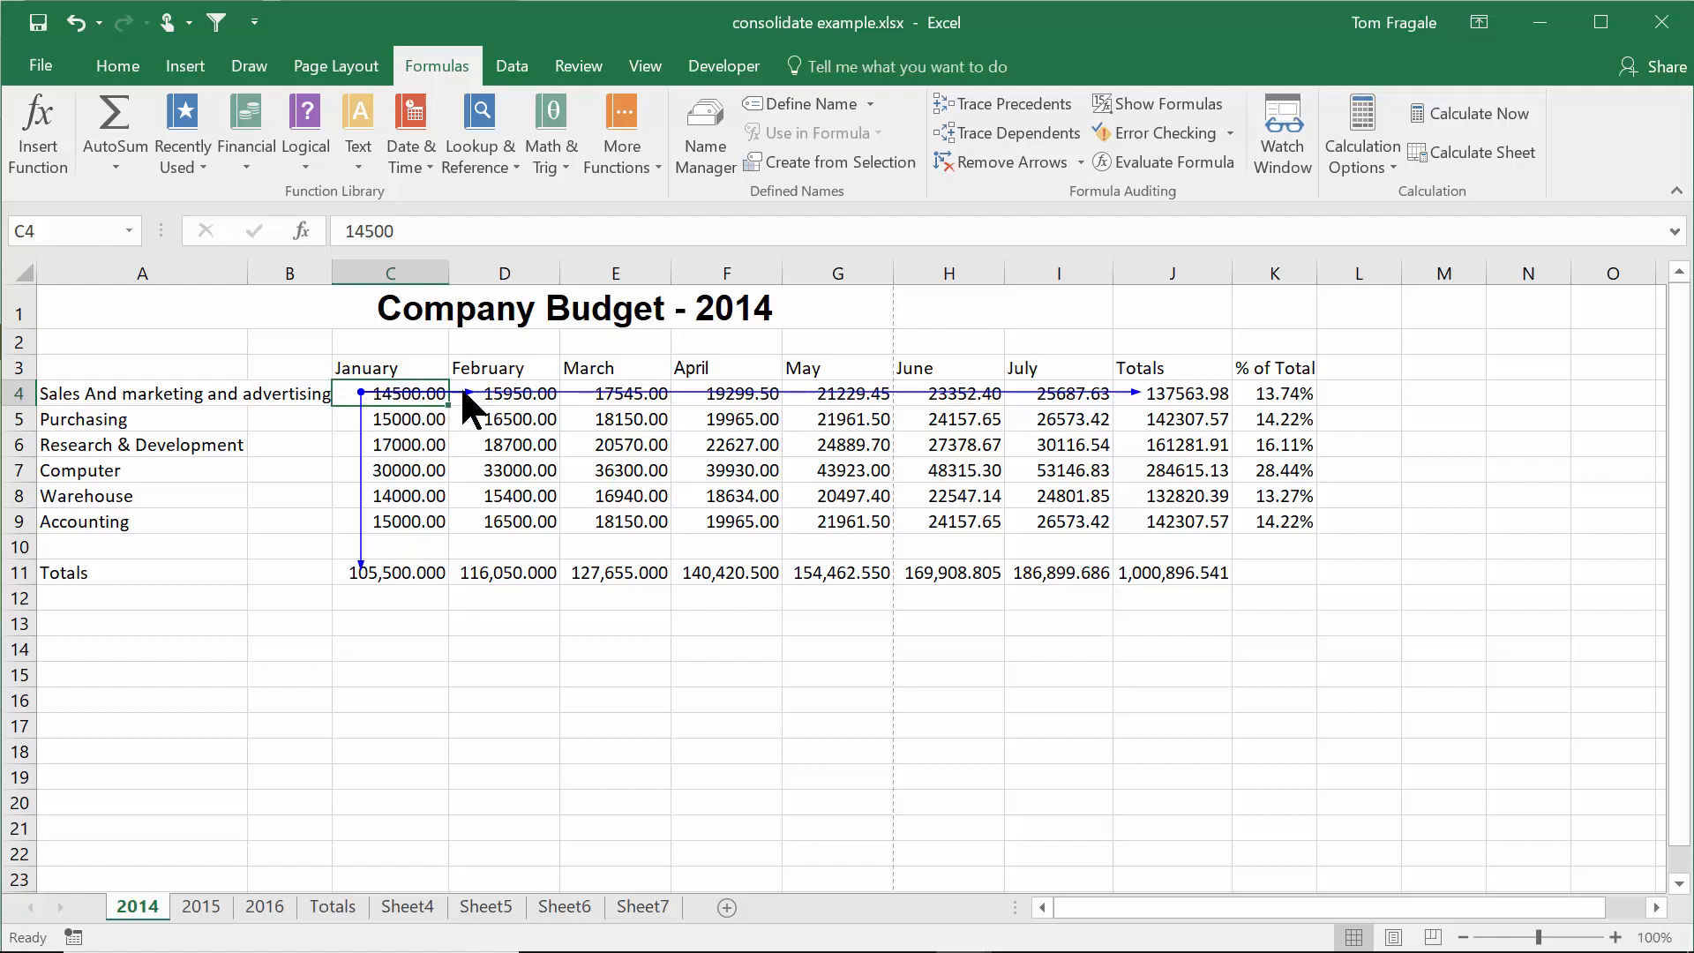
mouse_move(1121, 376)
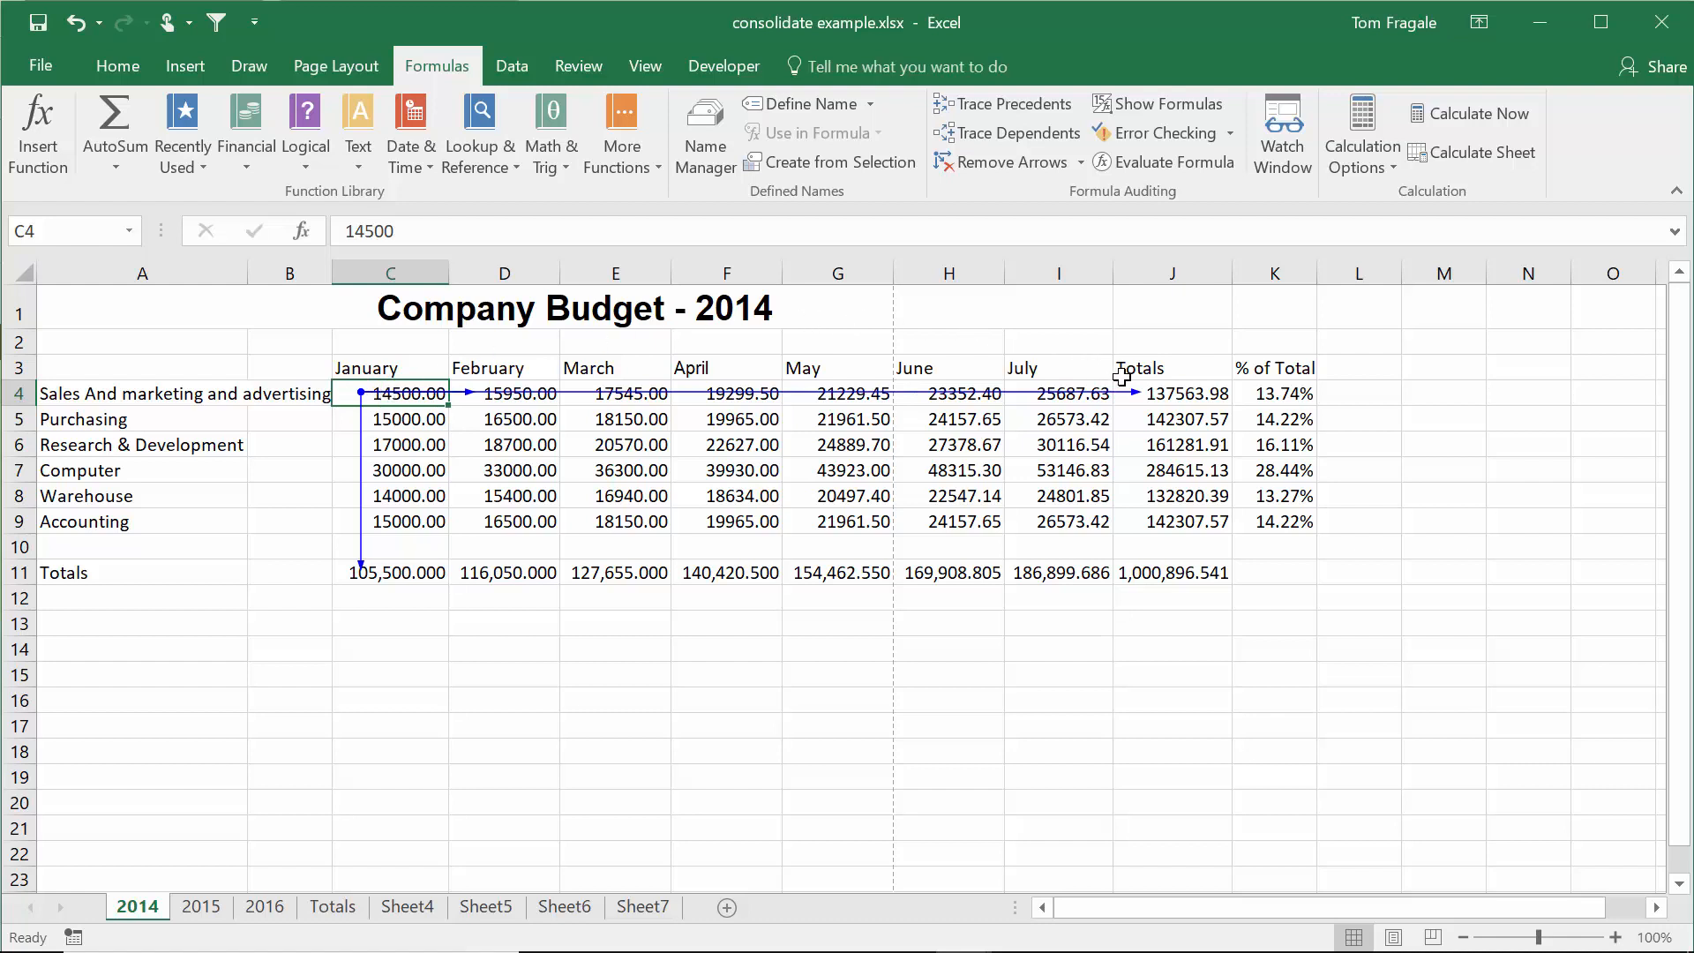
mouse_move(1165, 448)
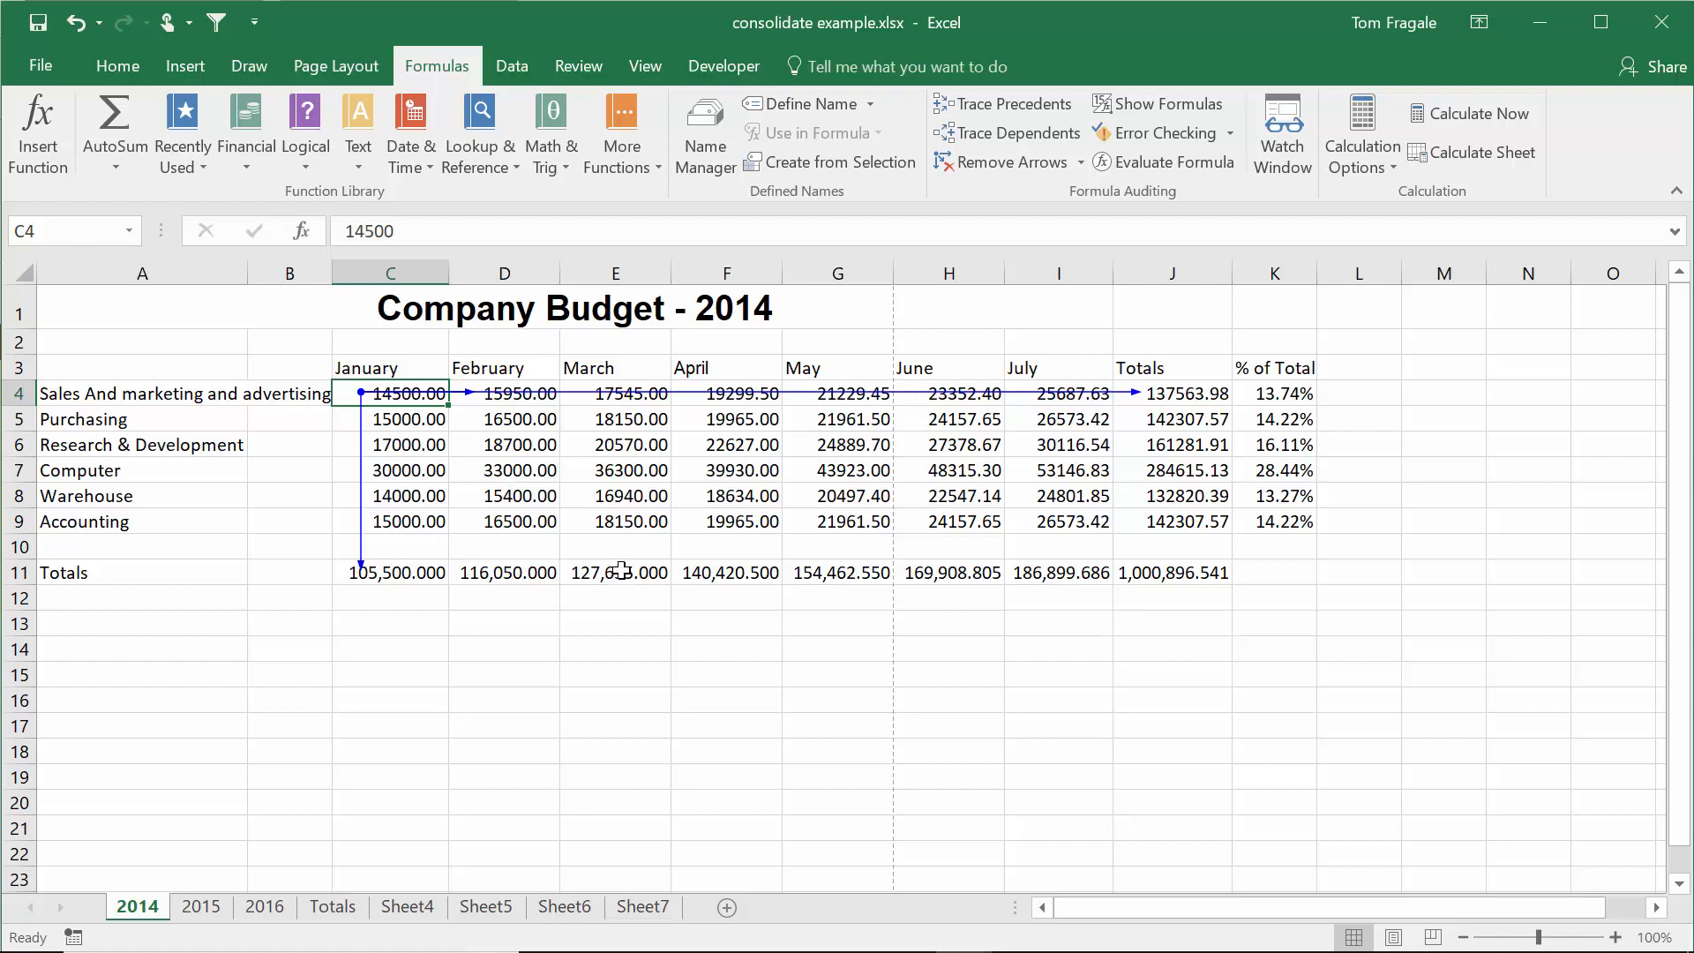
mouse_move(826, 462)
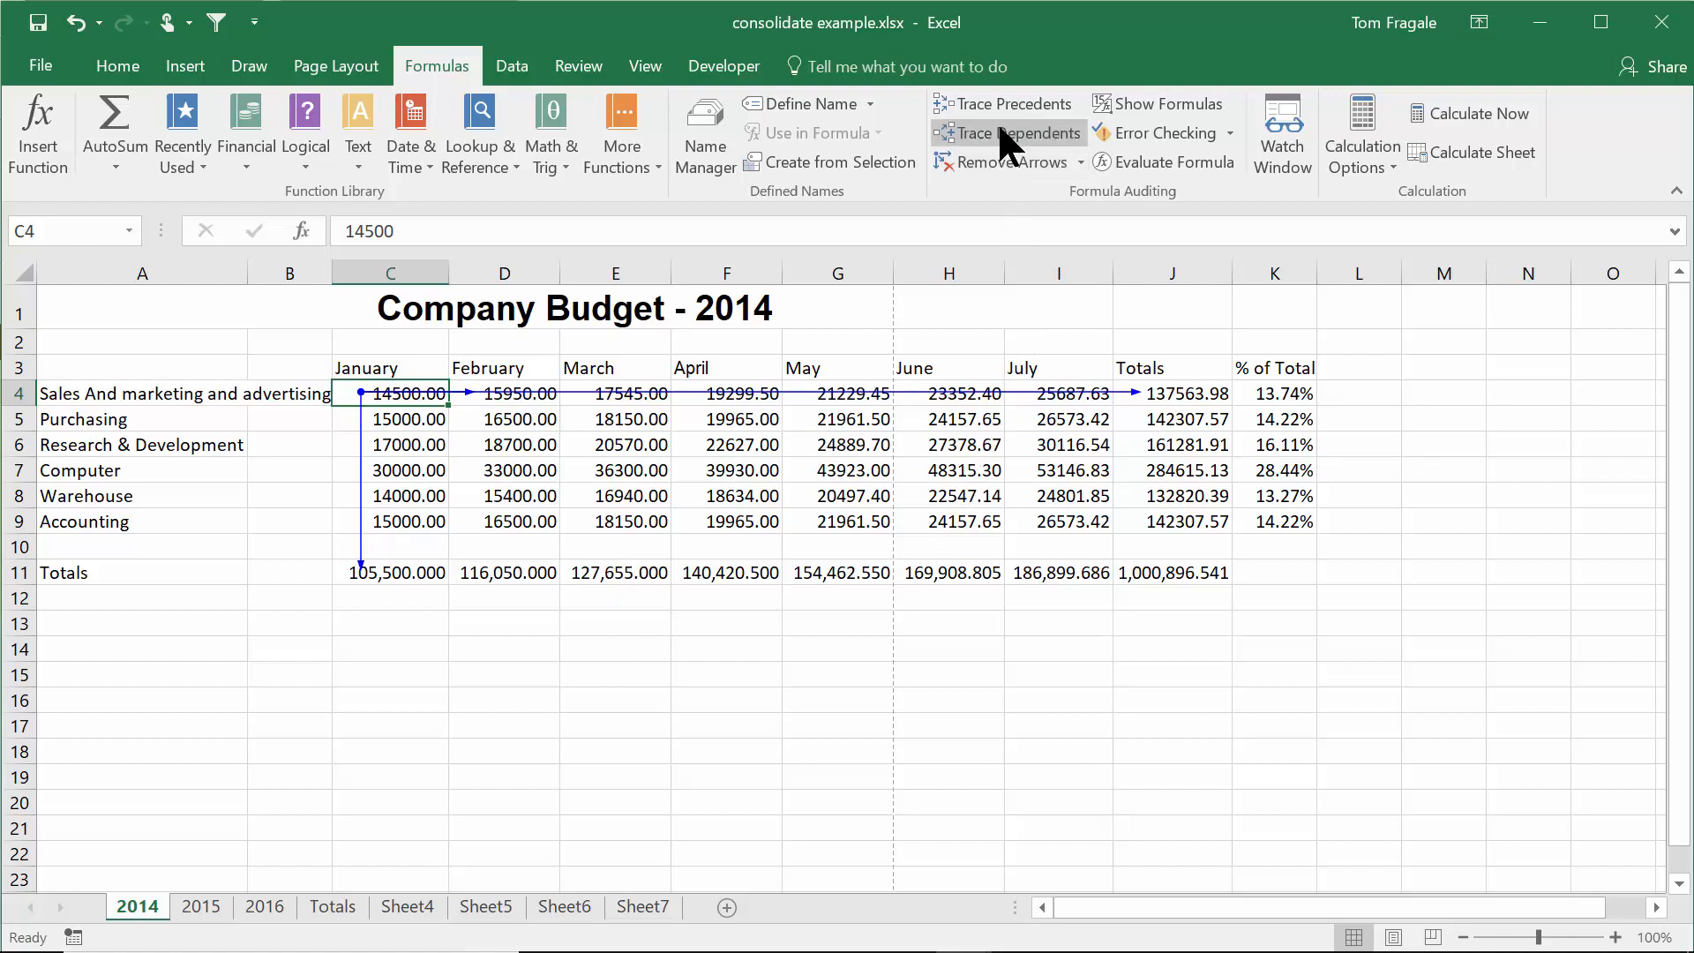
- Trace two more dependent levels from C4
left_click(1019, 134)
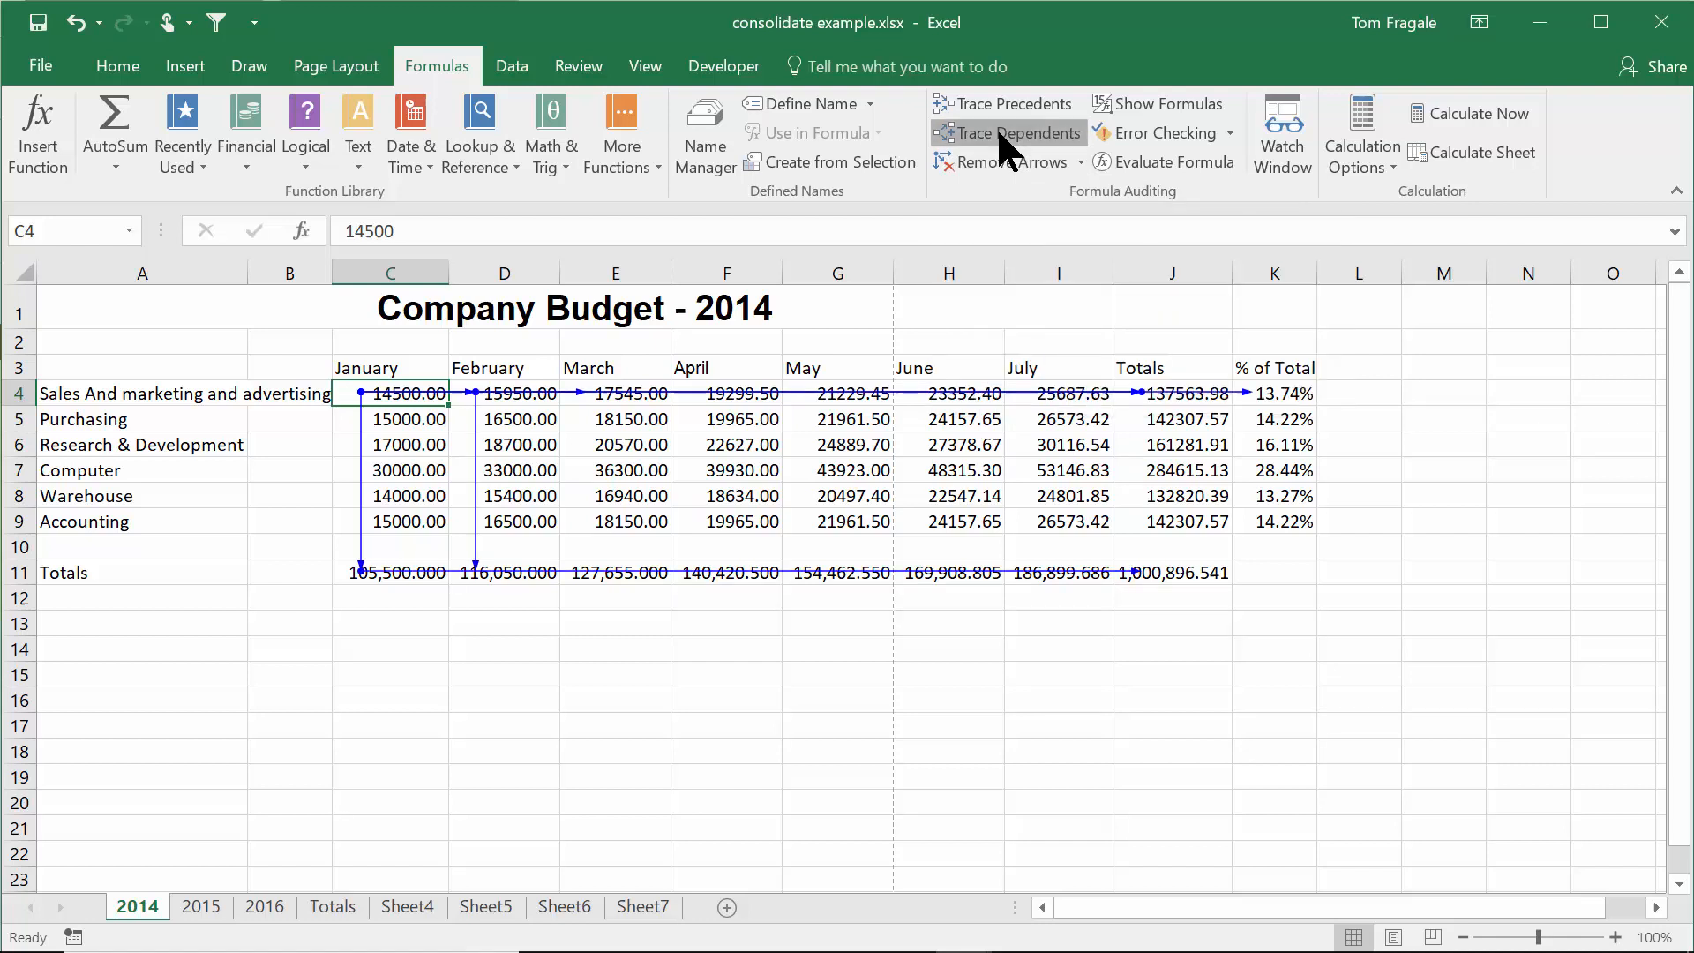
left_click(1016, 133)
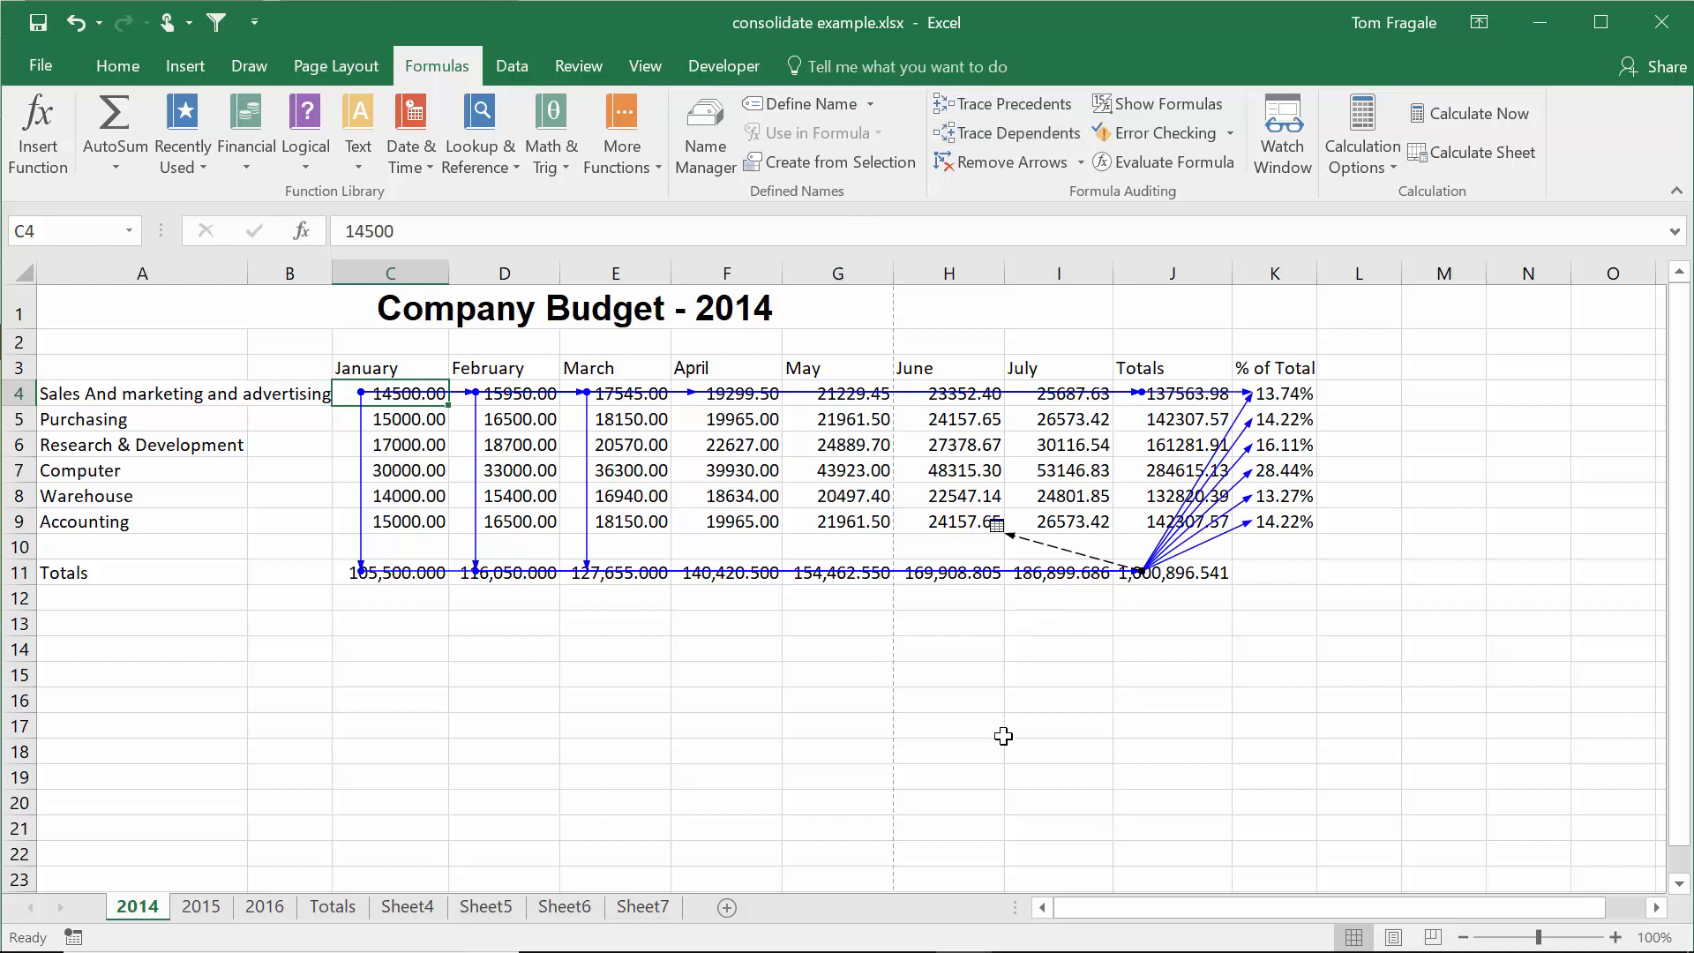
mouse_move(410, 419)
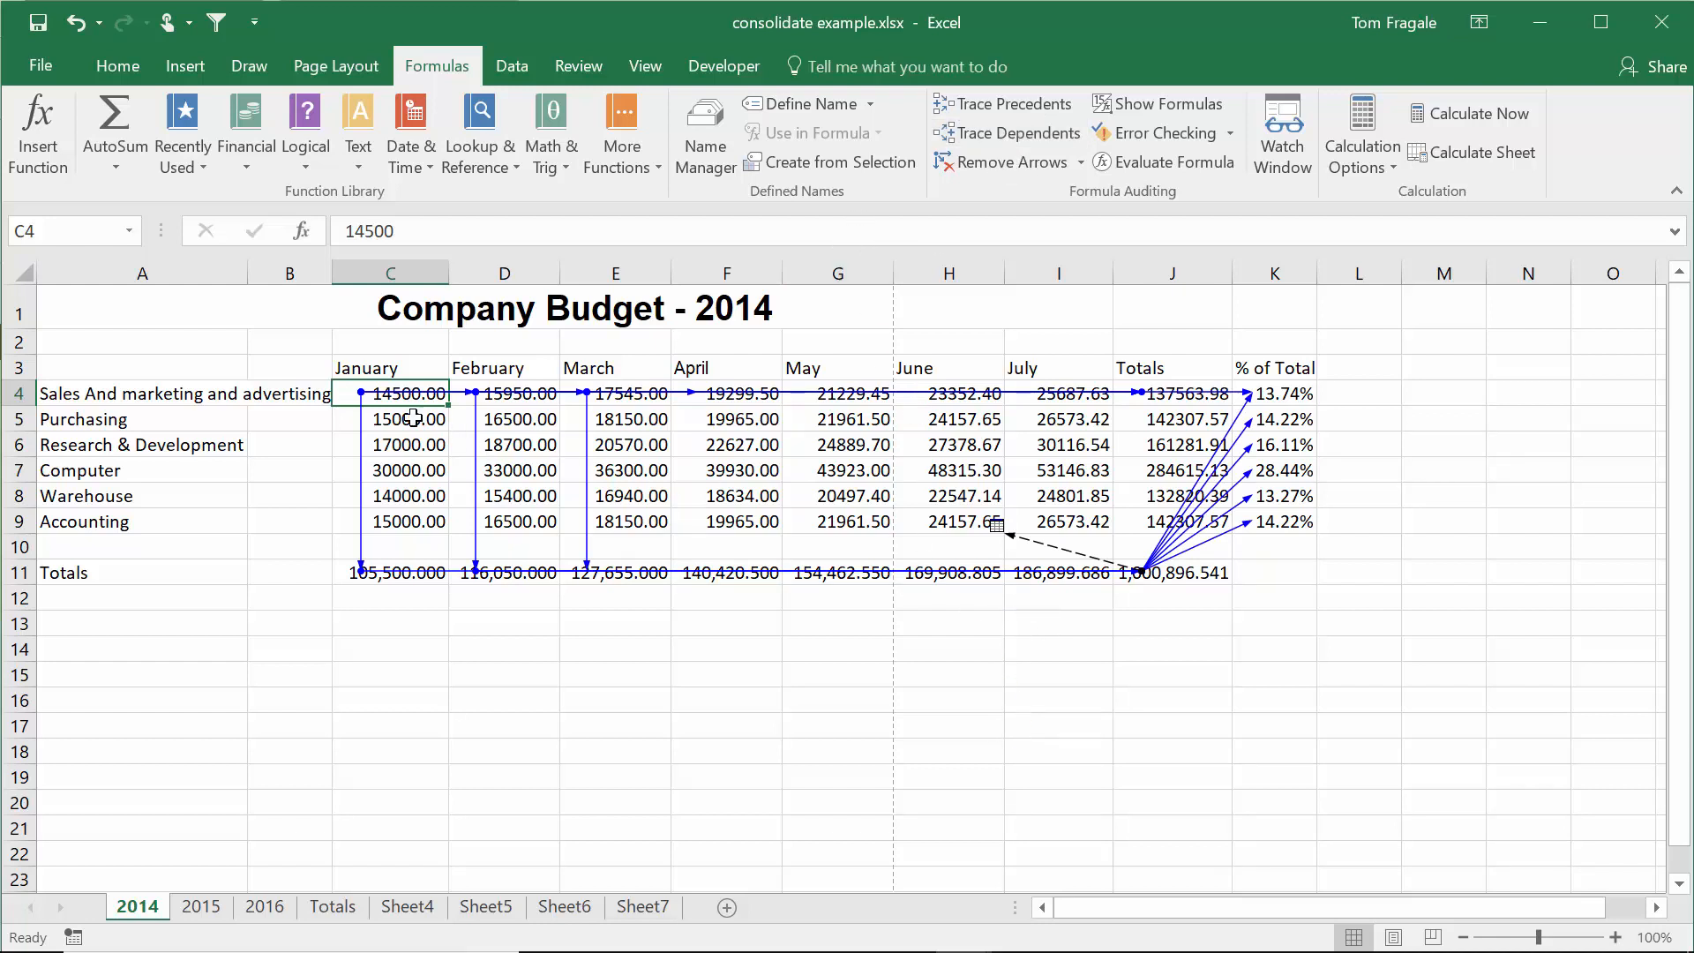
mouse_move(432, 409)
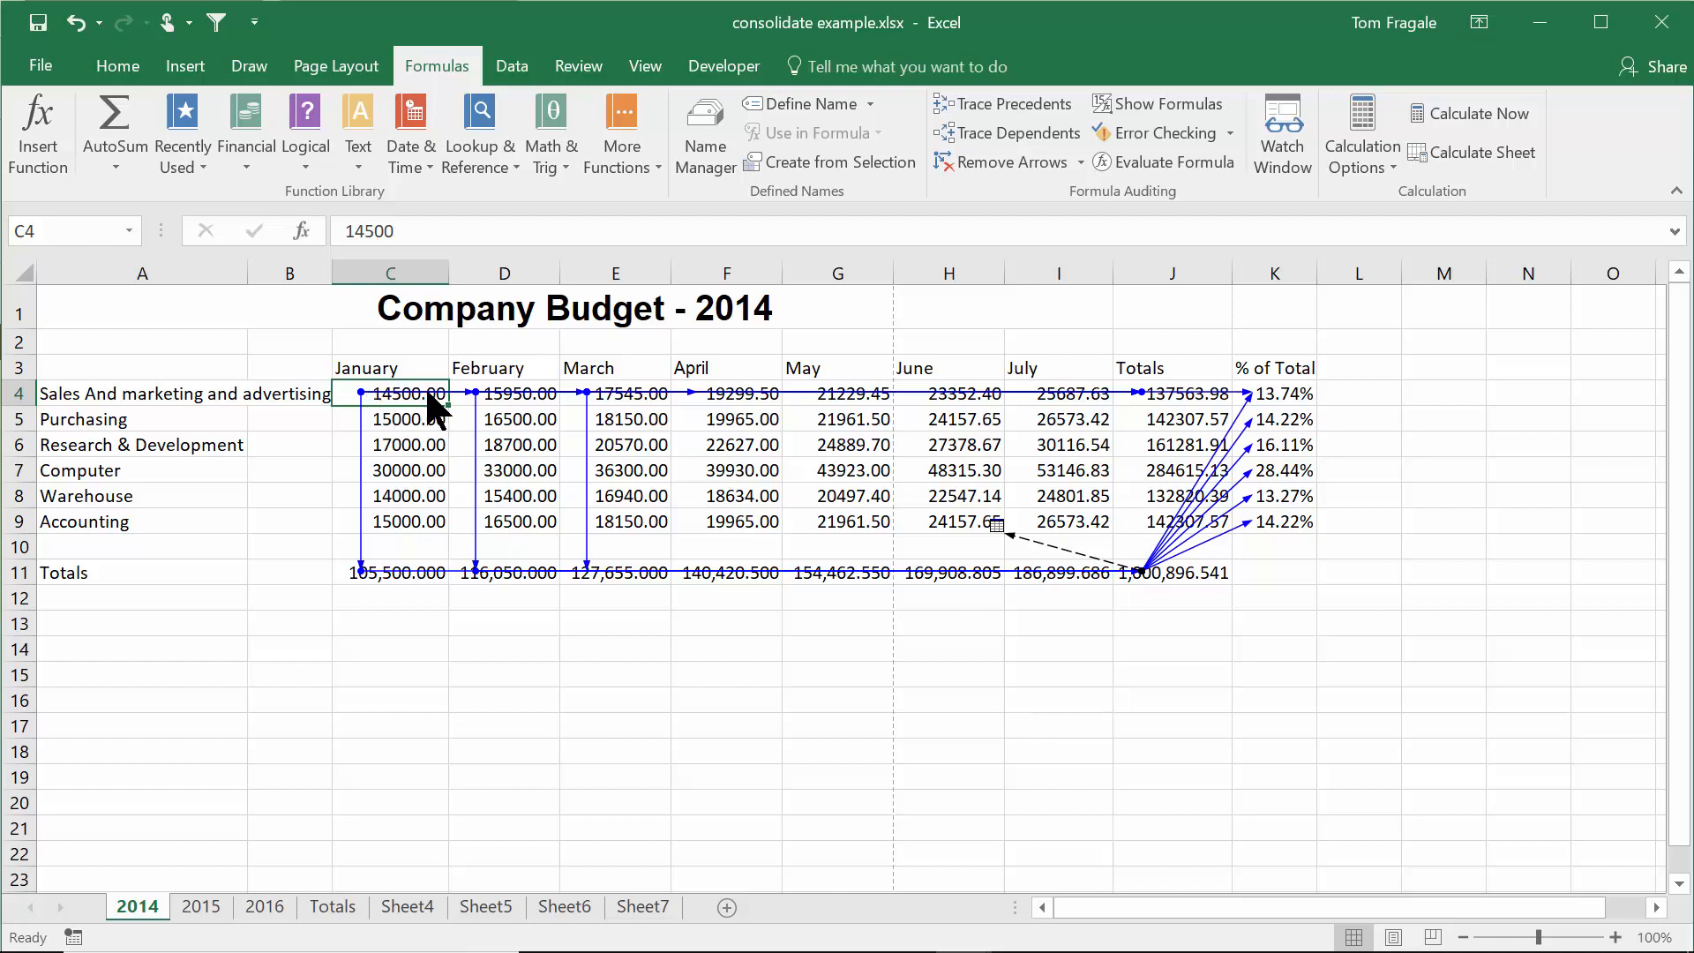
mouse_move(469, 500)
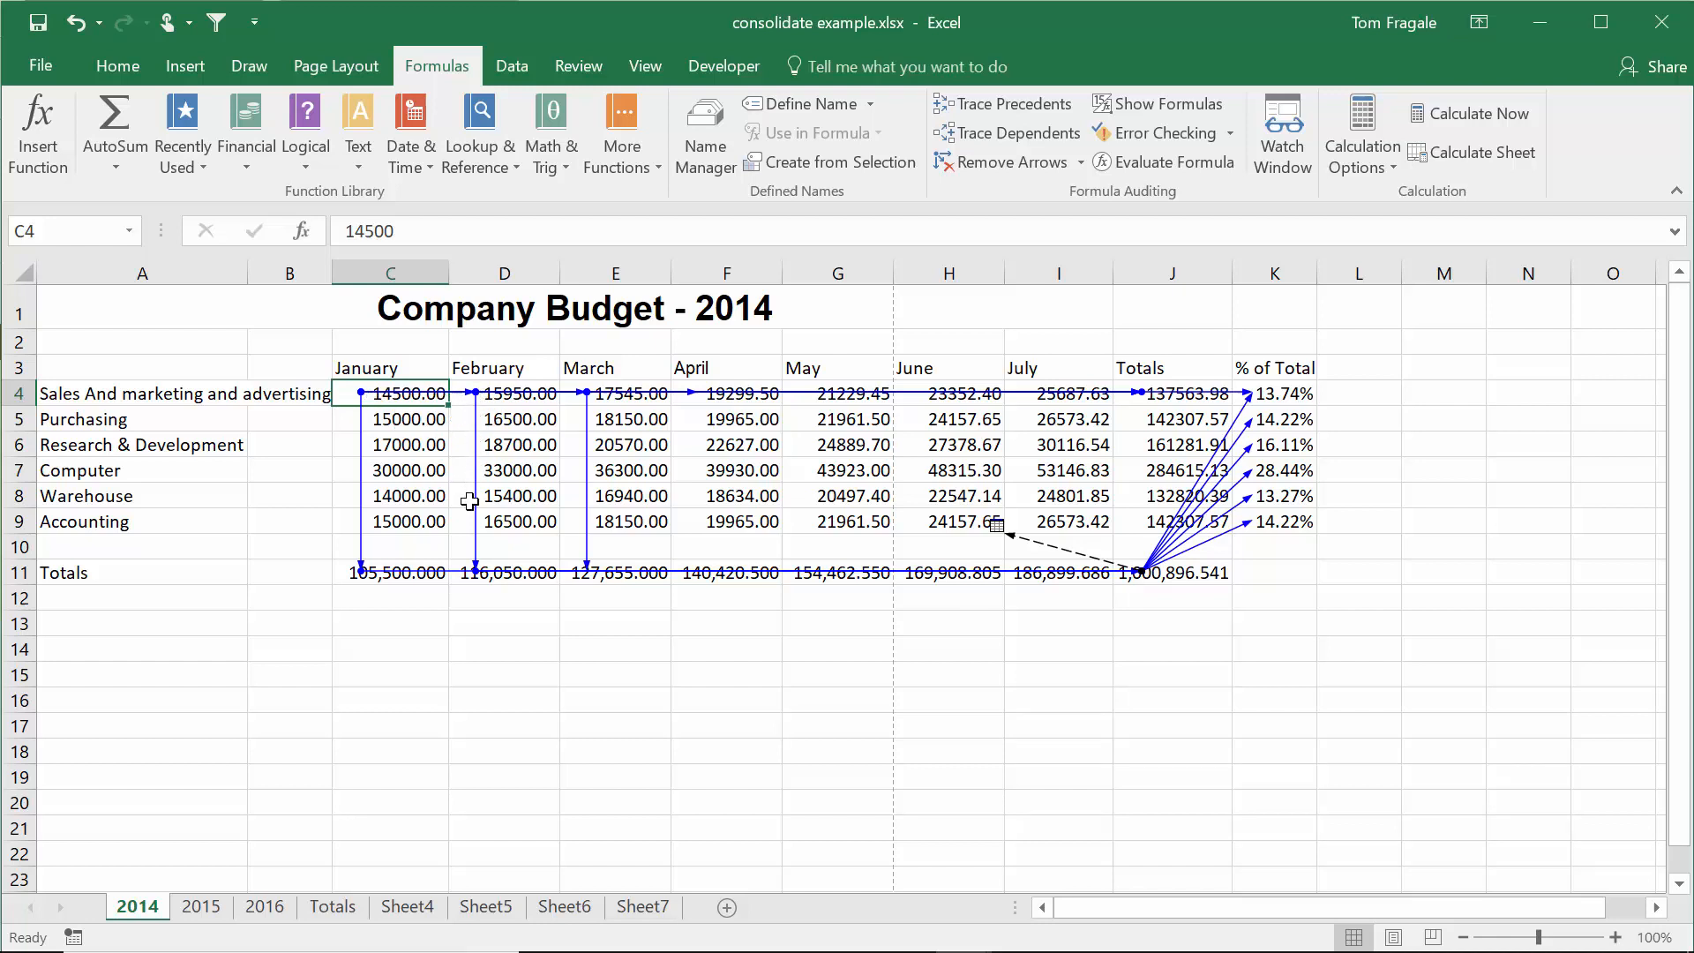
mouse_move(971, 538)
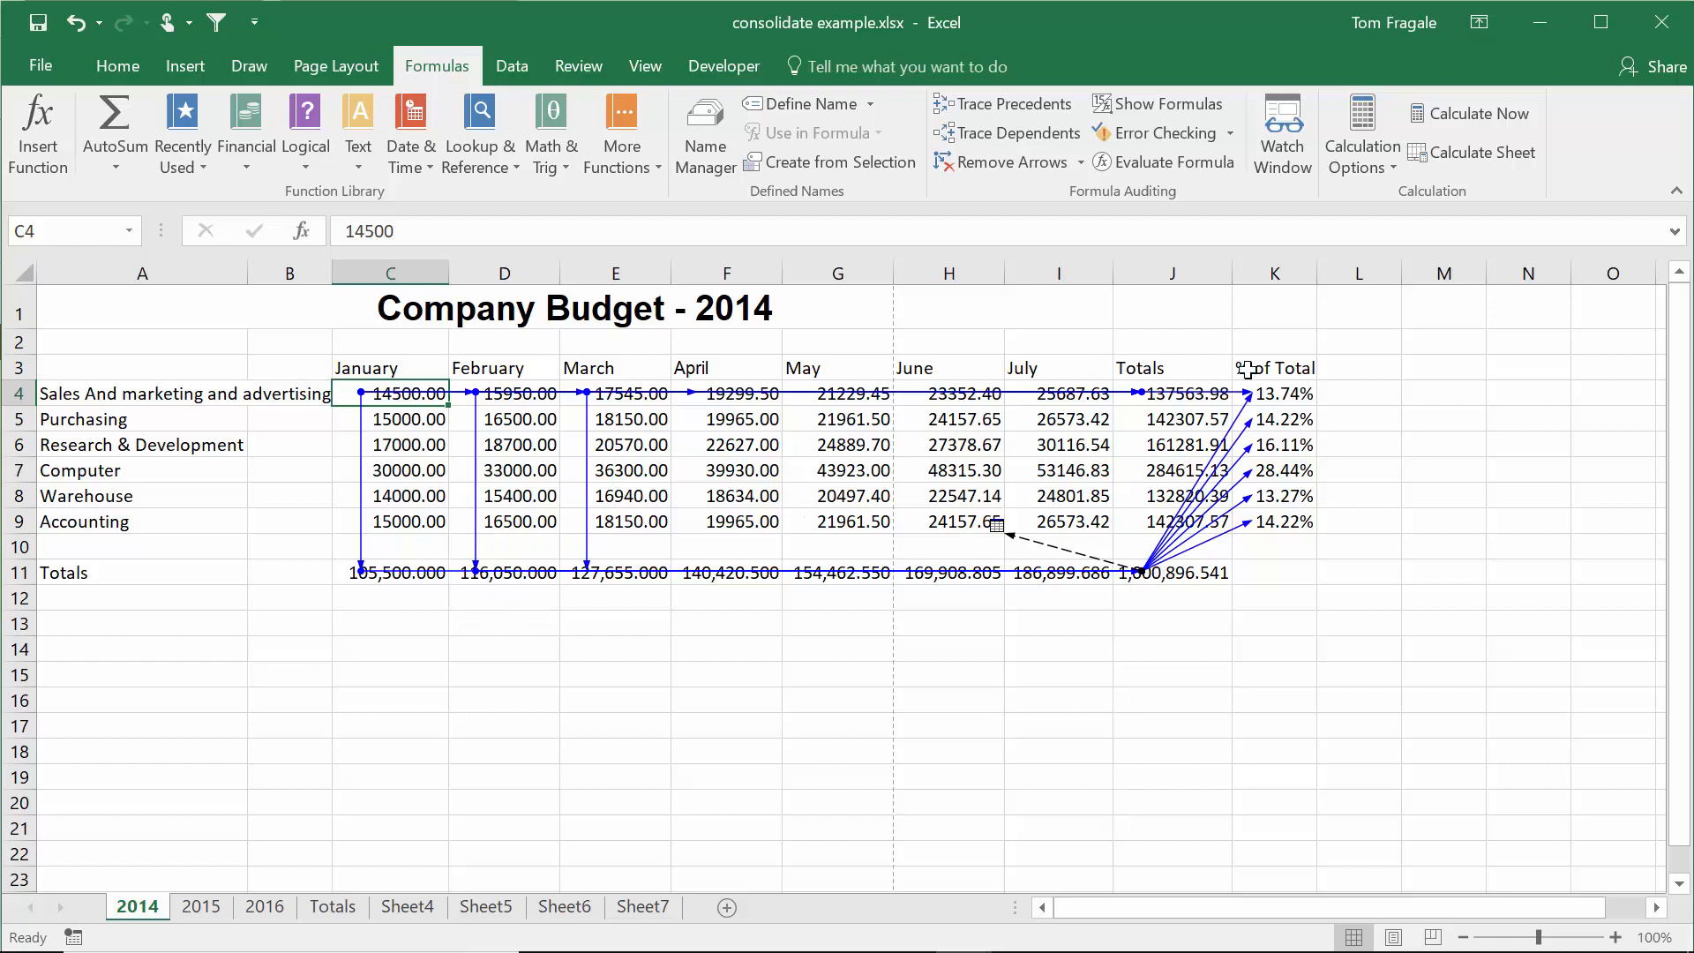
mouse_move(1220, 554)
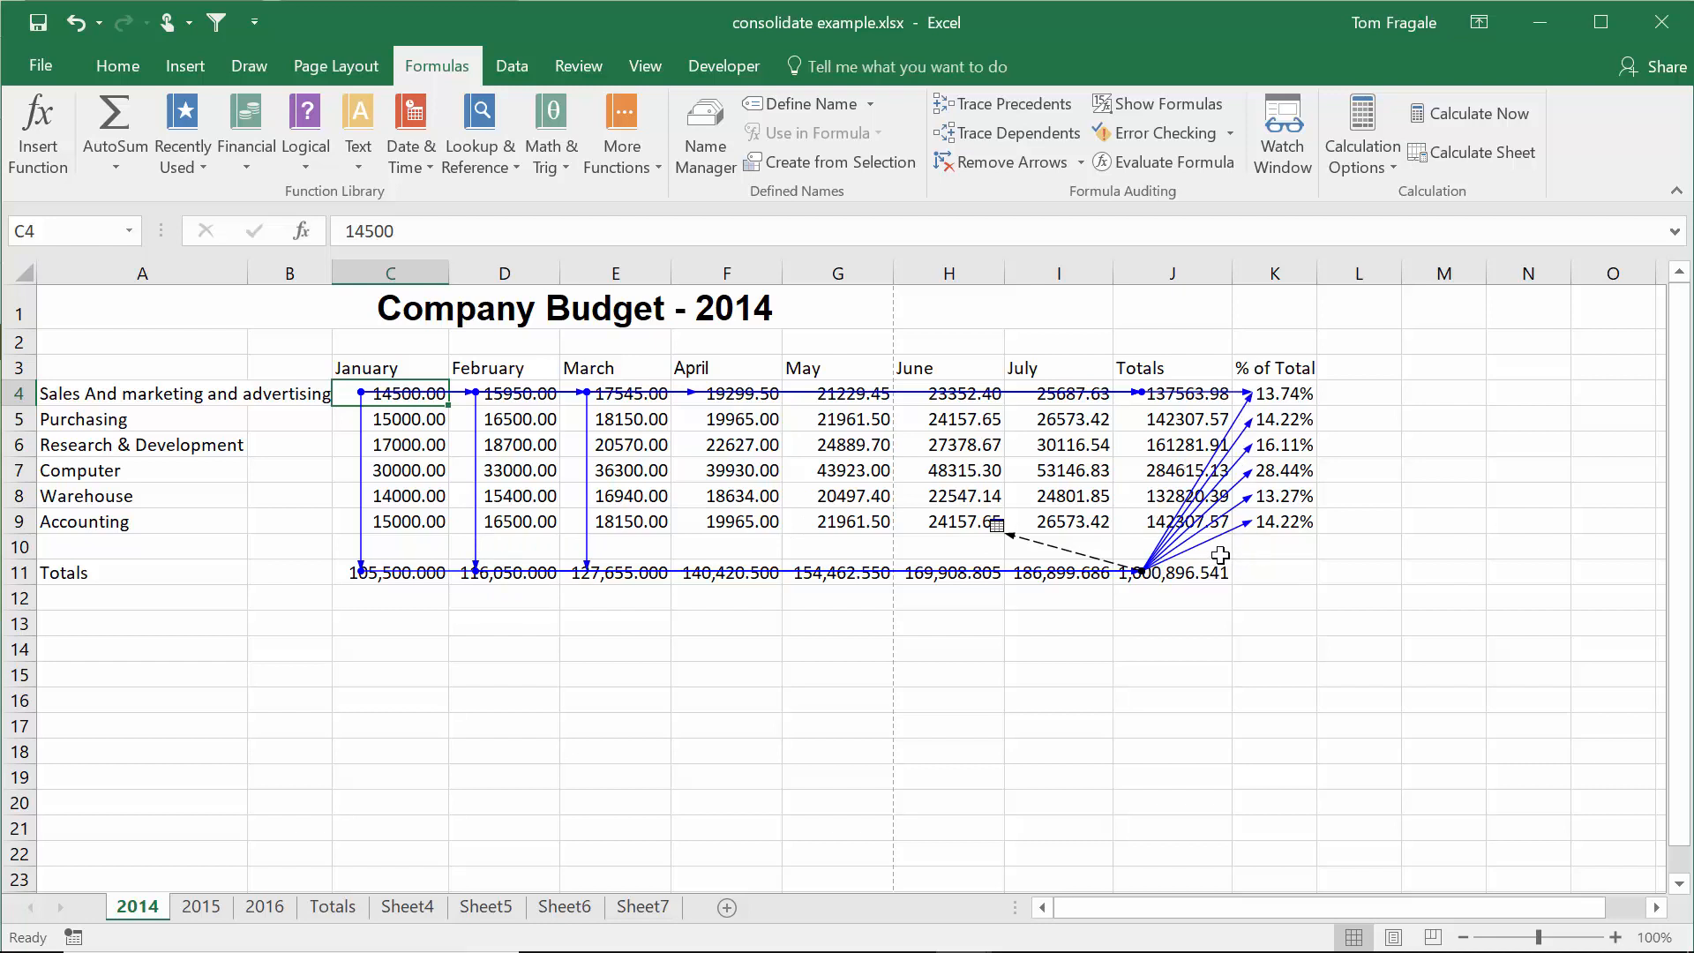
mouse_move(1337, 628)
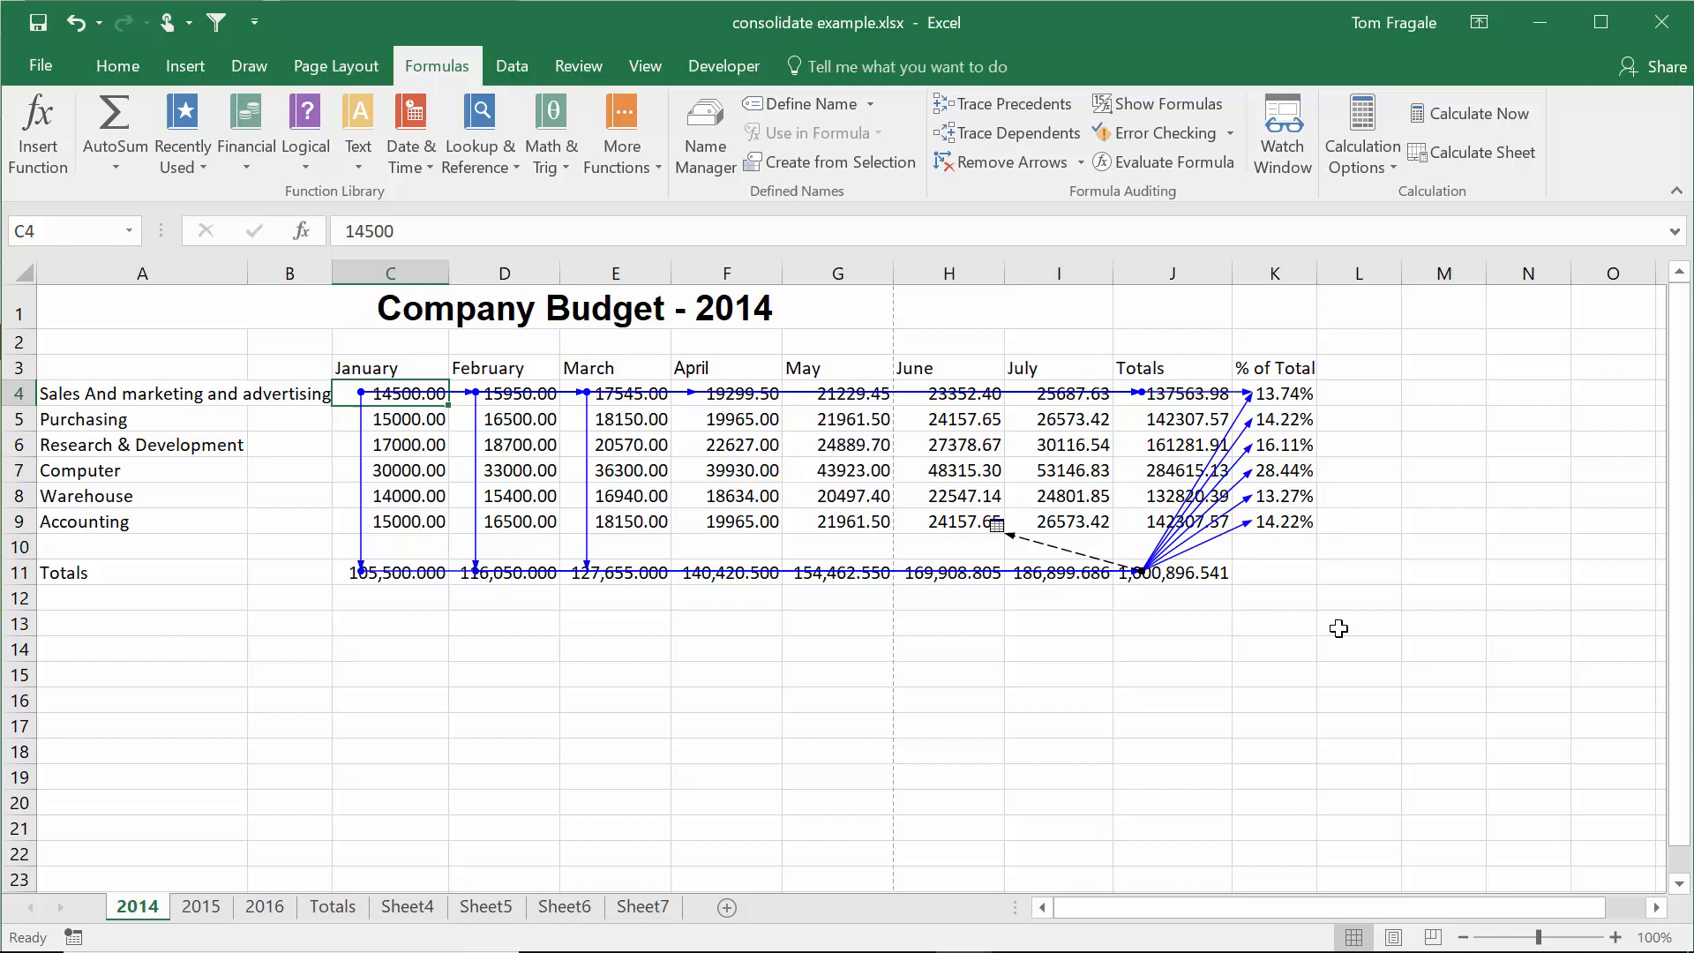
mouse_move(665, 477)
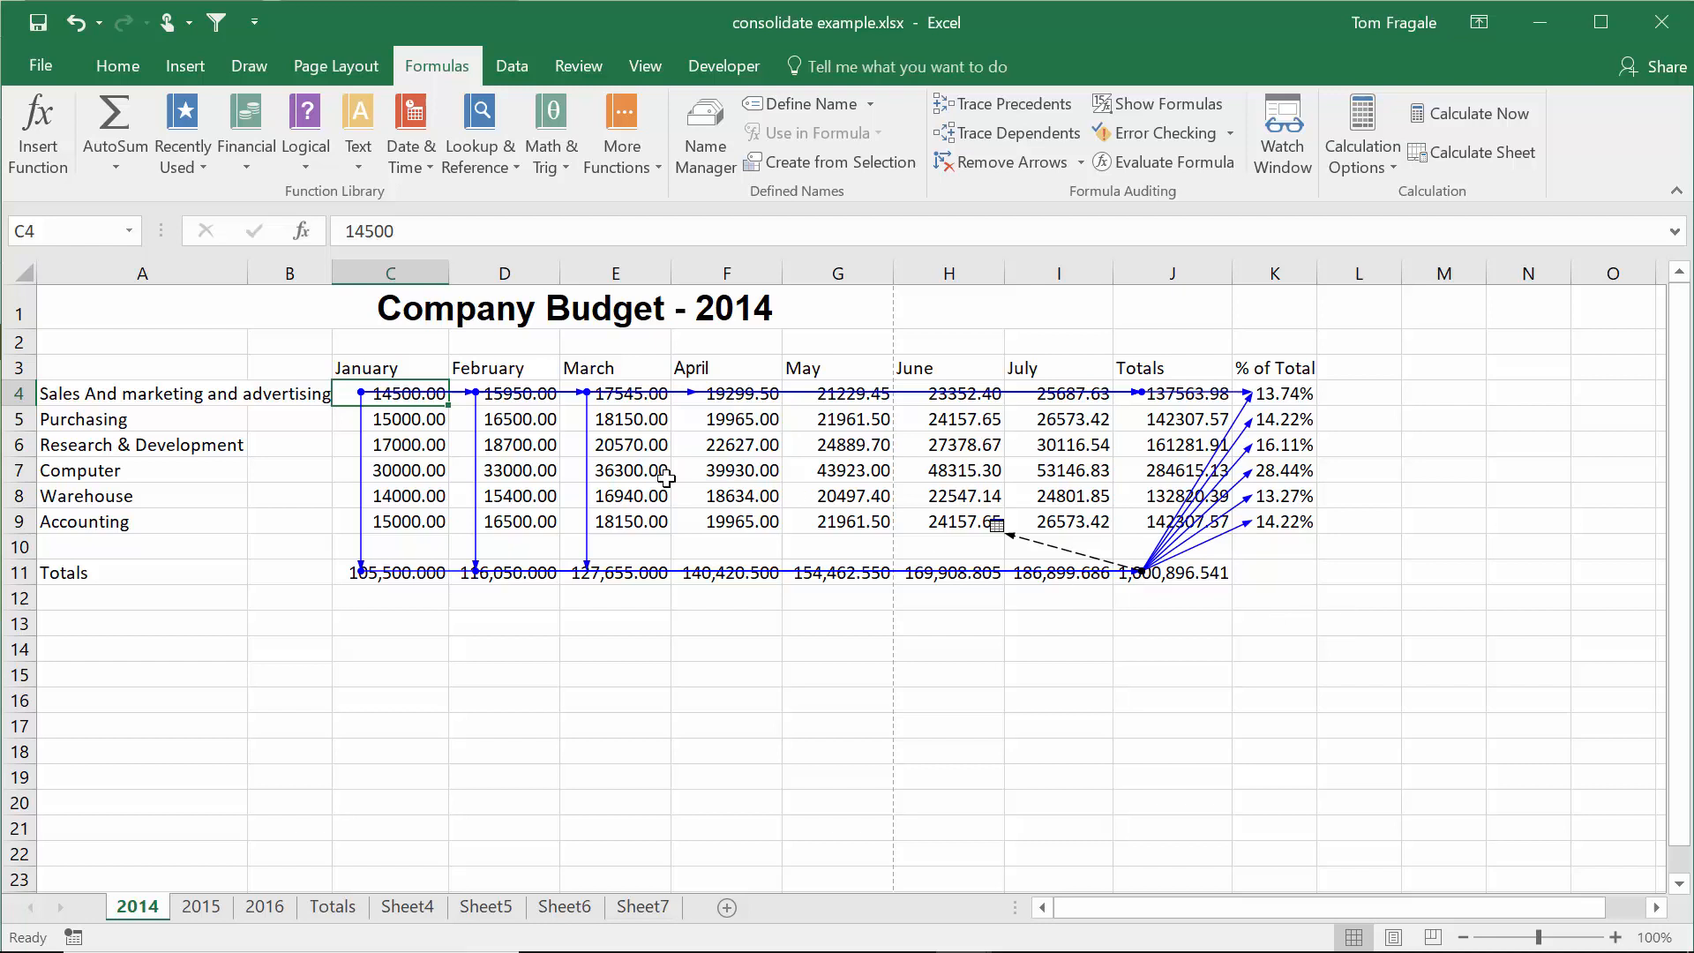
mouse_move(877, 222)
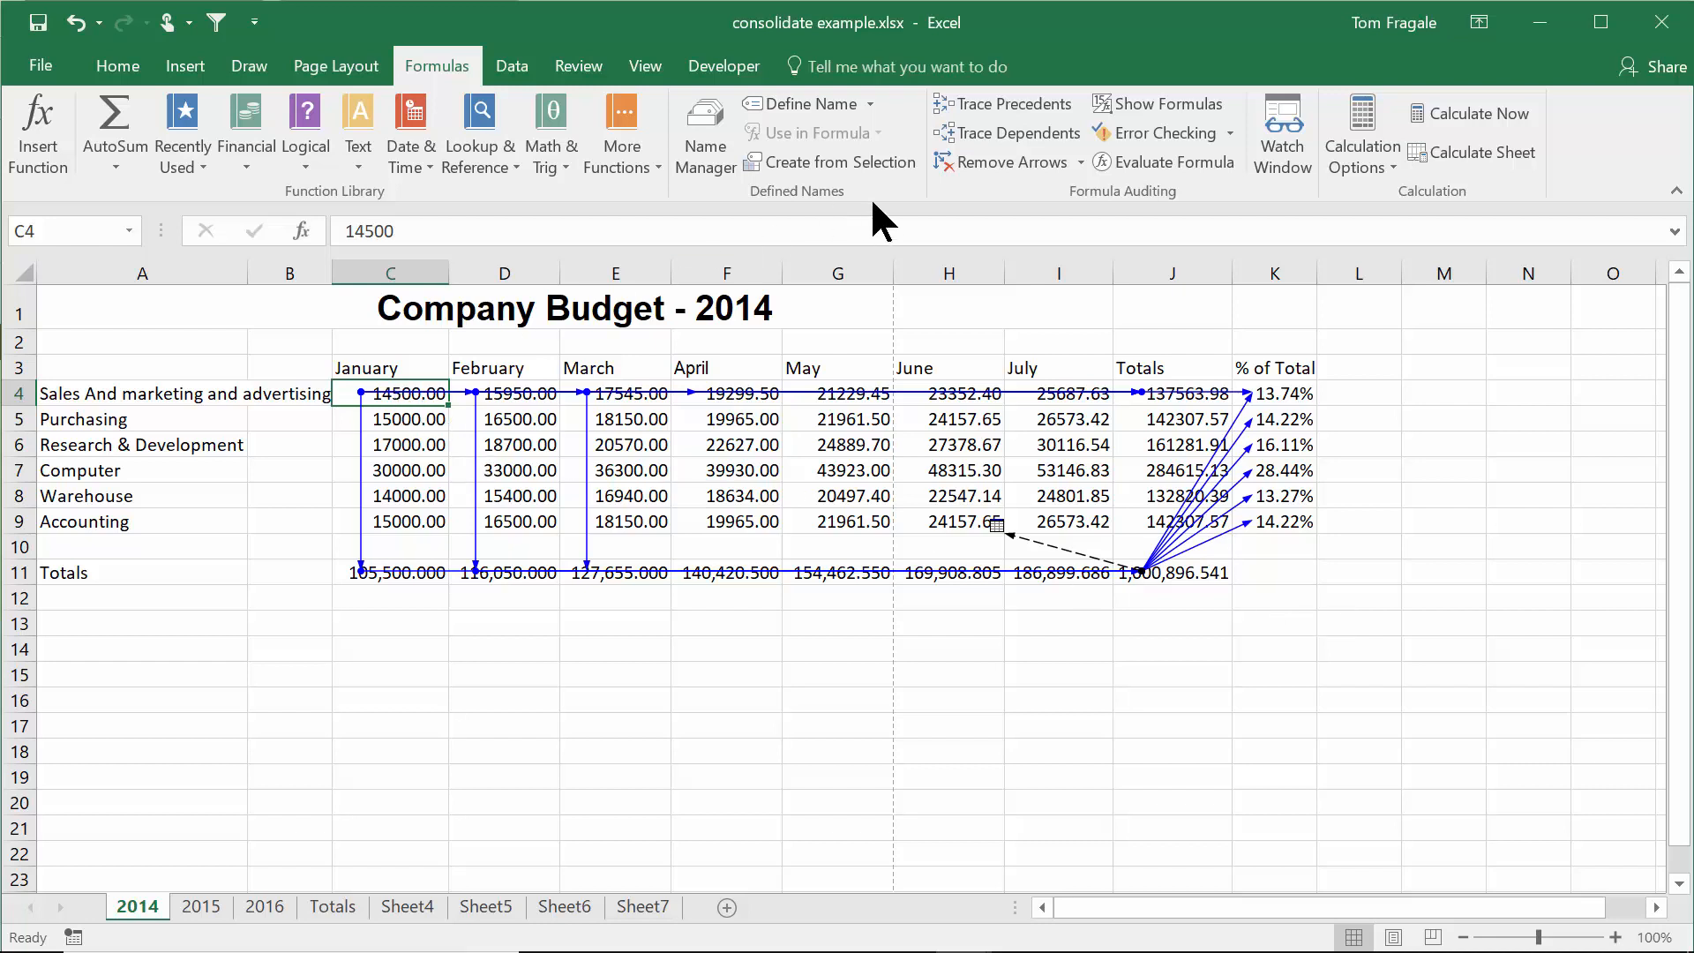
mouse_move(1011, 133)
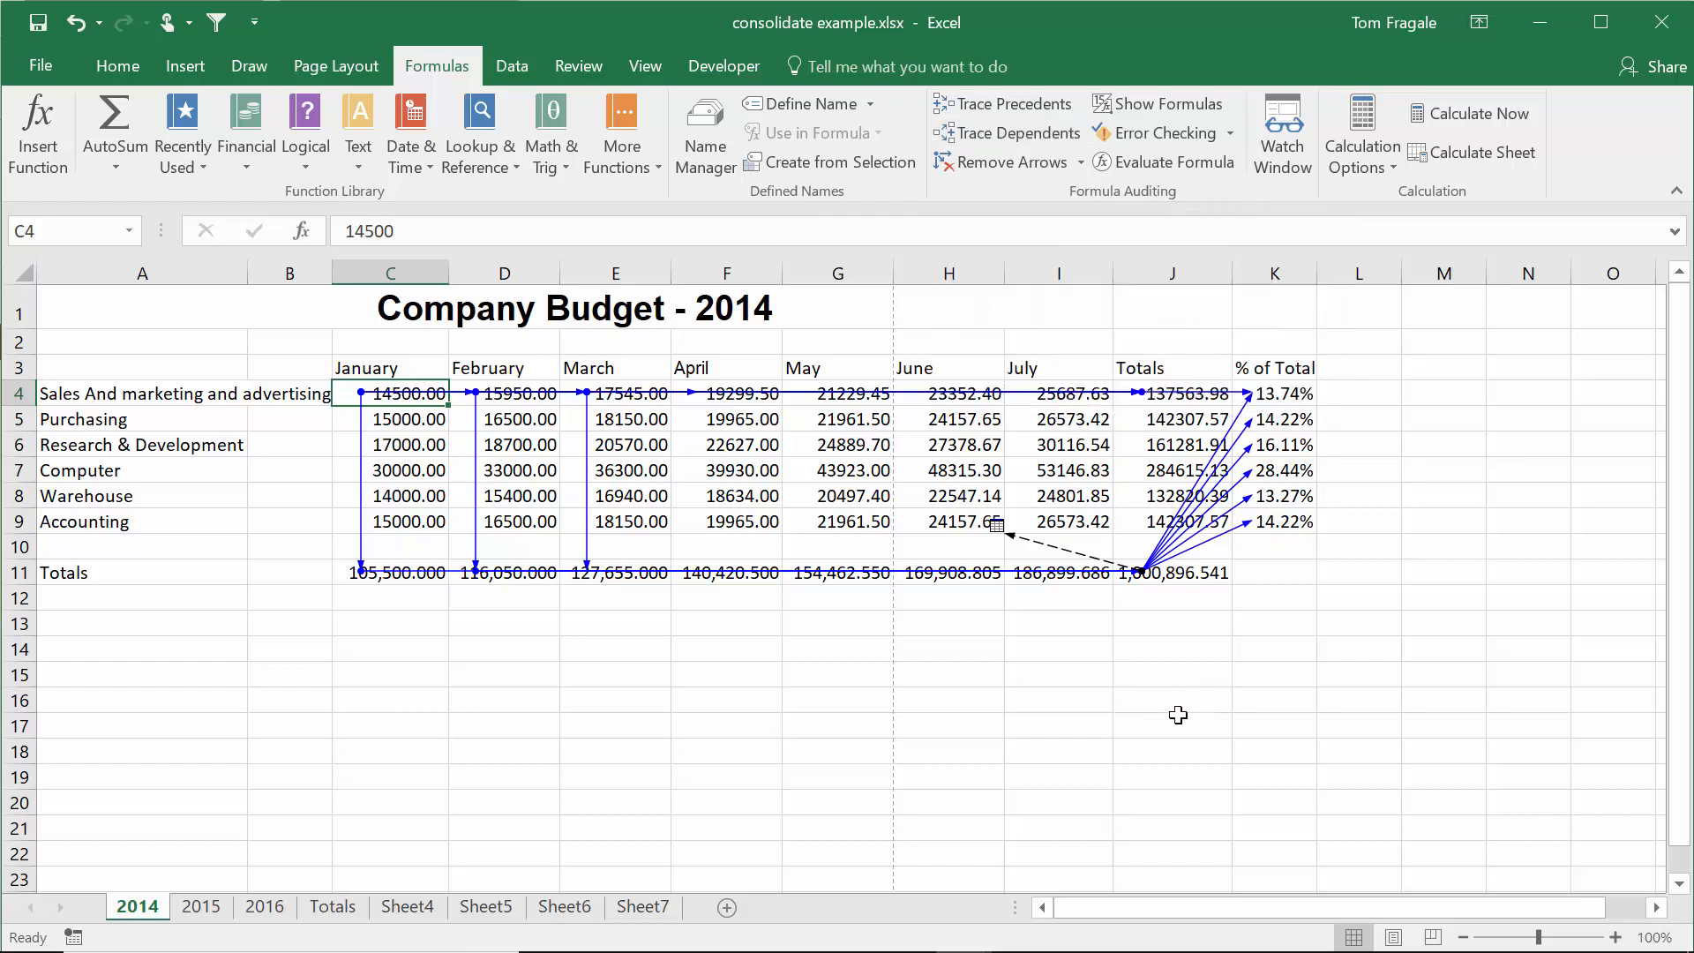
mouse_move(1186, 707)
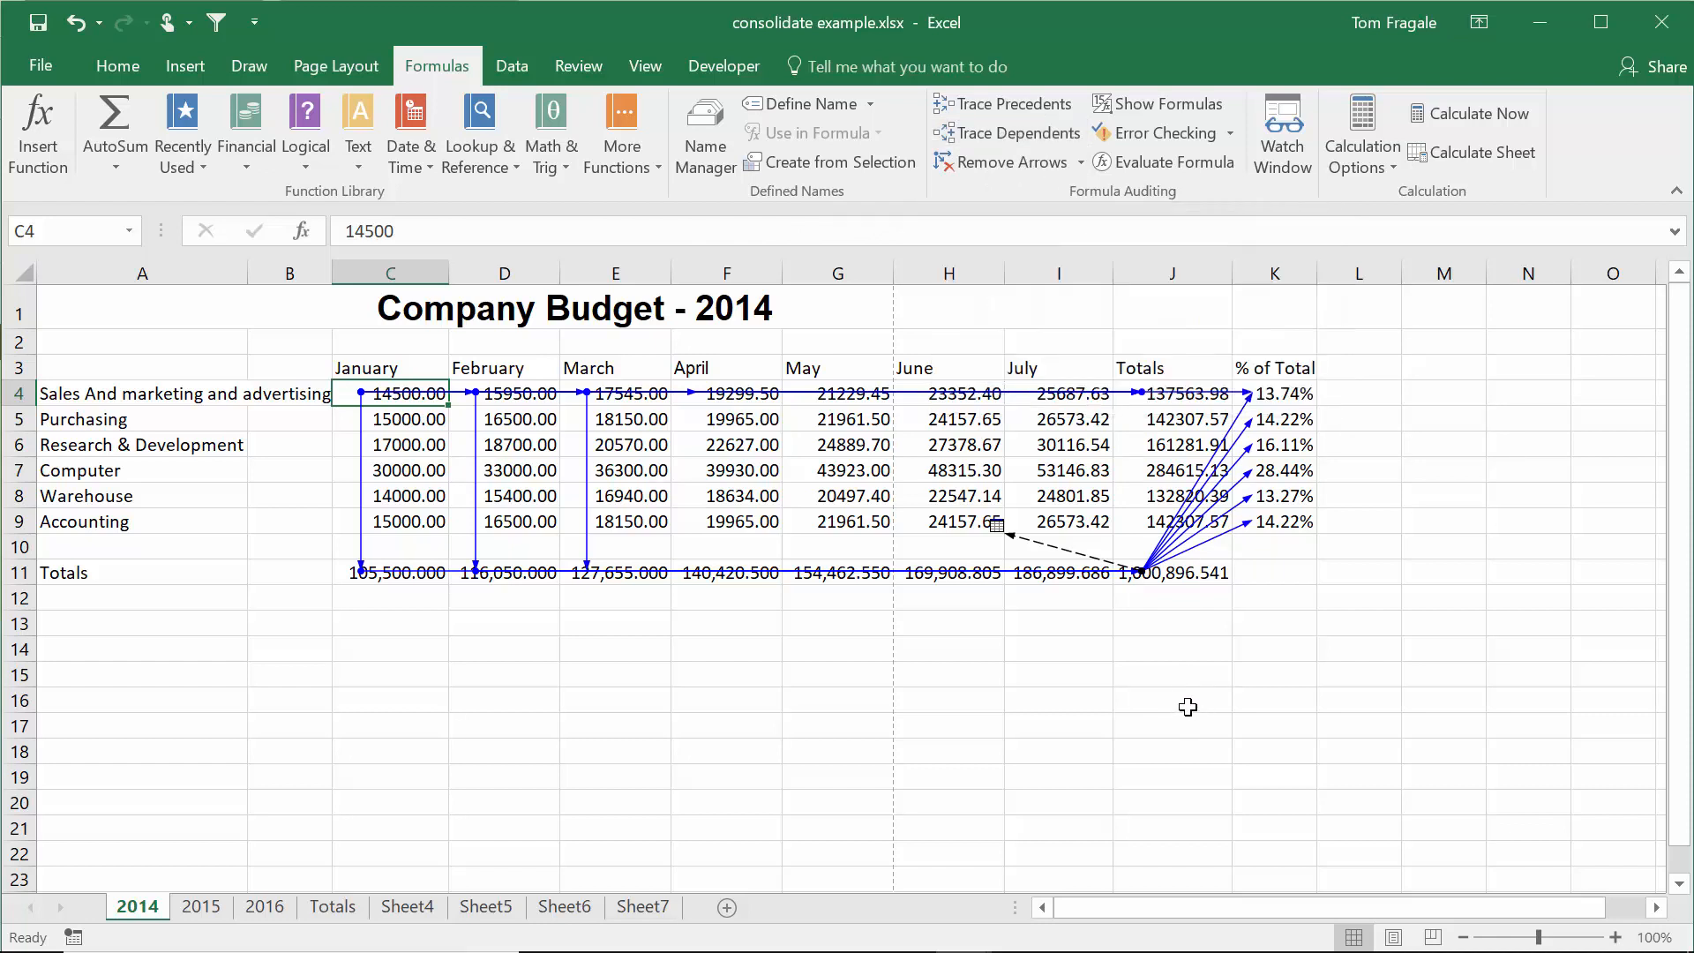
mouse_move(1067, 542)
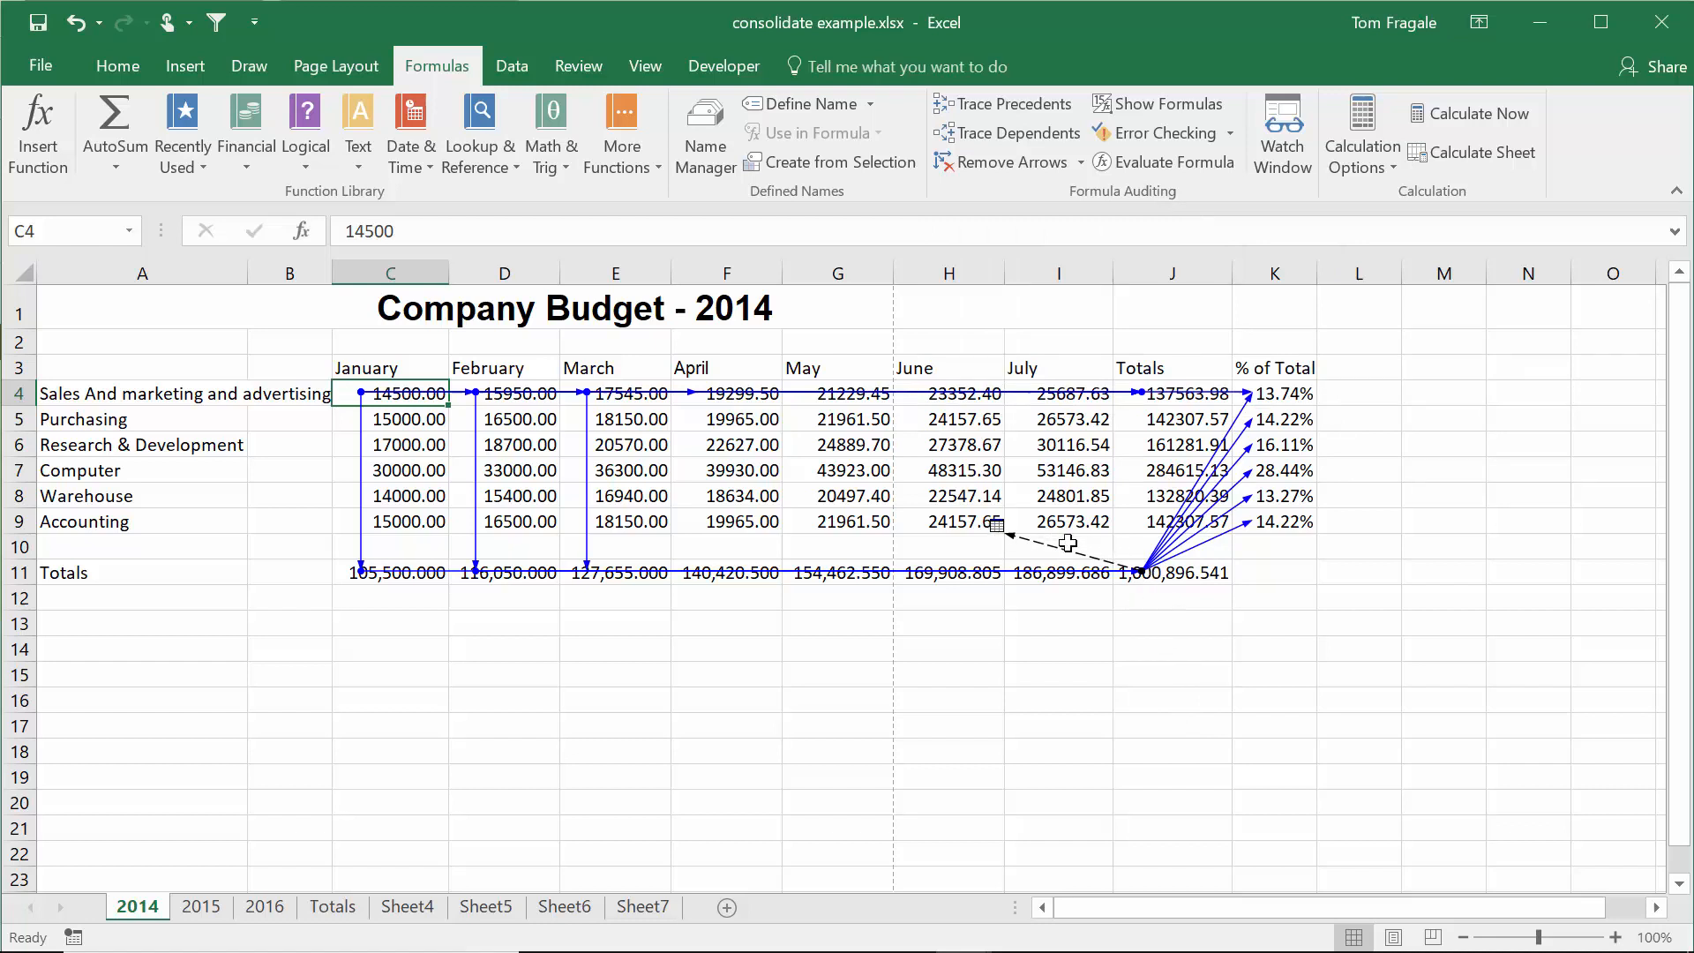
mouse_move(1118, 586)
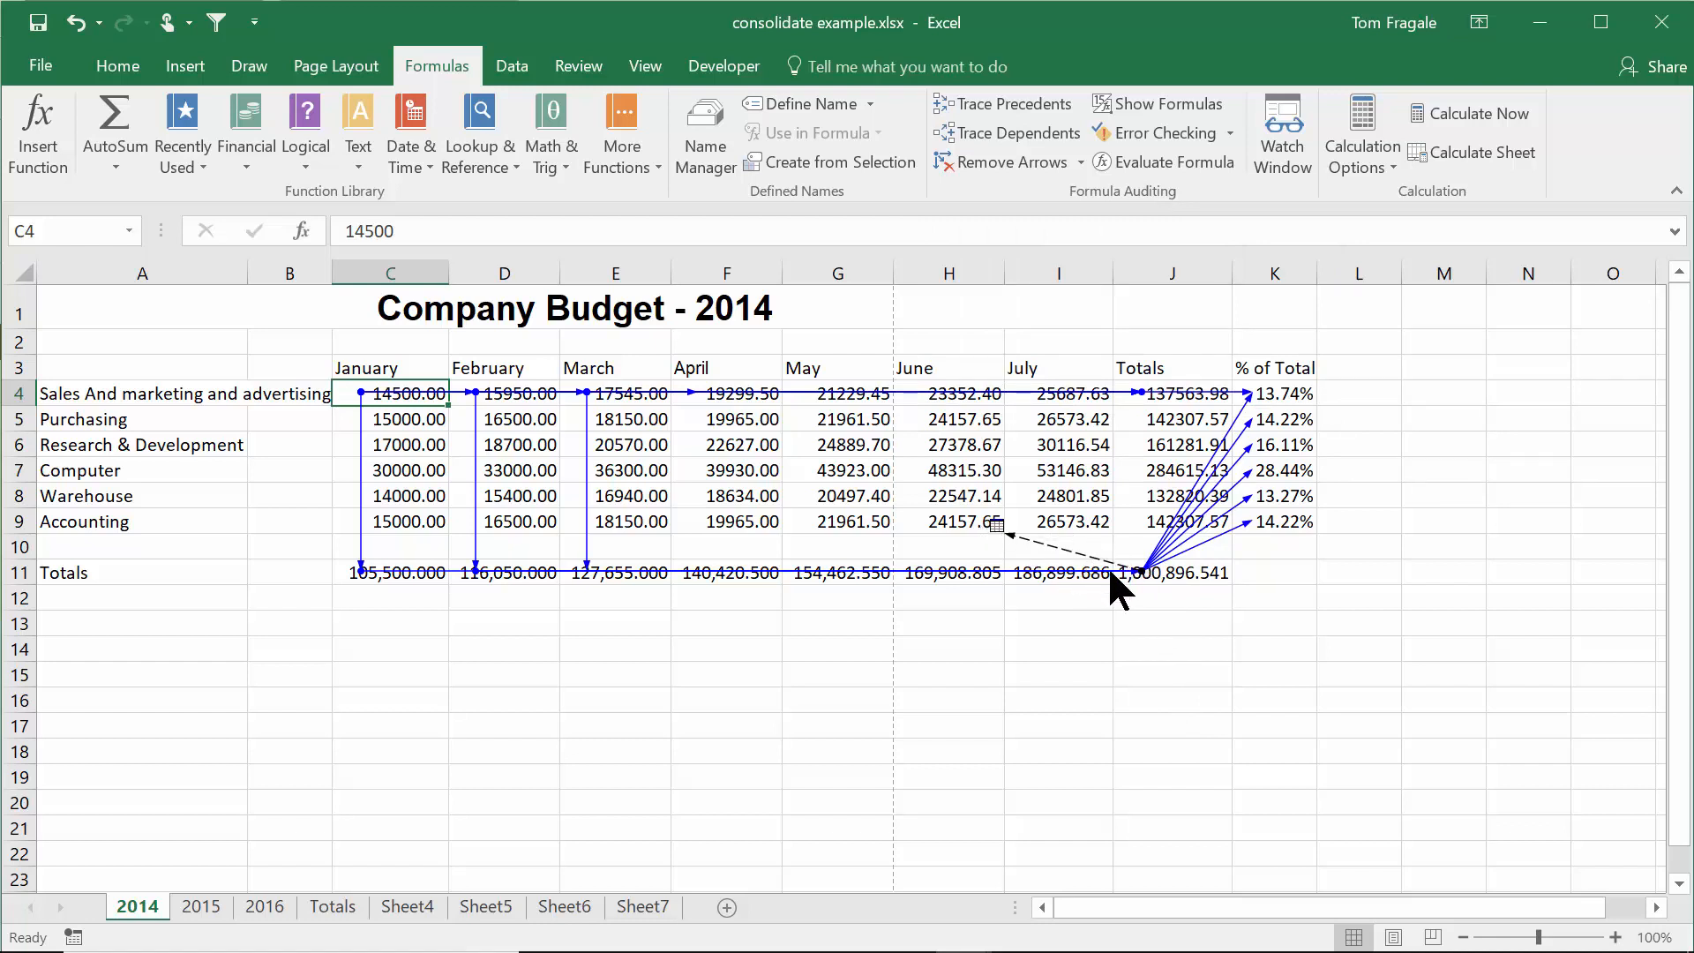
mouse_move(1266, 741)
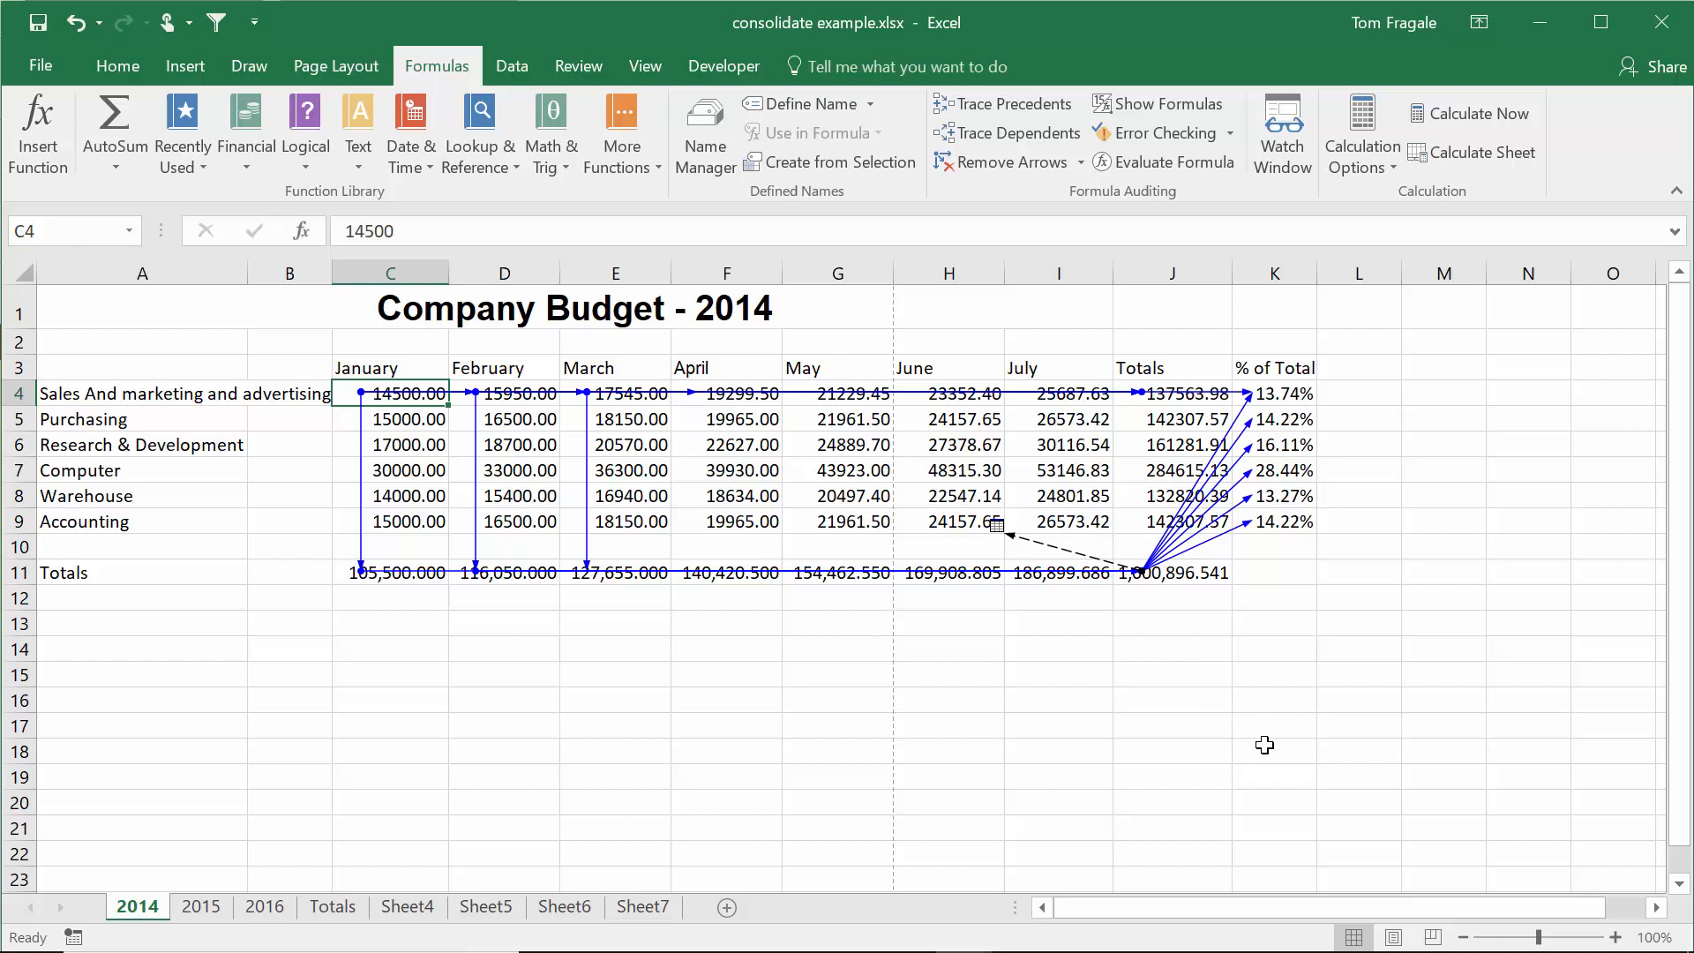
mouse_move(1120, 622)
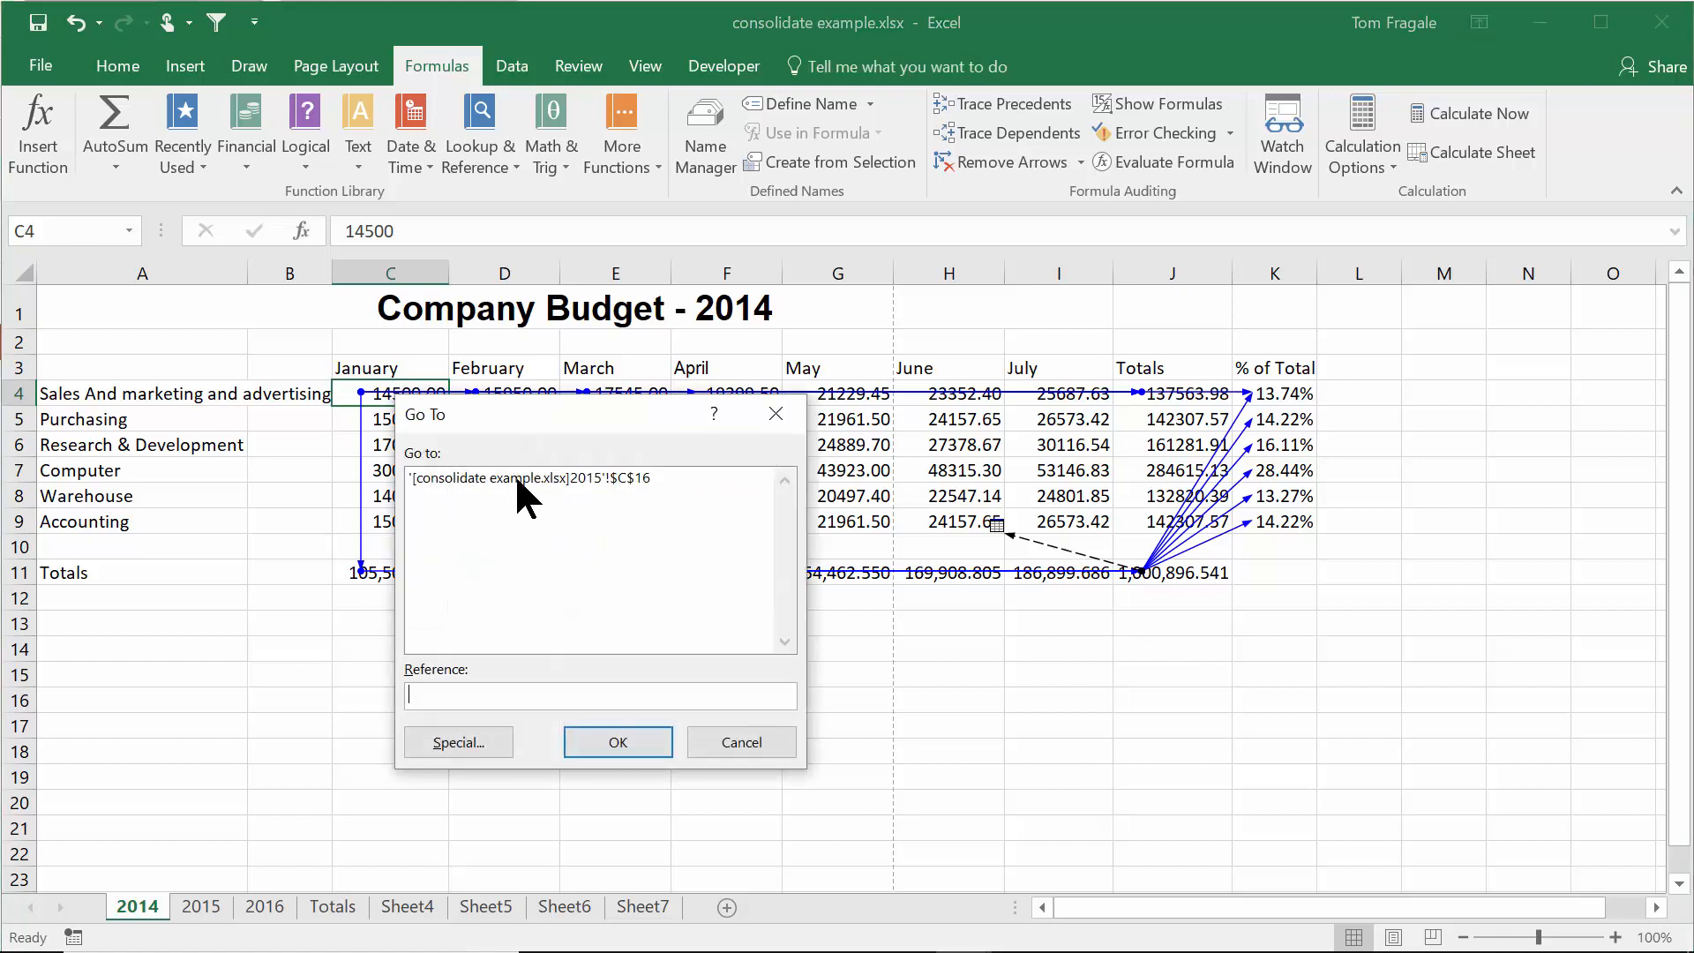
mouse_move(600, 491)
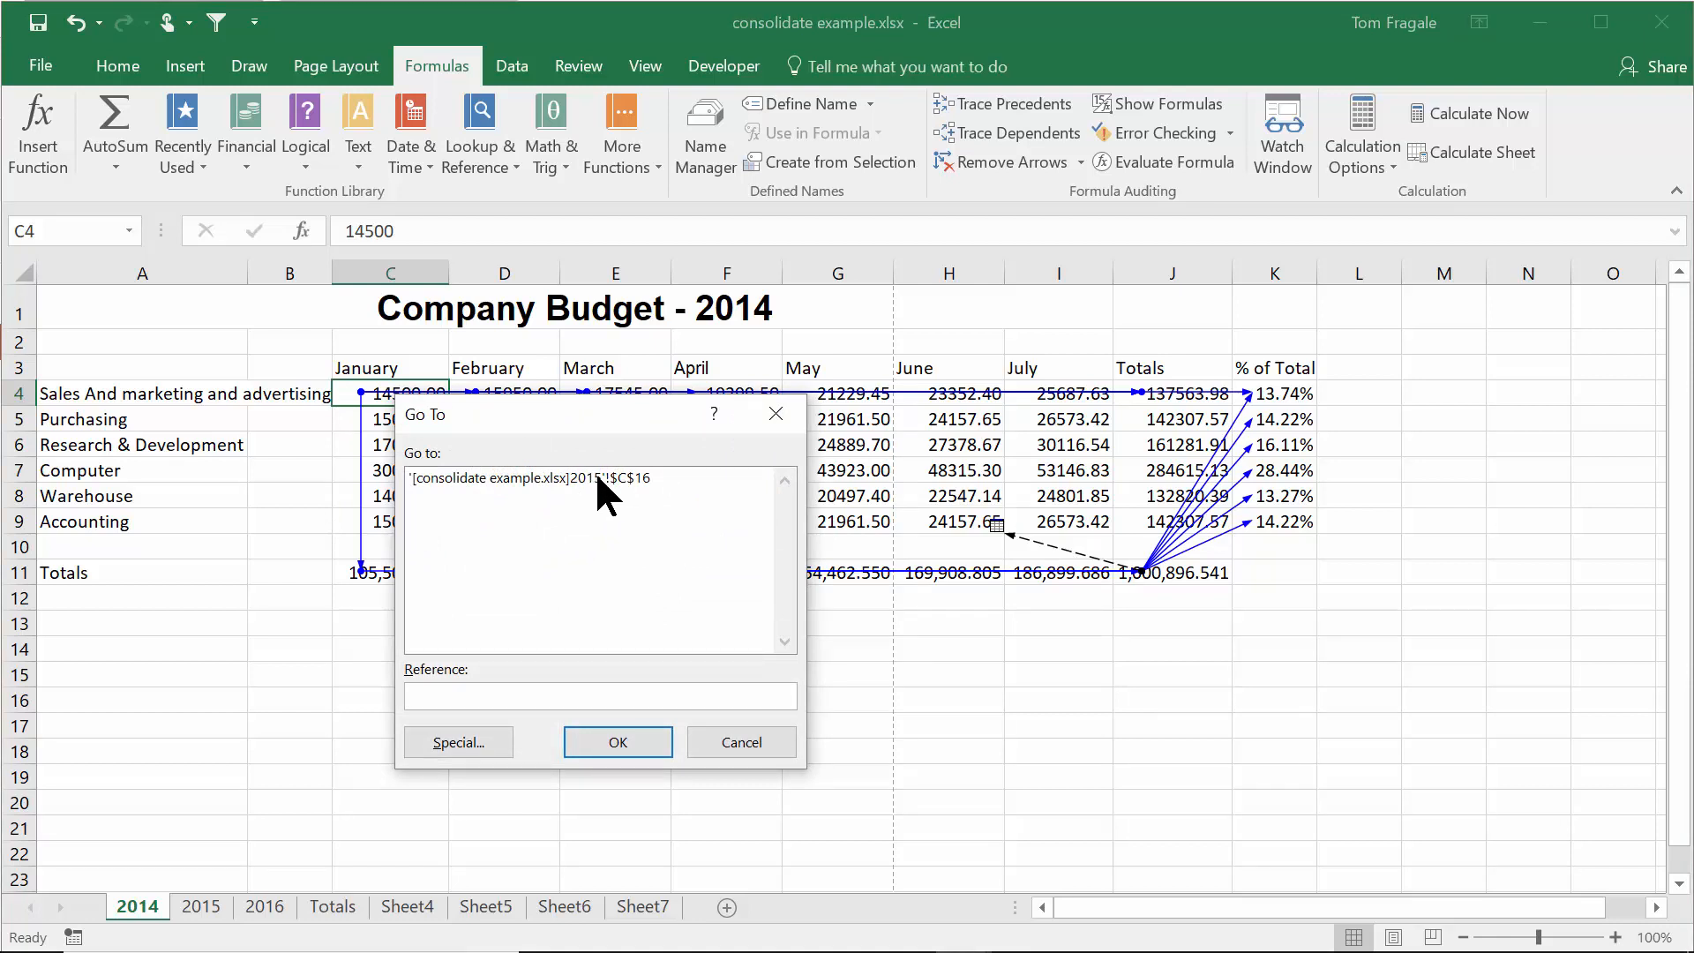
- Cancel the Go To list of sheet 2015 references and remove all tracer arrows
left_click(598, 695)
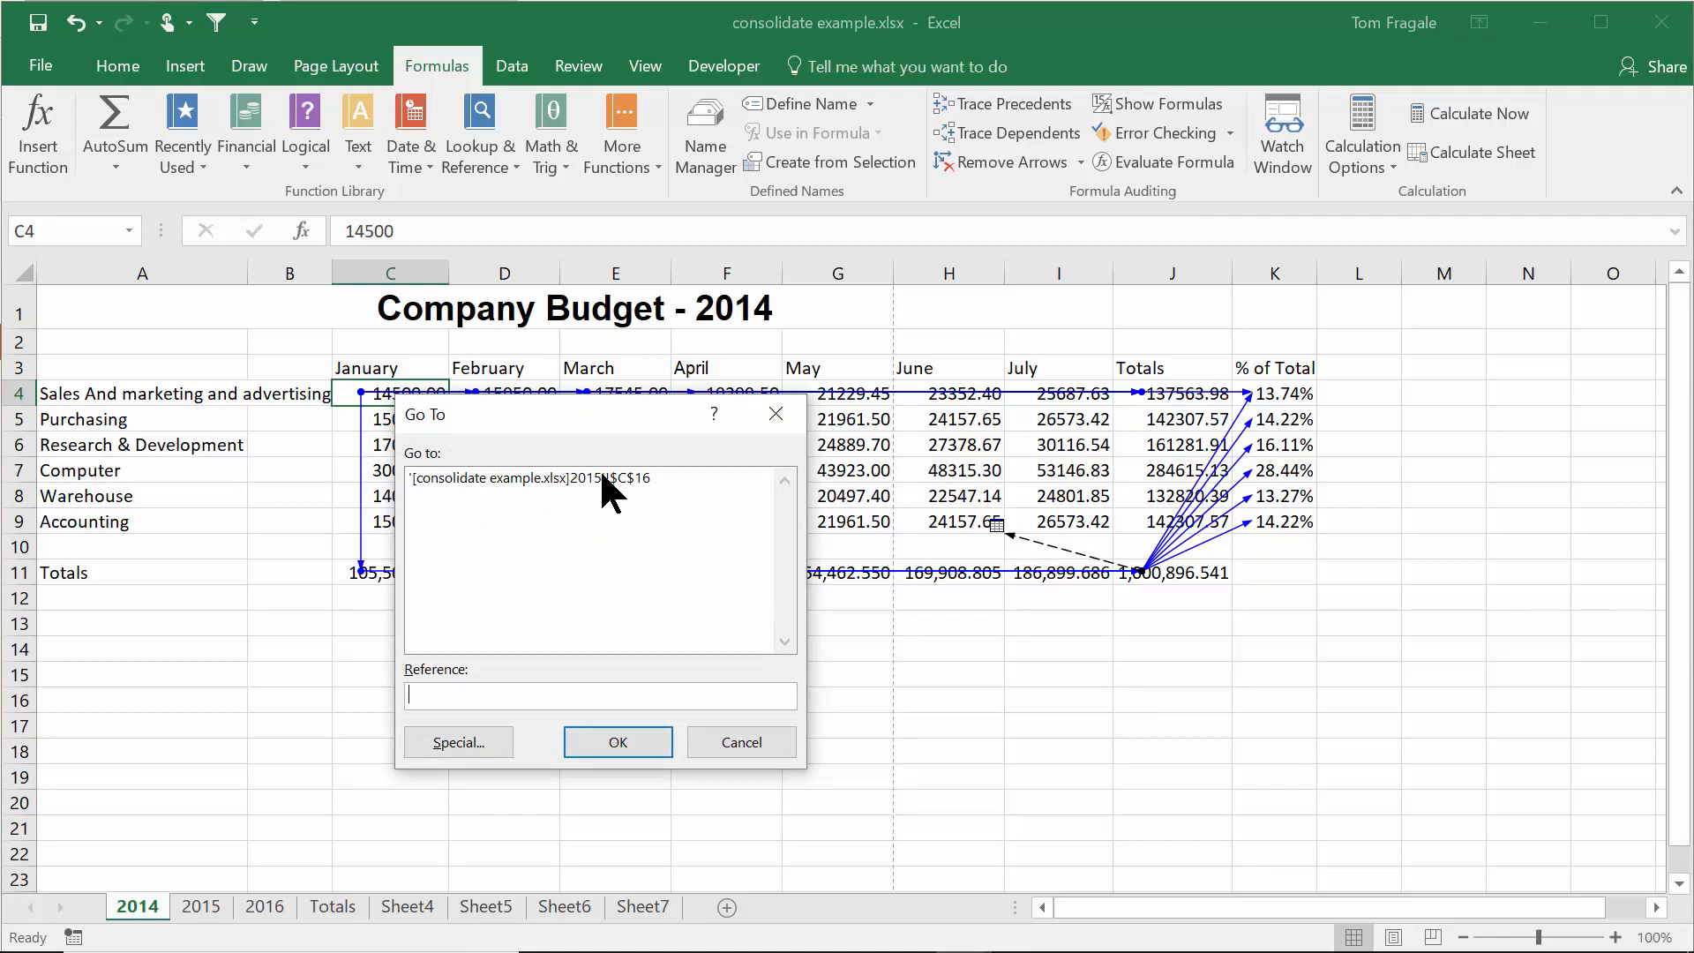
mouse_move(978, 119)
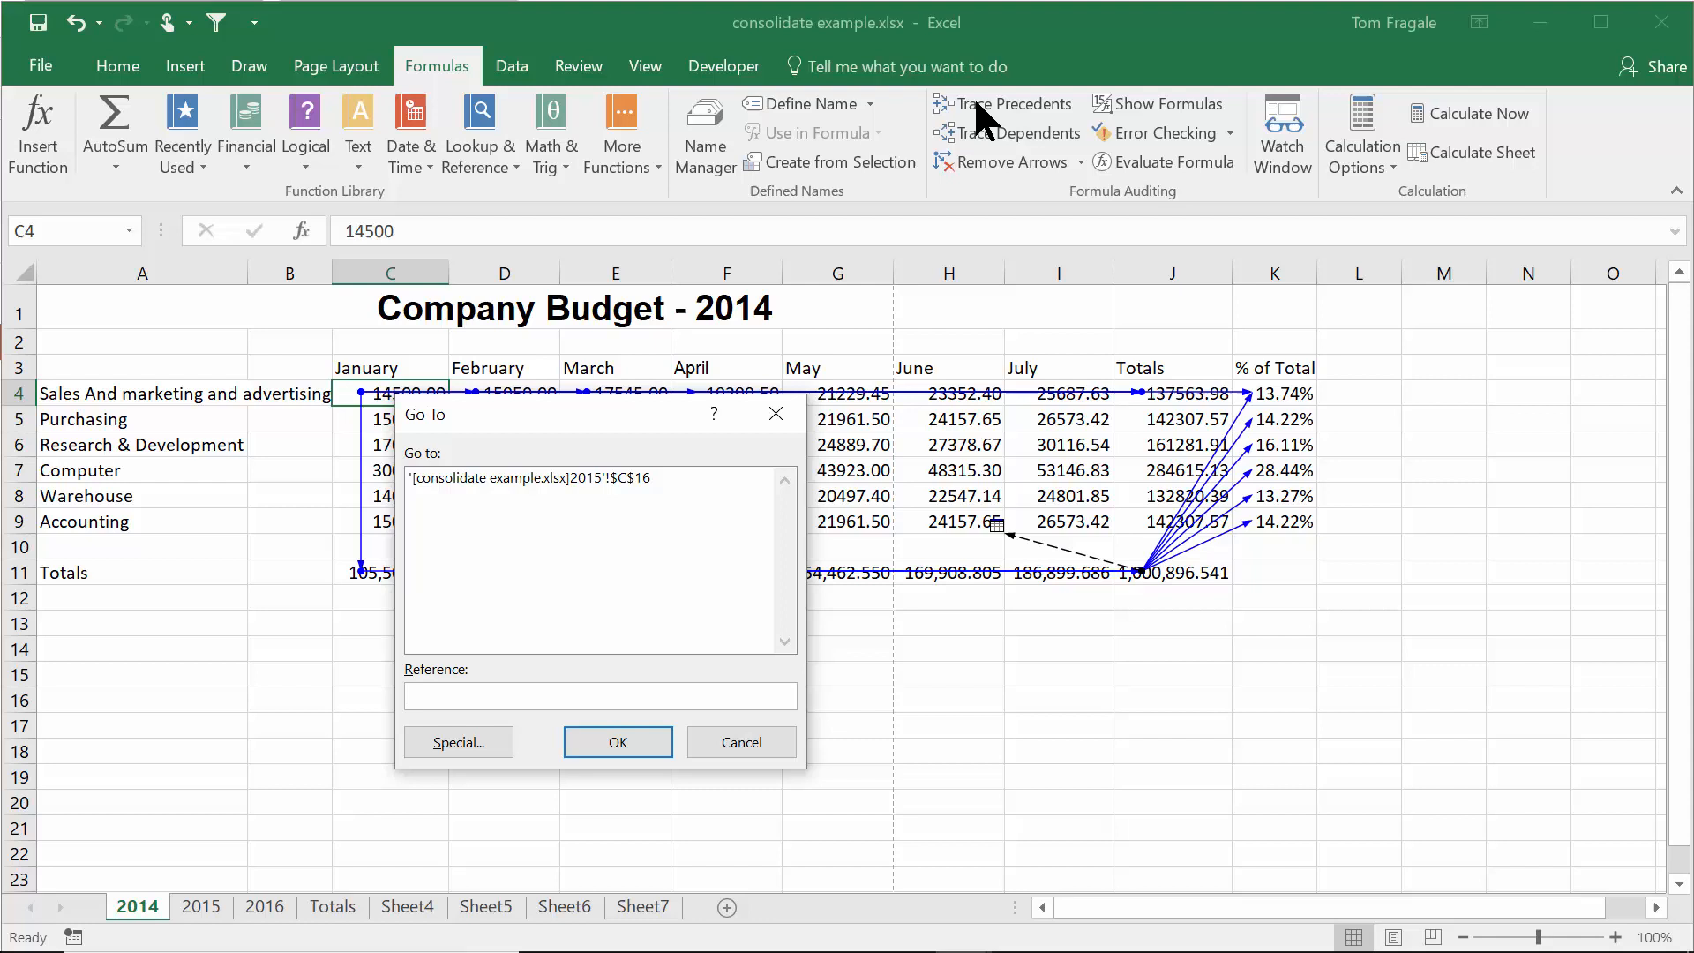
mouse_move(859, 465)
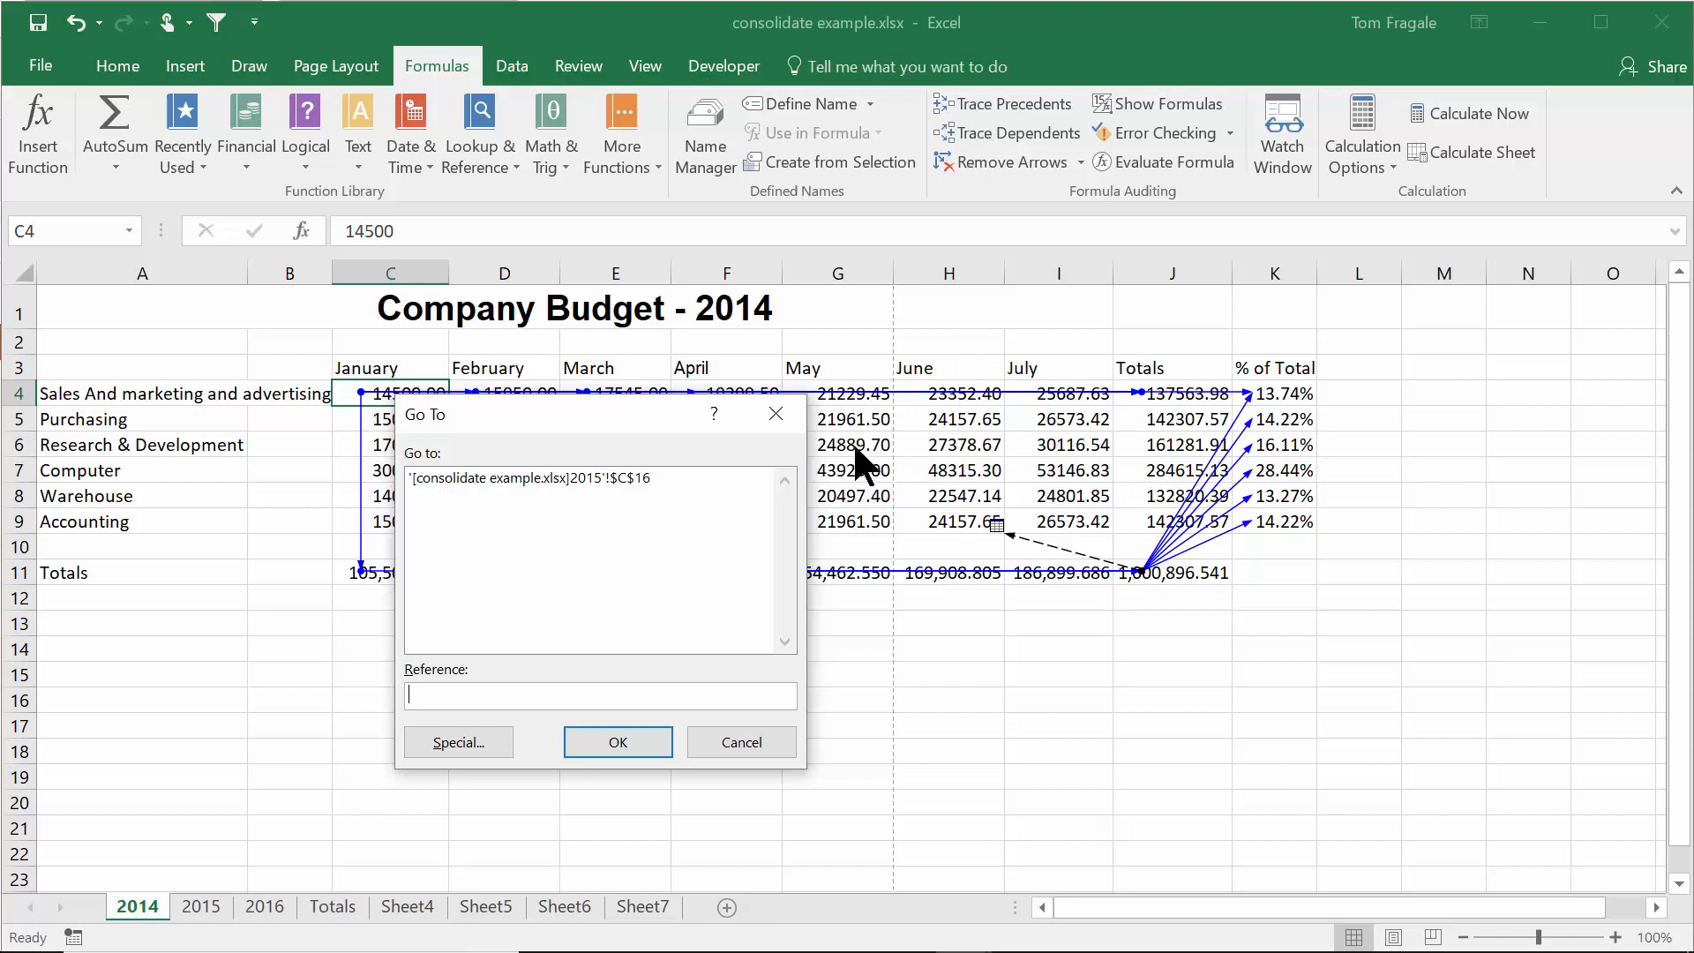
mouse_move(1081, 578)
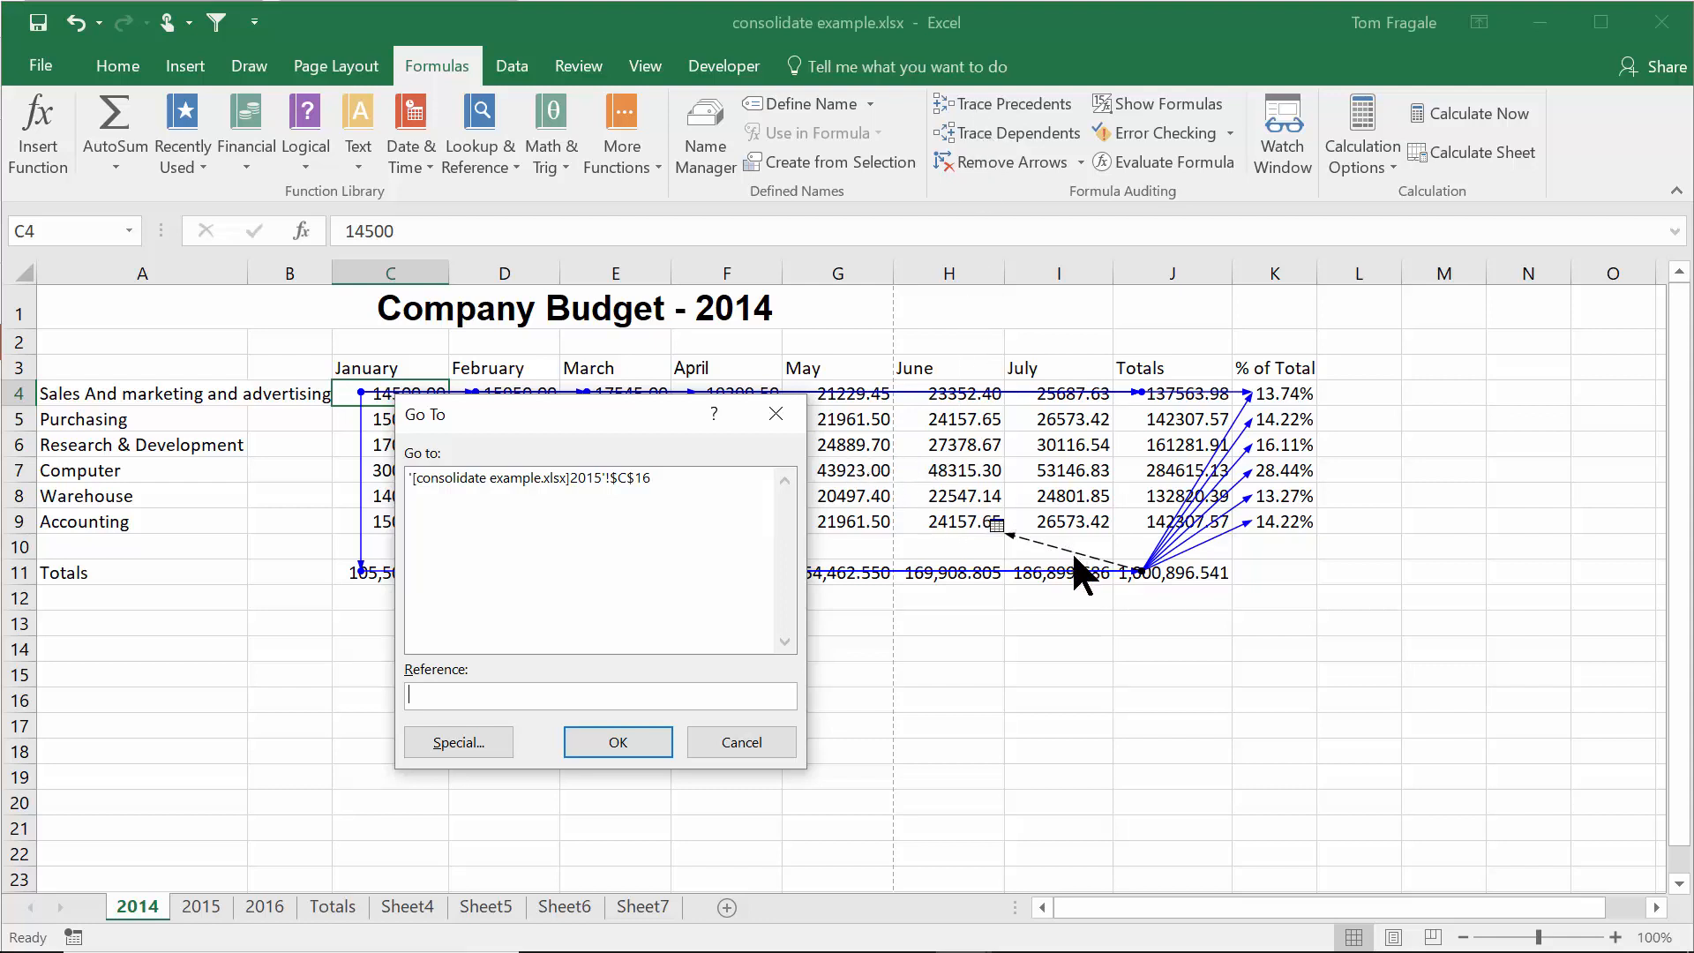
mouse_move(1096, 861)
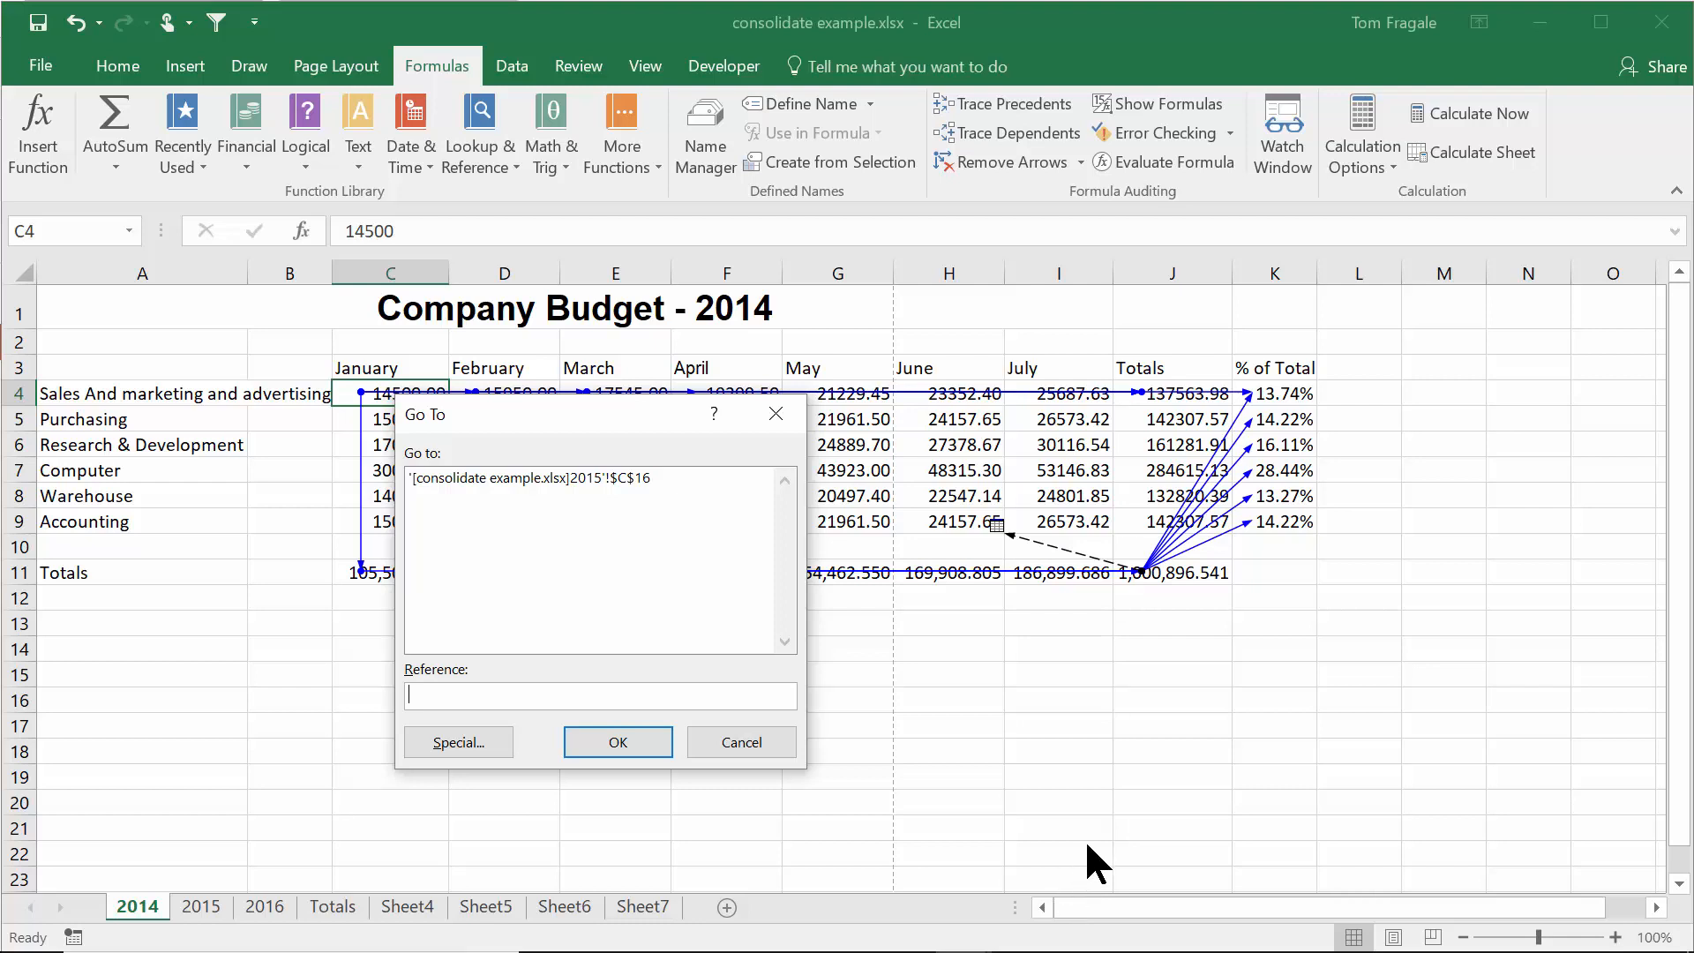
mouse_move(742, 743)
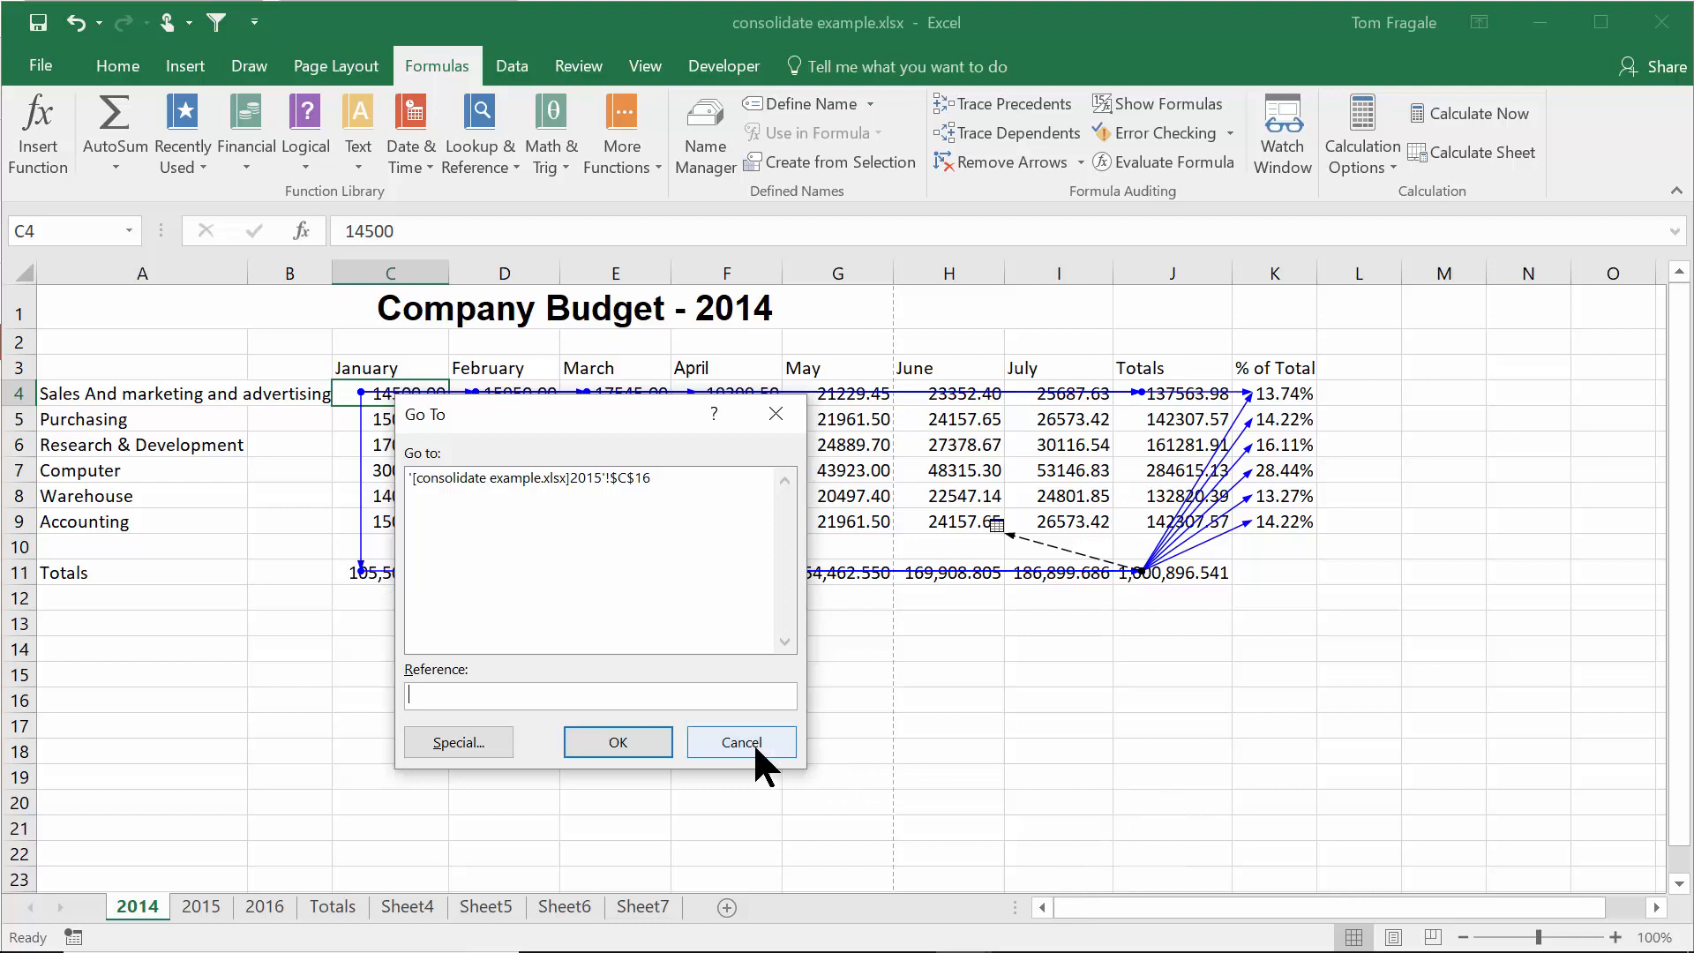
left_click(740, 742)
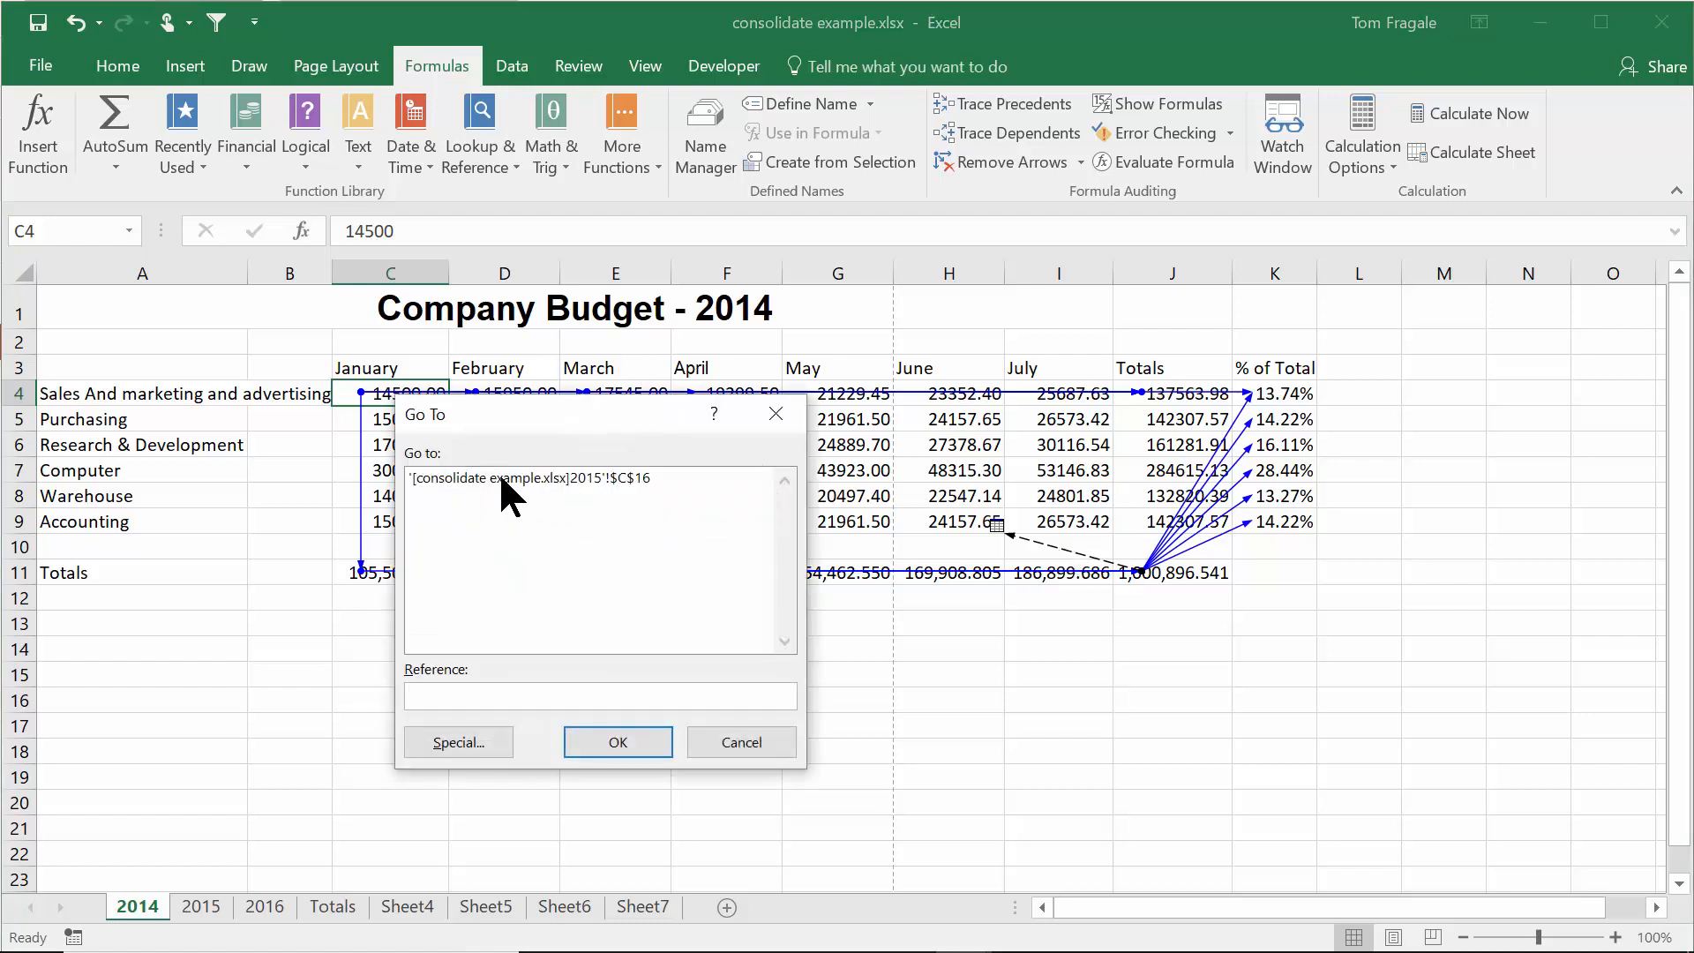
mouse_move(610, 500)
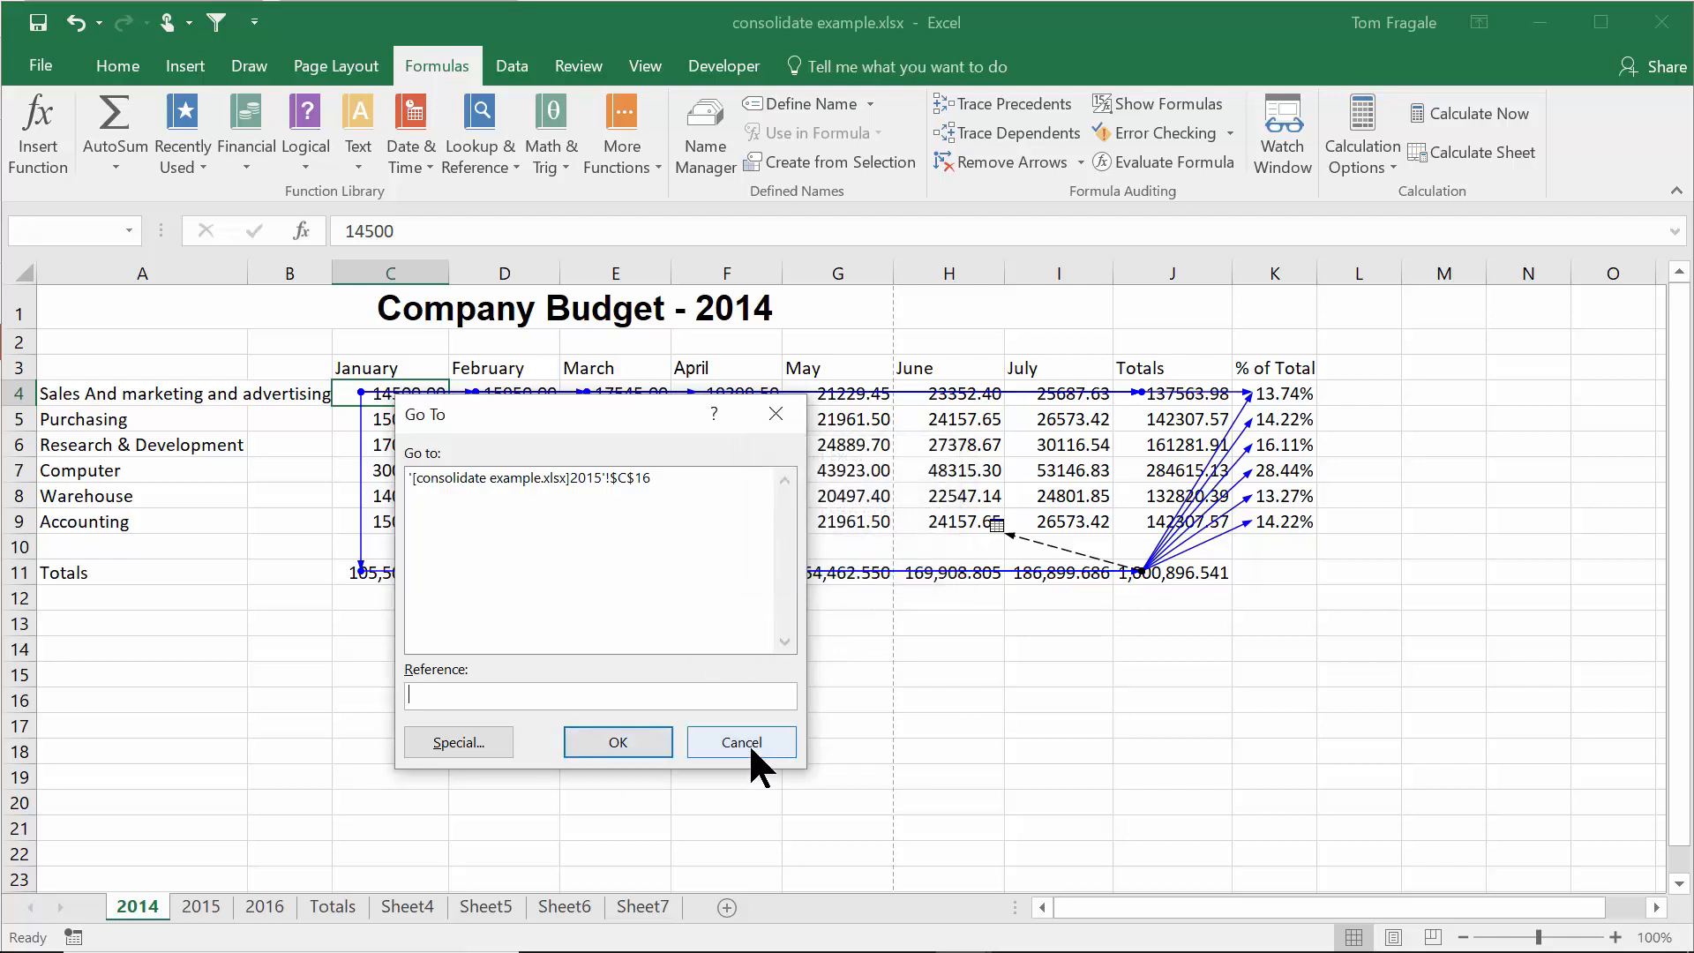
left_click(741, 742)
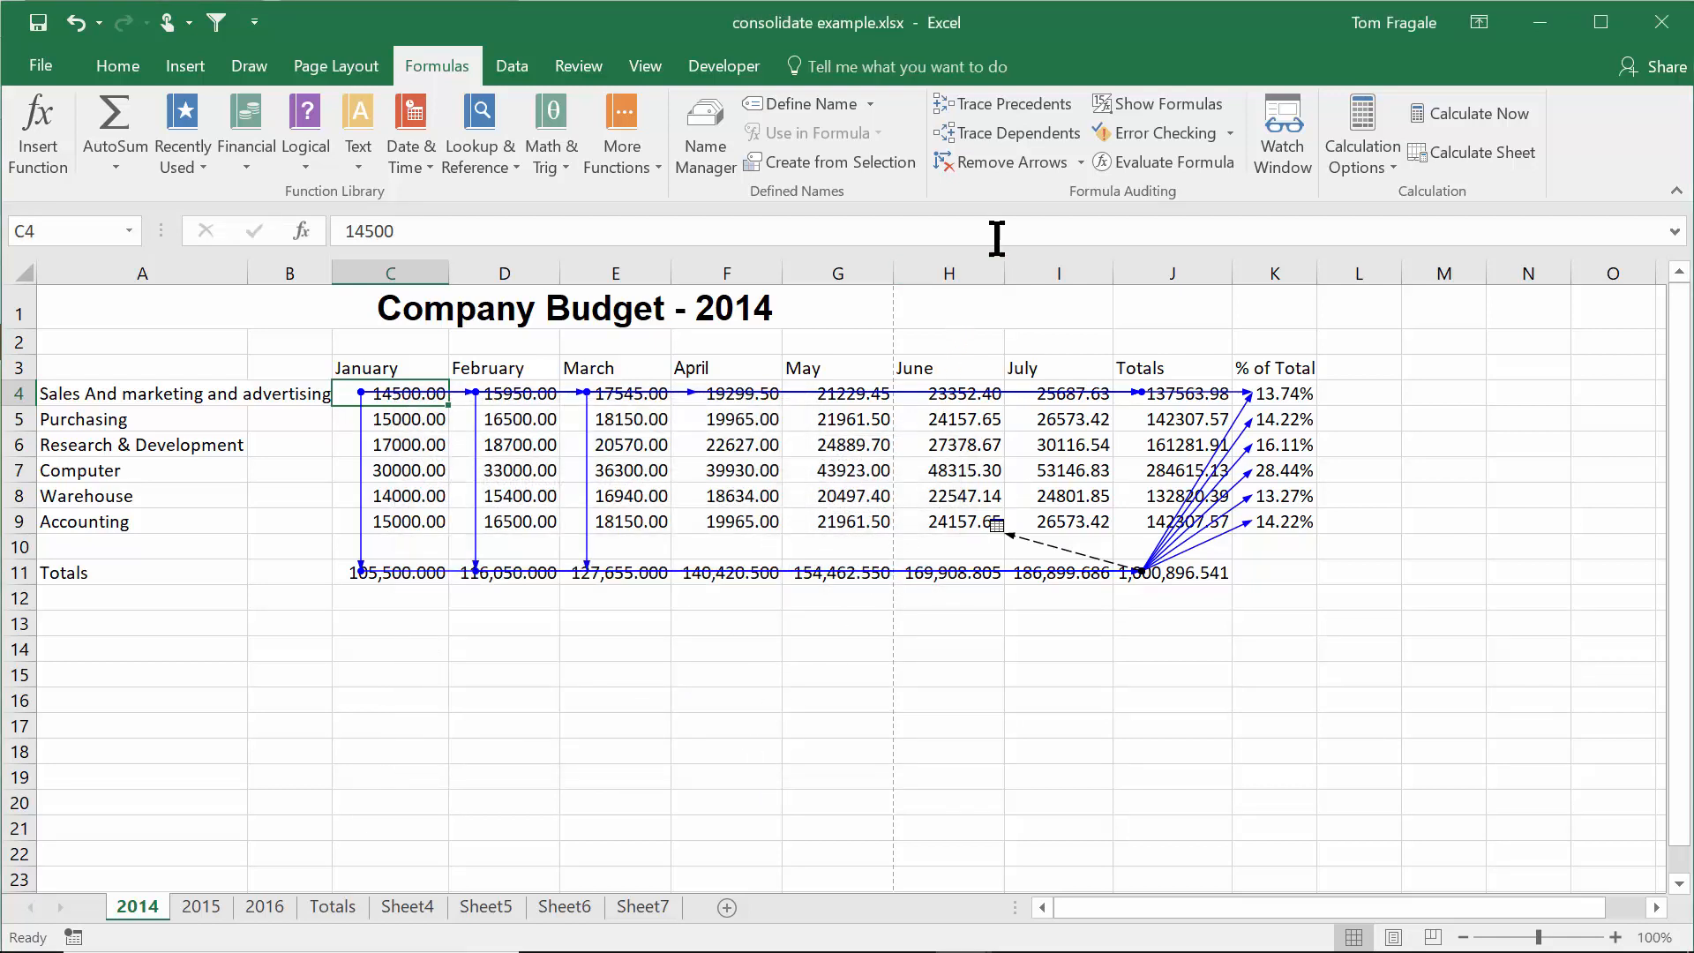
left_click(1000, 162)
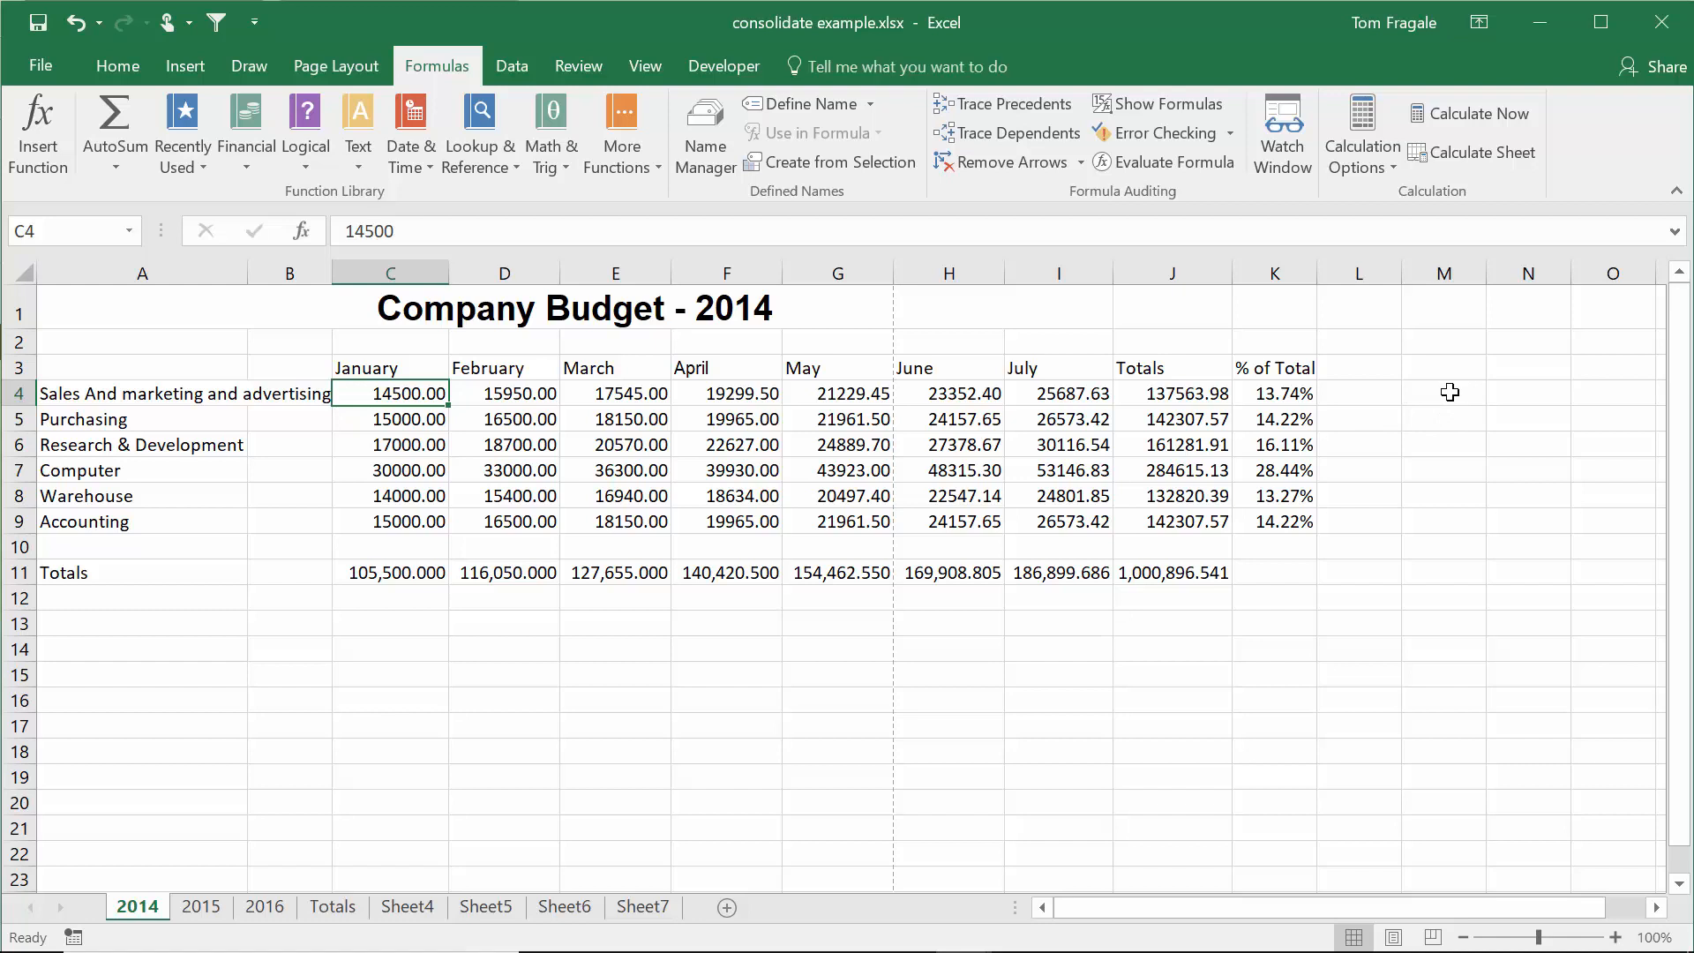
- Enter =J4/J10 in L4, which shows #DIV/0!
left_click(1358, 392)
type("=J4")
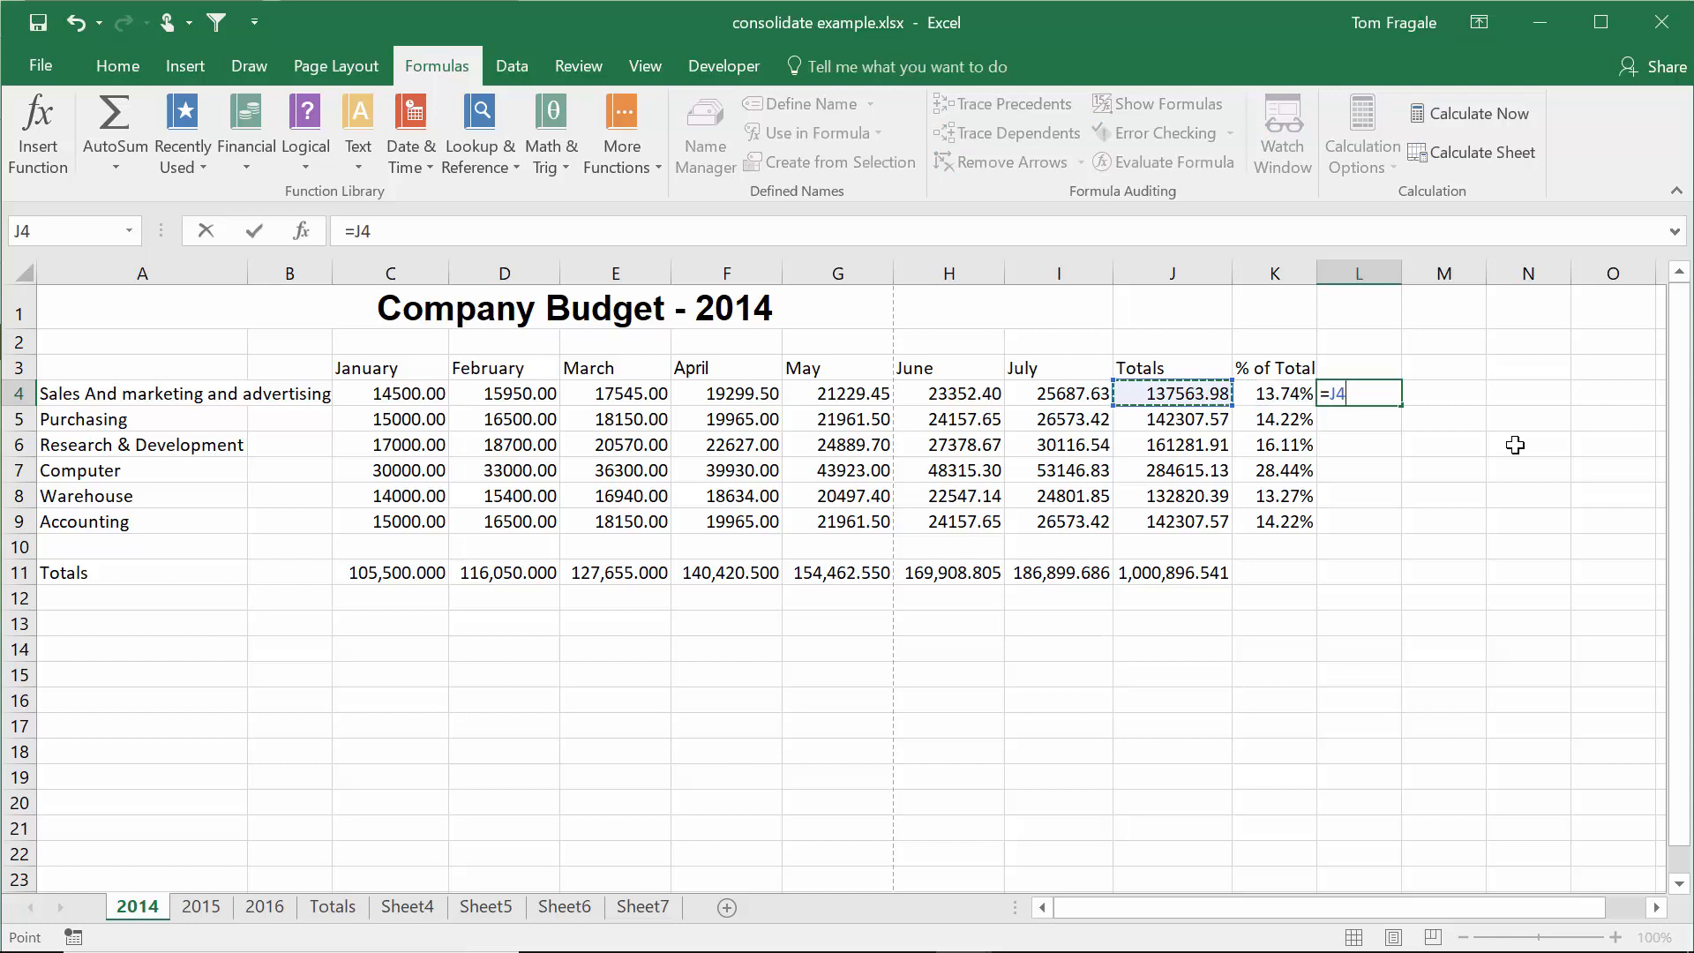
left_click(1291, 522)
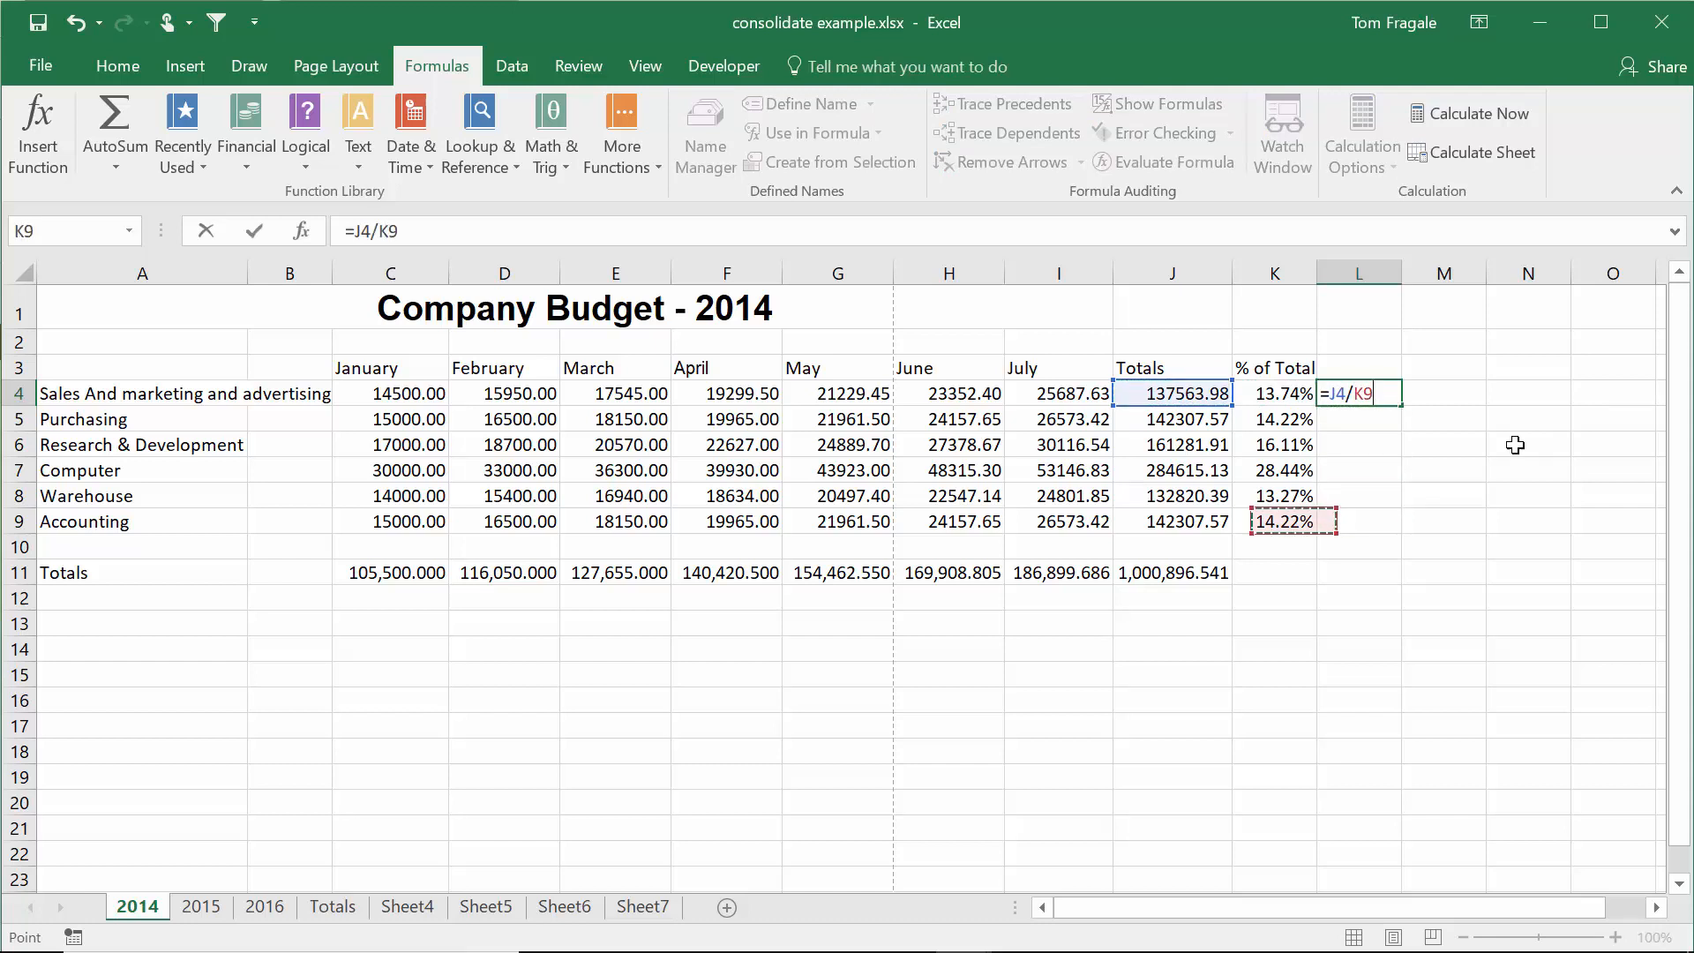
left_click(1173, 546)
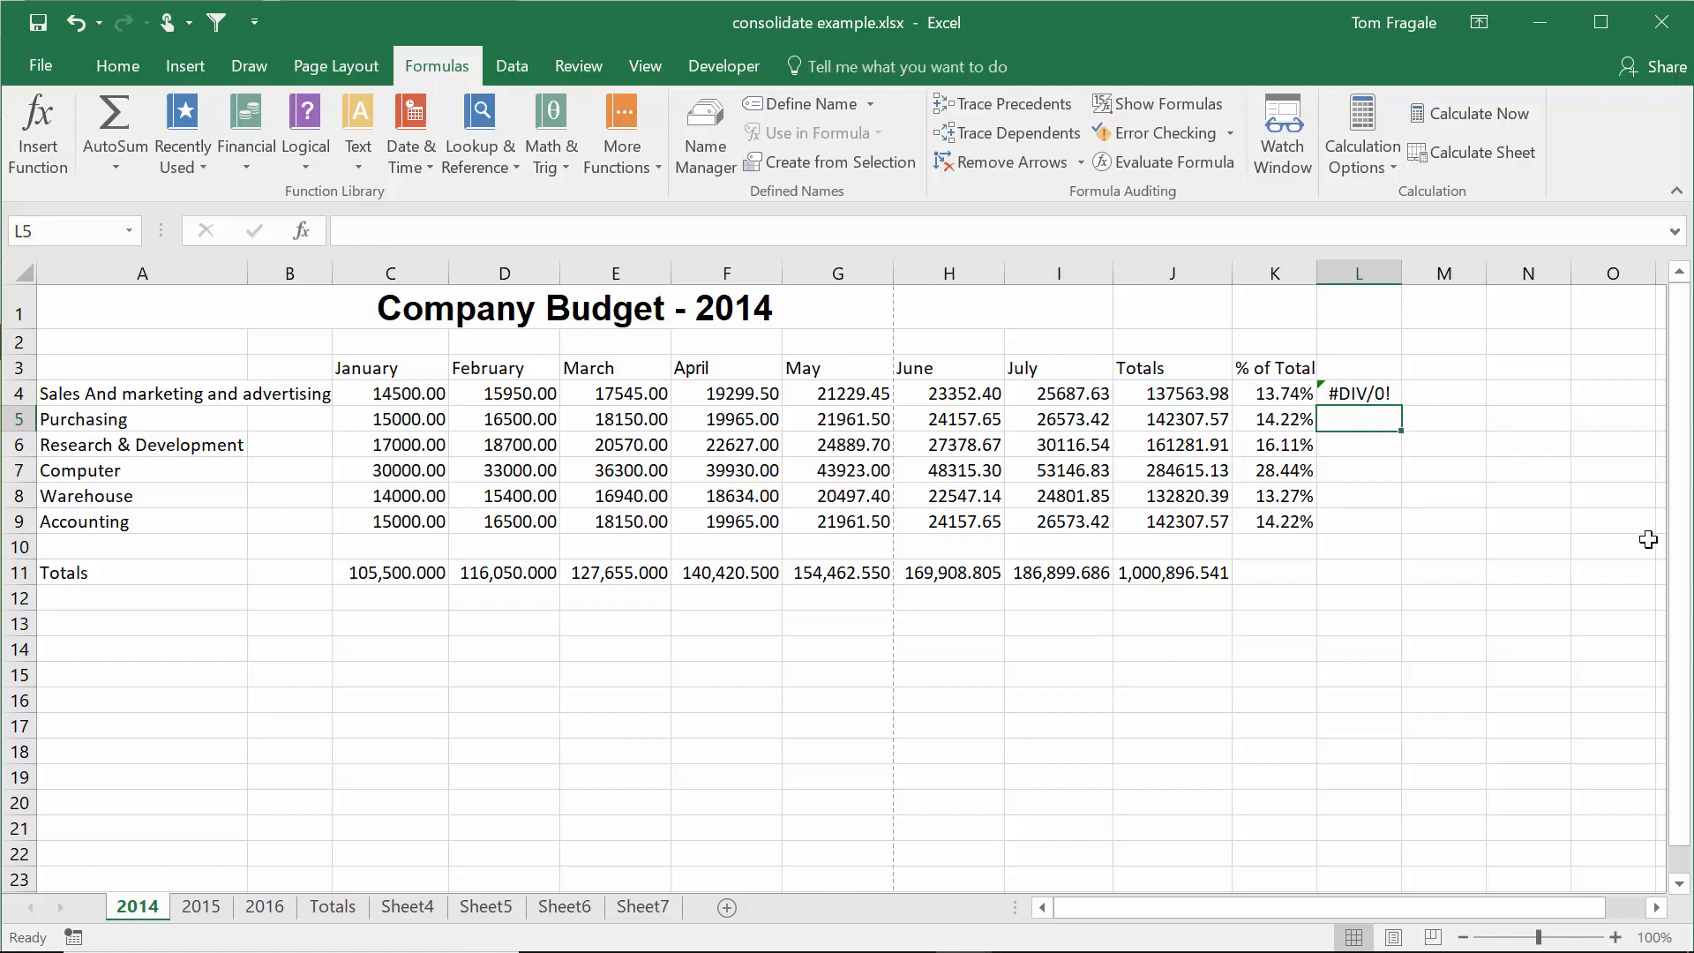
mouse_move(1447, 639)
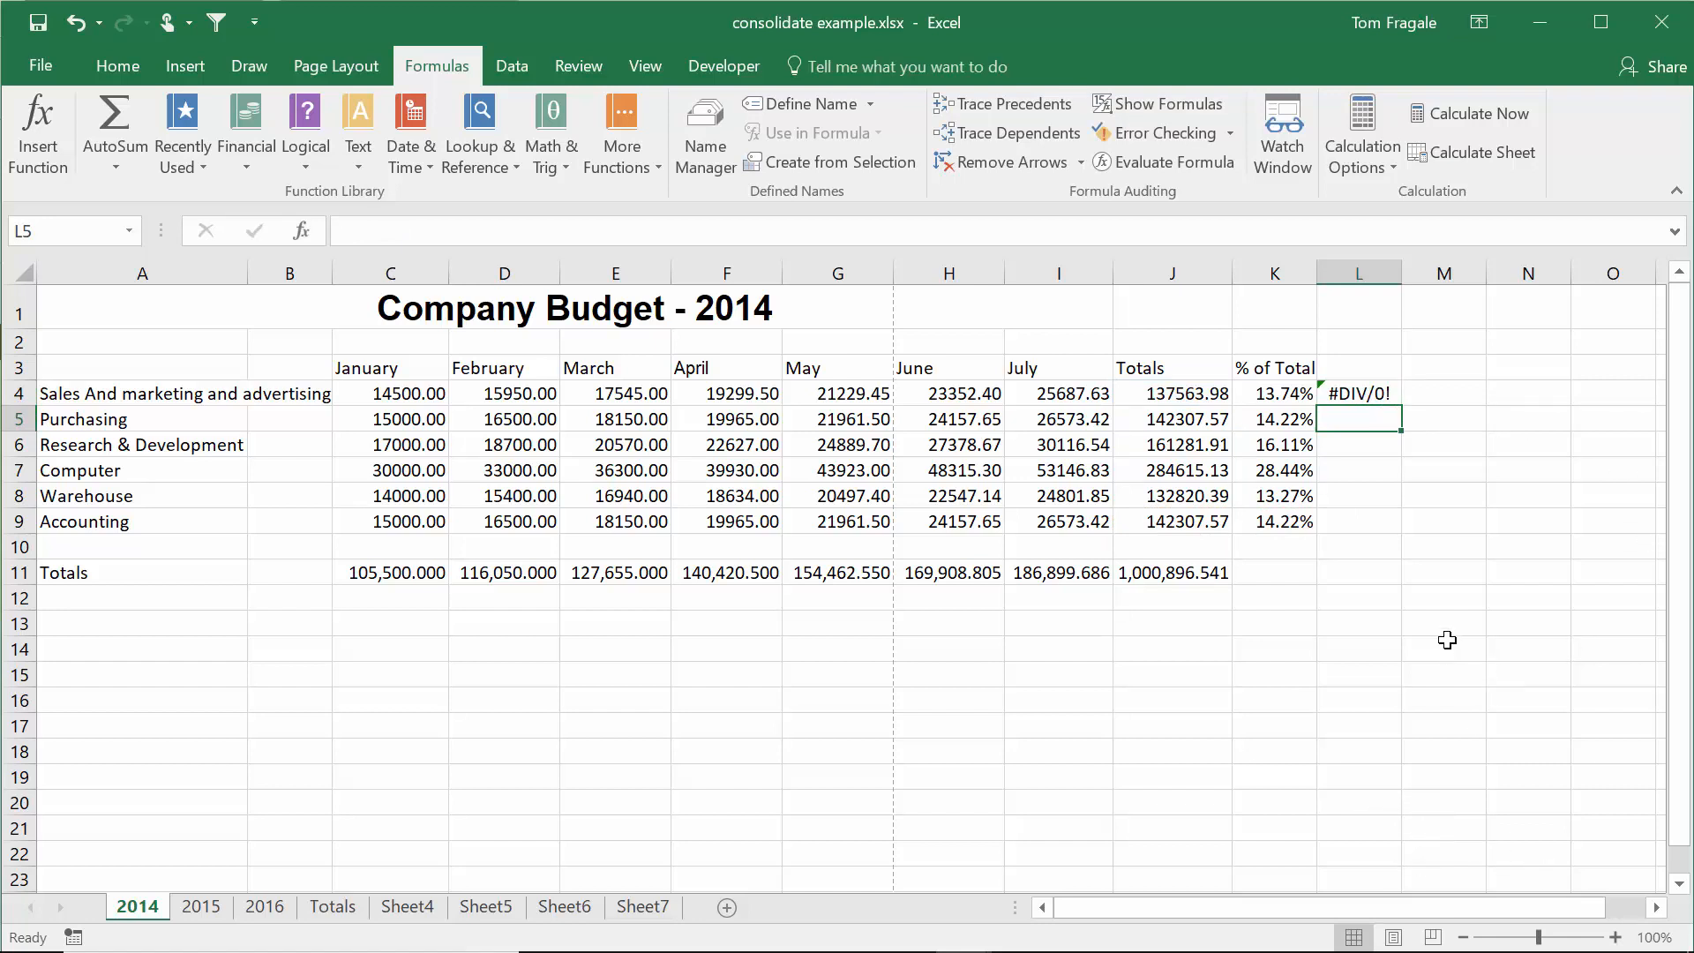
mouse_move(1521, 327)
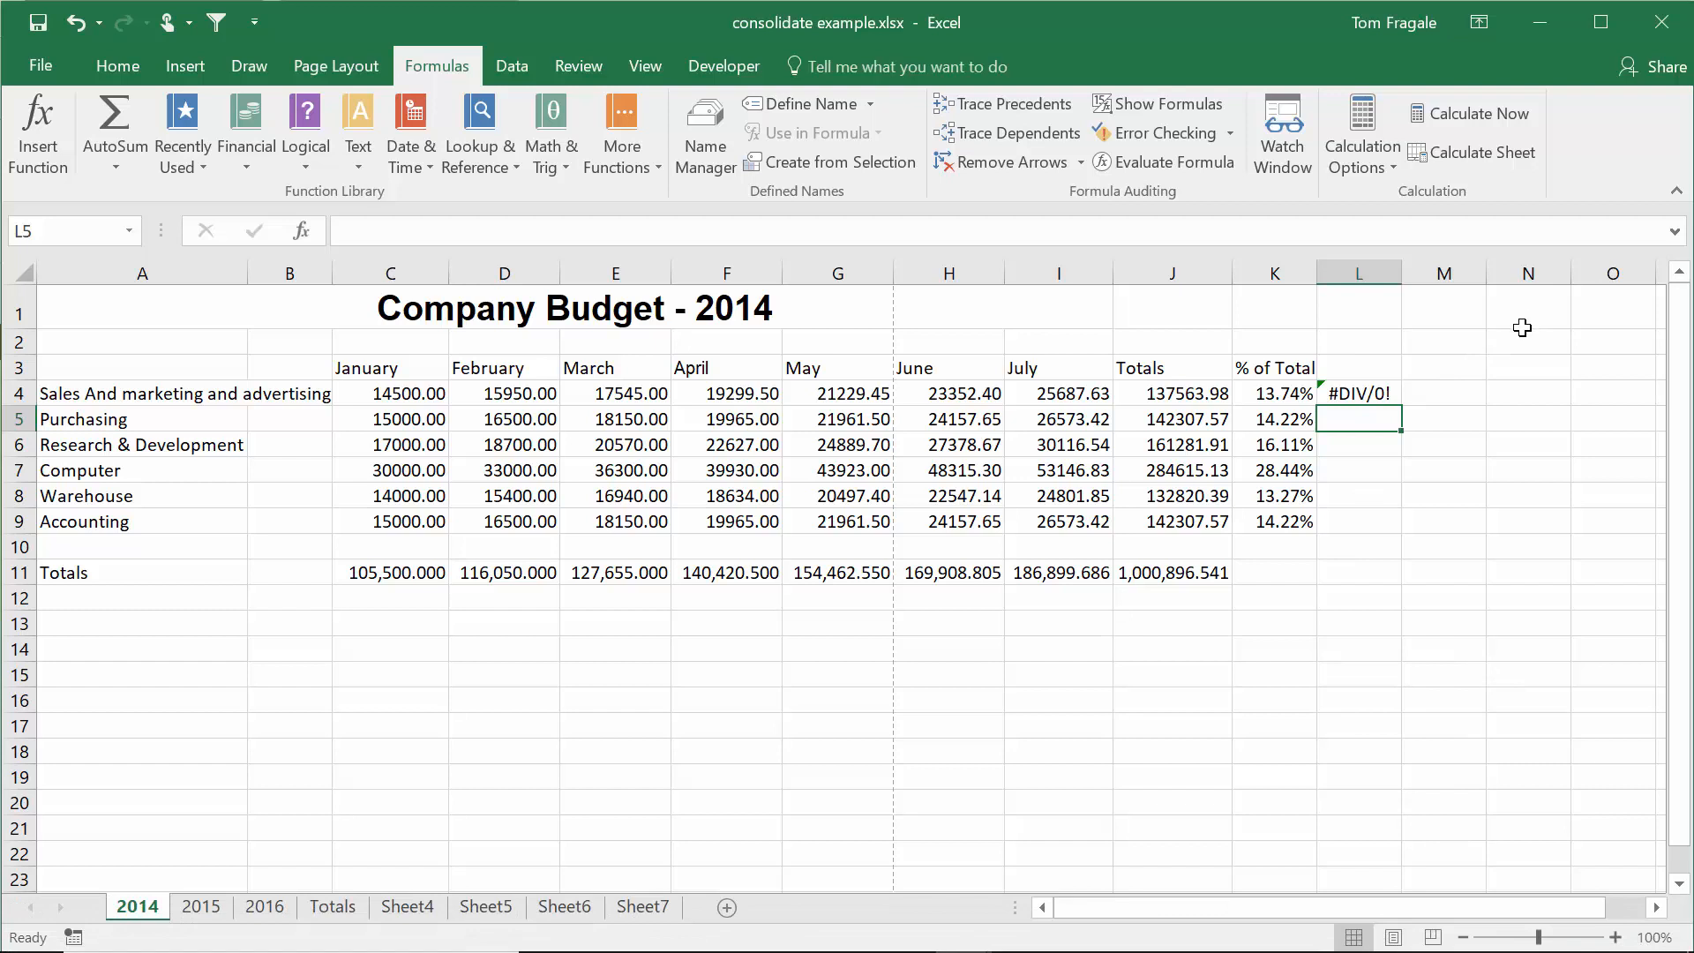
- Trace precedents of the #DIV/0! formula in L4
left_click(1359, 391)
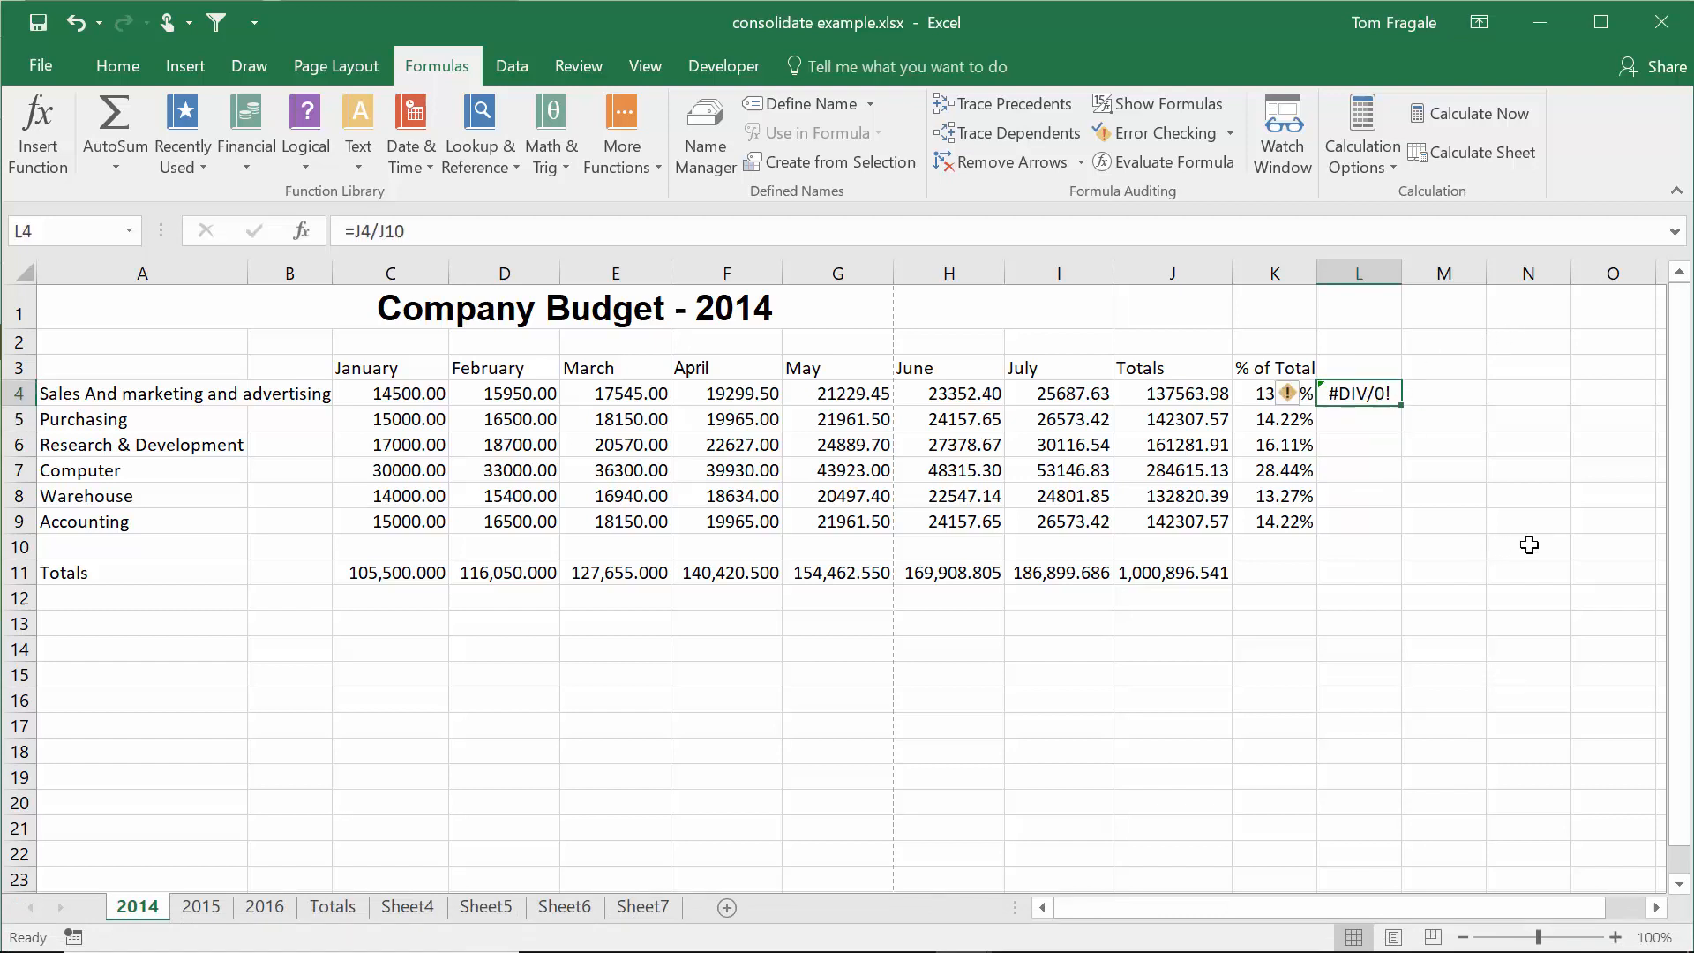
mouse_move(1006, 105)
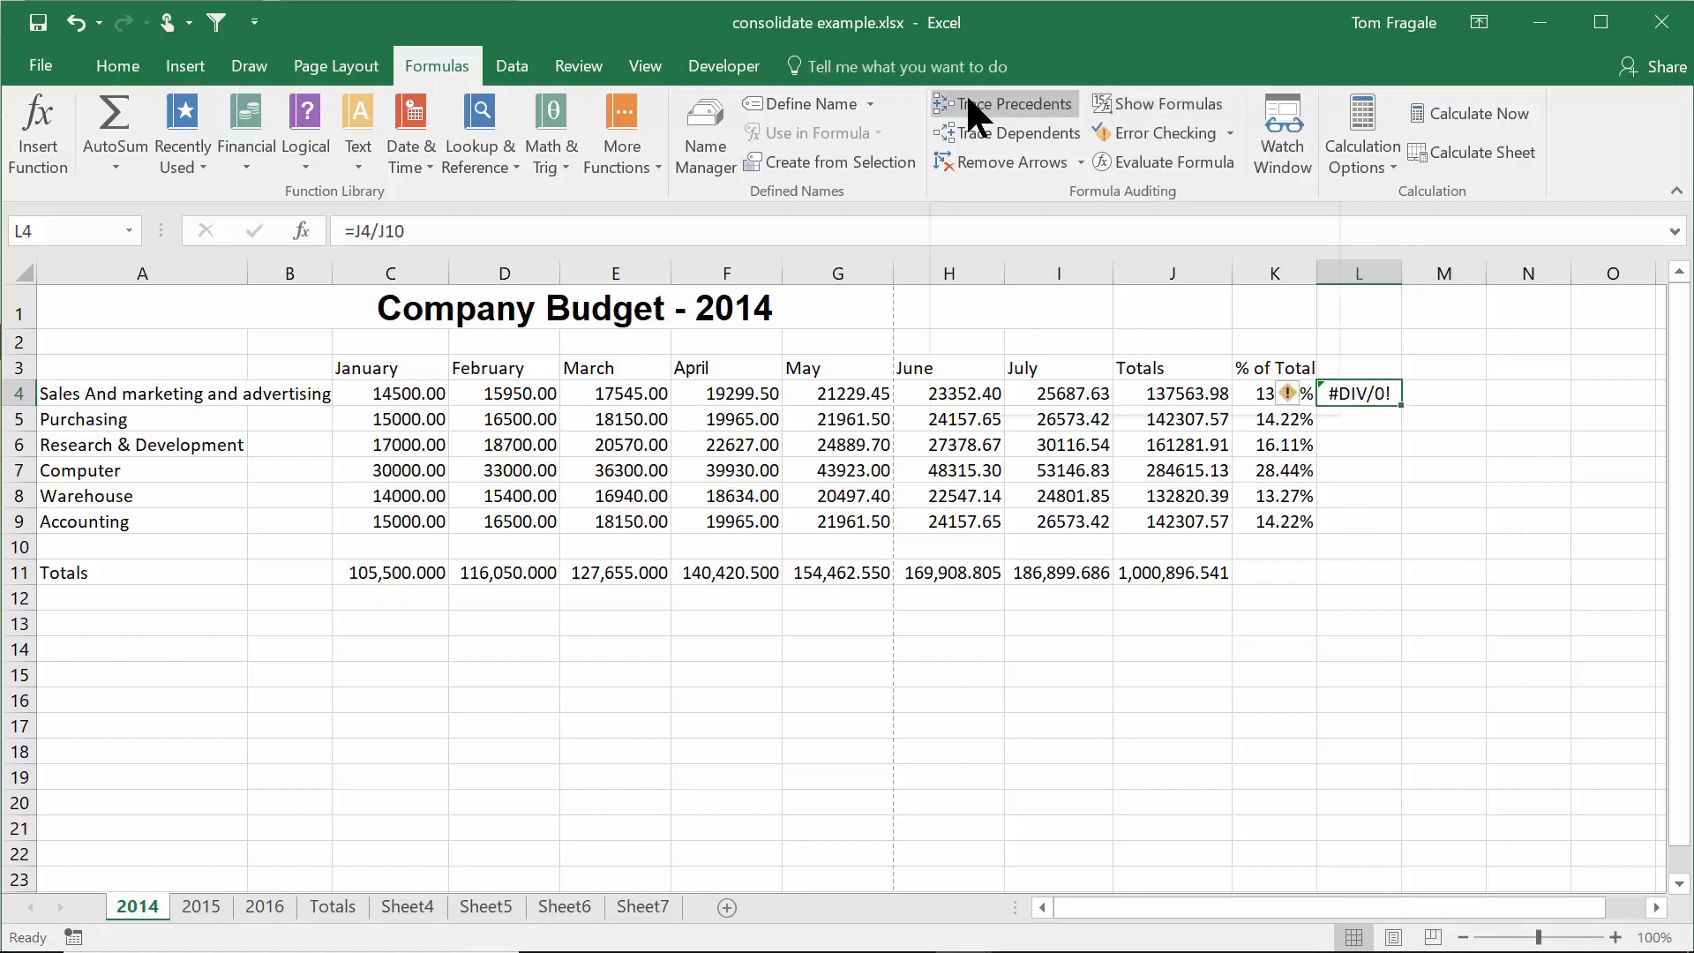
left_click(1012, 104)
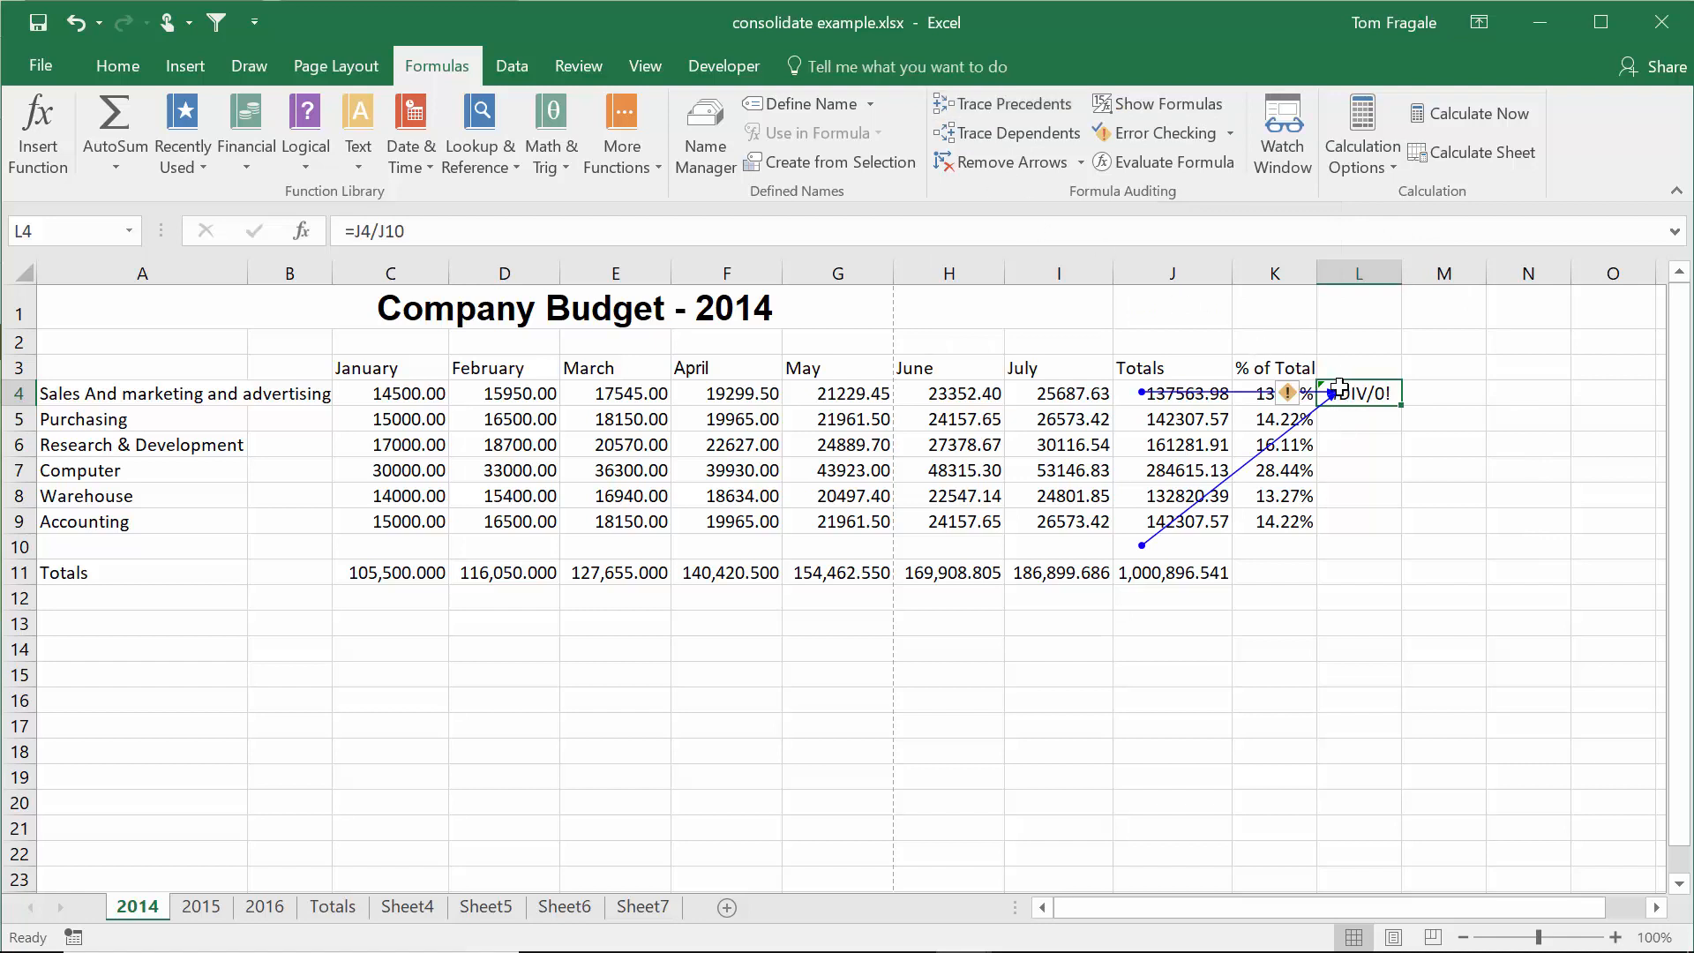
mouse_move(1343, 409)
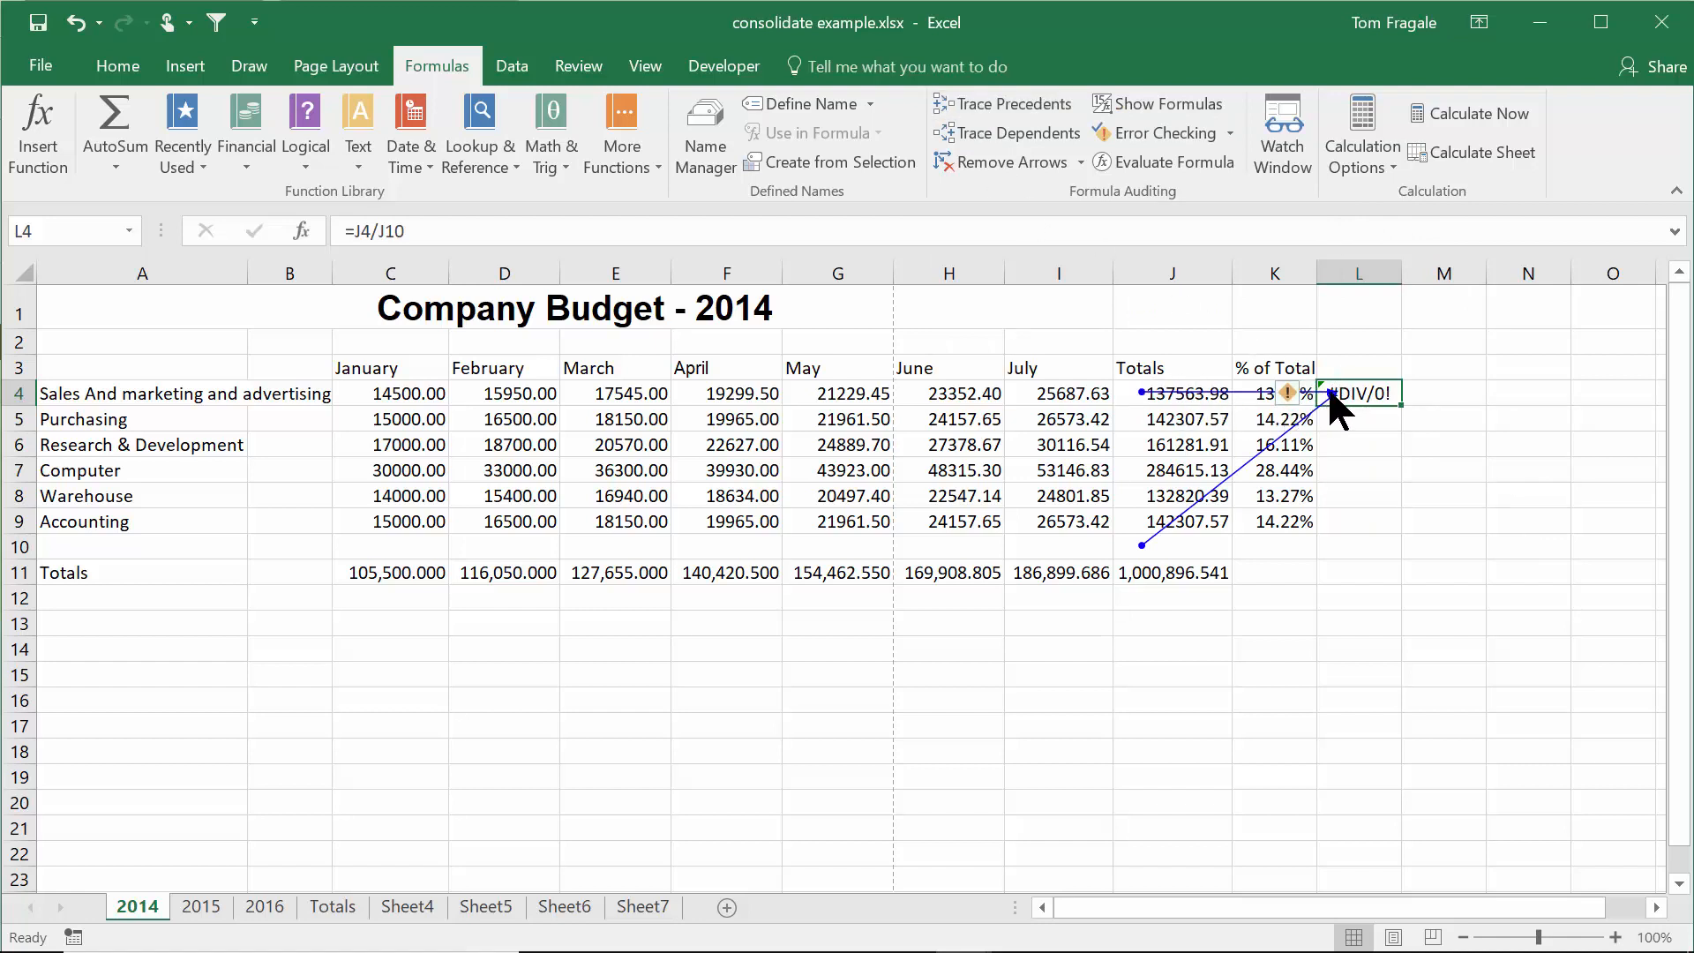
mouse_move(1165, 549)
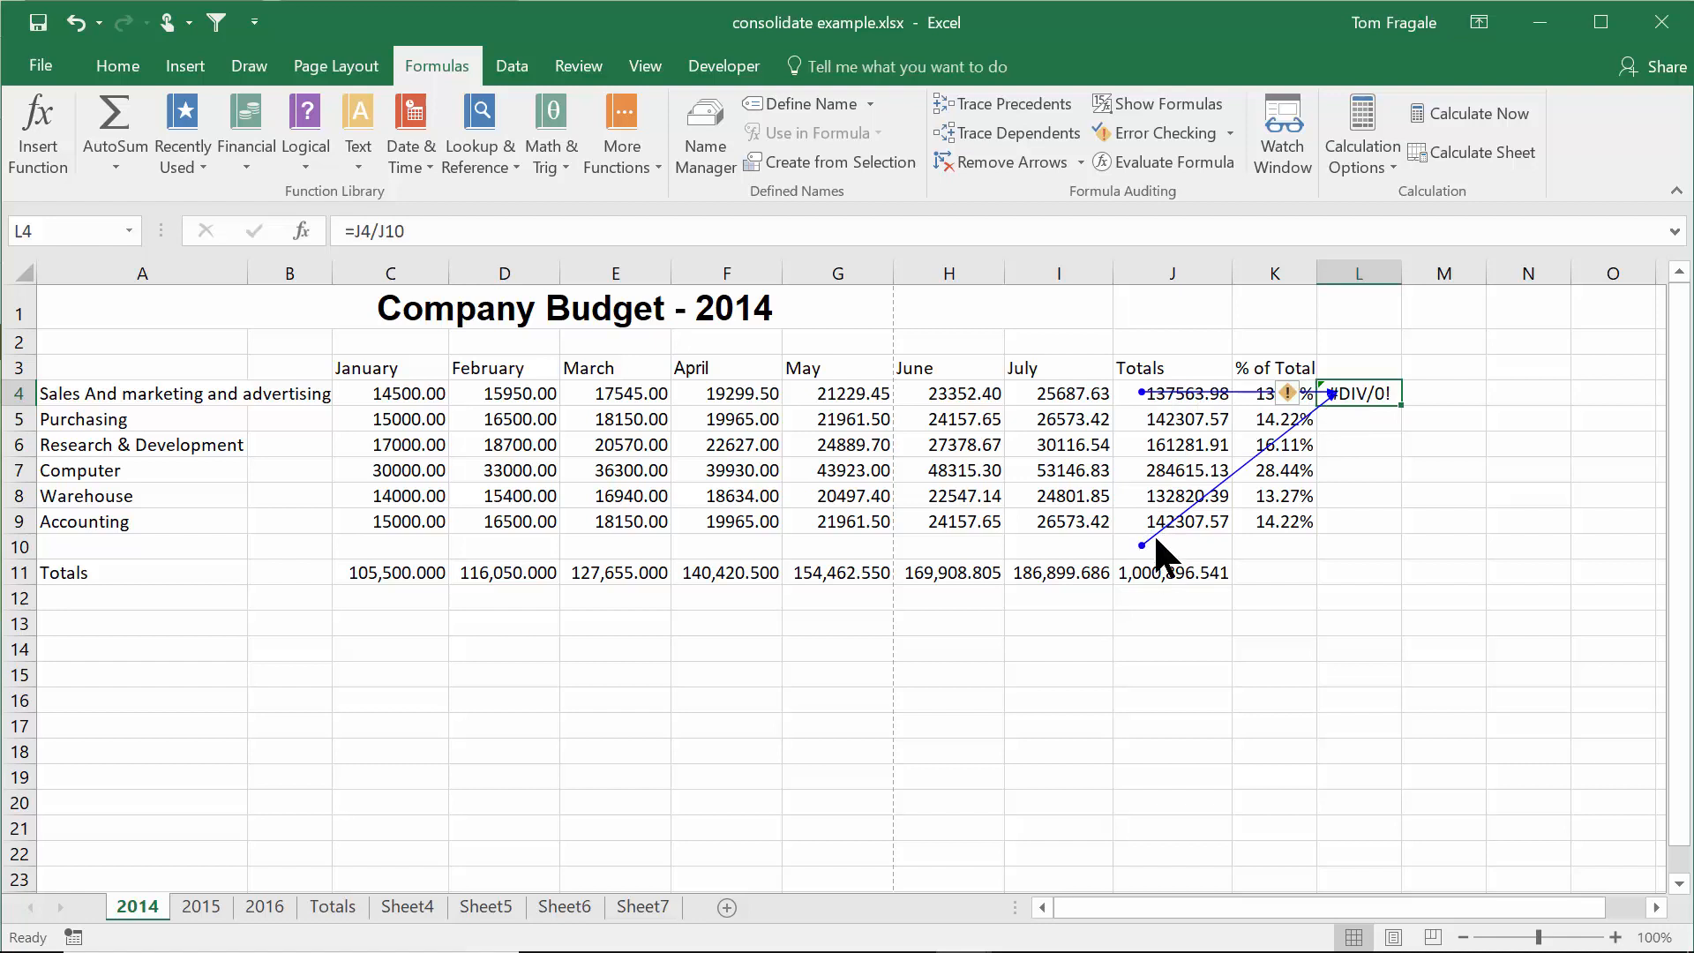
mouse_move(1338, 428)
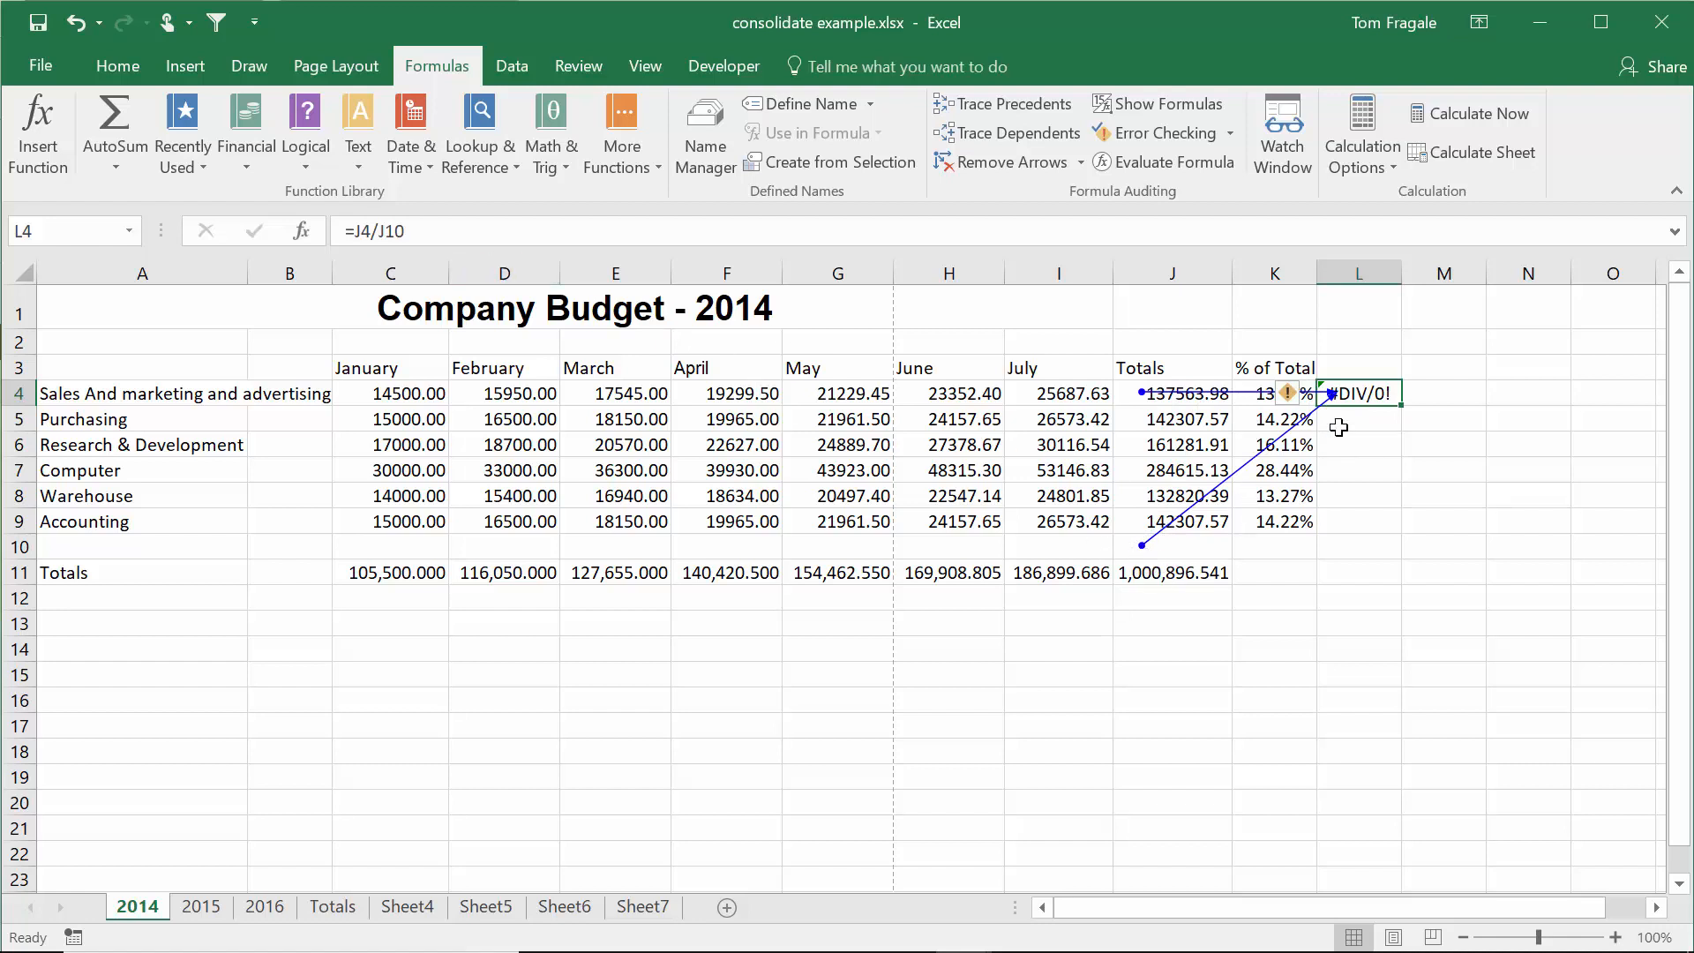
- Change L4's divisor from J10 to J11, giving 0.137441
double_click(1358, 392)
type("1")
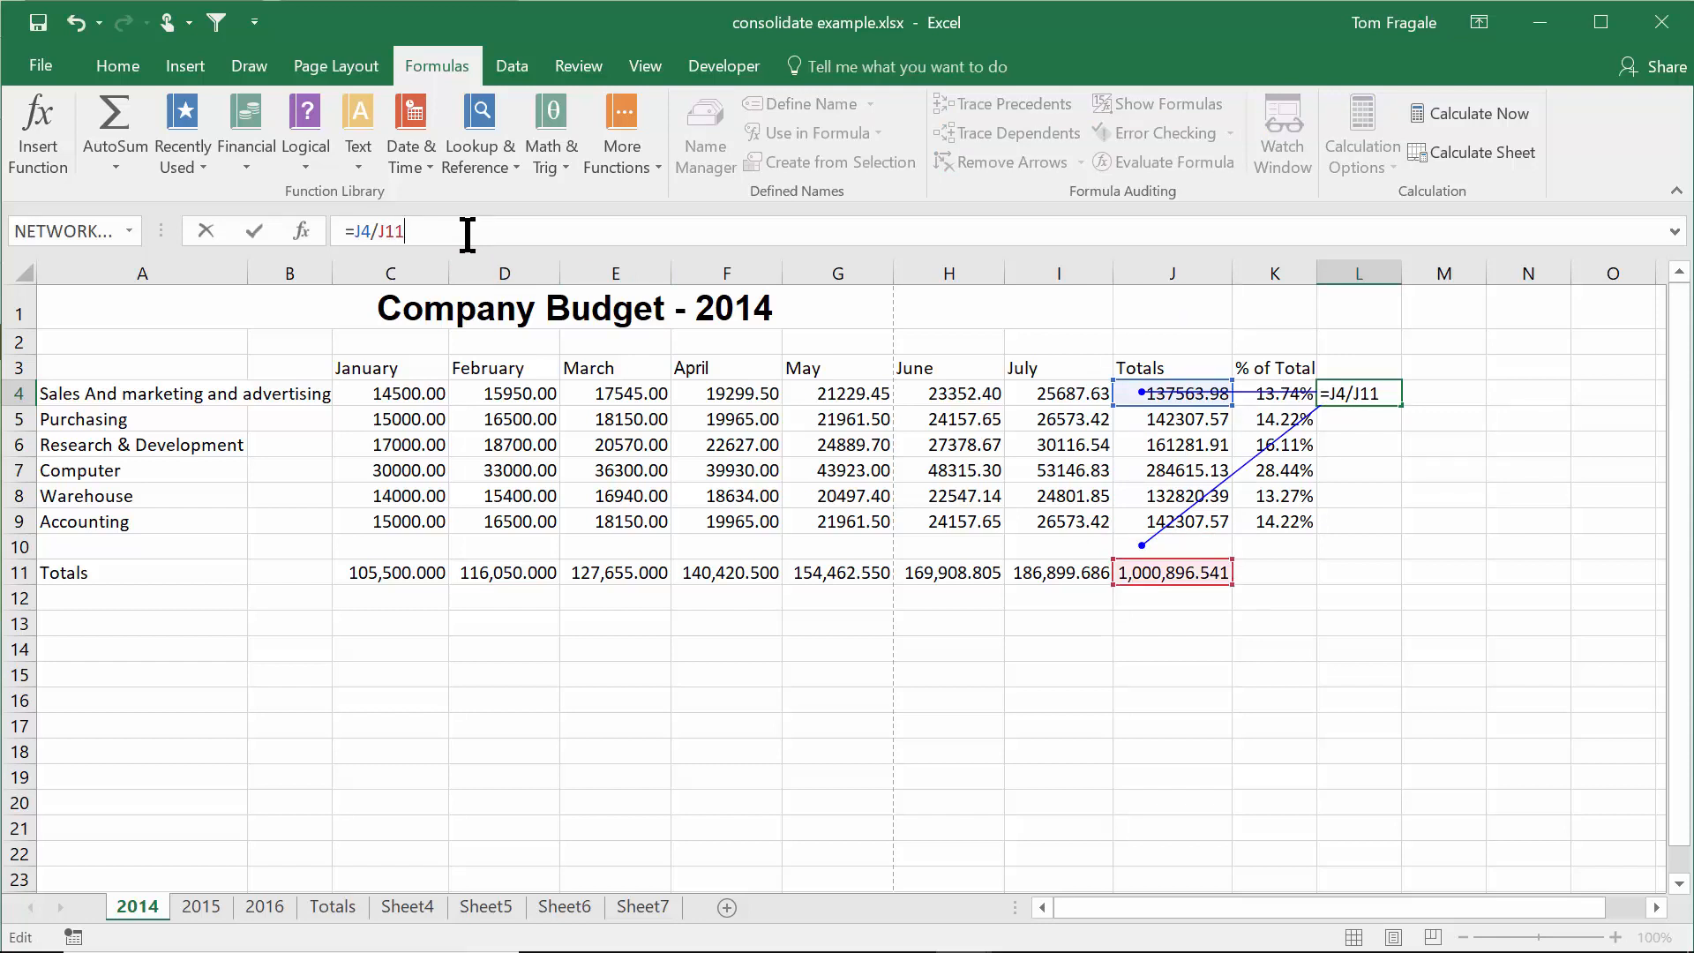
key("Return")
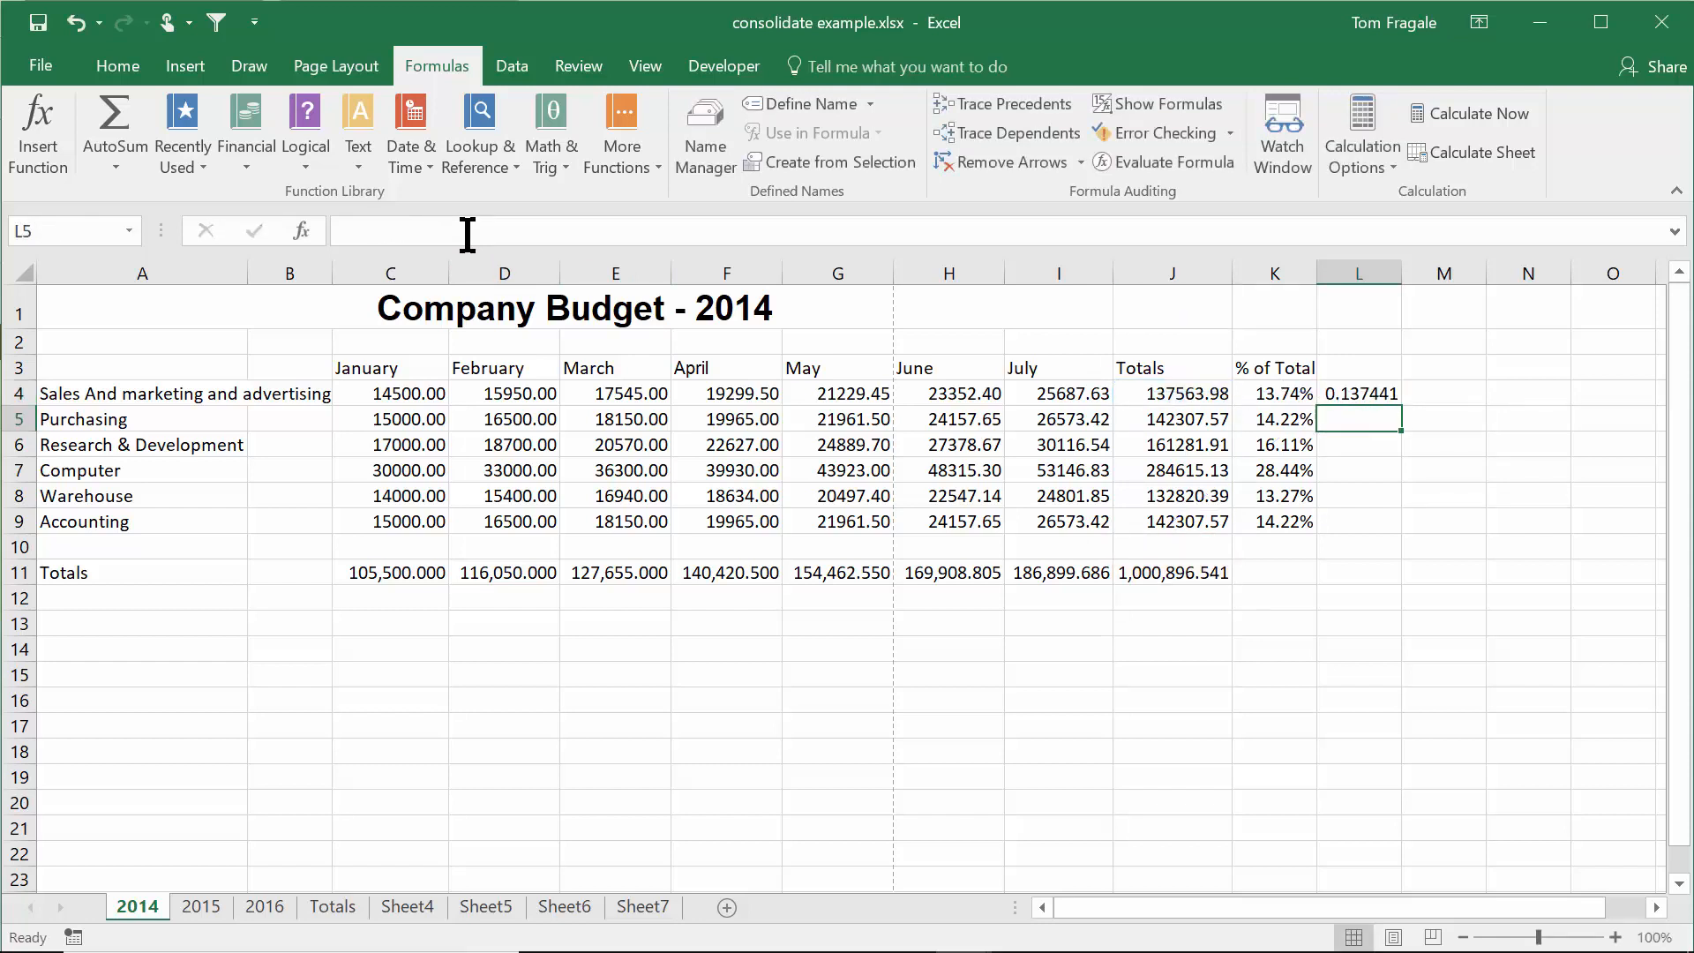
left_click(1359, 392)
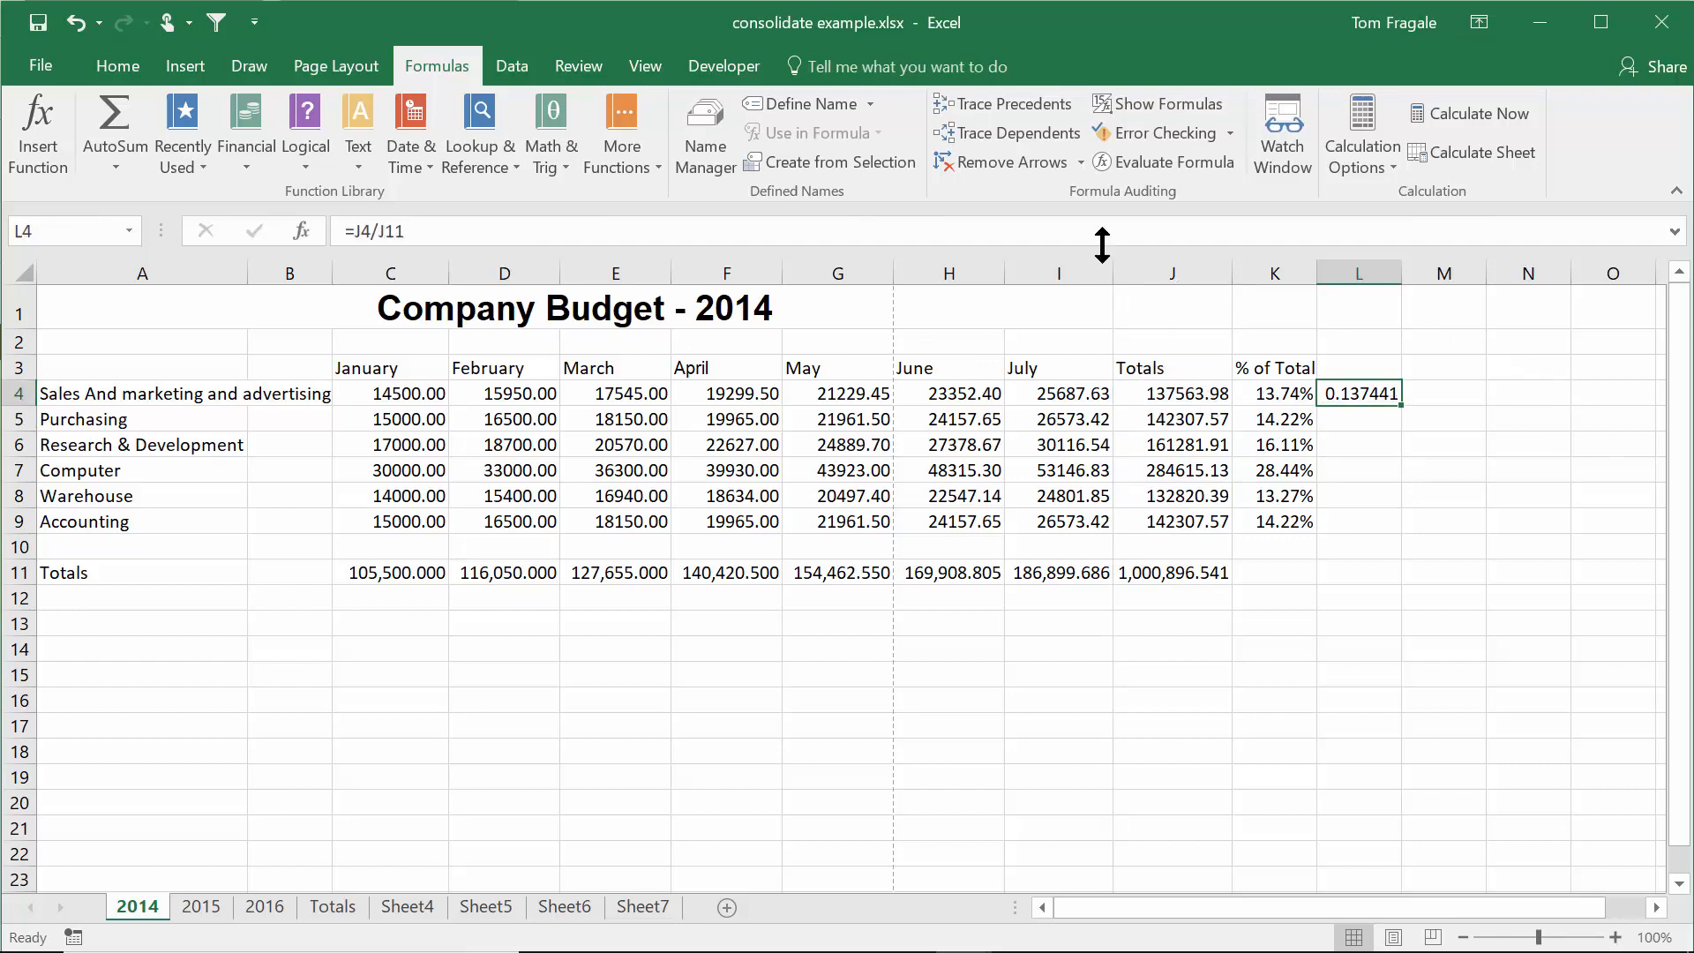
mouse_move(1024, 323)
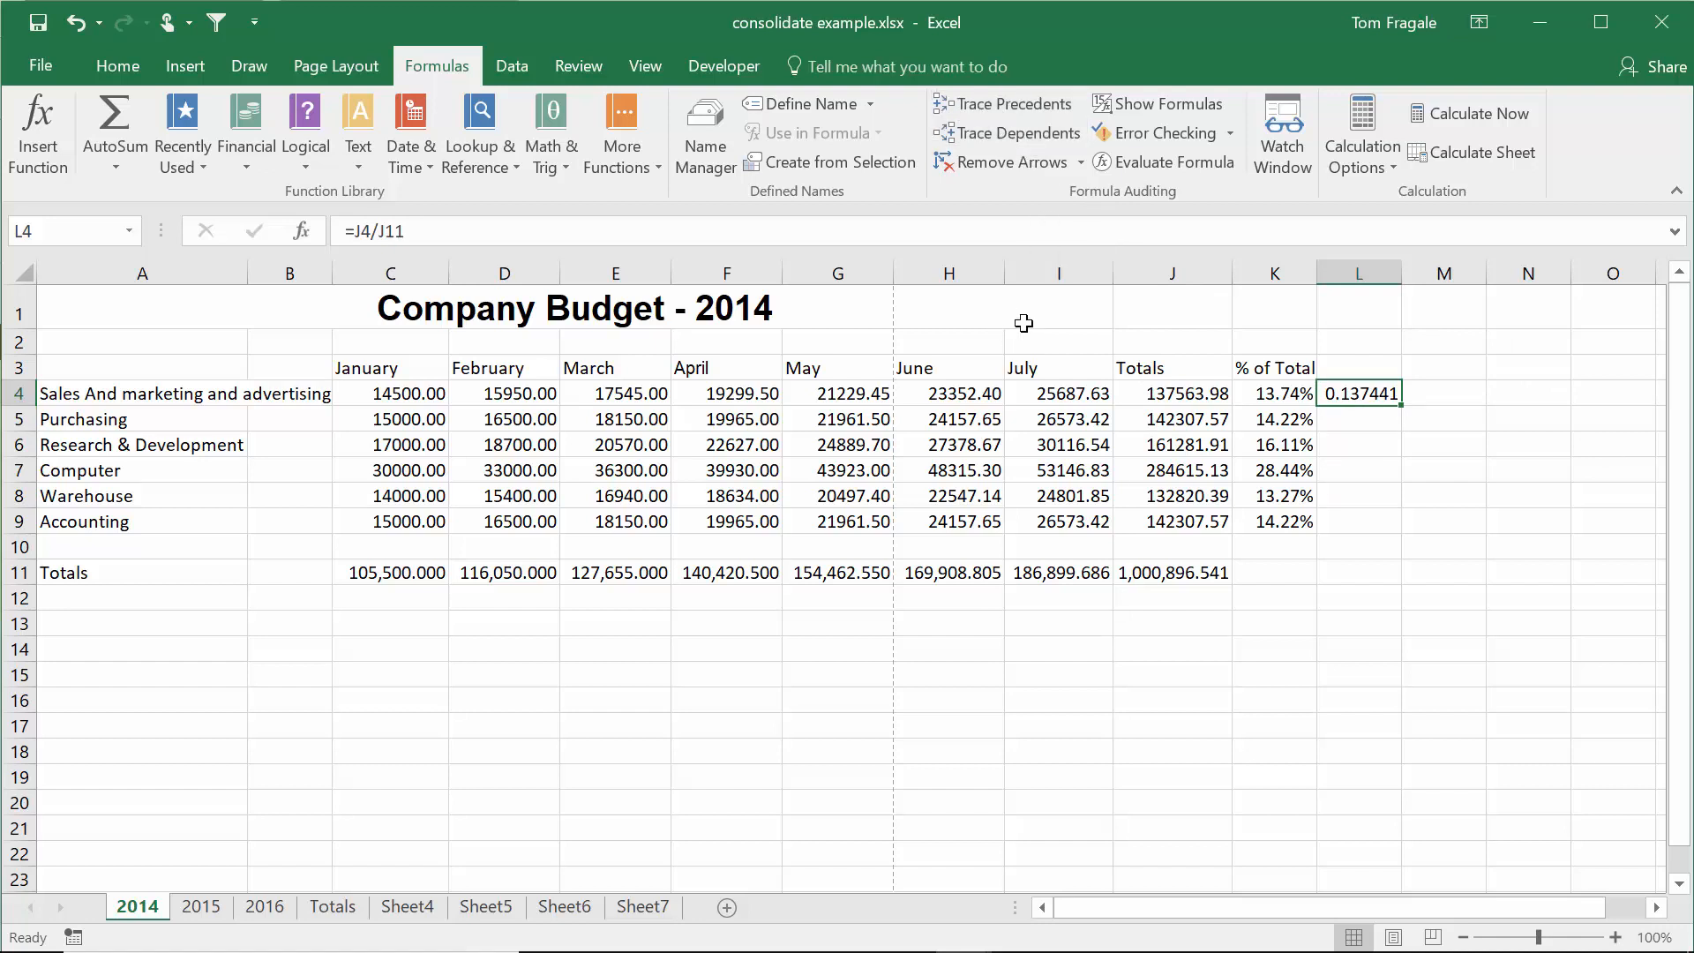
mouse_move(1208, 336)
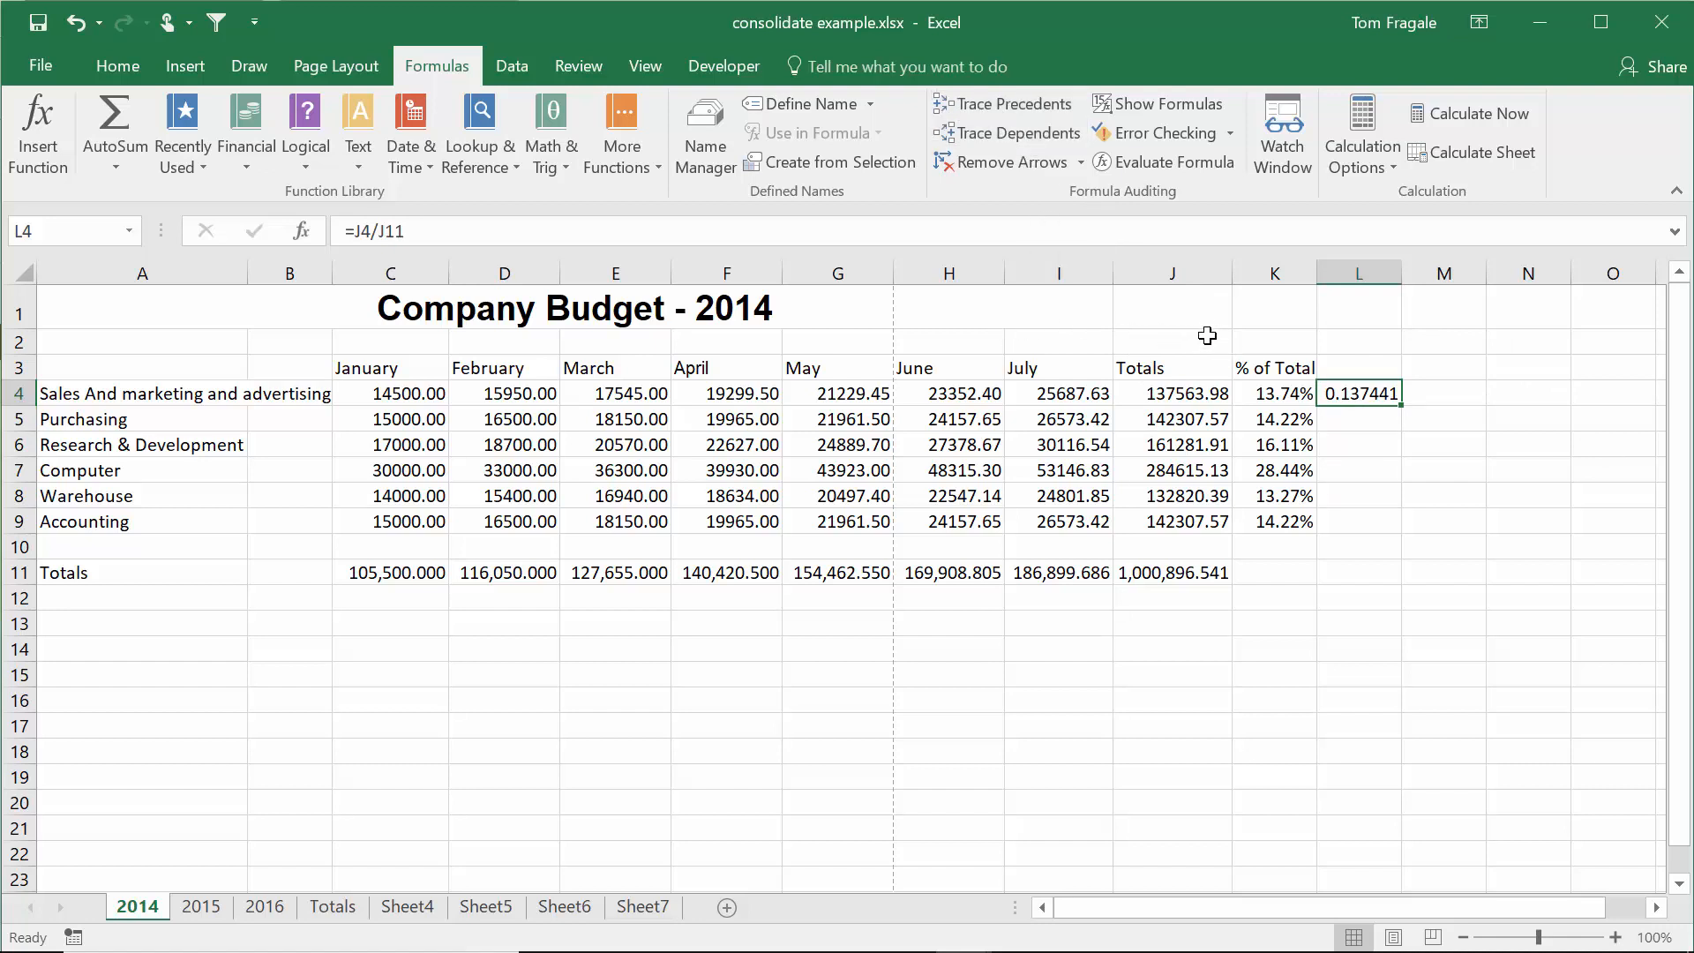
mouse_move(1250, 486)
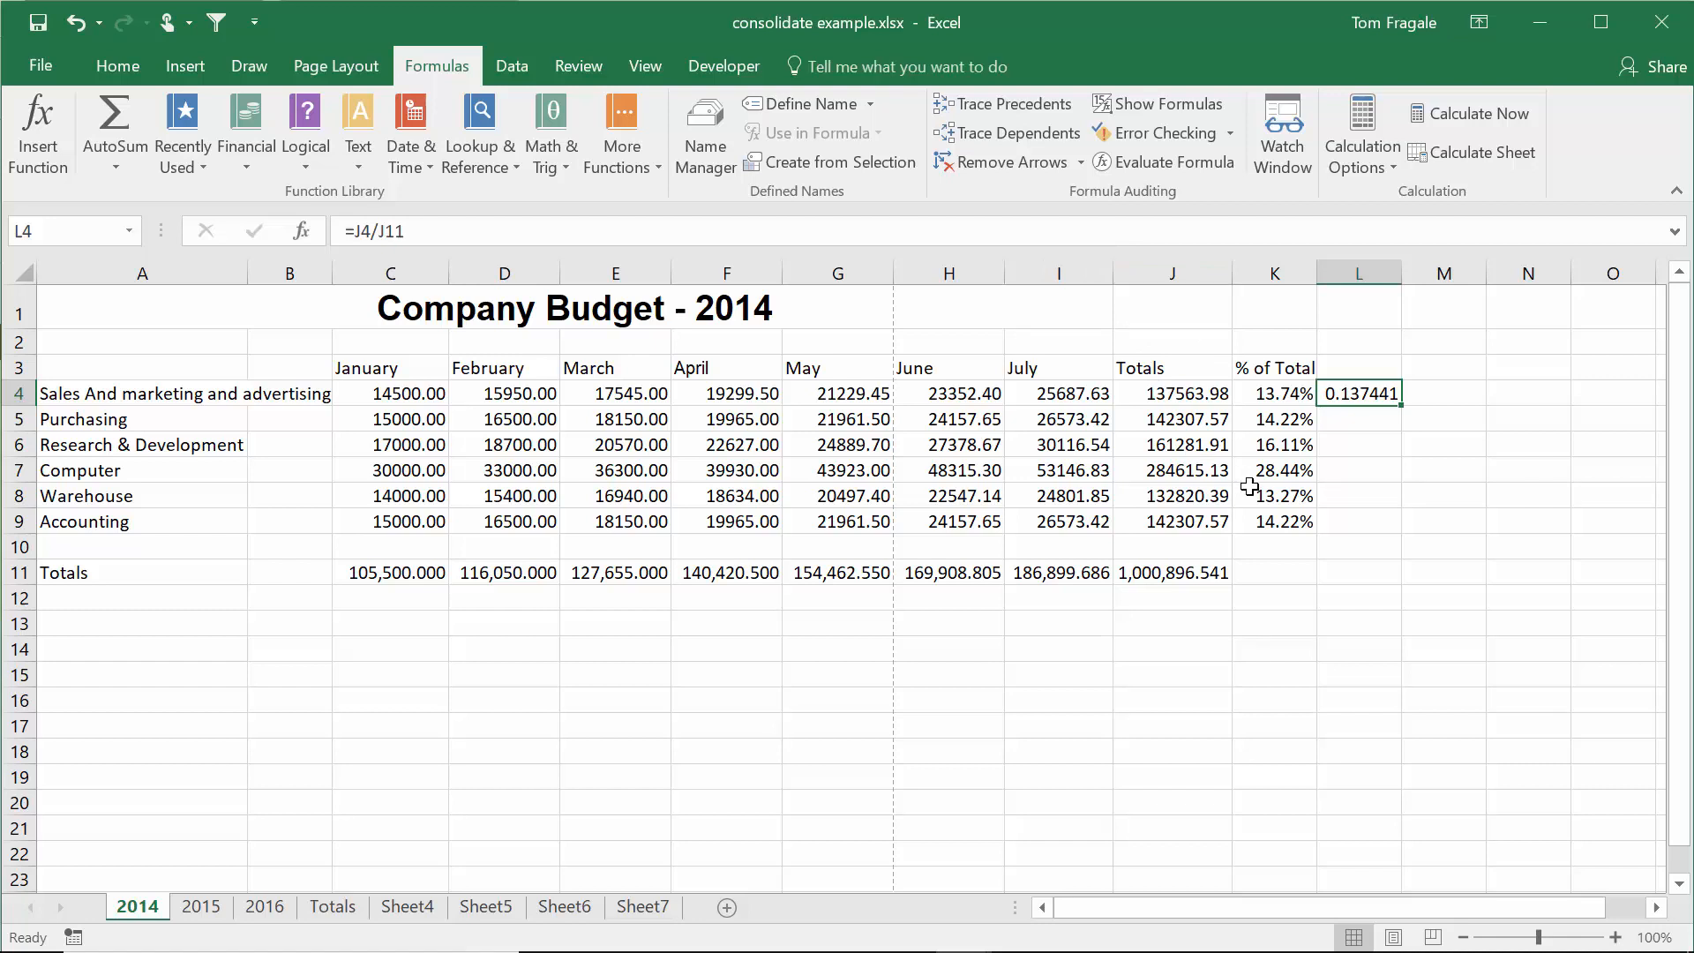